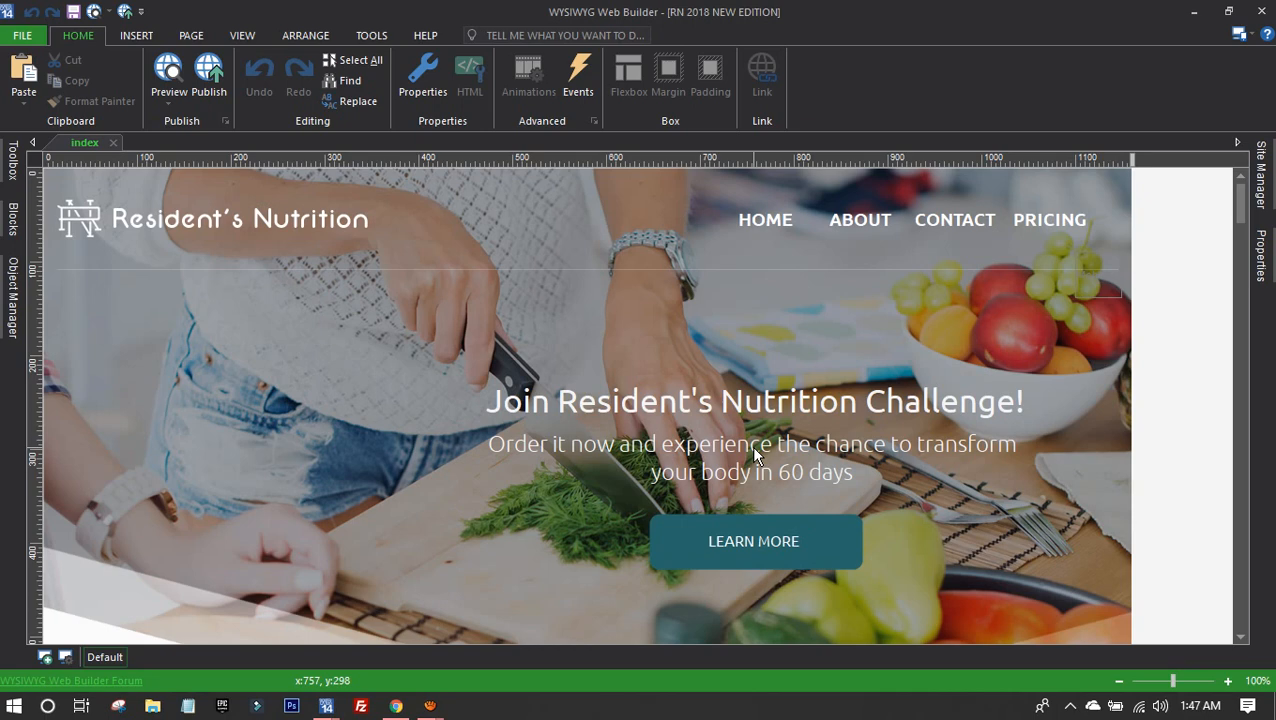
pyautogui.moveTo(1235, 195)
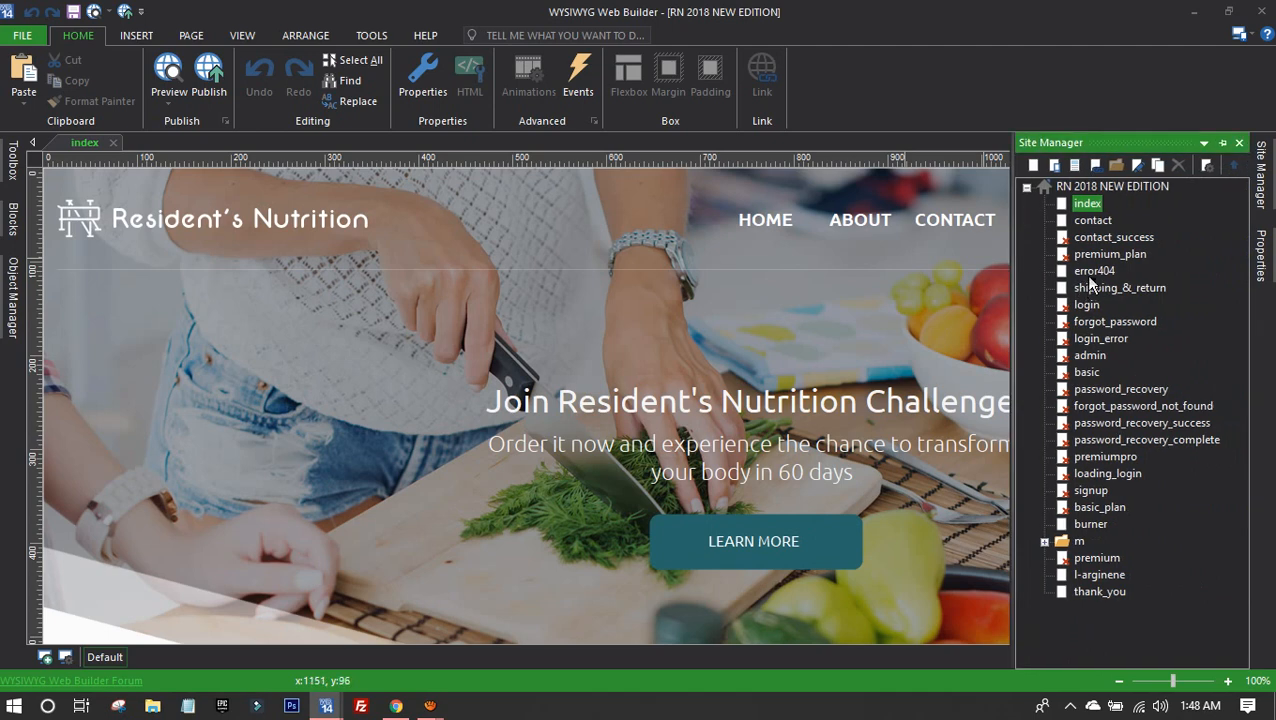
# Open the contact page, then select burner in the Site Manager page list
pyautogui.doubleClick(1092, 220)
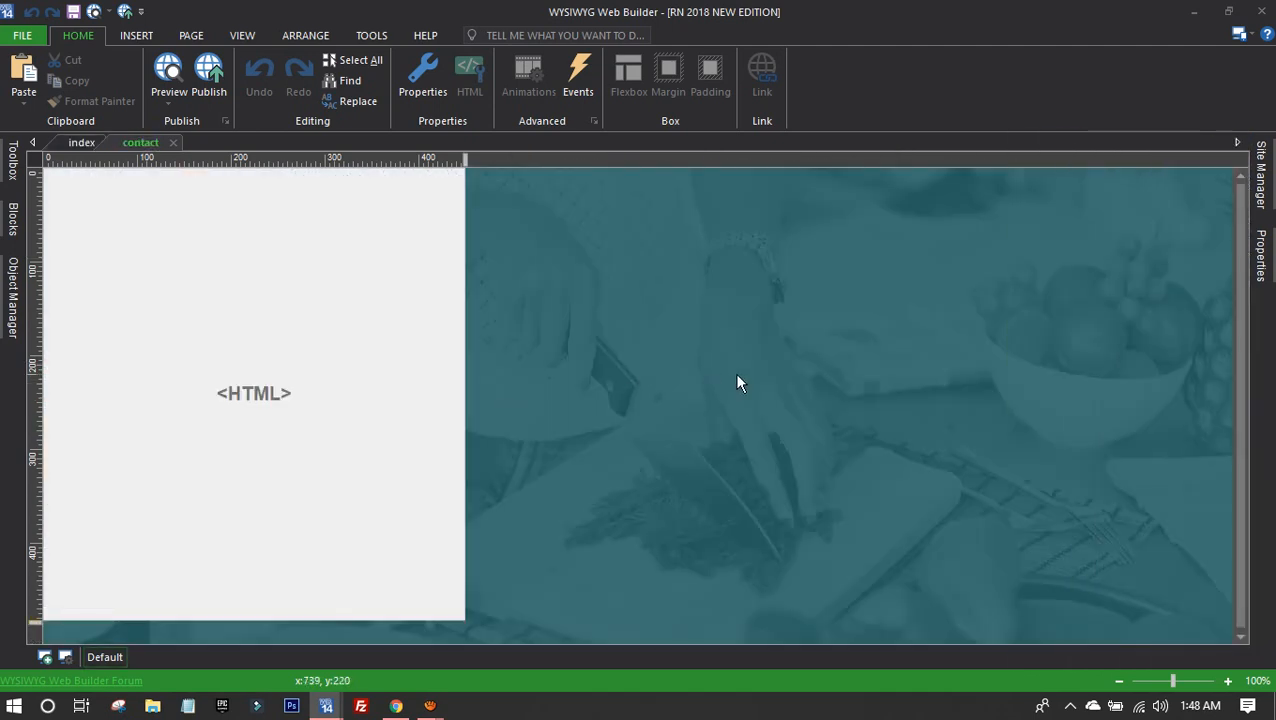
pyautogui.moveTo(706, 408)
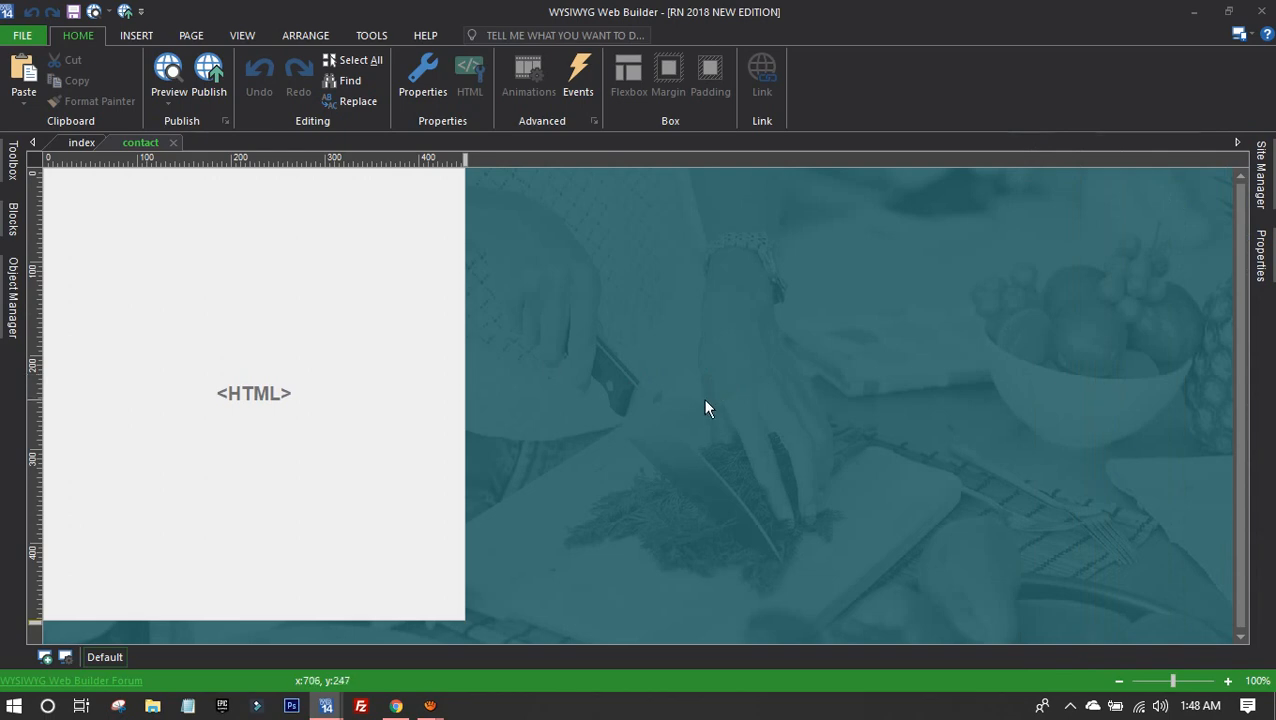
pyautogui.moveTo(658, 265)
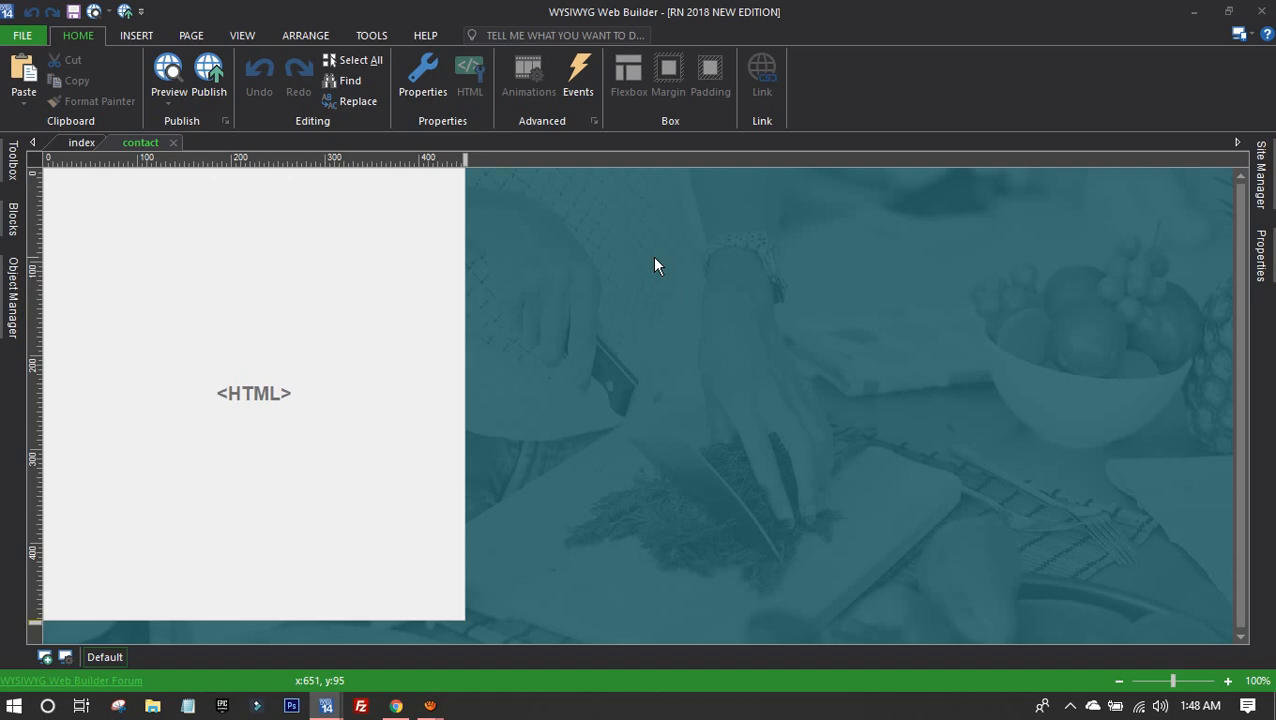
pyautogui.moveTo(1270, 180)
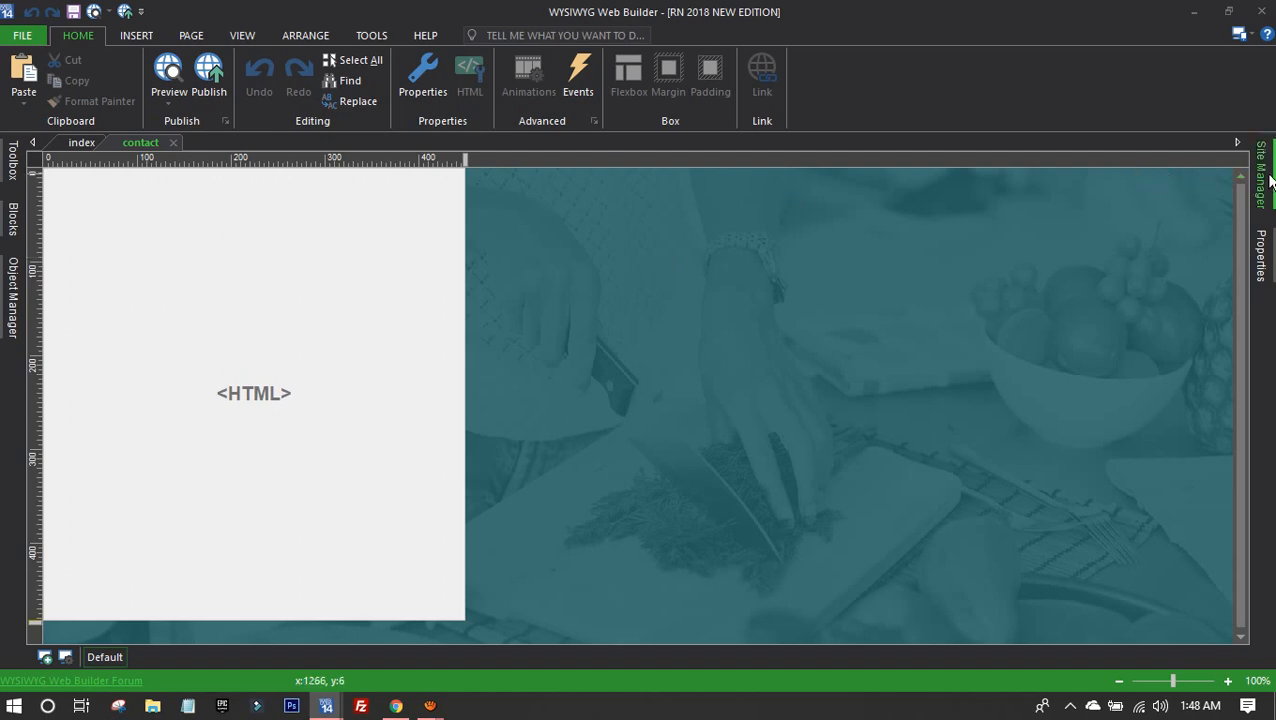
pyautogui.click(1262, 175)
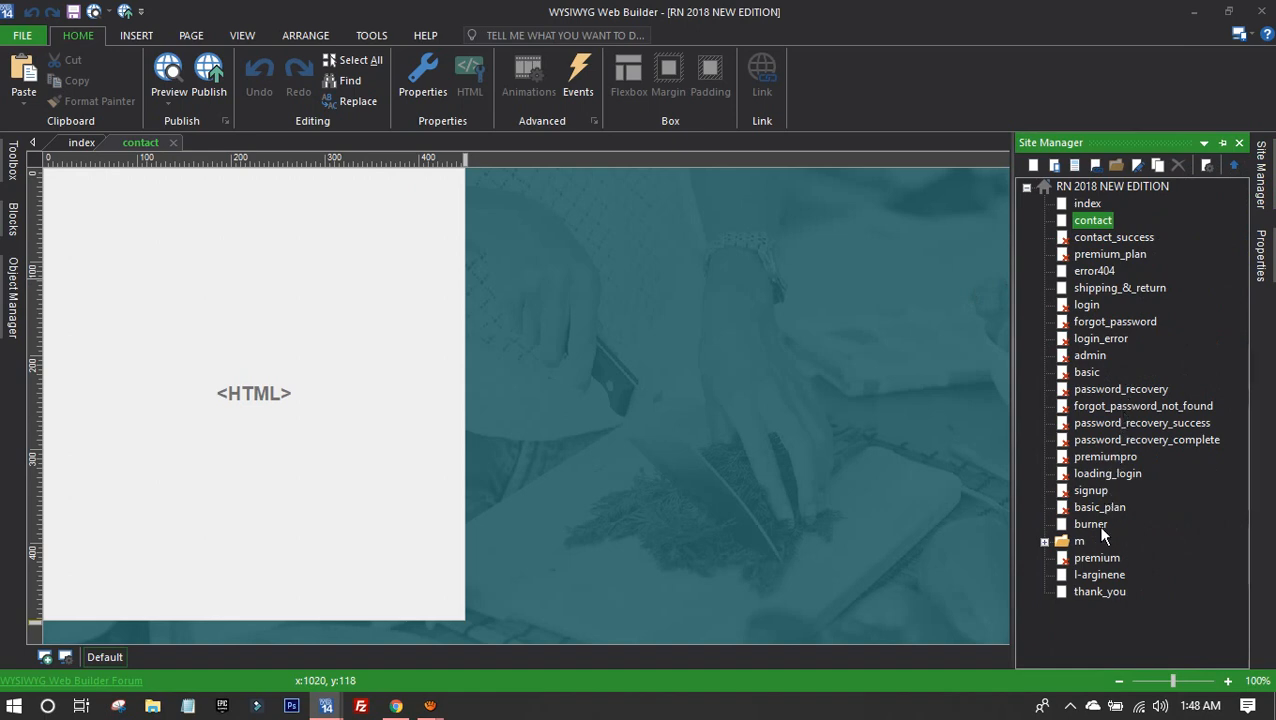
pyautogui.click(1091, 523)
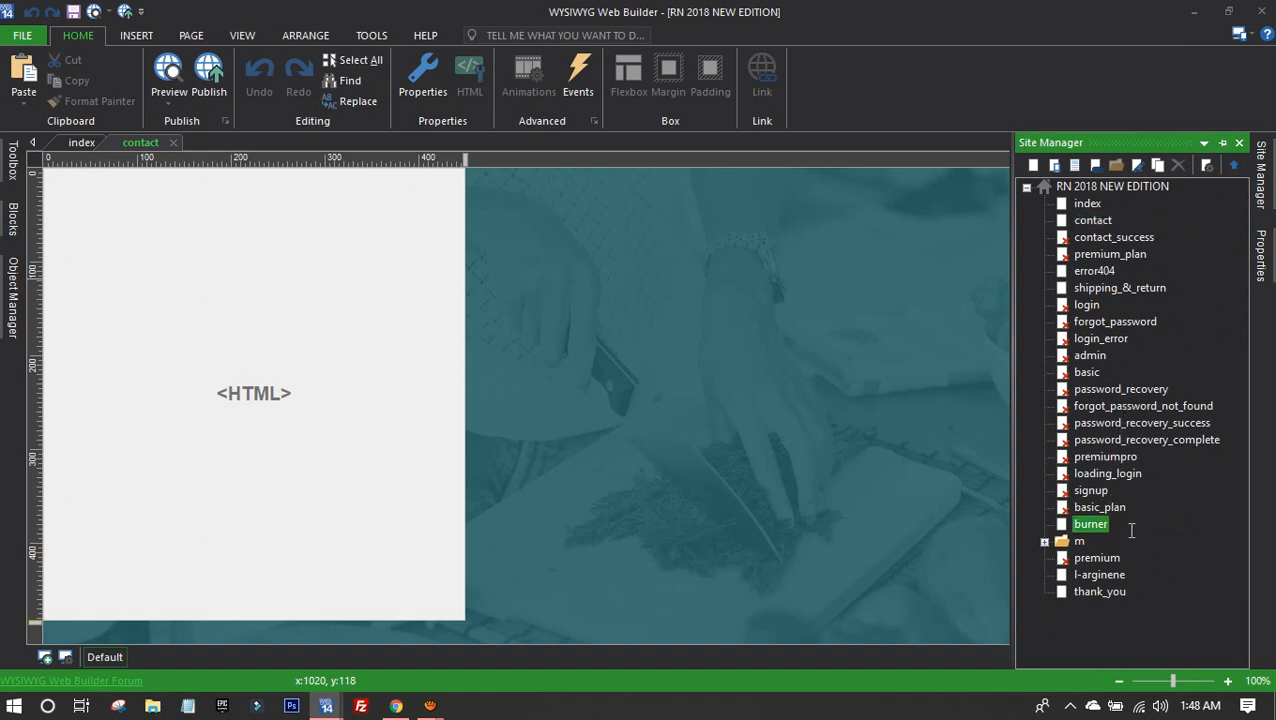
# Open the burner page, scroll through the index tab, and select the HTML checkout block
pyautogui.doubleClick(1090, 524)
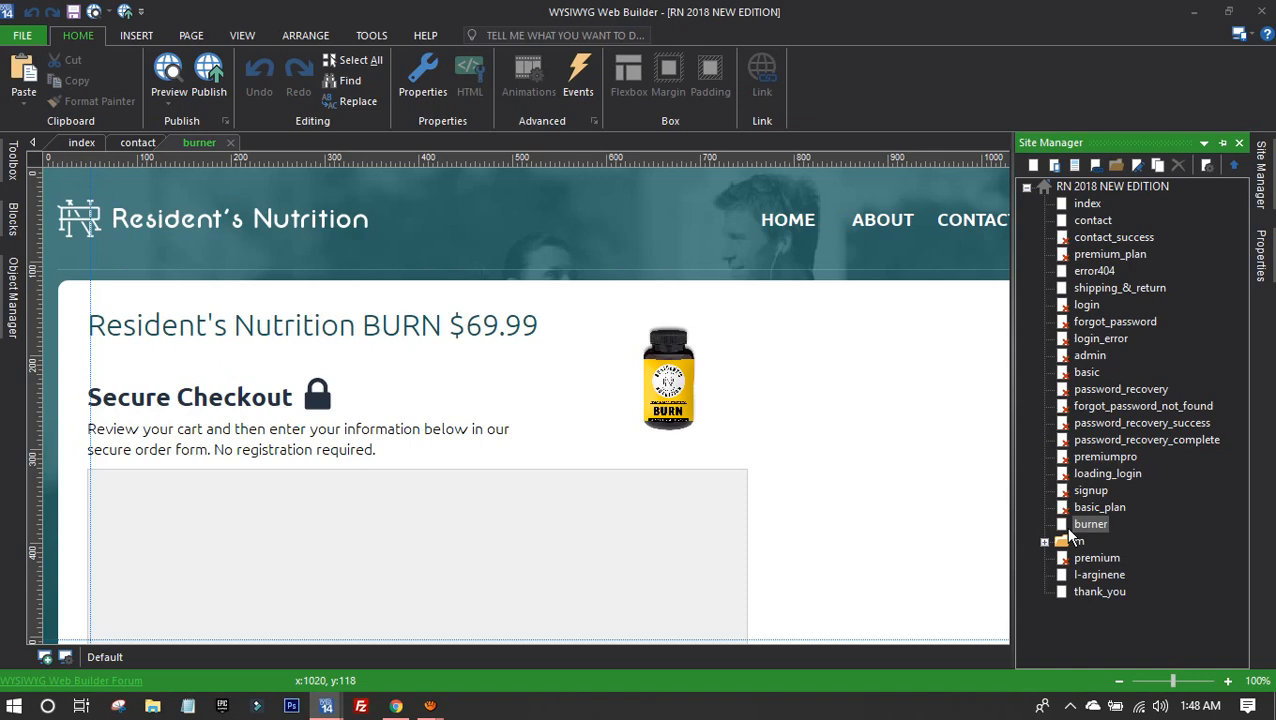
pyautogui.click(1087, 204)
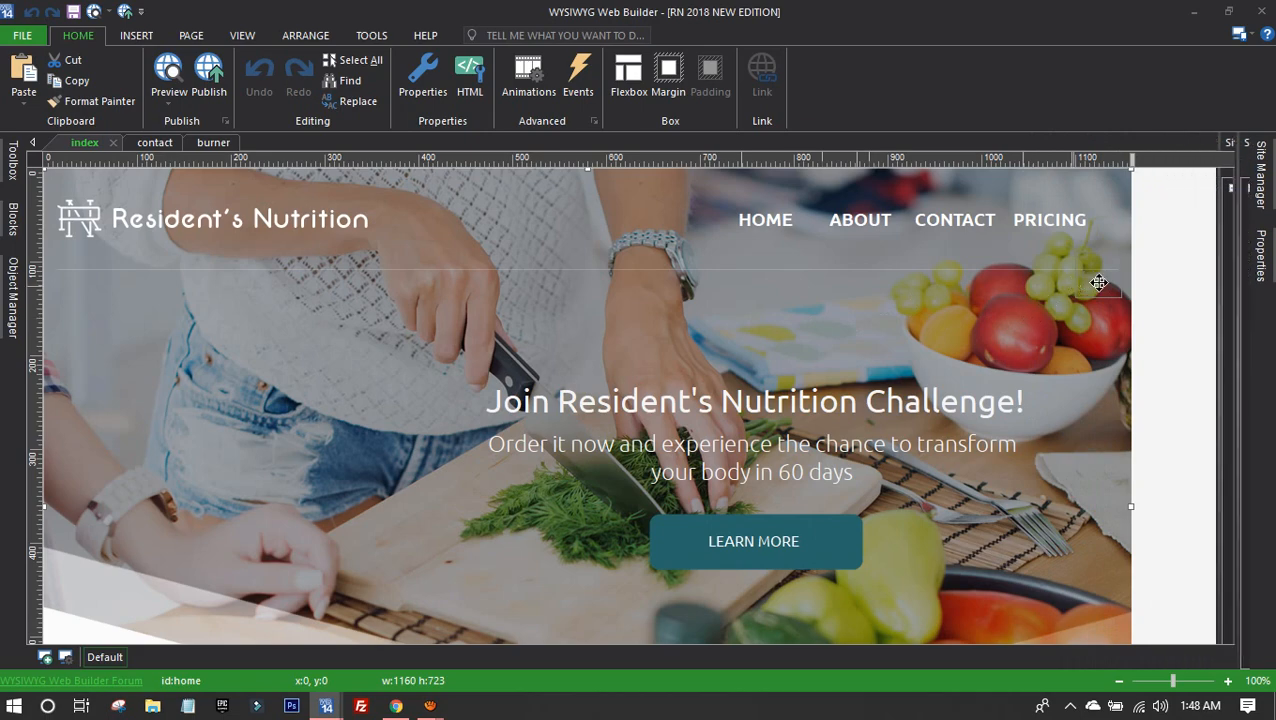
pyautogui.scroll(-3)
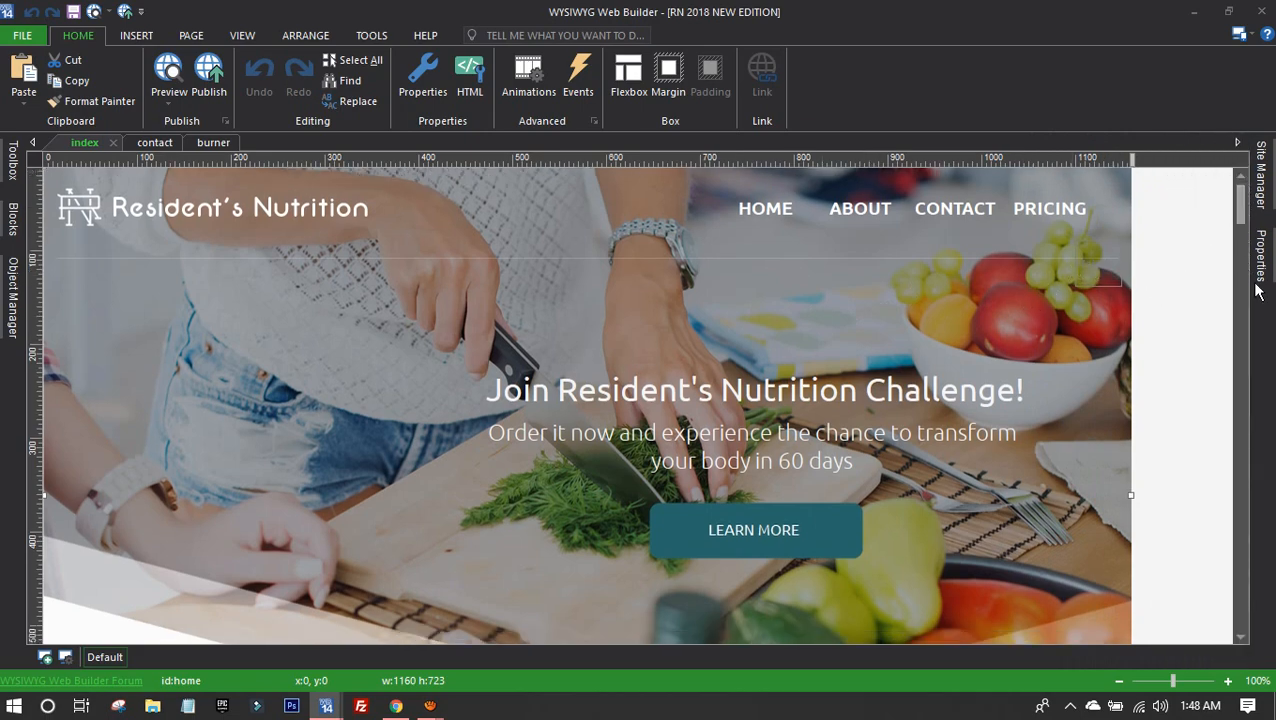
pyautogui.scroll(-3)
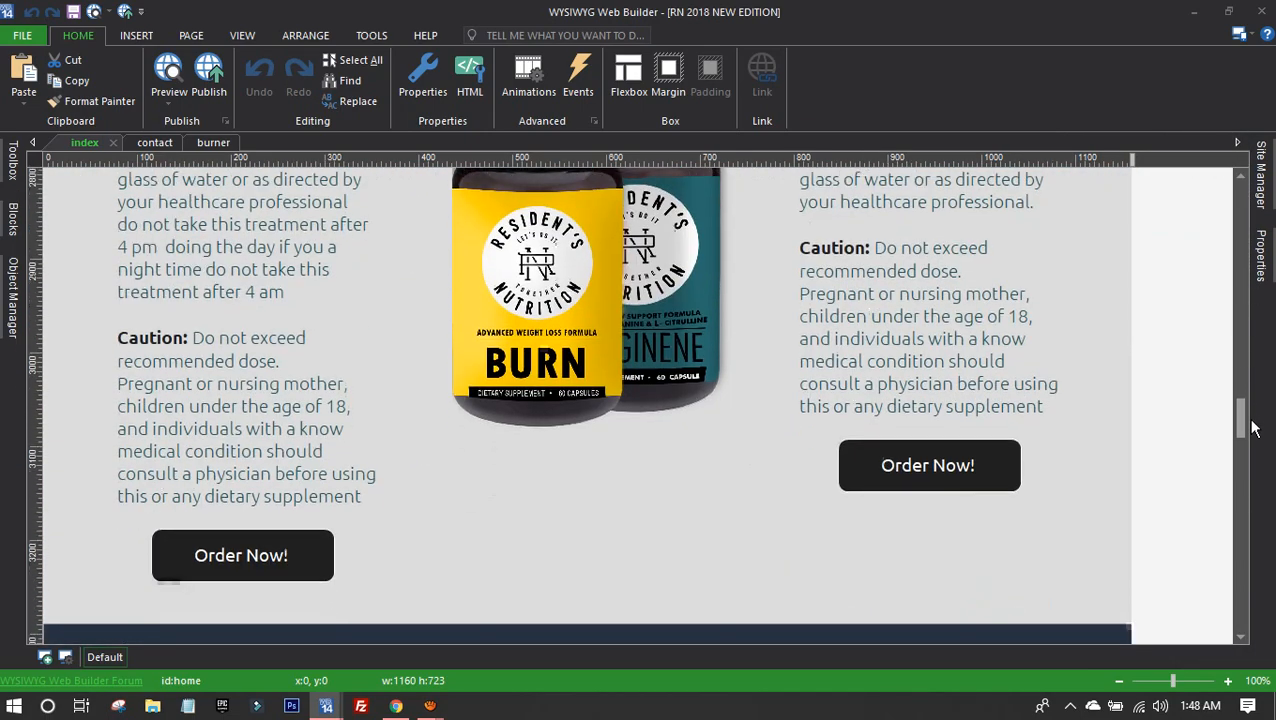
pyautogui.scroll(-3)
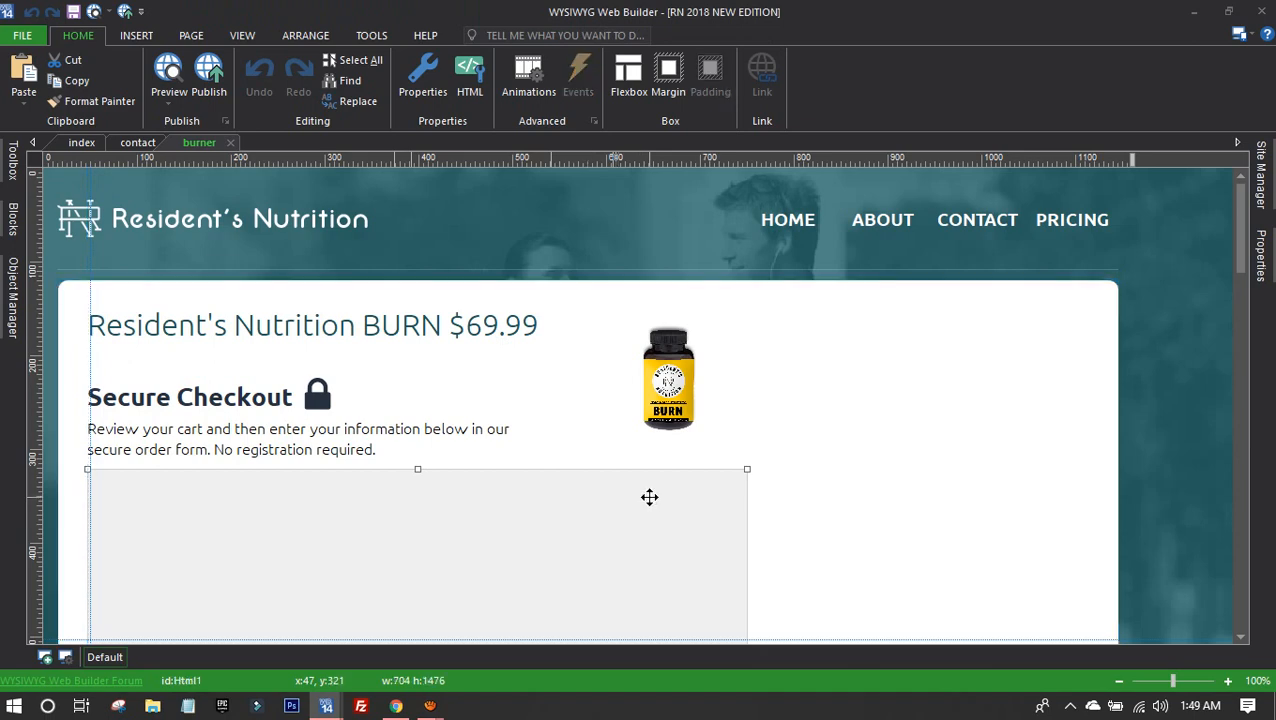
pyautogui.click(136, 35)
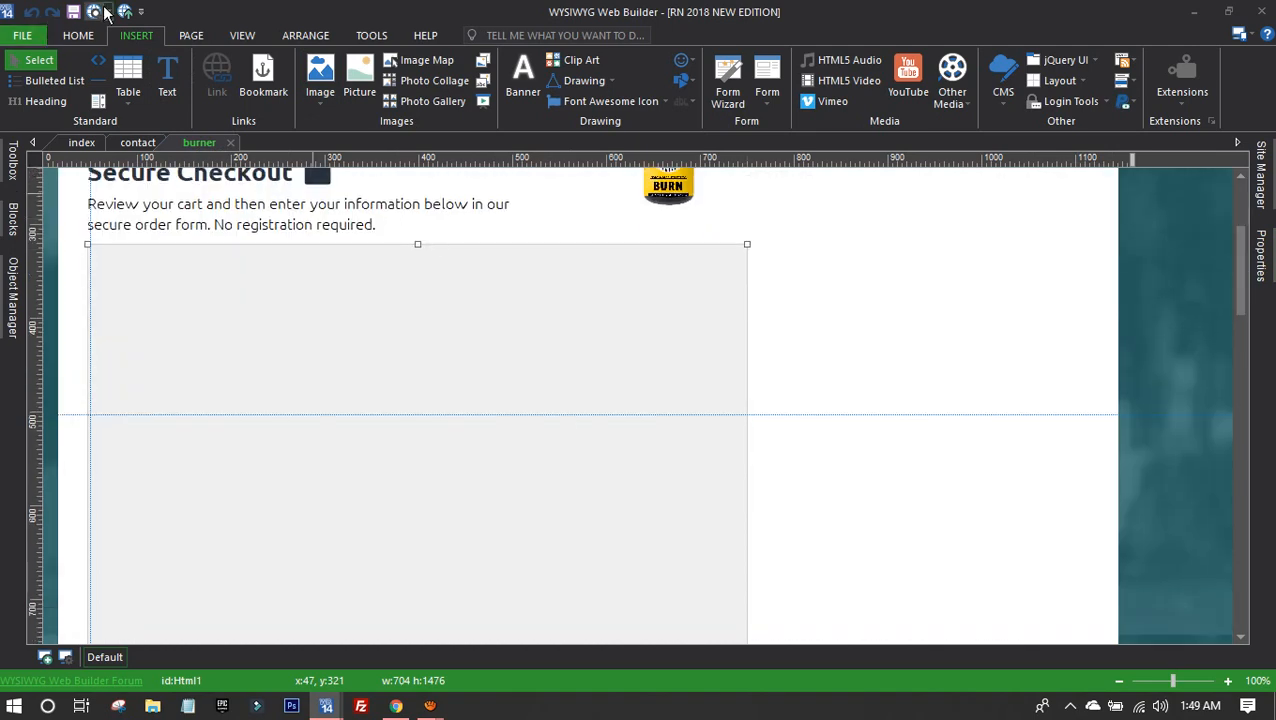
# Preview burner.html in Chrome, then view JotForm's My Forms list with the Burn form
pyautogui.click(125, 11)
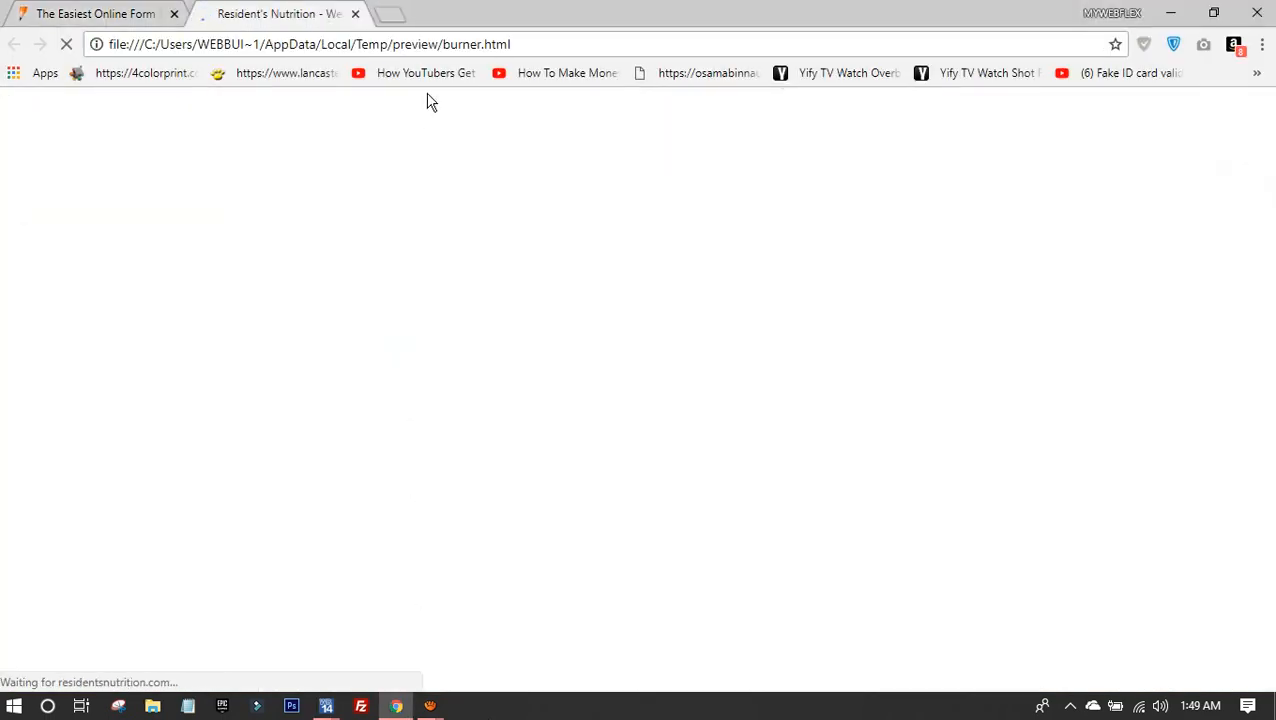
pyautogui.click(278, 13)
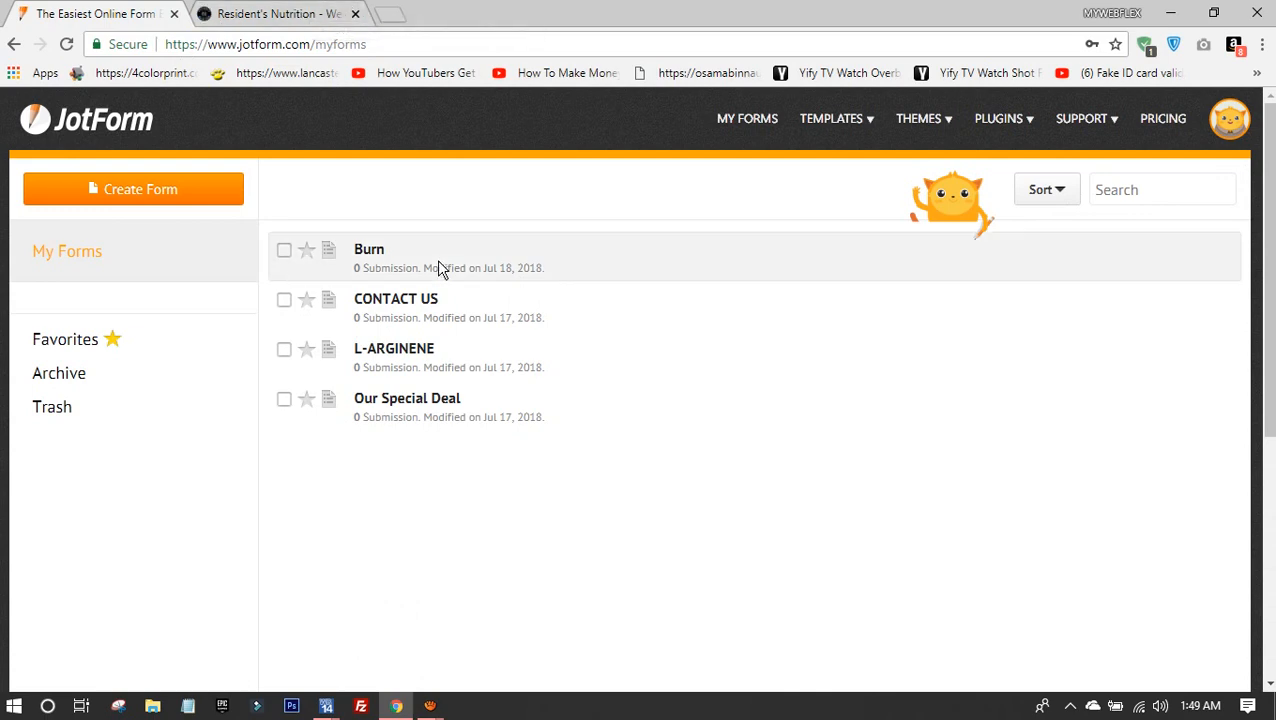
pyautogui.moveTo(52, 150)
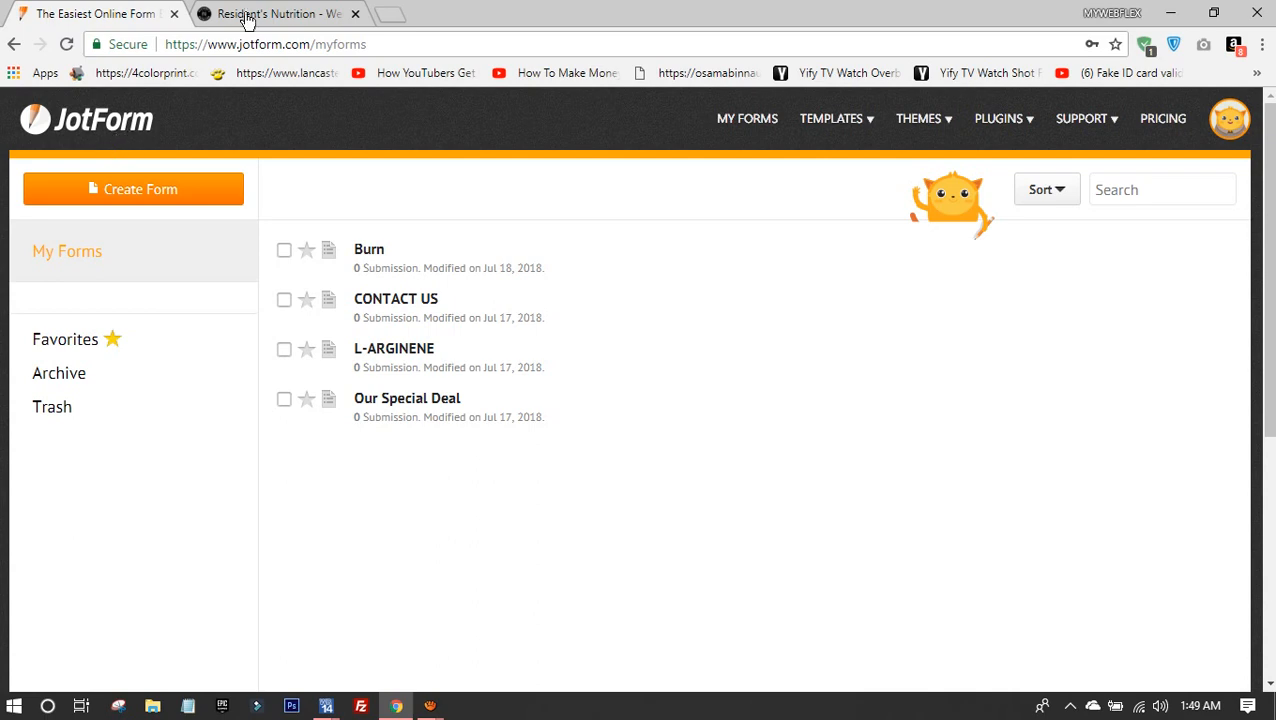
# Try the first name and email fields, then scroll down to the products
pyautogui.click(275, 13)
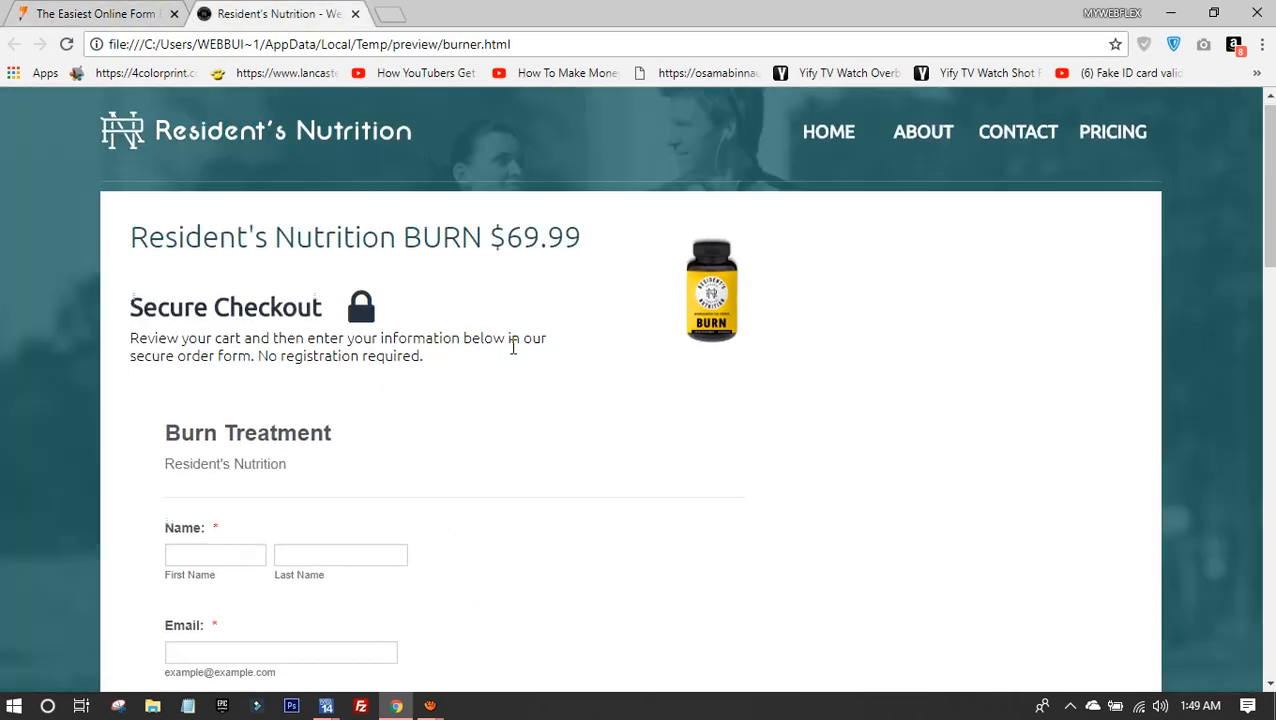
pyautogui.scroll(-3)
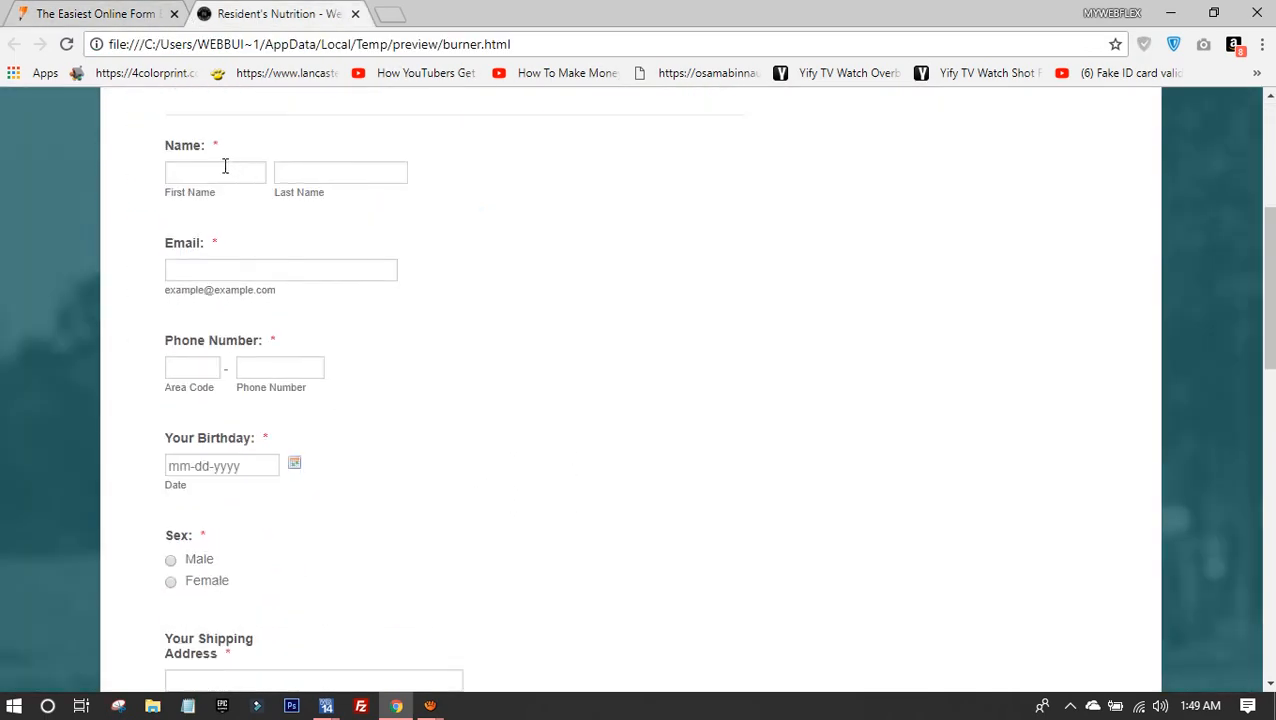
pyautogui.click(215, 172)
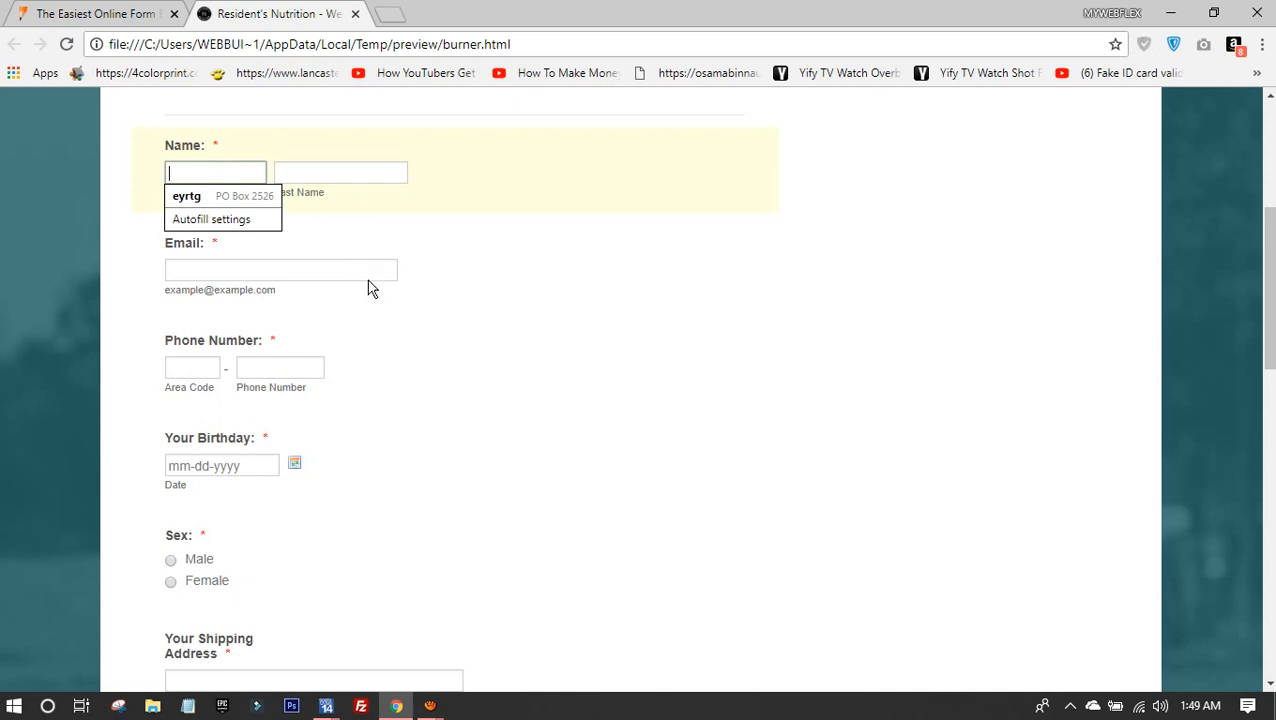
pyautogui.click(281, 269)
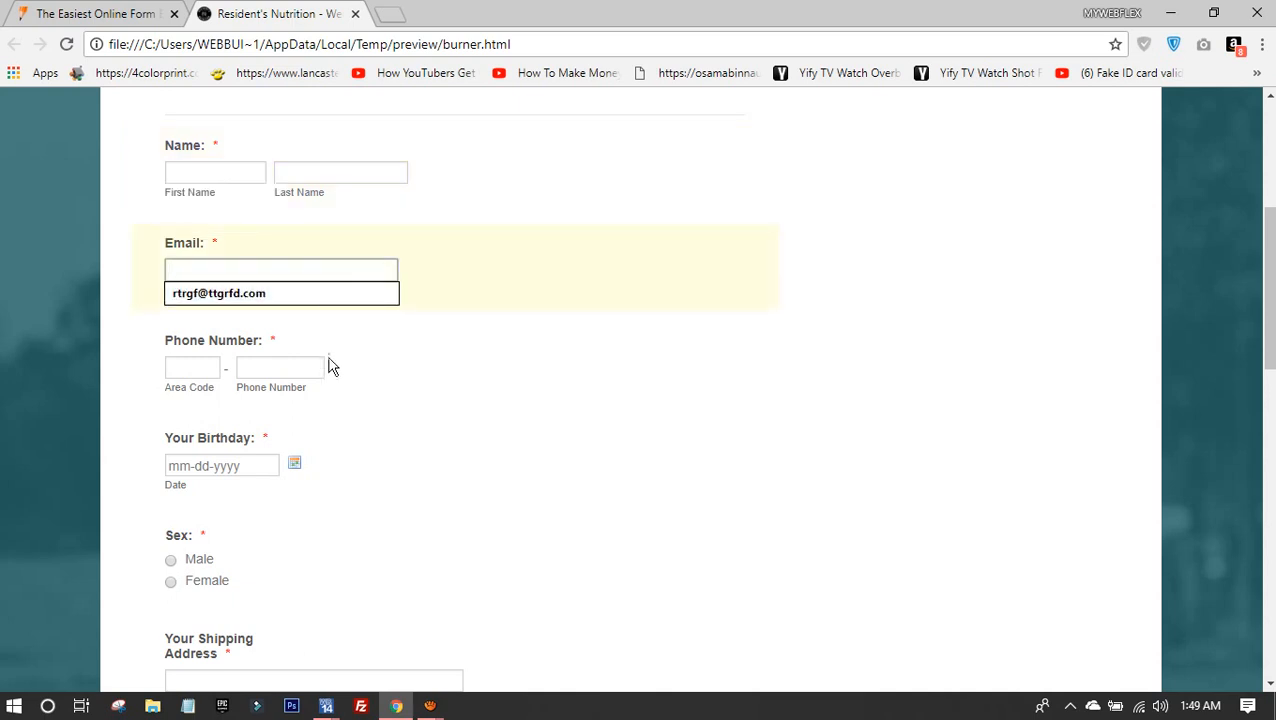
pyautogui.scroll(-3)
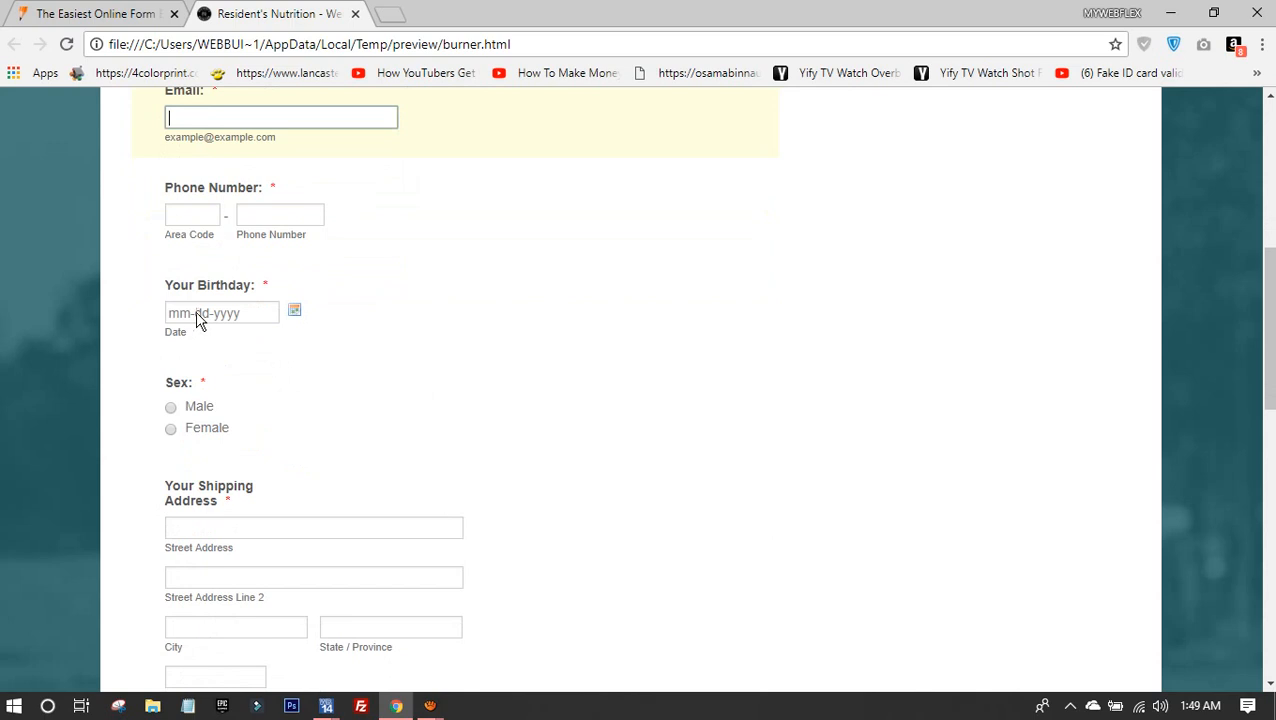
pyautogui.scroll(-3)
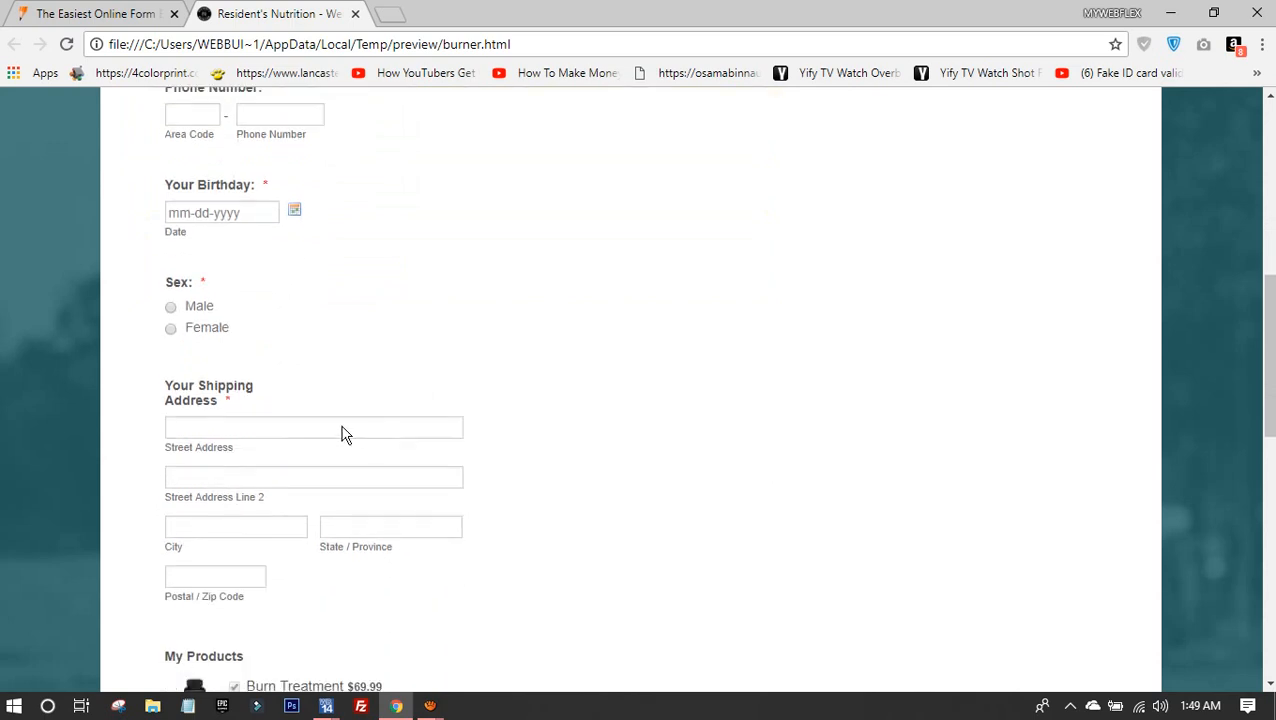
pyautogui.scroll(-3)
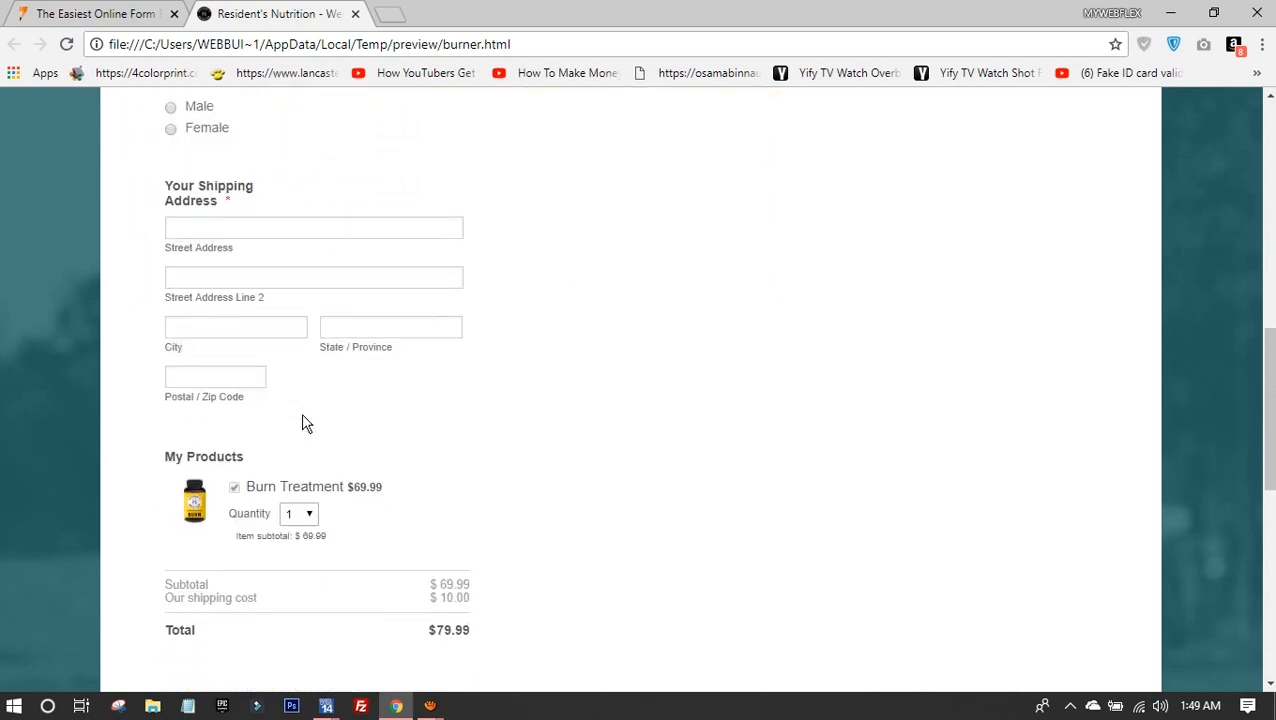
pyautogui.scroll(-3)
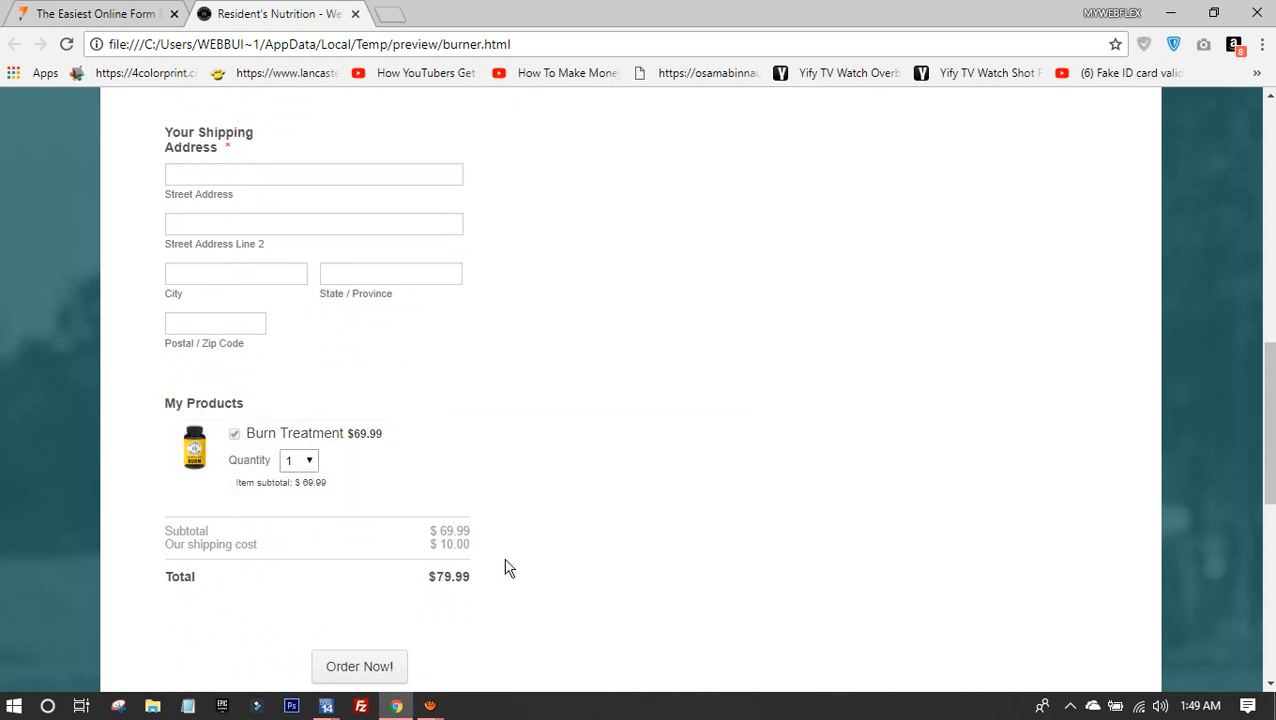
pyautogui.scroll(-3)
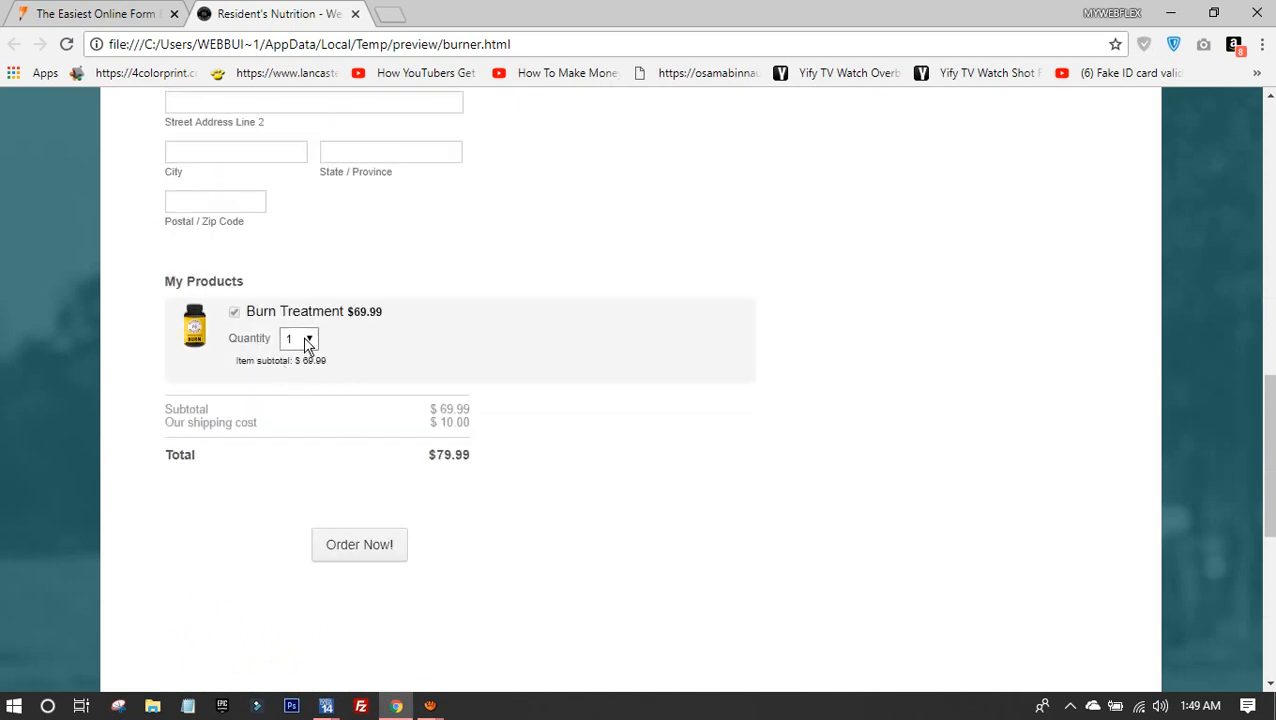
# Change the Burn Treatment quantity (2, 3, then six), watching the total reach $429.94
pyautogui.click(299, 338)
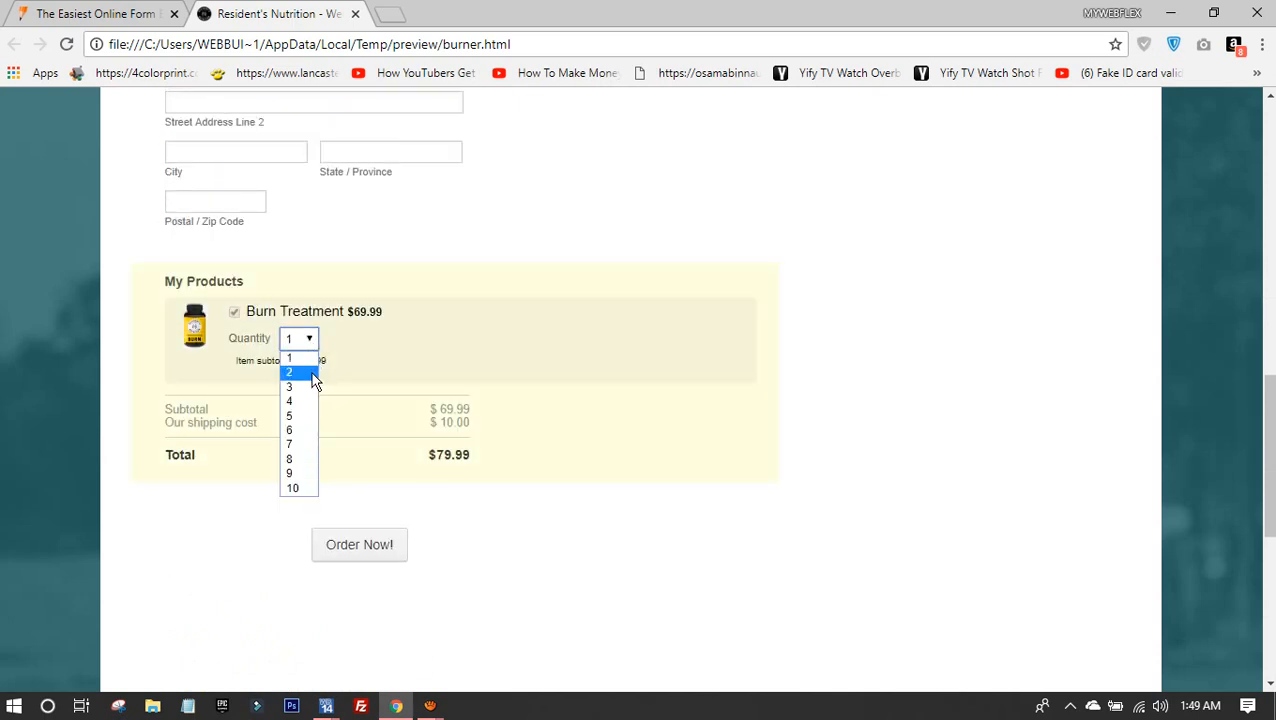
pyautogui.click(289, 372)
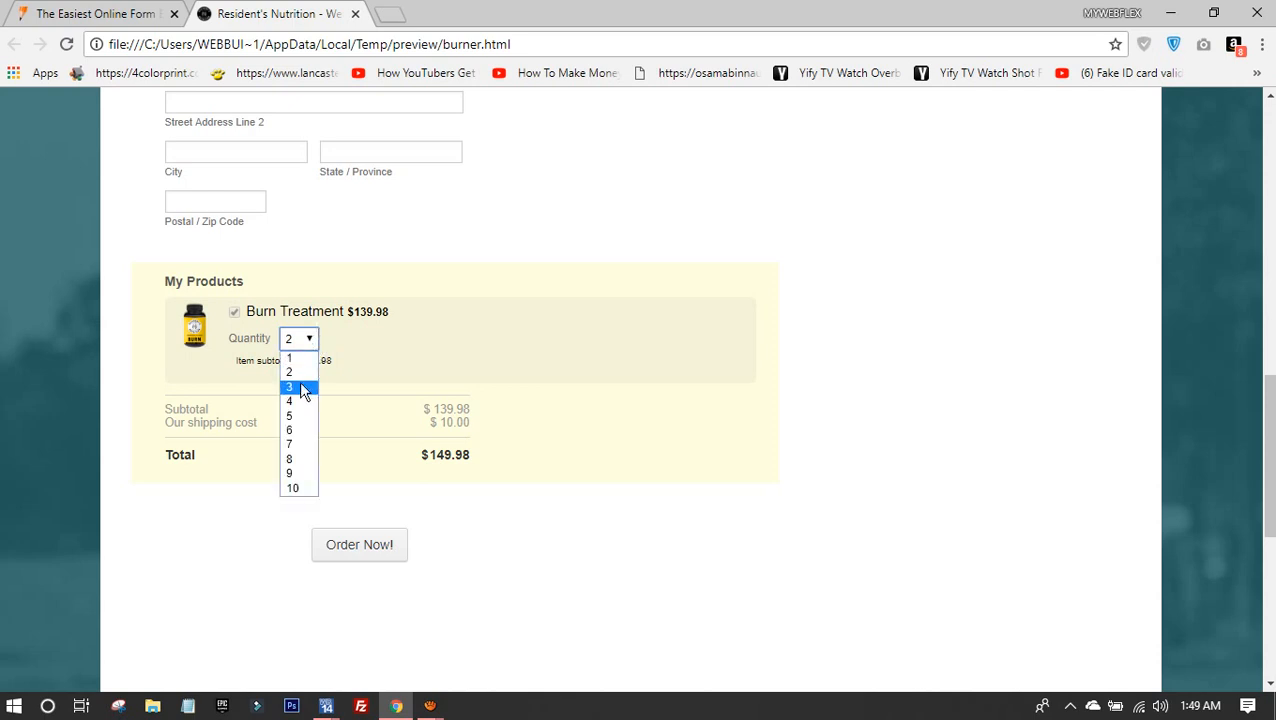
pyautogui.click(289, 387)
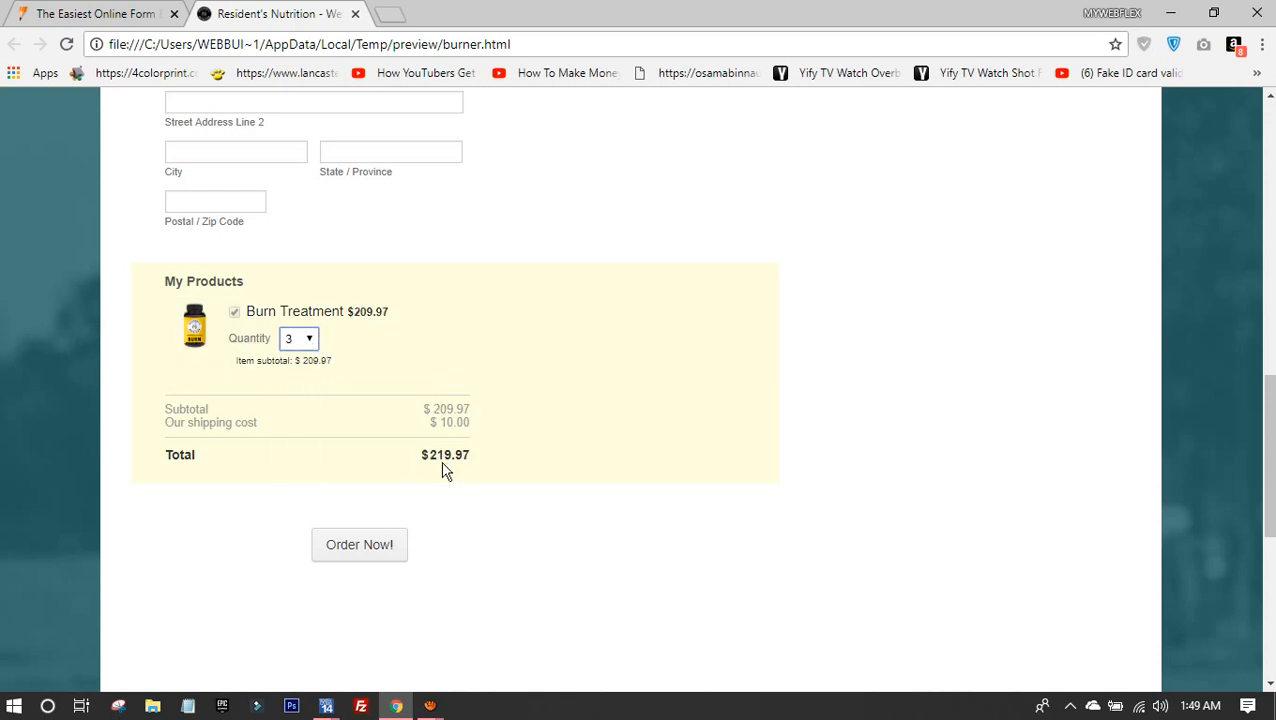
pyautogui.click(298, 338)
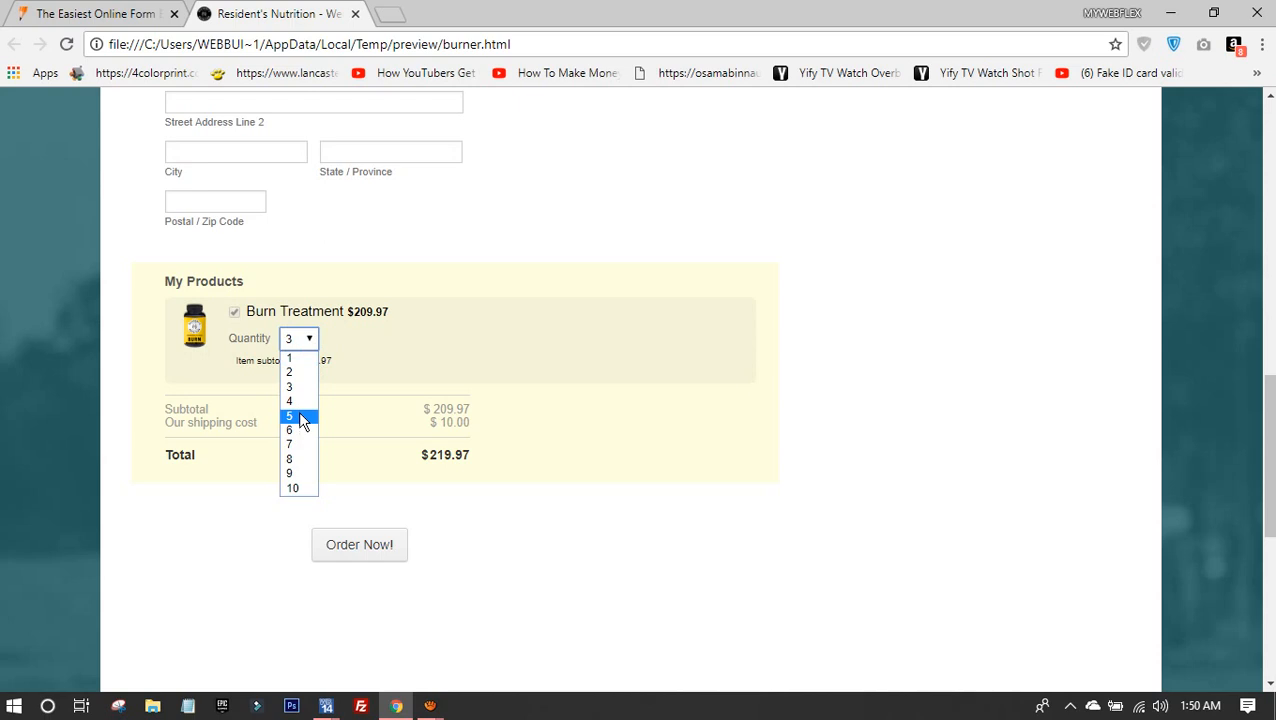
pyautogui.click(289, 429)
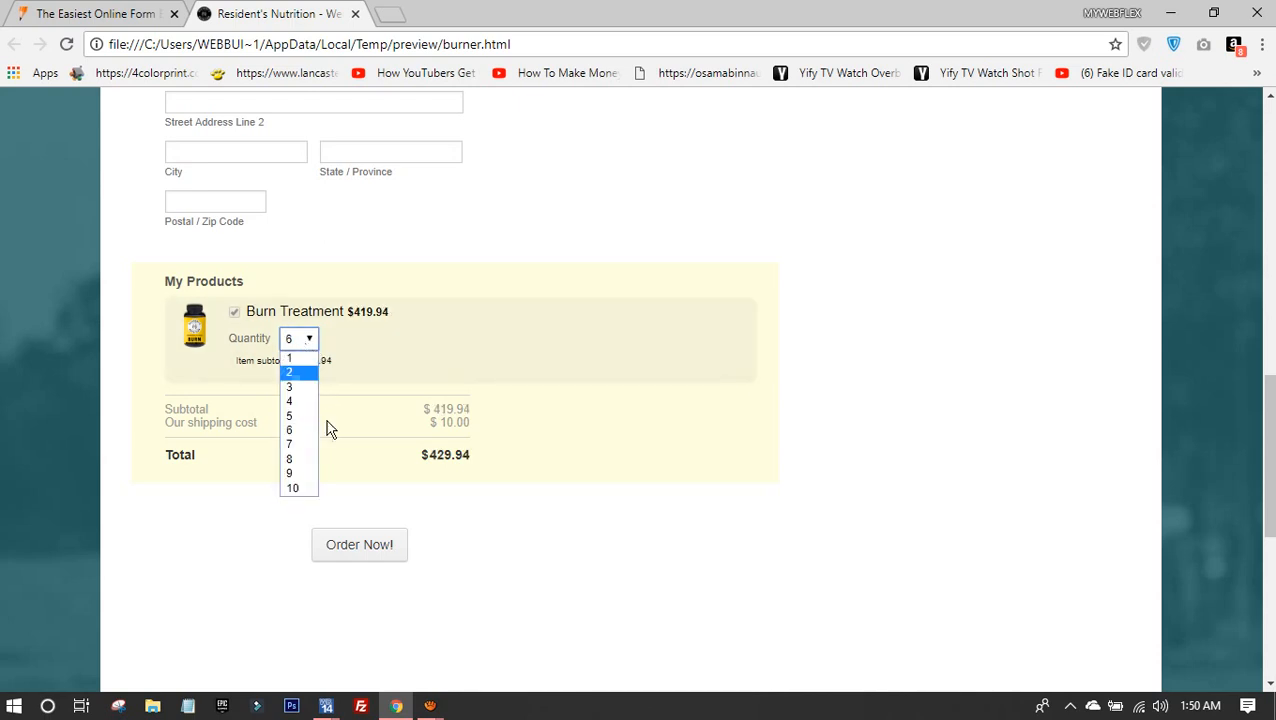
pyautogui.click(291, 488)
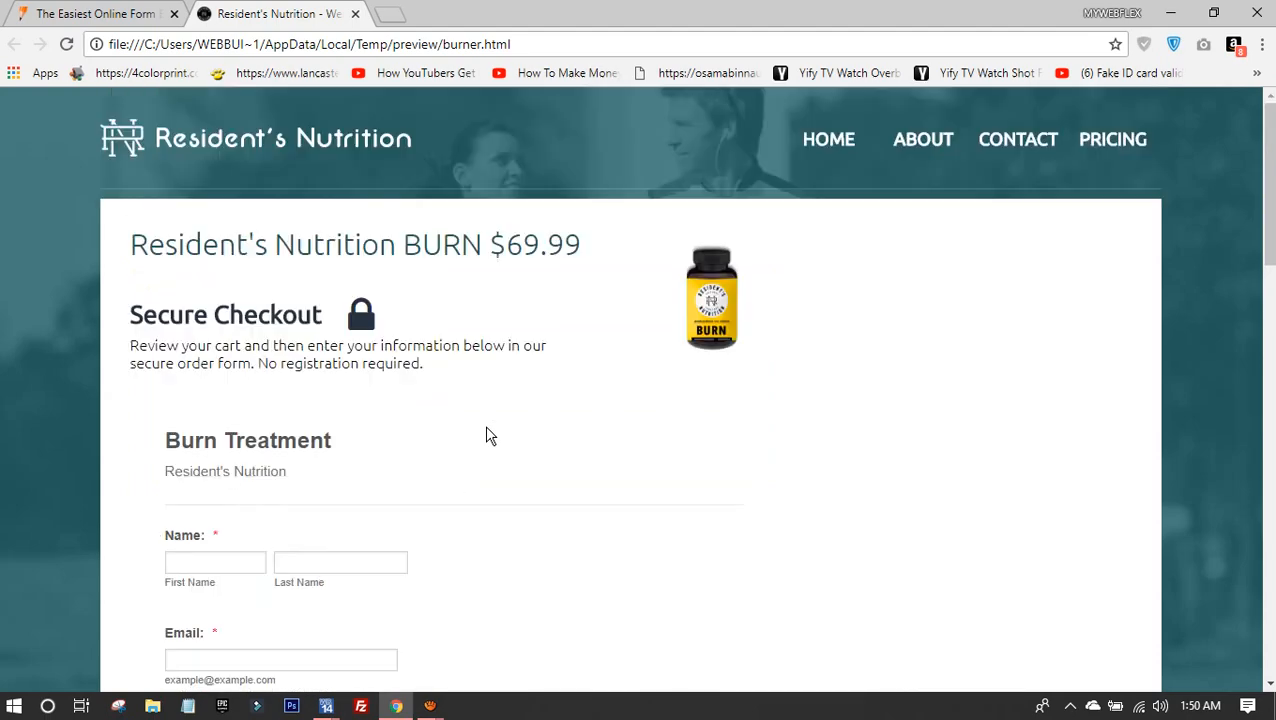
# From JotForm's My Forms, browse the top navigation menus and go to Pricing
pyautogui.click(95, 13)
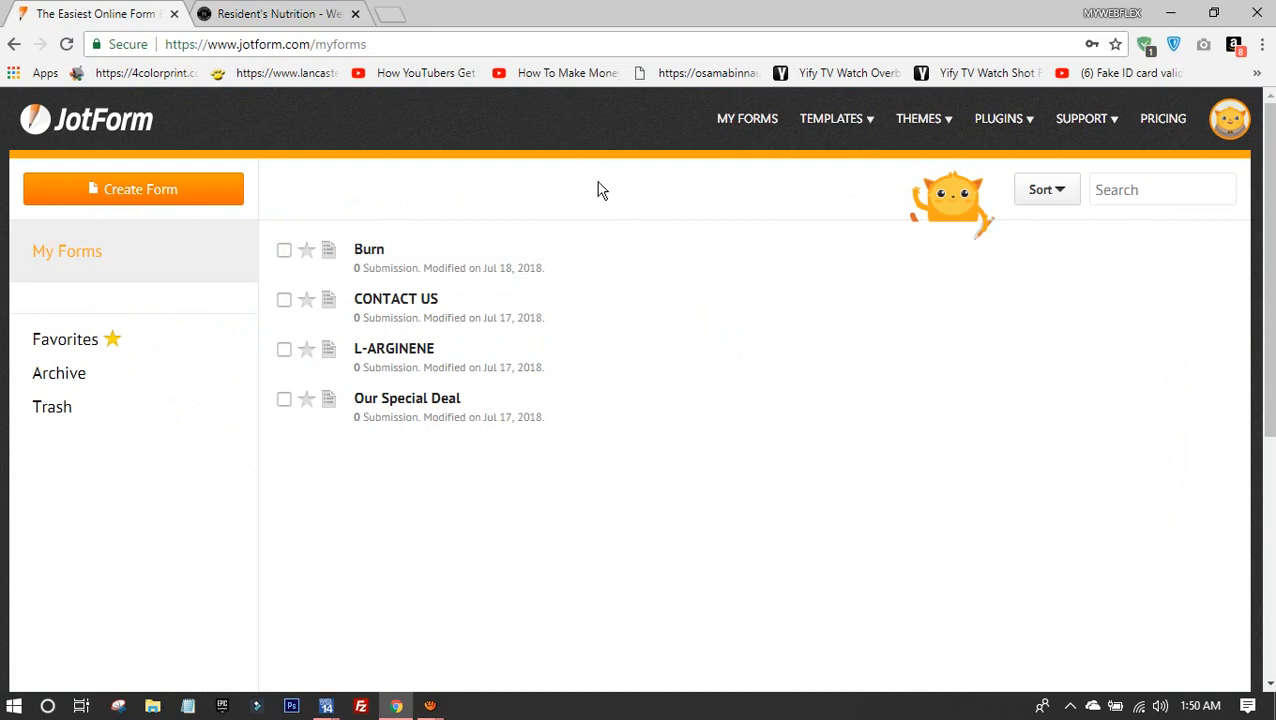
pyautogui.moveTo(717, 211)
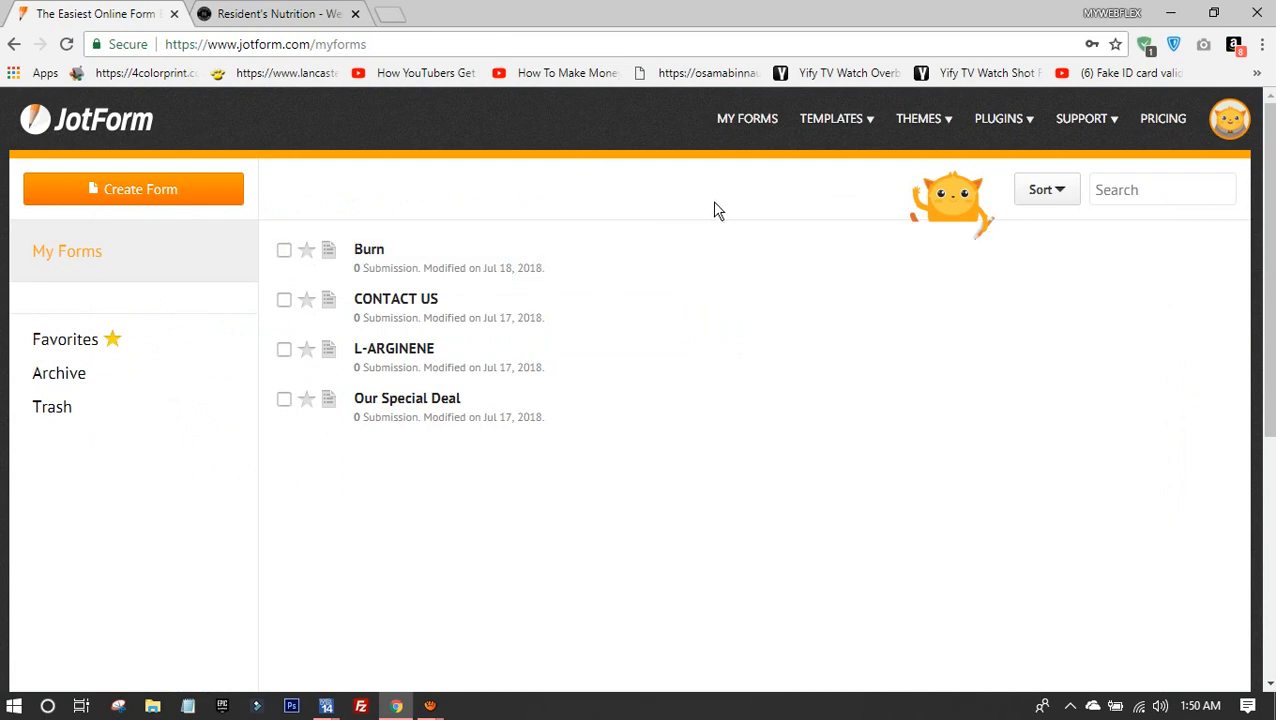
pyautogui.moveTo(918, 118)
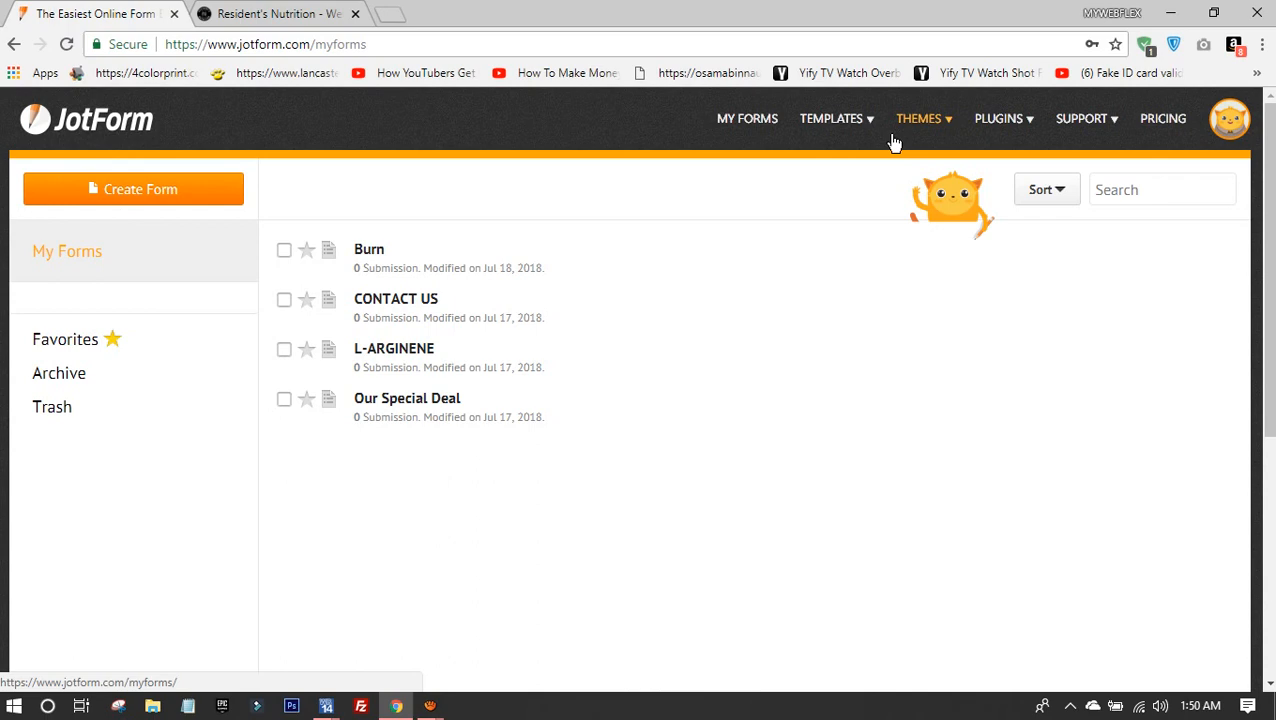
pyautogui.moveTo(570, 186)
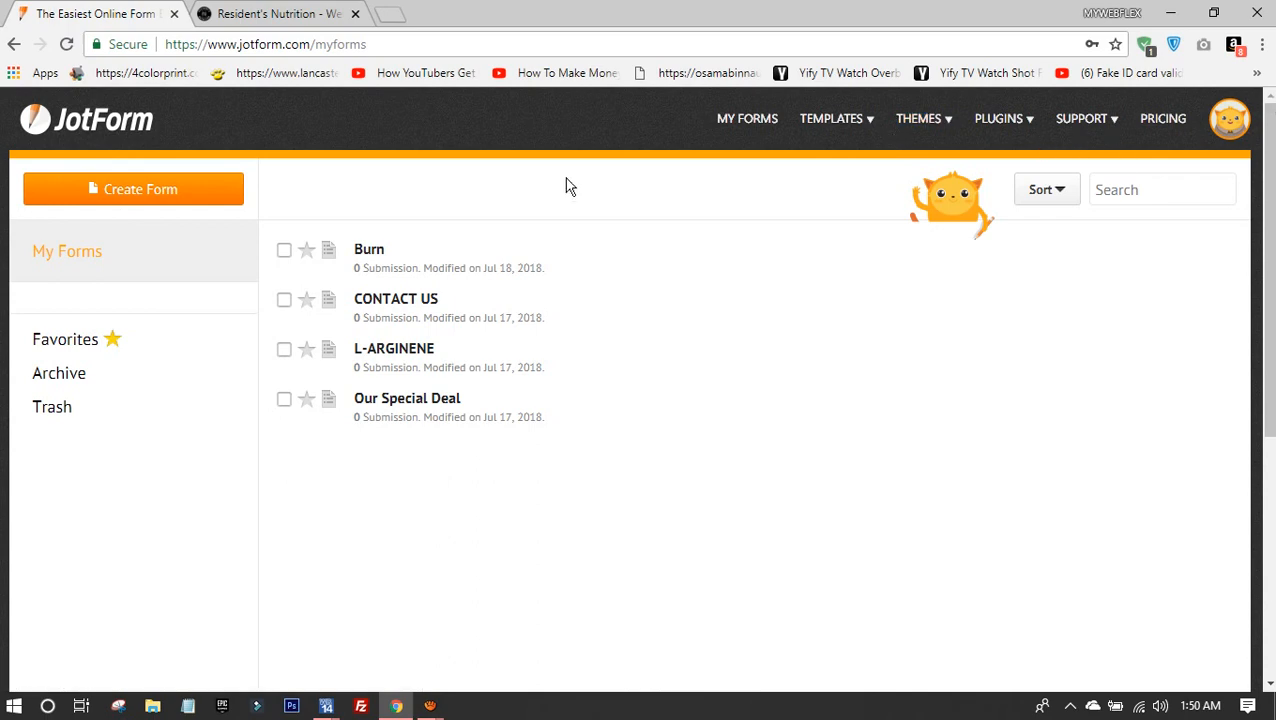
pyautogui.moveTo(695, 155)
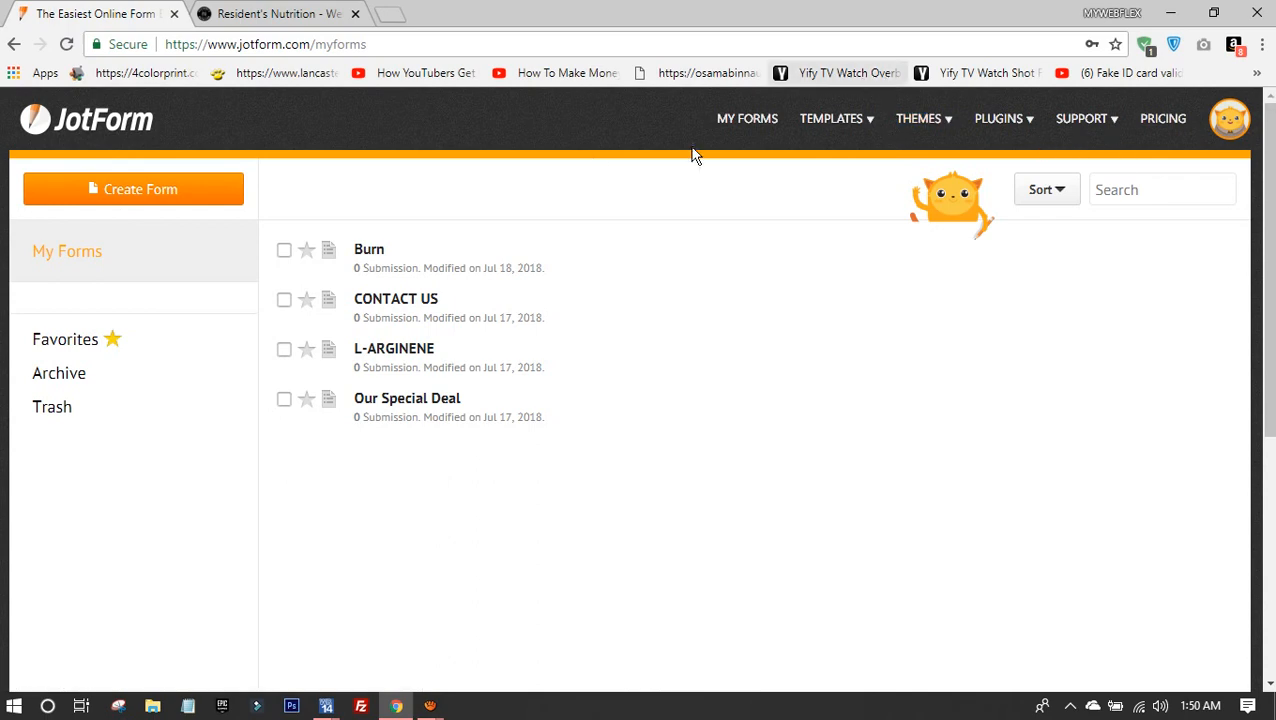
pyautogui.click(747, 118)
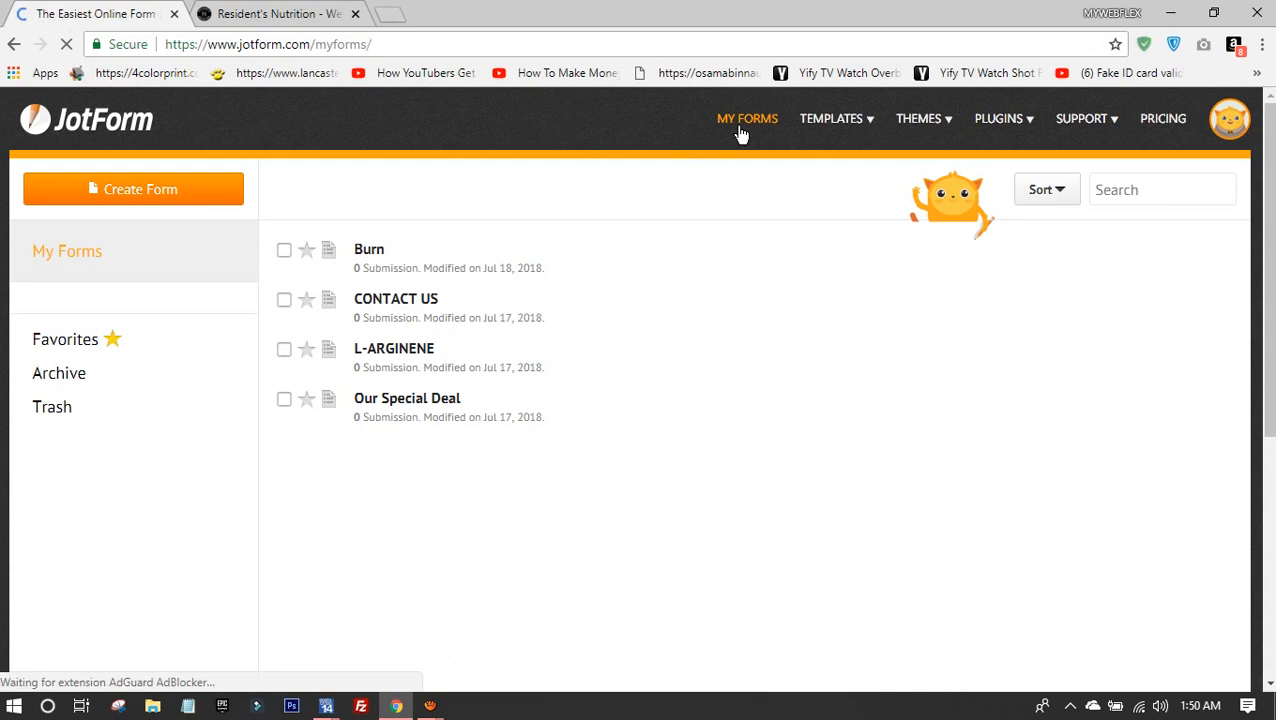
pyautogui.click(747, 118)
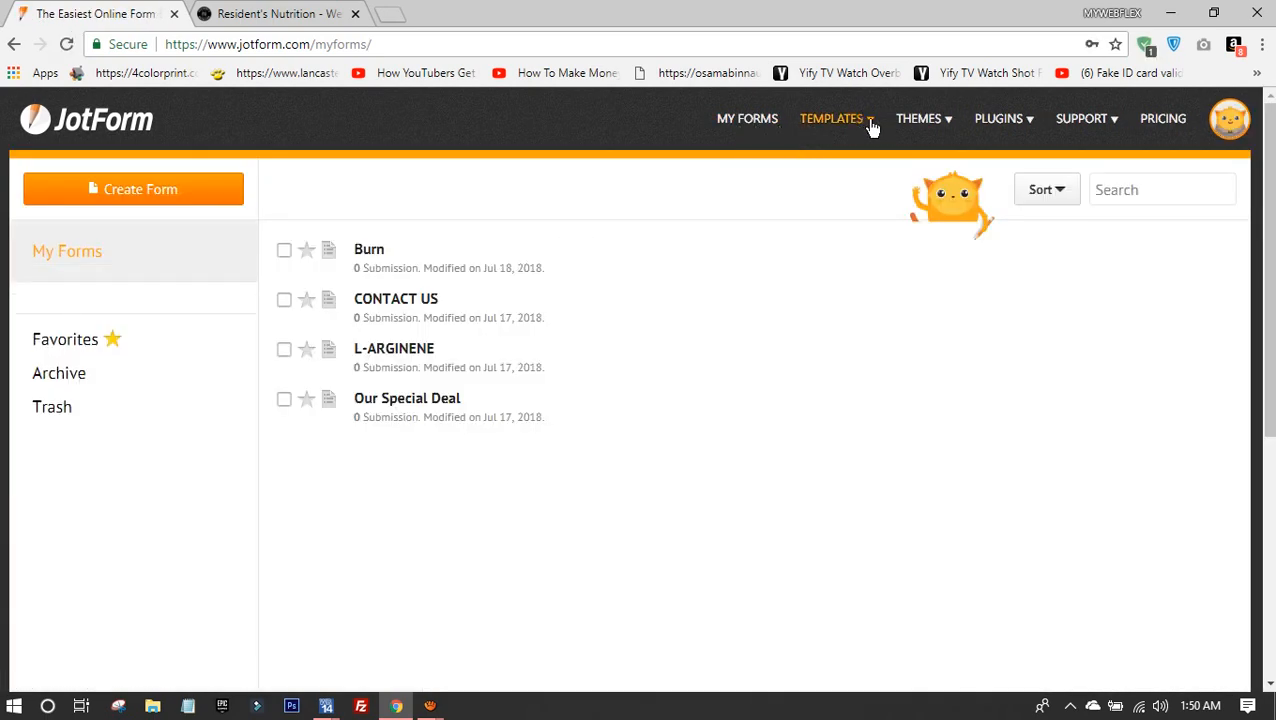
pyautogui.click(998, 118)
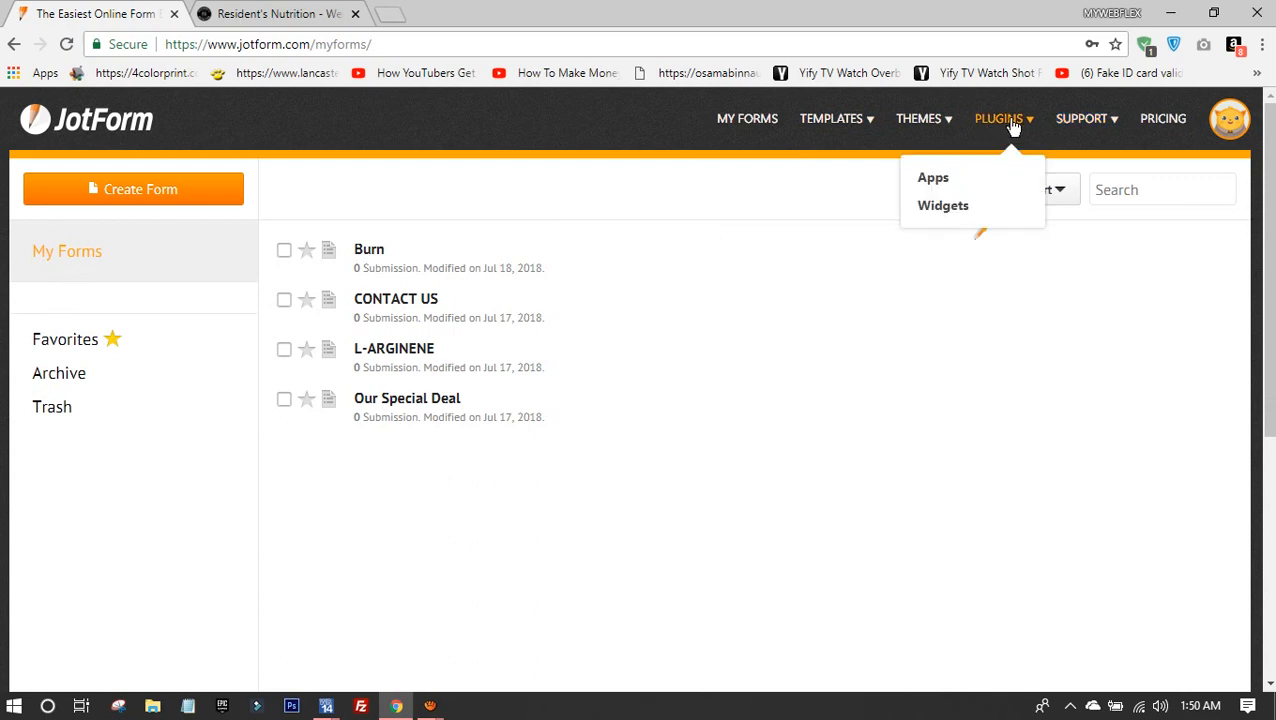
pyautogui.click(1162, 118)
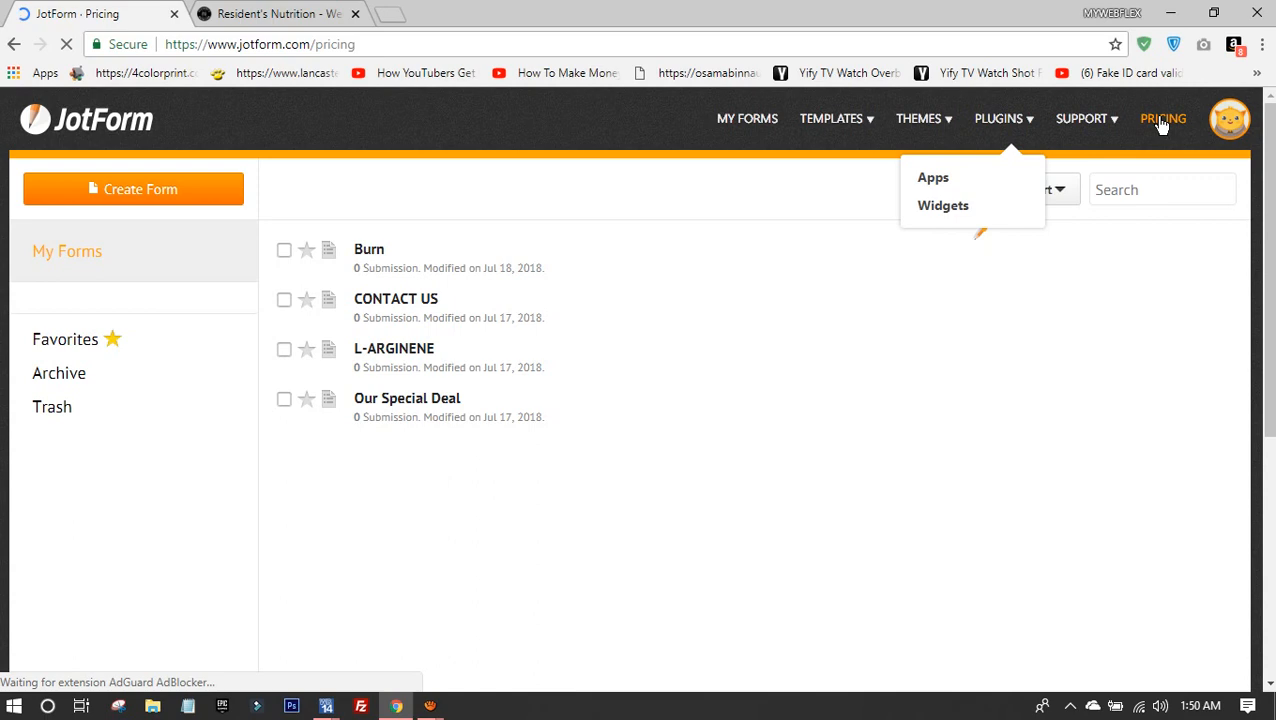
# Switch prices to Yearly and scroll through the Starter, Bronze, Silver and Gold plans
pyautogui.click(1162, 118)
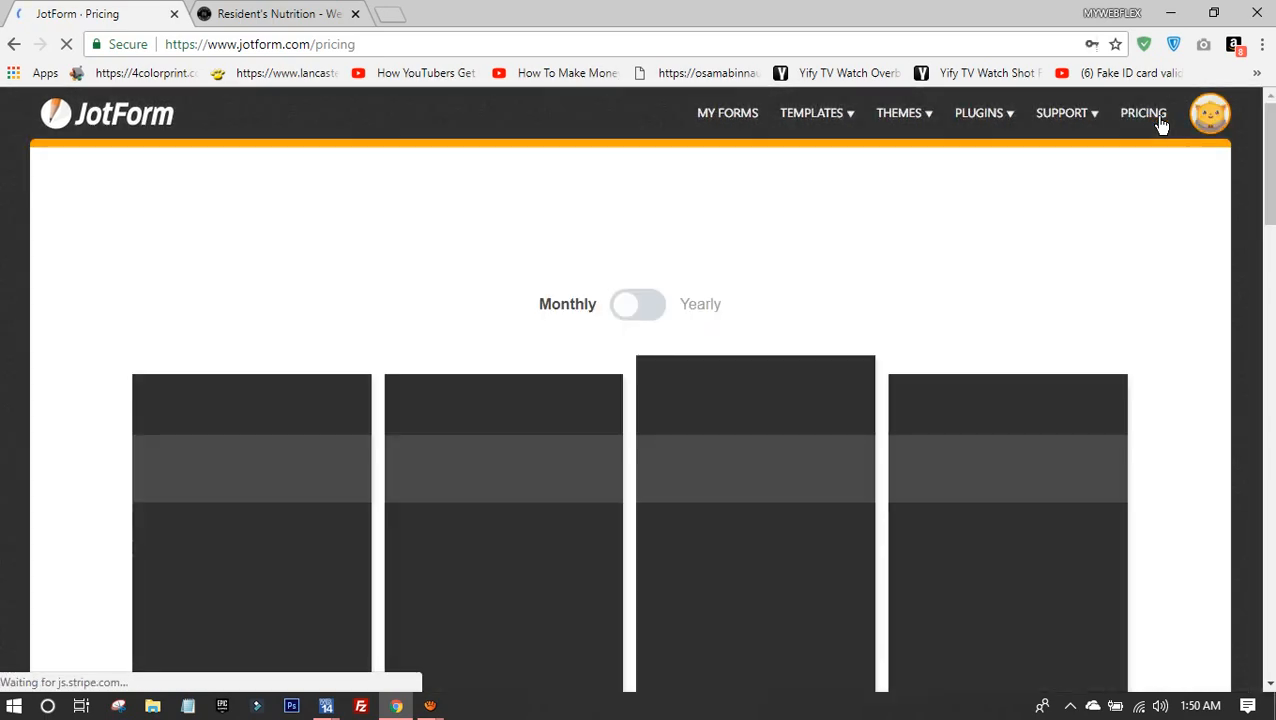
pyautogui.click(633, 304)
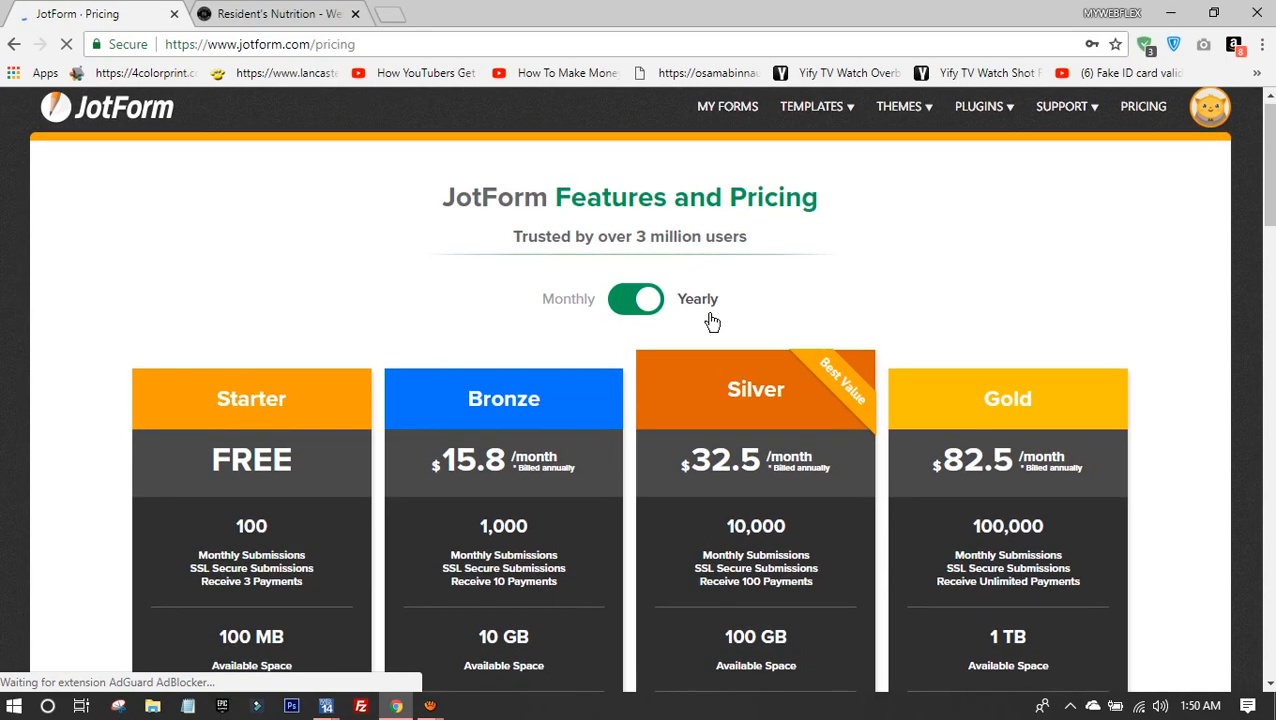
pyautogui.scroll(-3)
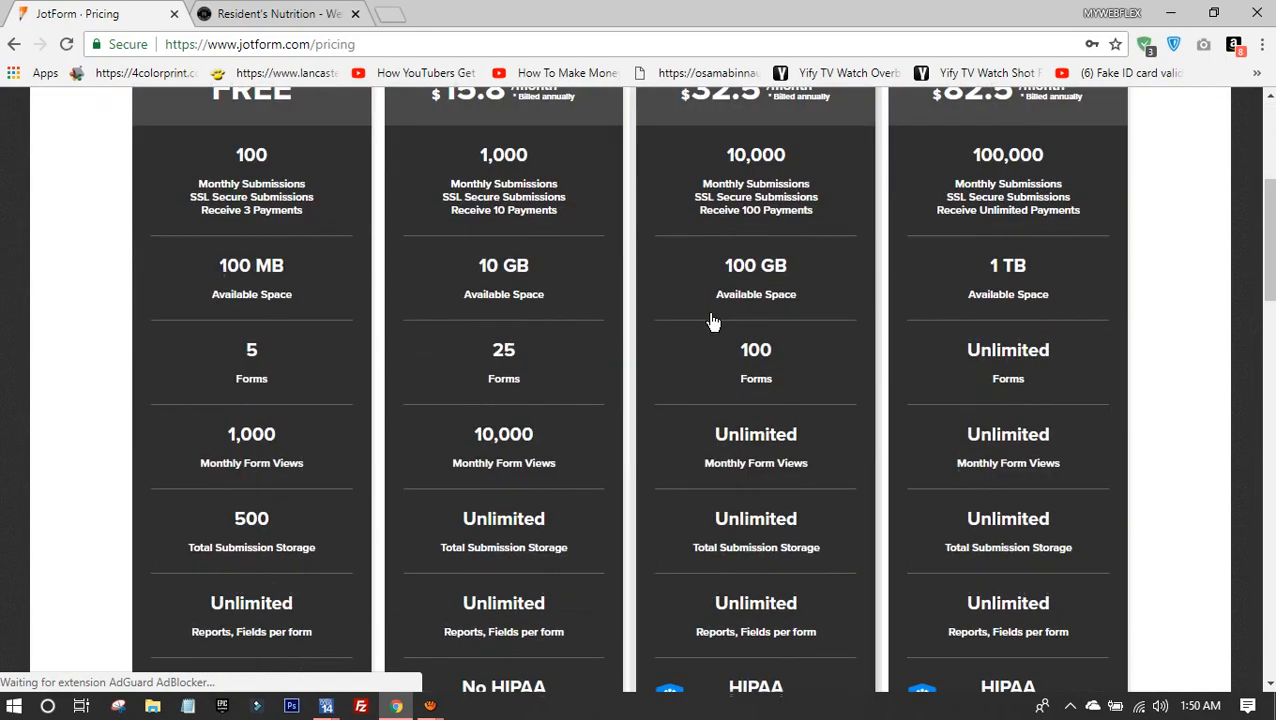
pyautogui.scroll(3)
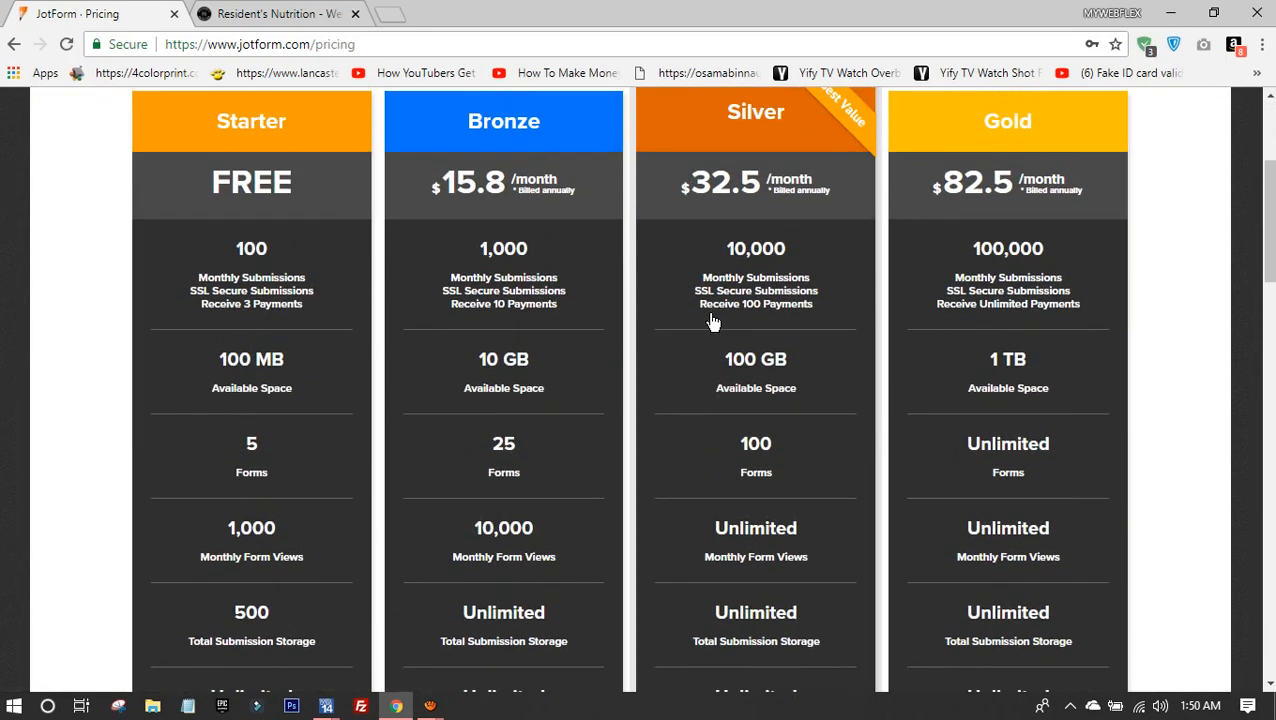
pyautogui.scroll(-3)
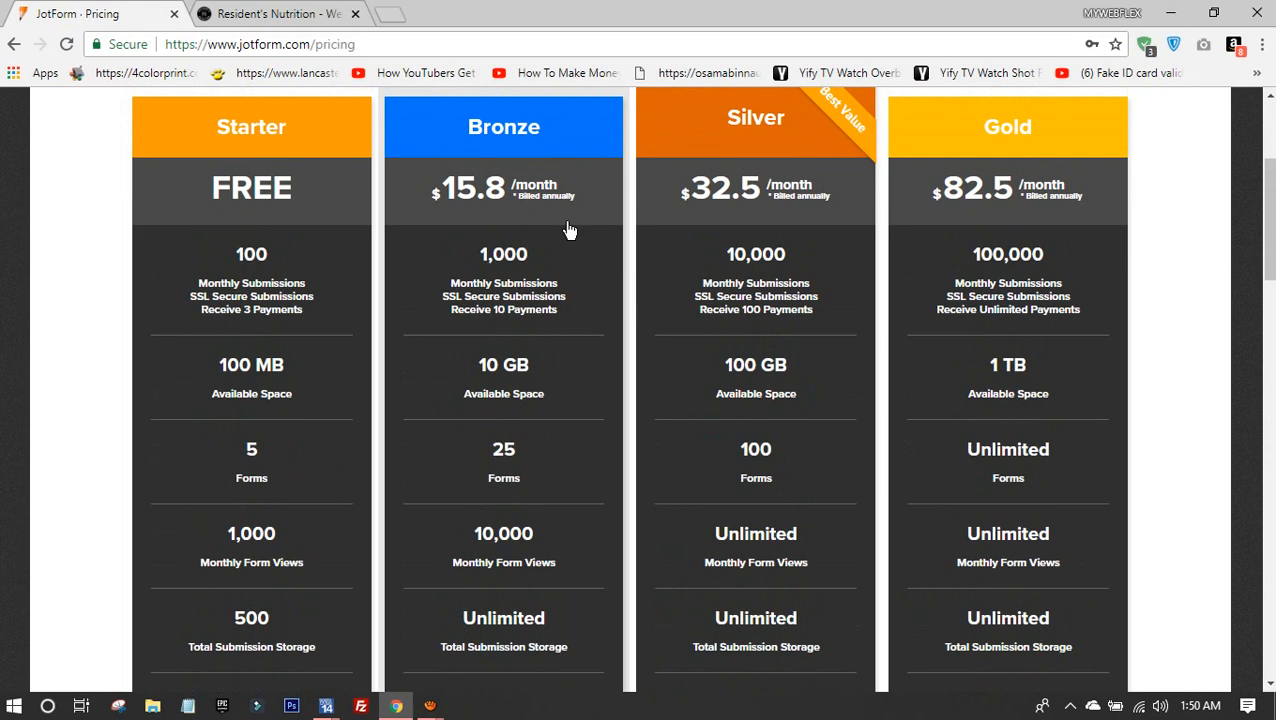
pyautogui.scroll(-3)
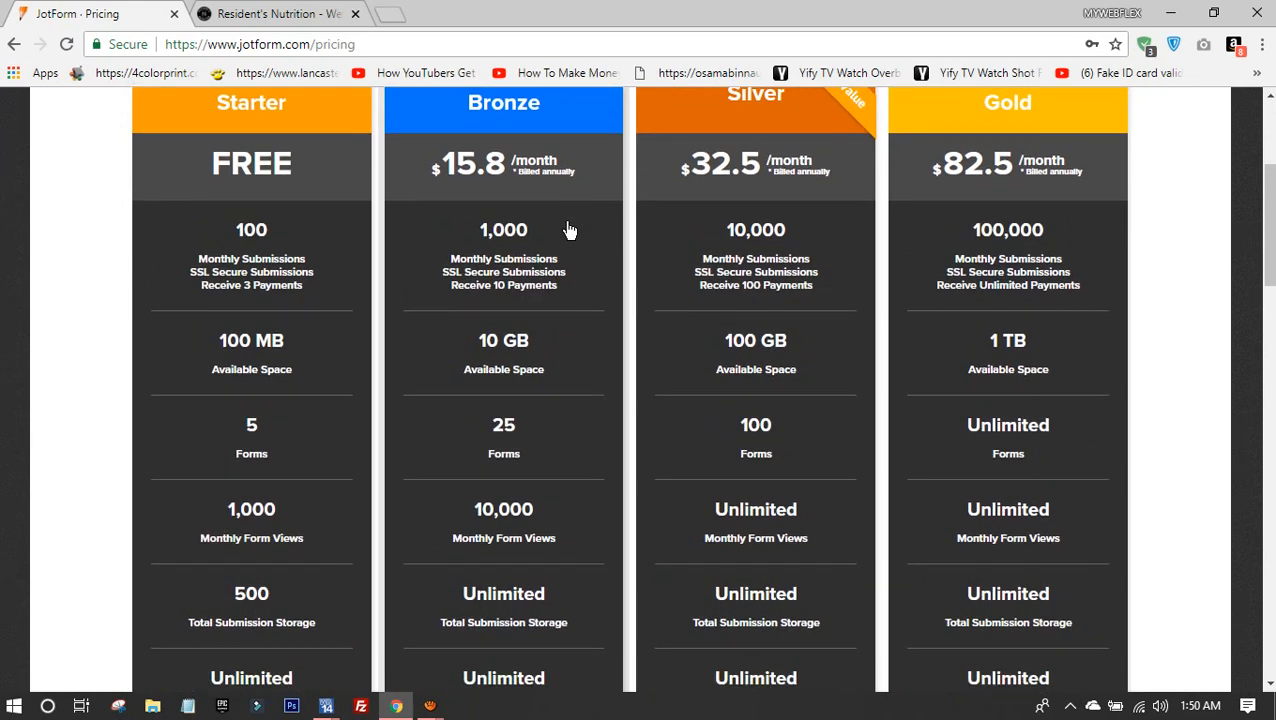
pyautogui.moveTo(583, 243)
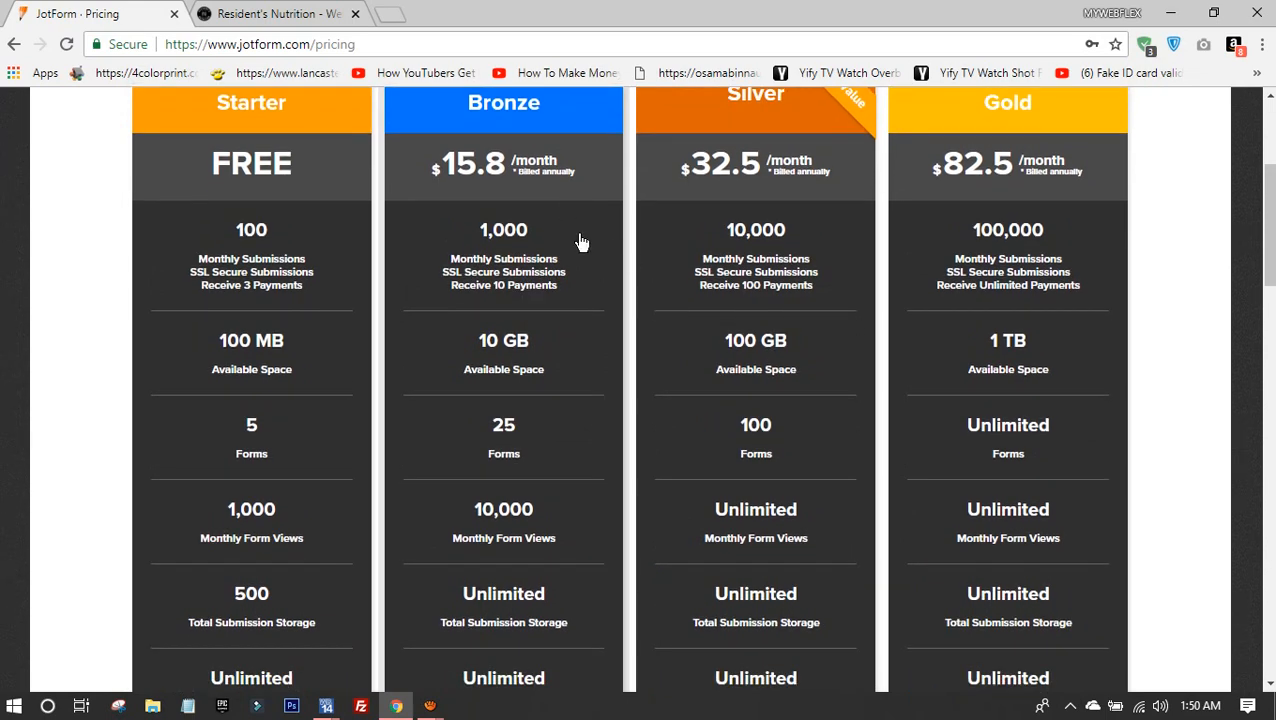
pyautogui.moveTo(595, 148)
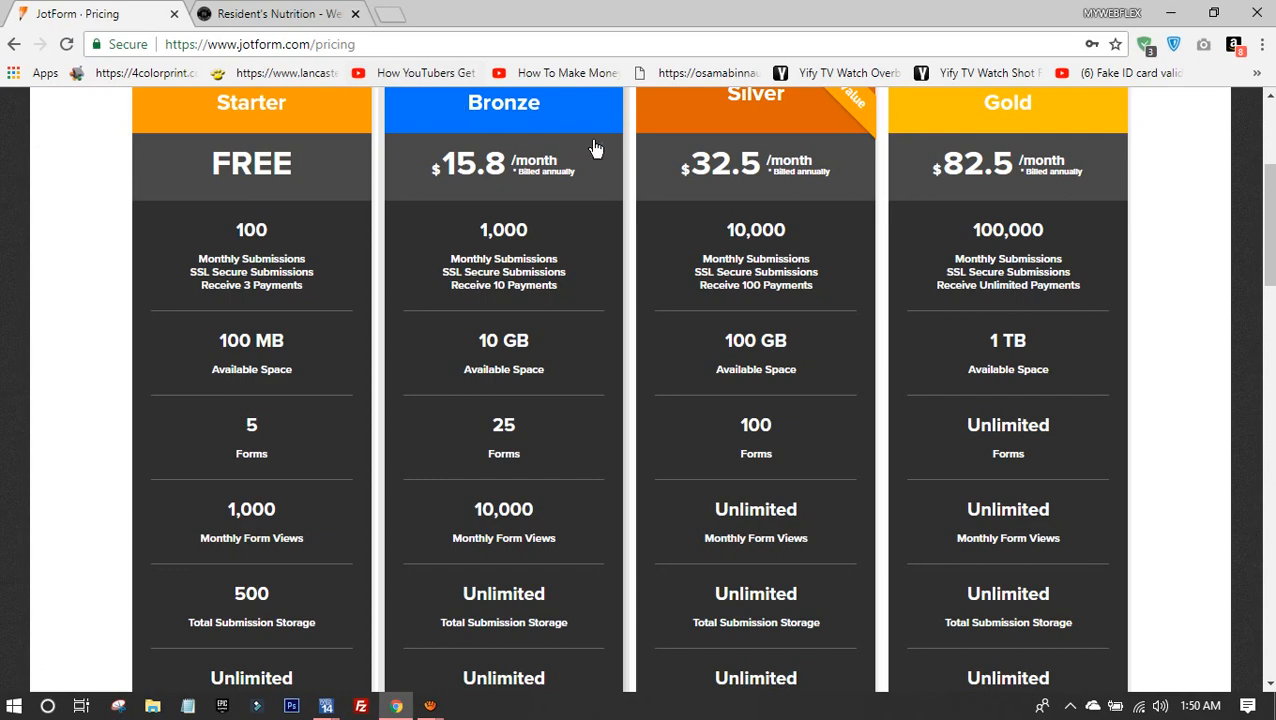
pyautogui.scroll(-3)
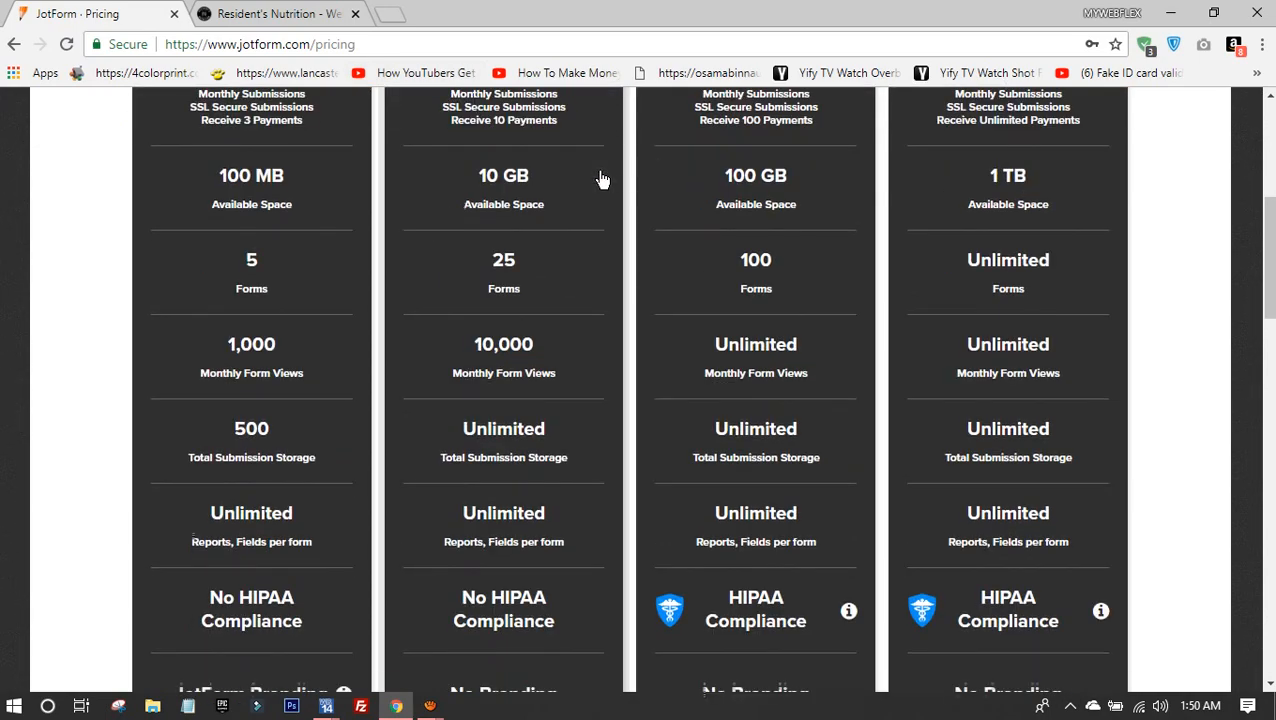
pyautogui.scroll(-3)
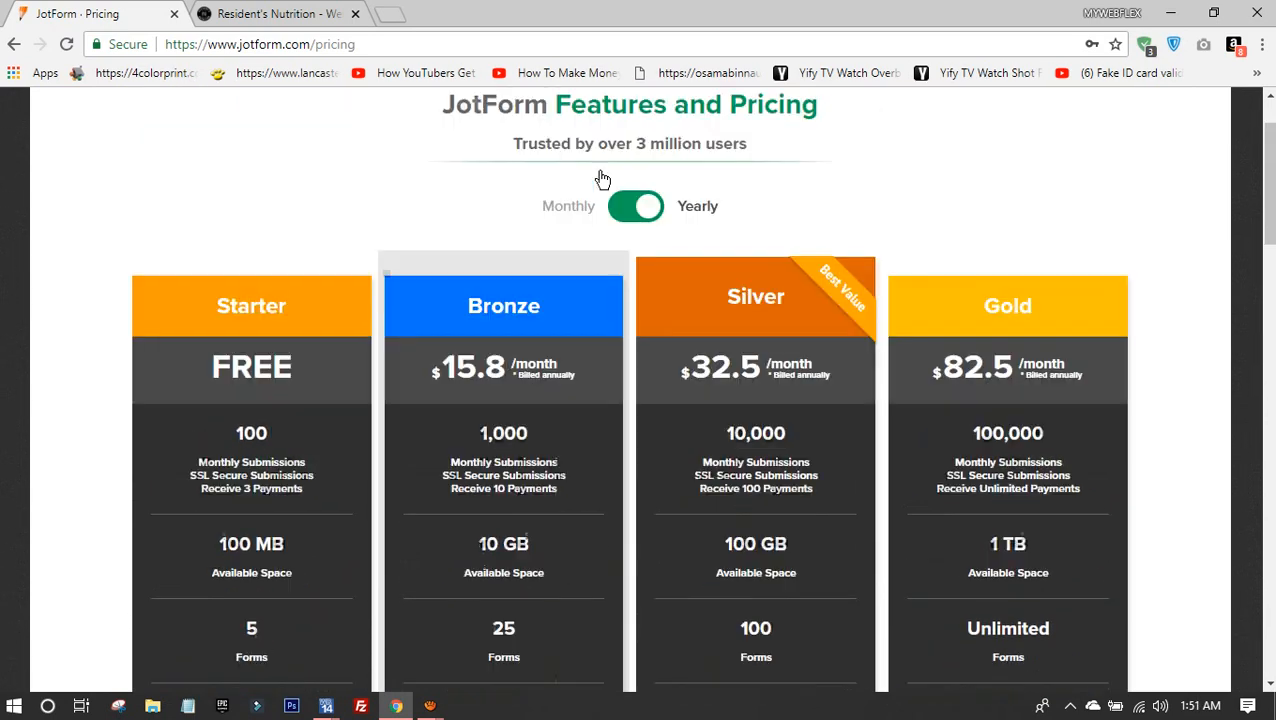
# Glance at the checkout preview, then go back to JotForm's forms list
pyautogui.click(275, 13)
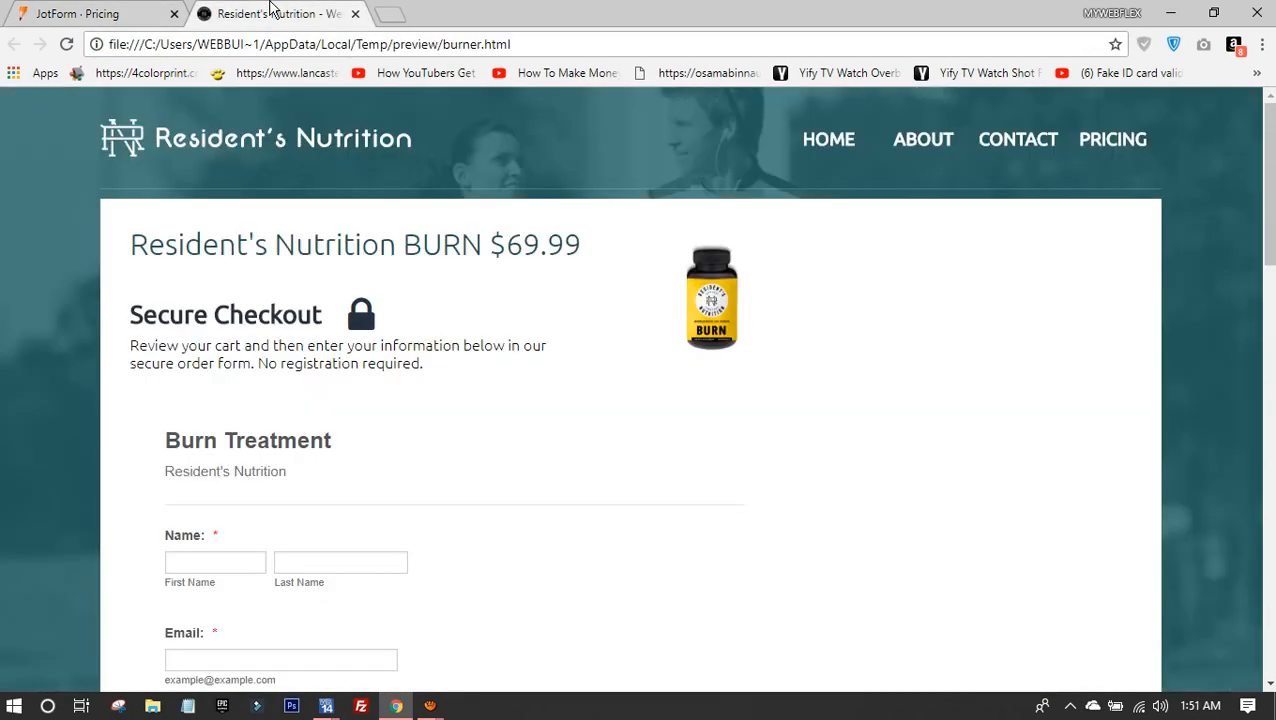
pyautogui.moveTo(345, 138)
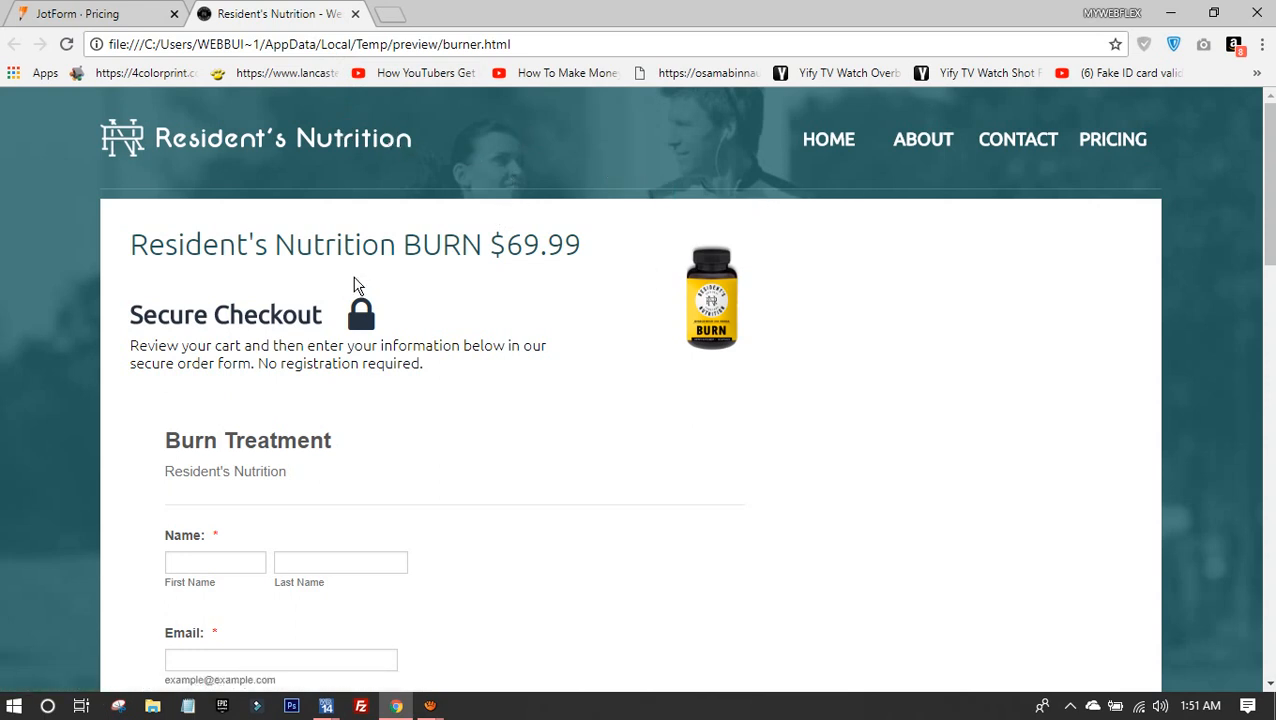
pyautogui.scroll(-3)
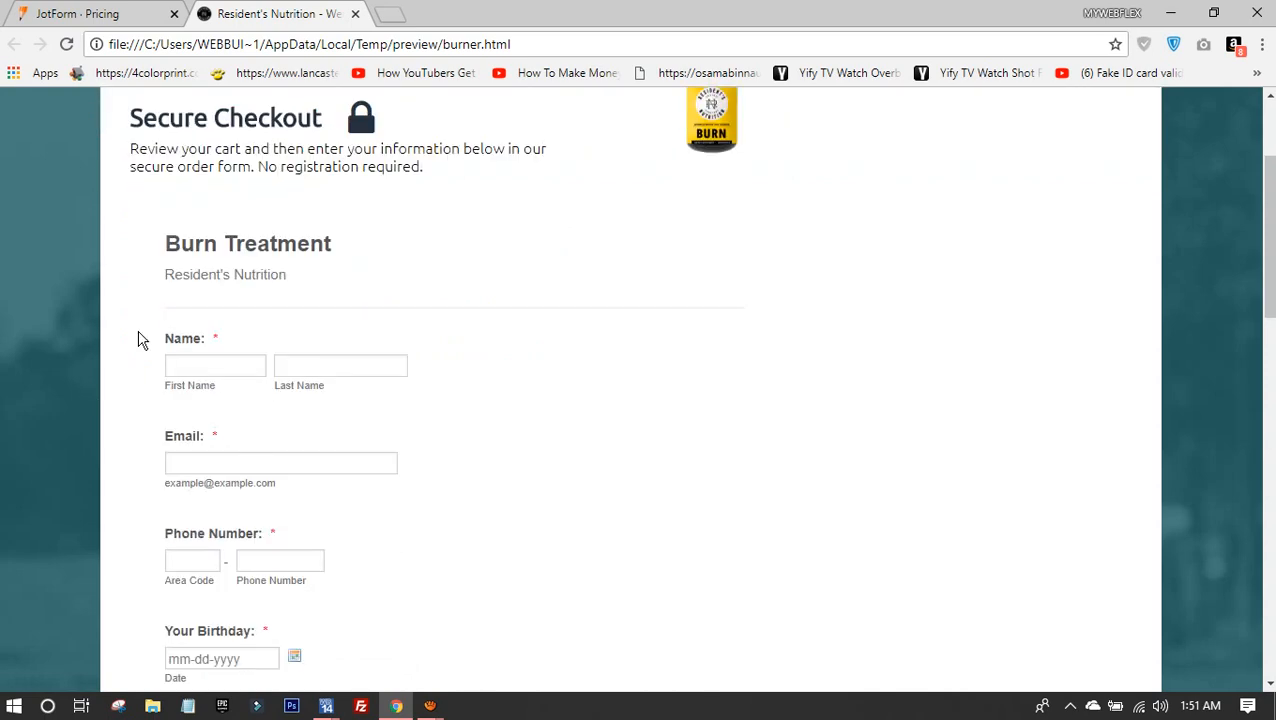
pyautogui.click(90, 14)
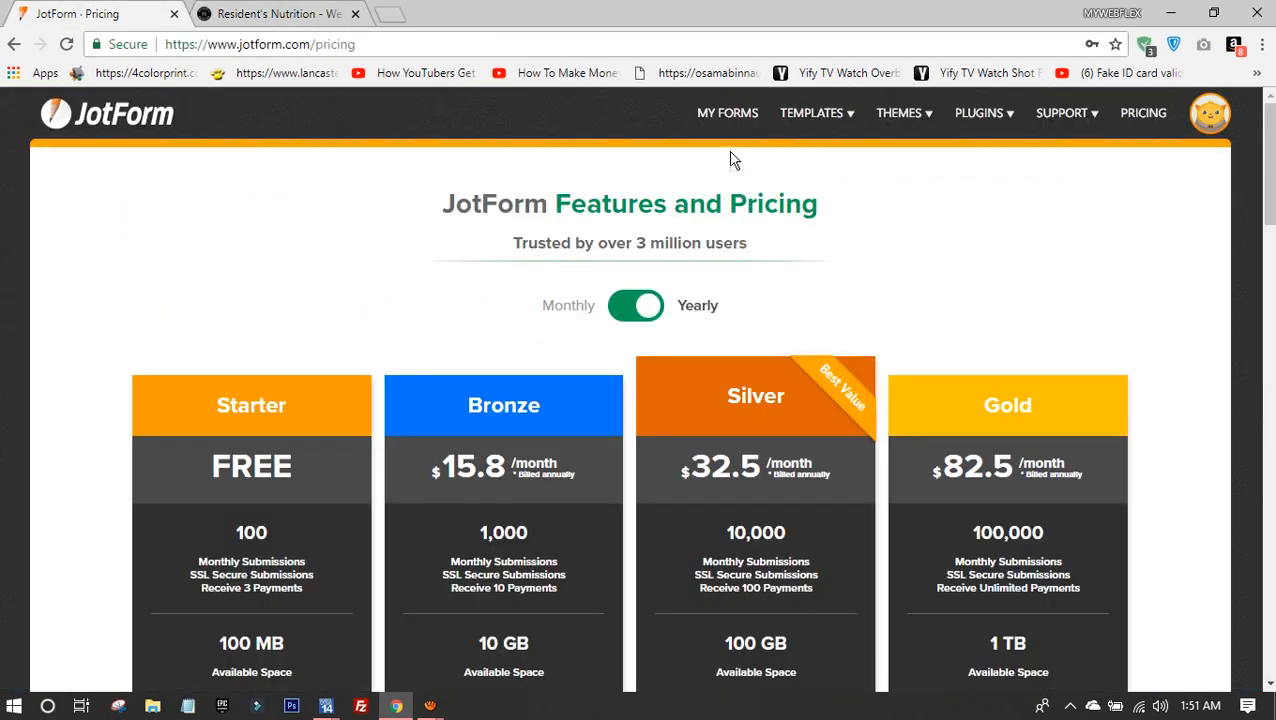
pyautogui.click(727, 112)
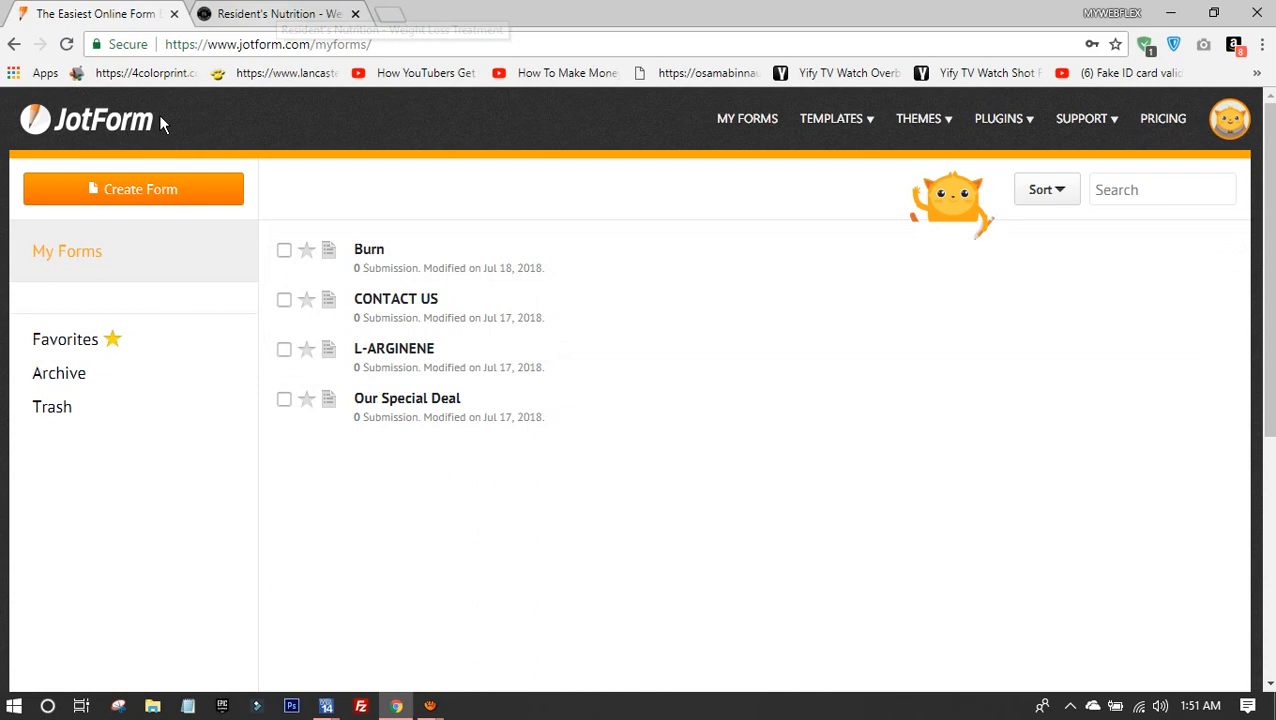
pyautogui.moveTo(477, 148)
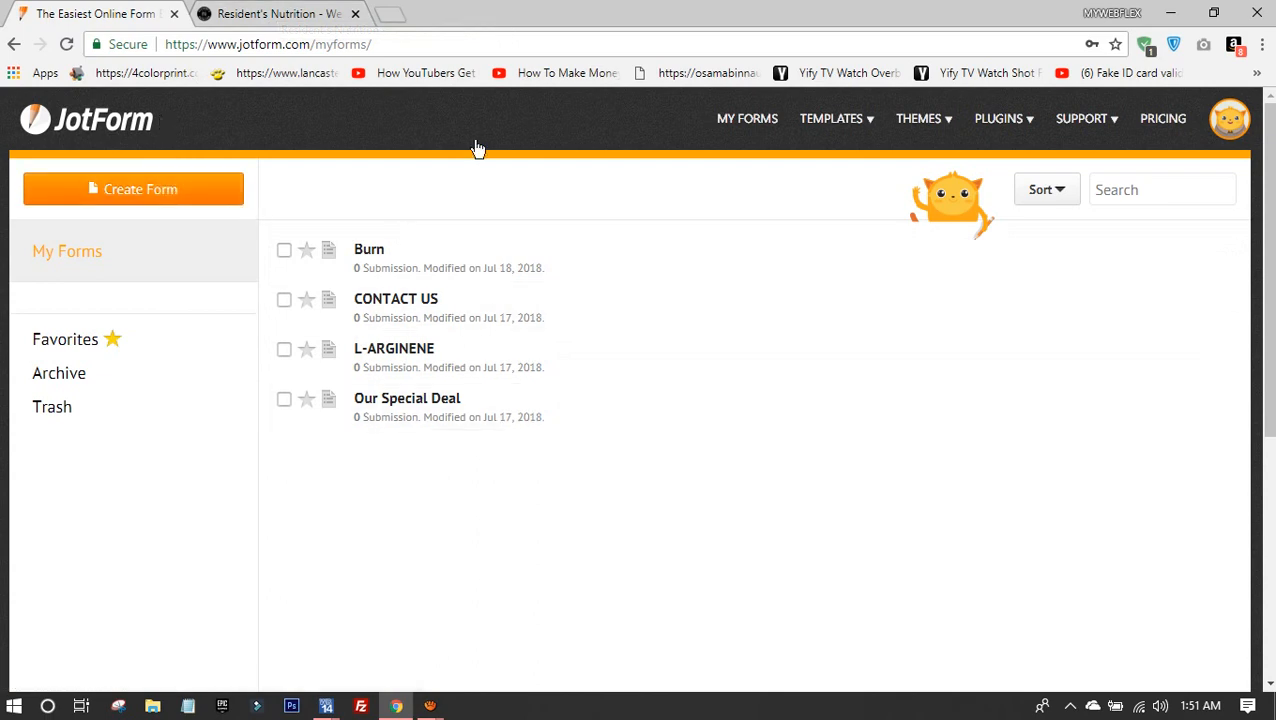
# Submit a ten-unit $709.90 Burn Treatment test order, then close the preview tab
pyautogui.click(275, 14)
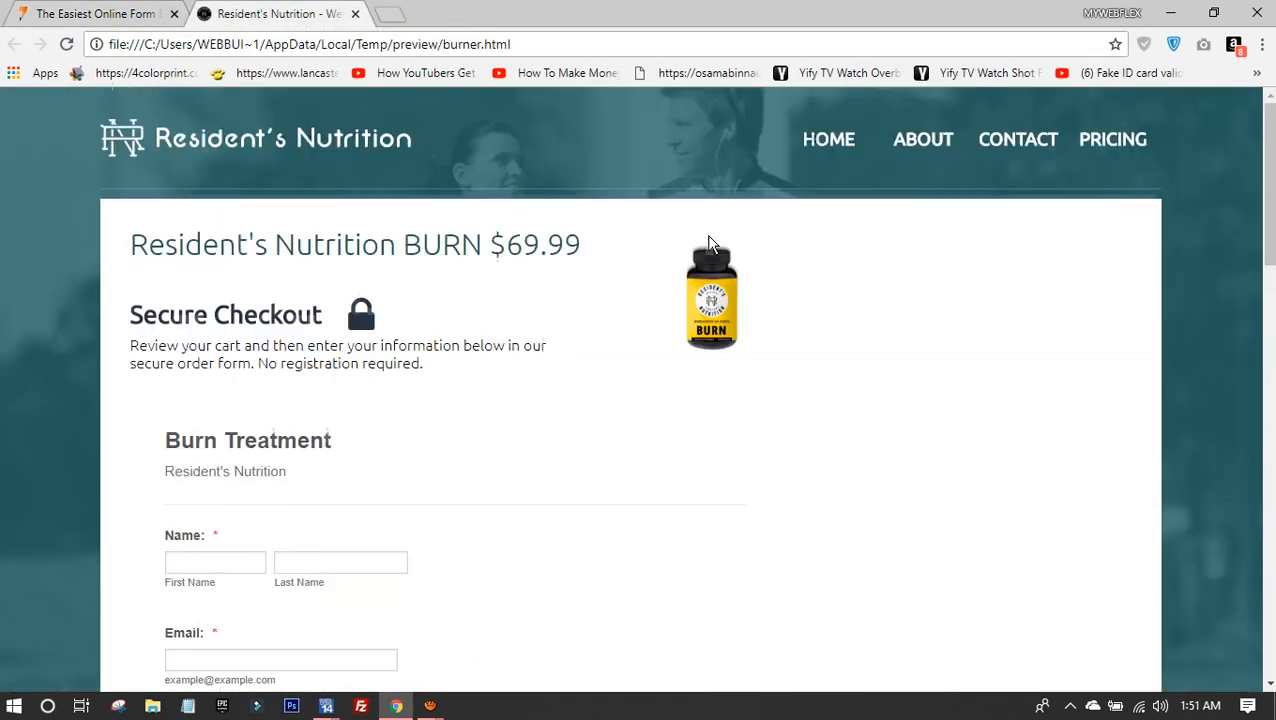
pyautogui.moveTo(943, 464)
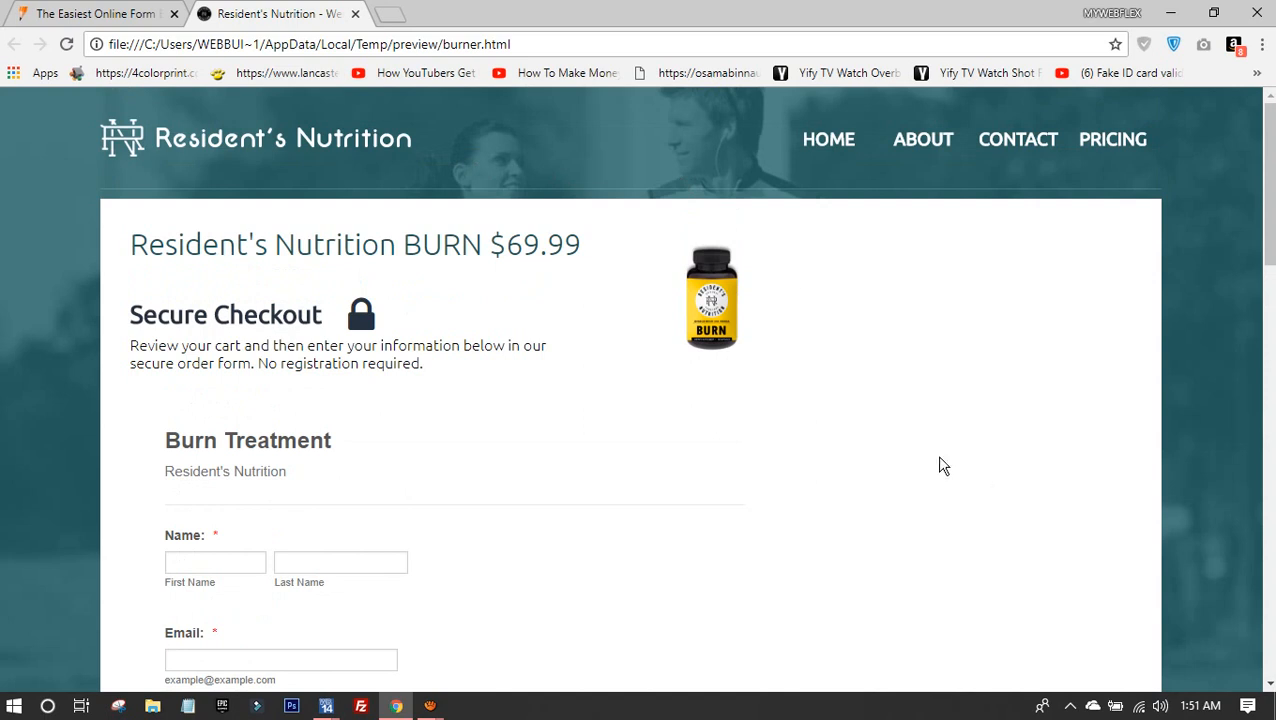
pyautogui.moveTo(1045, 421)
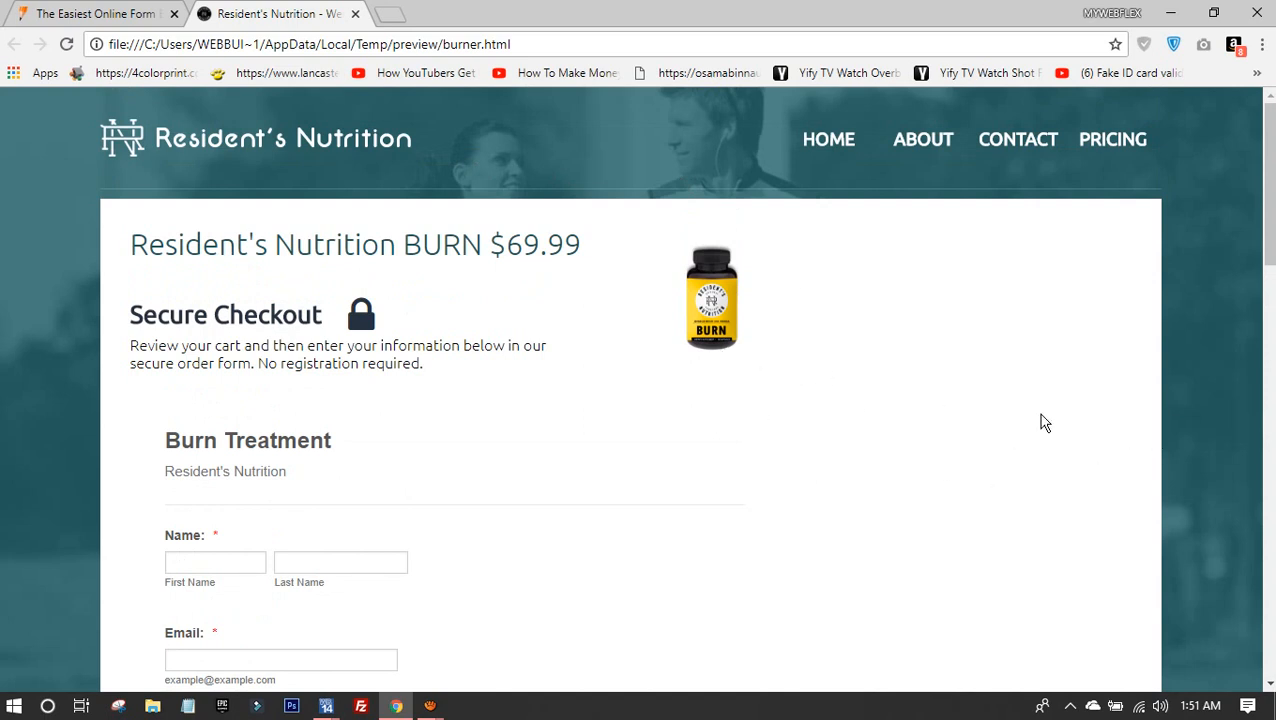
pyautogui.moveTo(1099, 427)
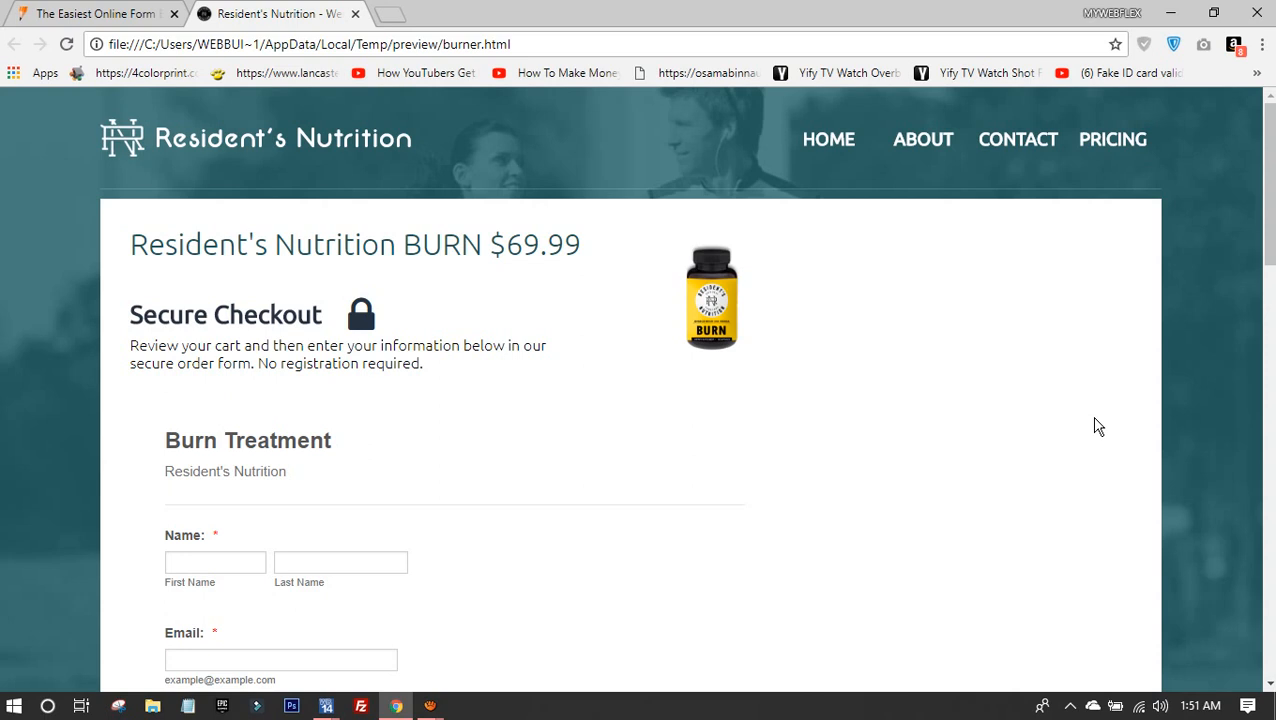
pyautogui.moveTo(378, 139)
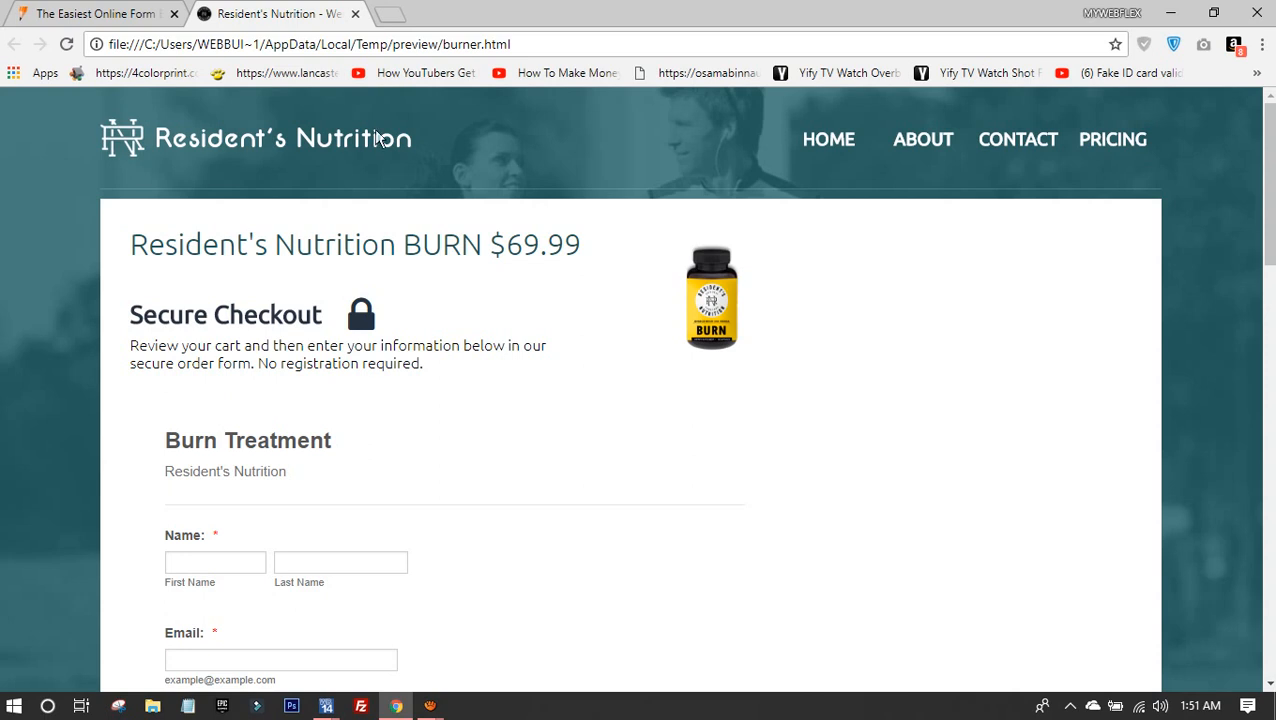
pyautogui.scroll(-3)
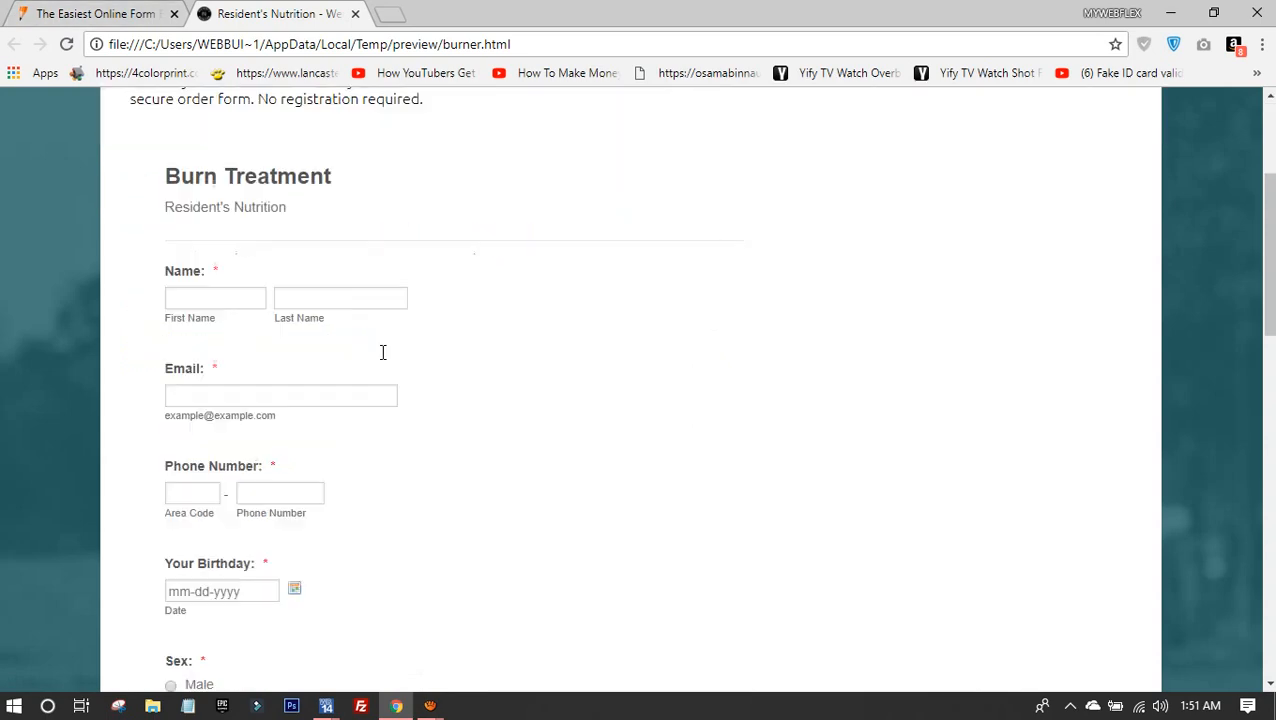
pyautogui.scroll(-3)
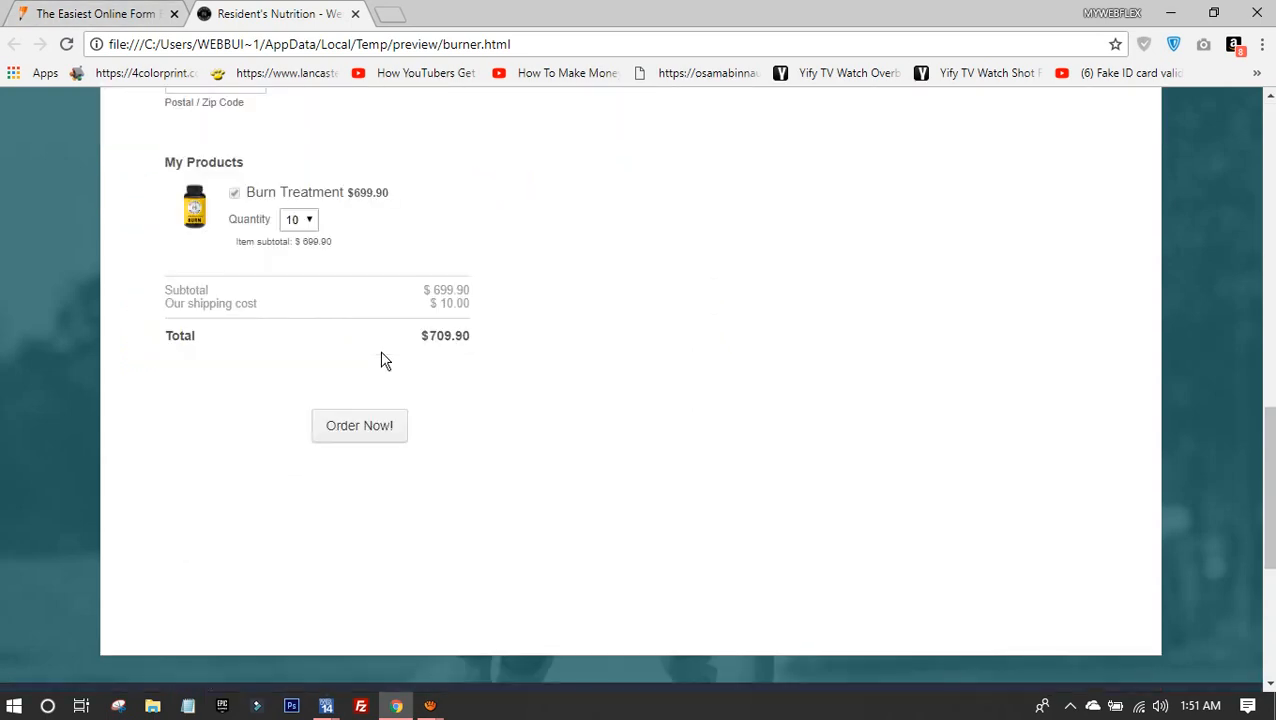
pyautogui.scroll(3)
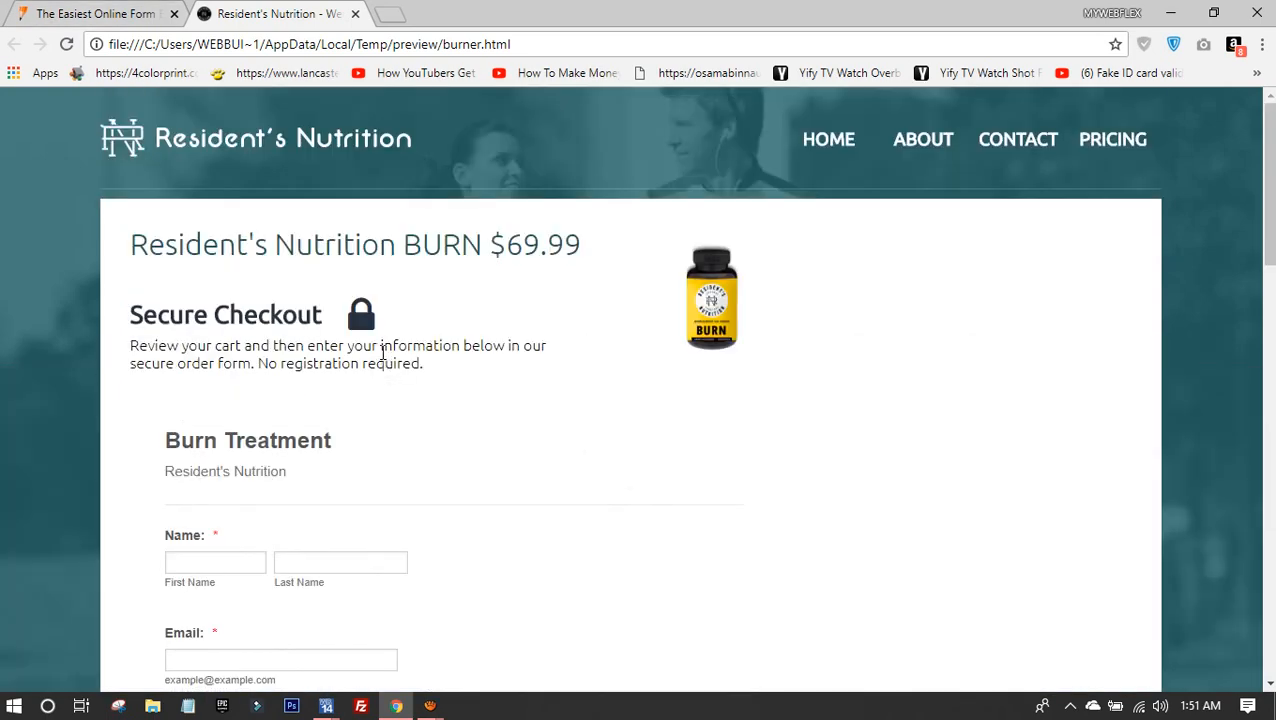
pyautogui.scroll(-3)
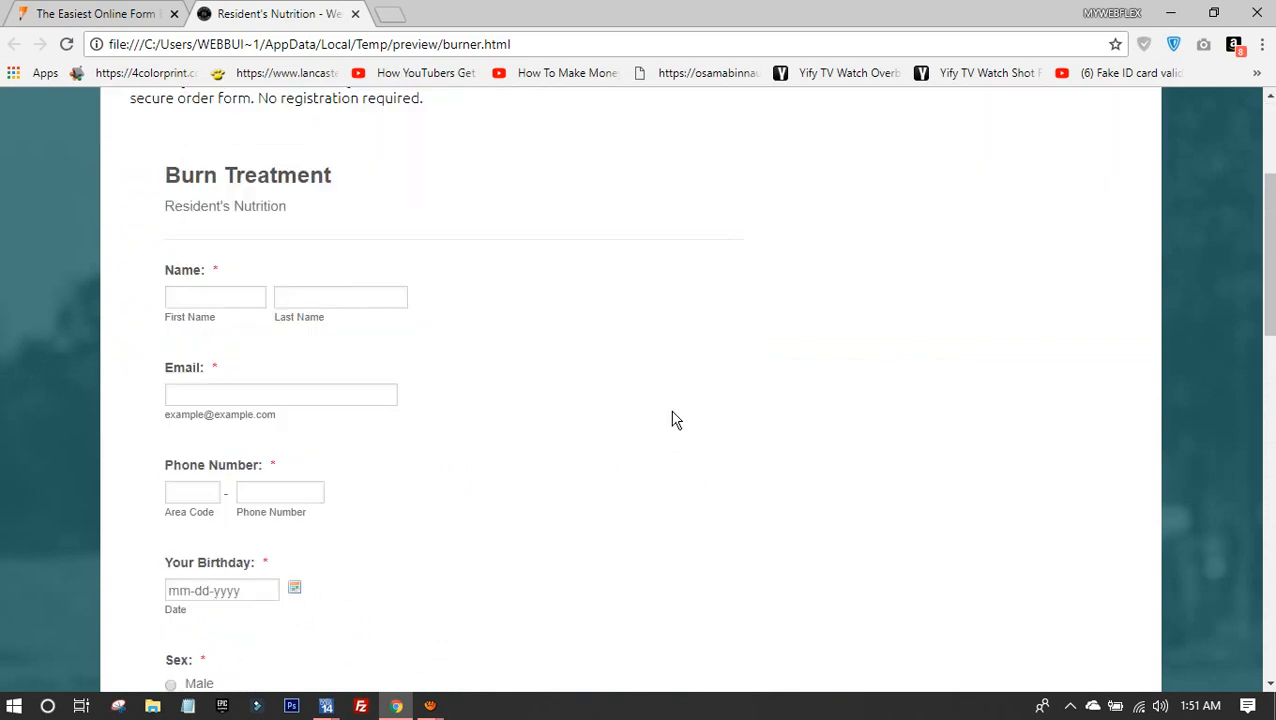
pyautogui.scroll(-3)
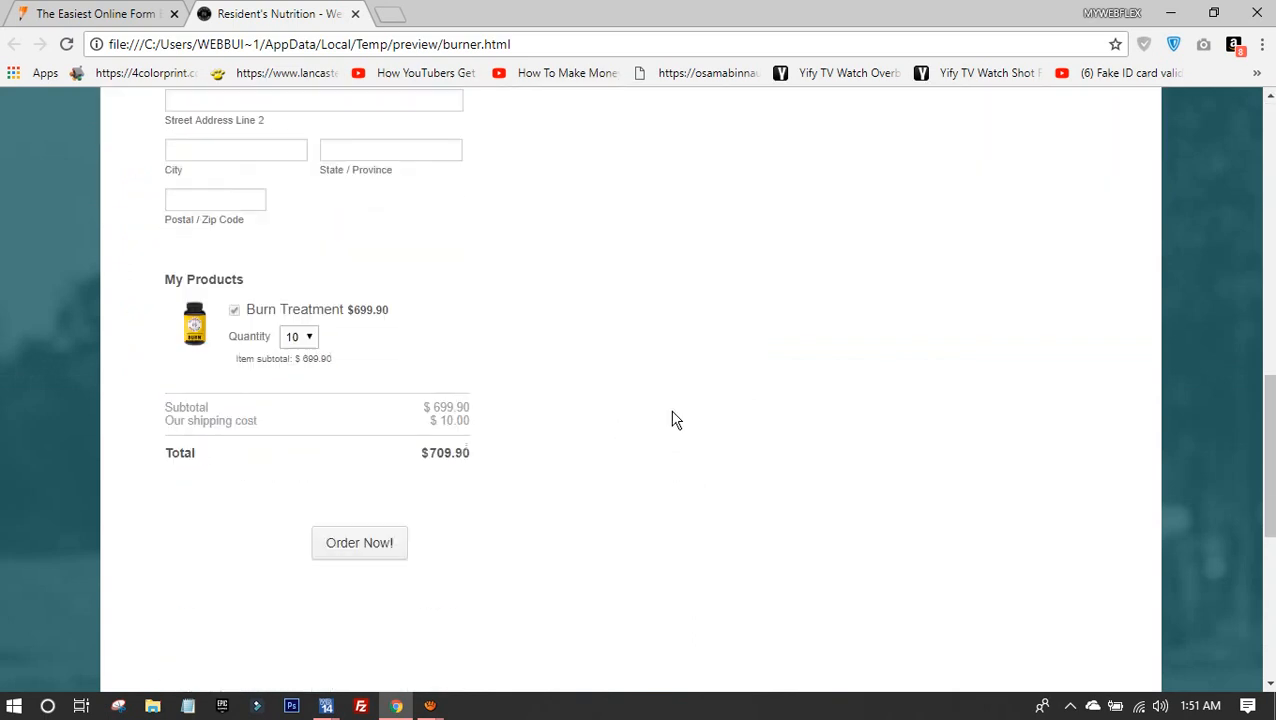
pyautogui.click(359, 542)
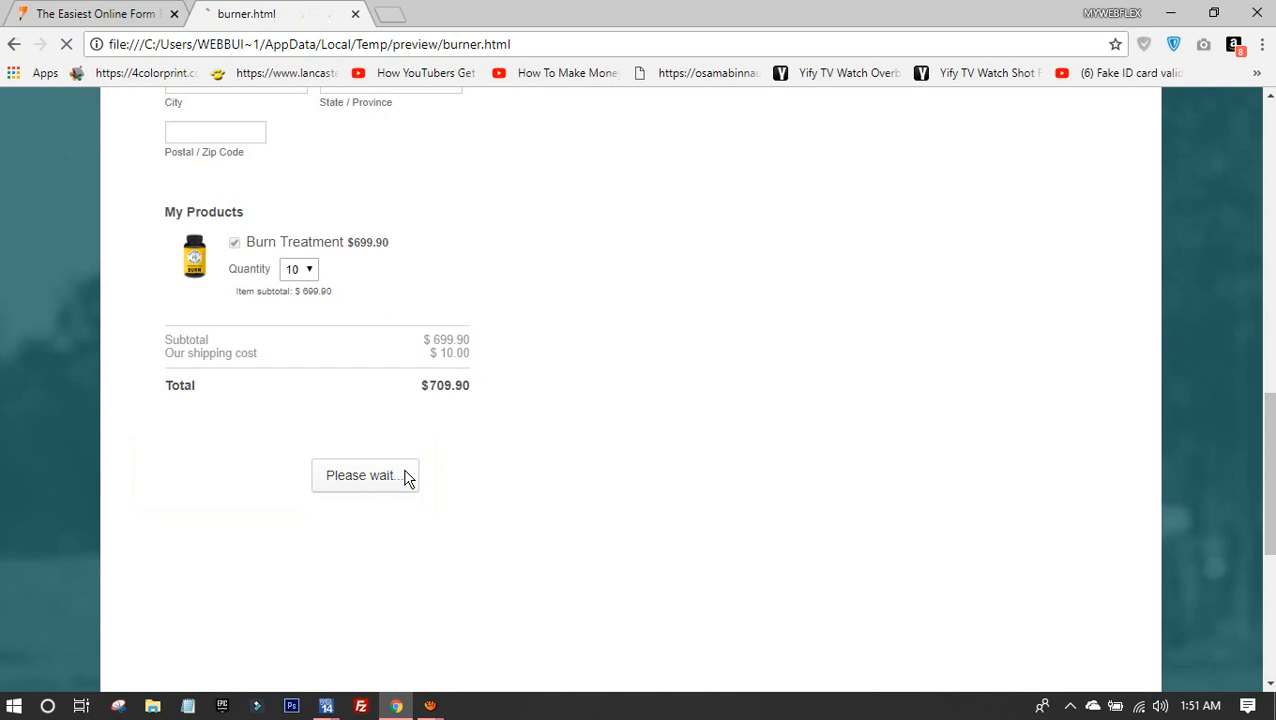
pyautogui.click(365, 475)
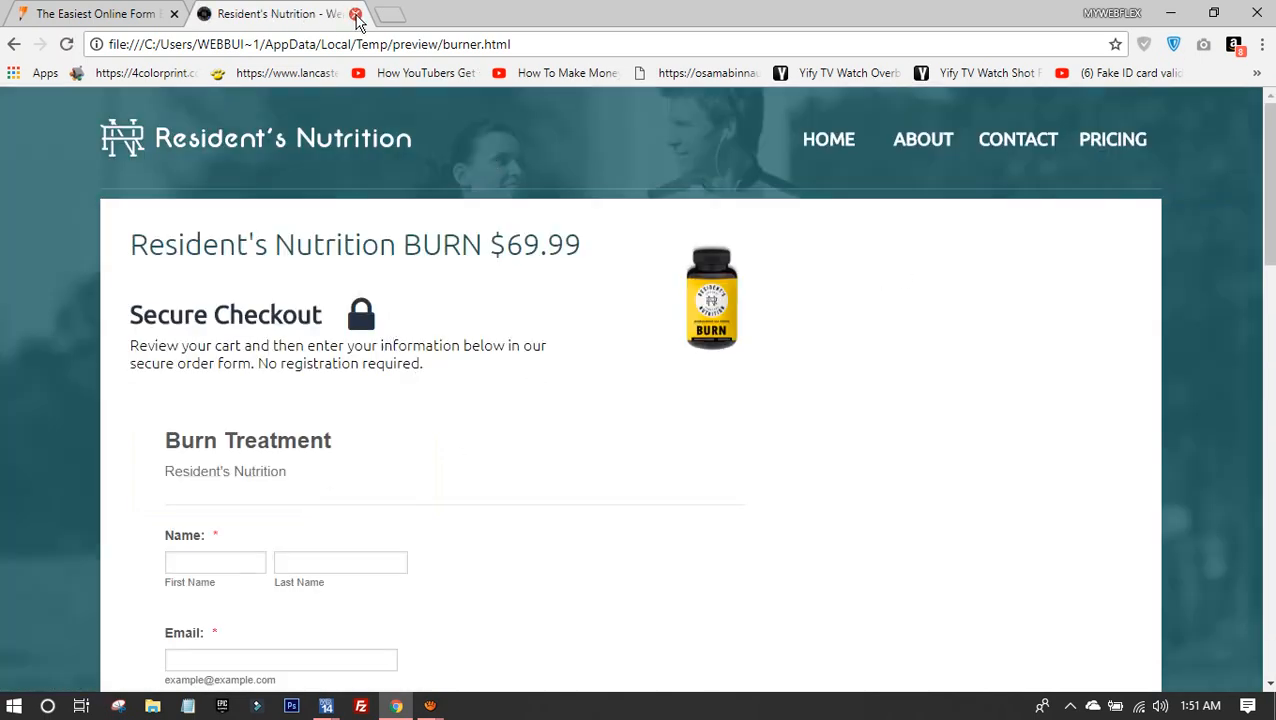
pyautogui.click(356, 14)
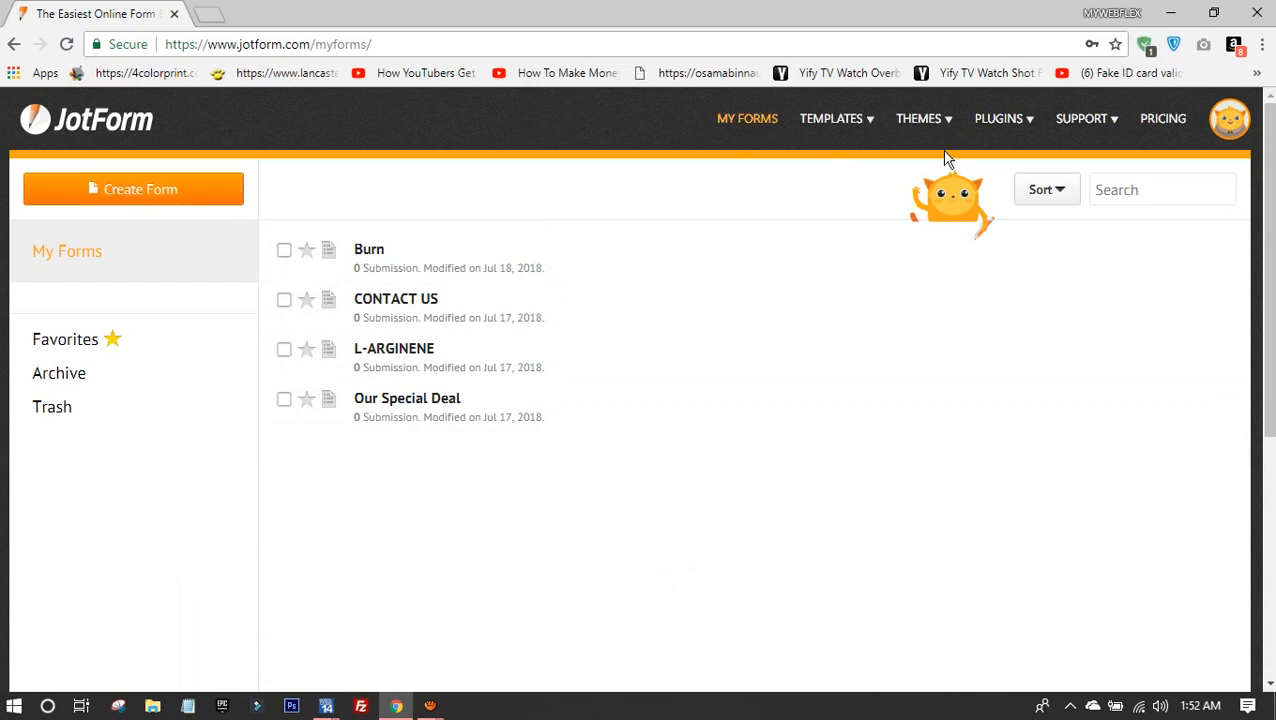
pyautogui.moveTo(732, 176)
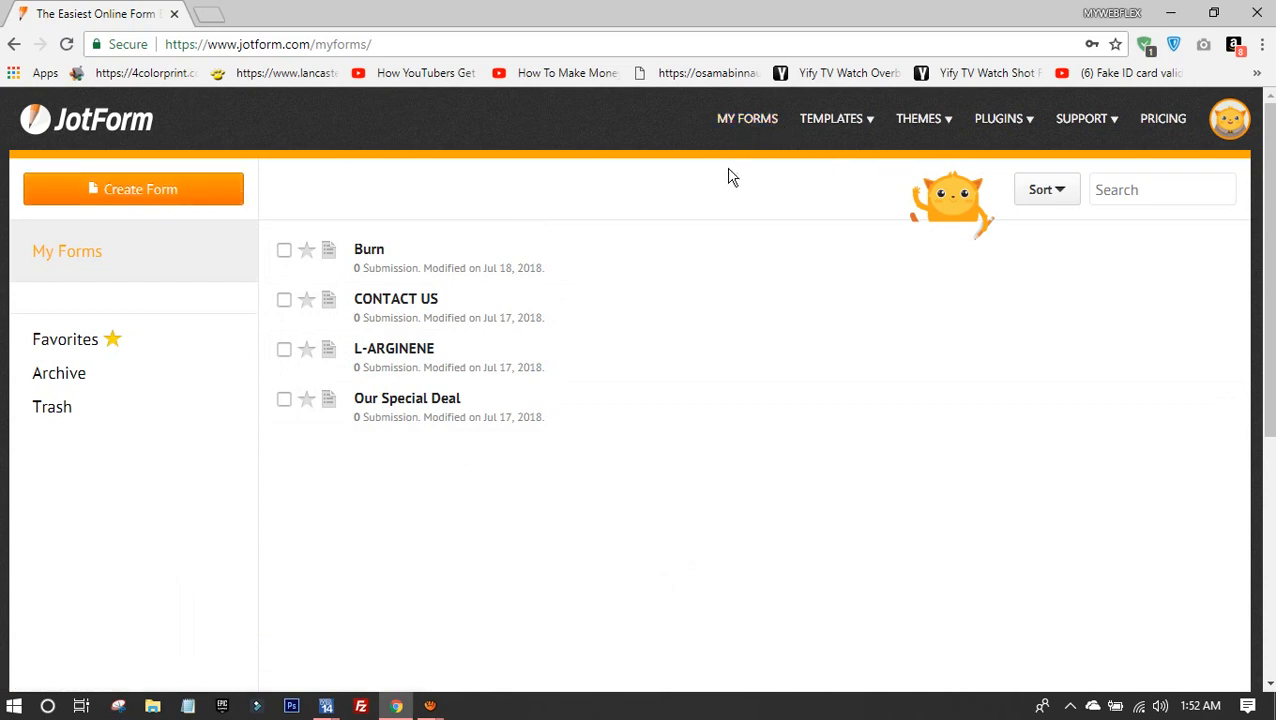
pyautogui.moveTo(133, 189)
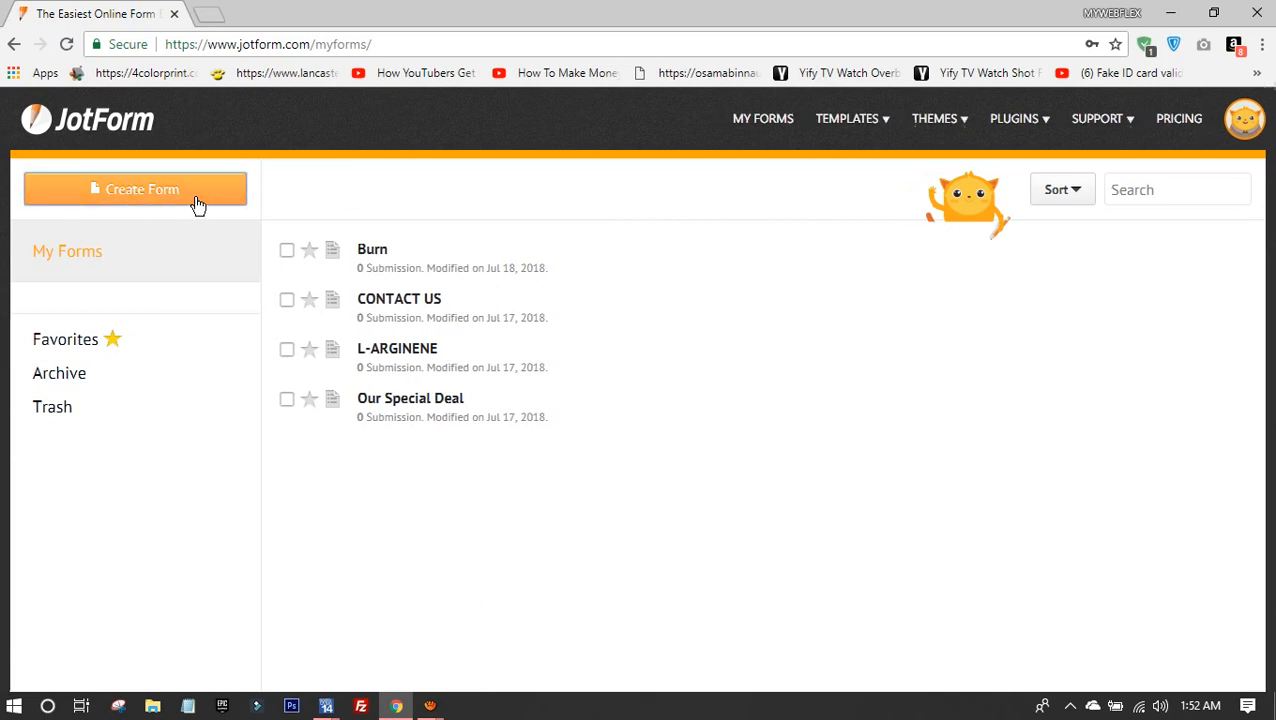
# Create a new Classic Form titled 'tutorial'
pyautogui.click(135, 189)
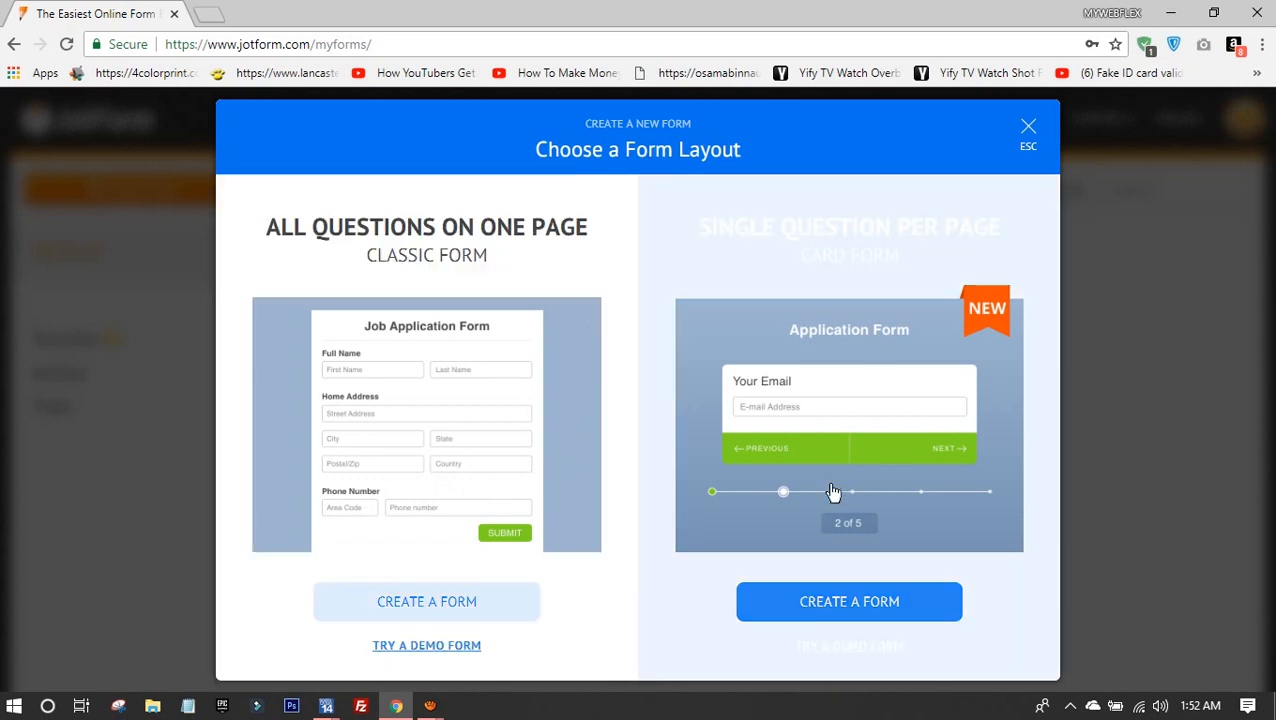
pyautogui.moveTo(756, 430)
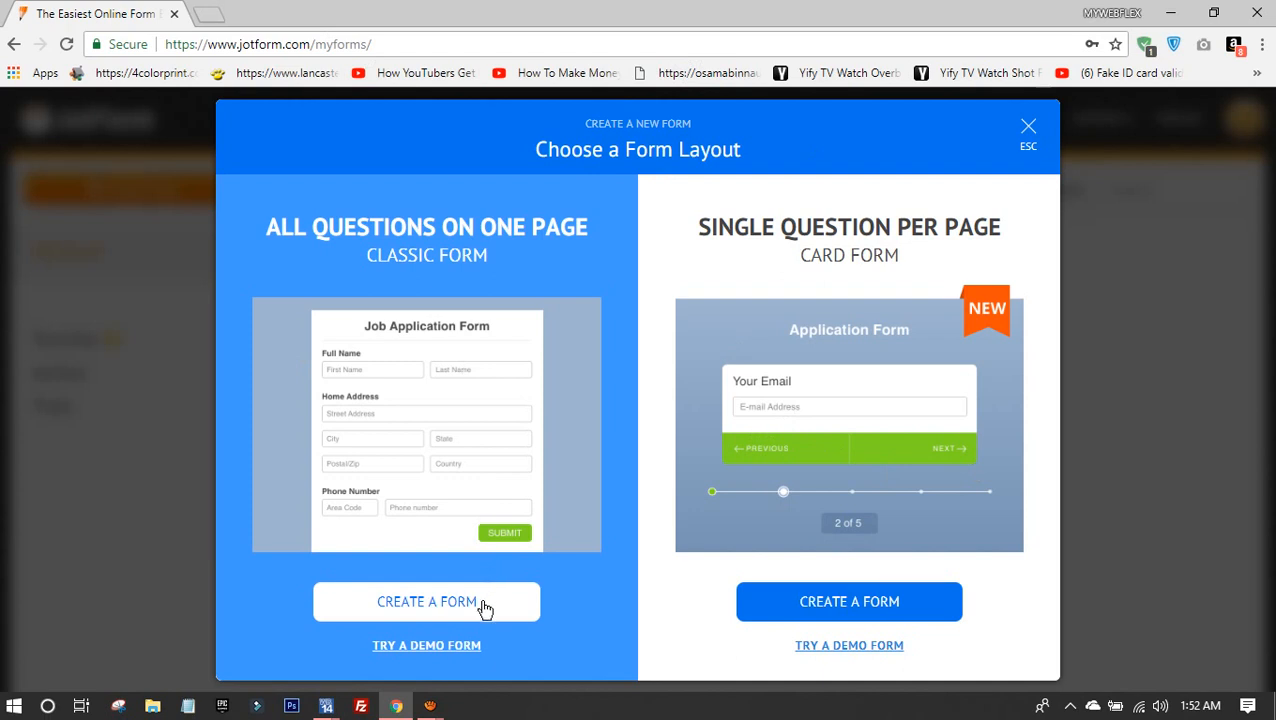
pyautogui.click(426, 601)
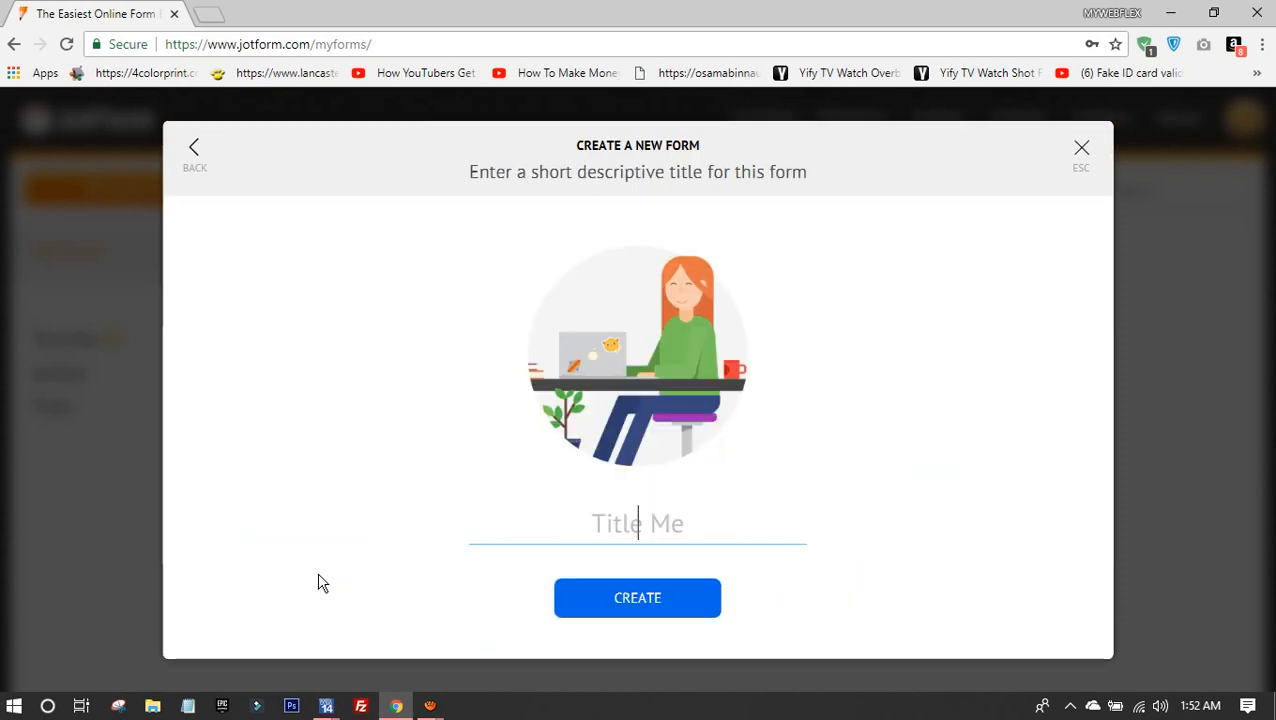
pyautogui.moveTo(570, 580)
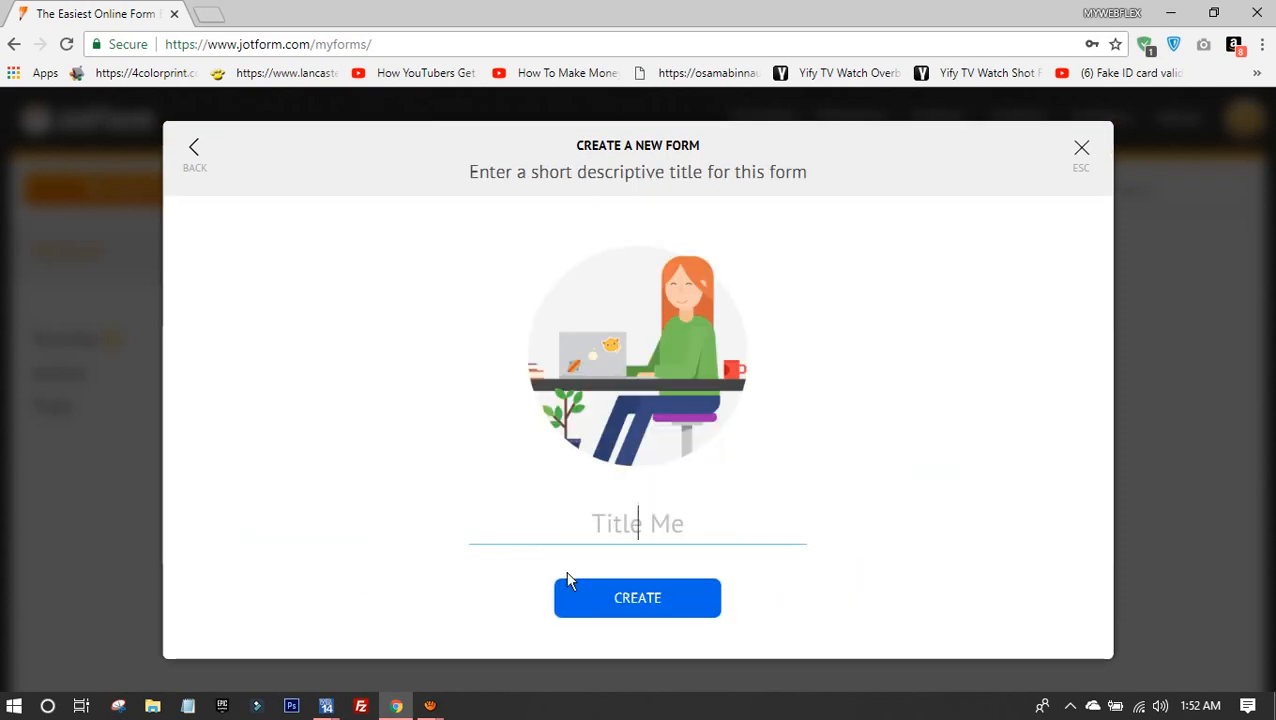
pyautogui.write('tutorial')
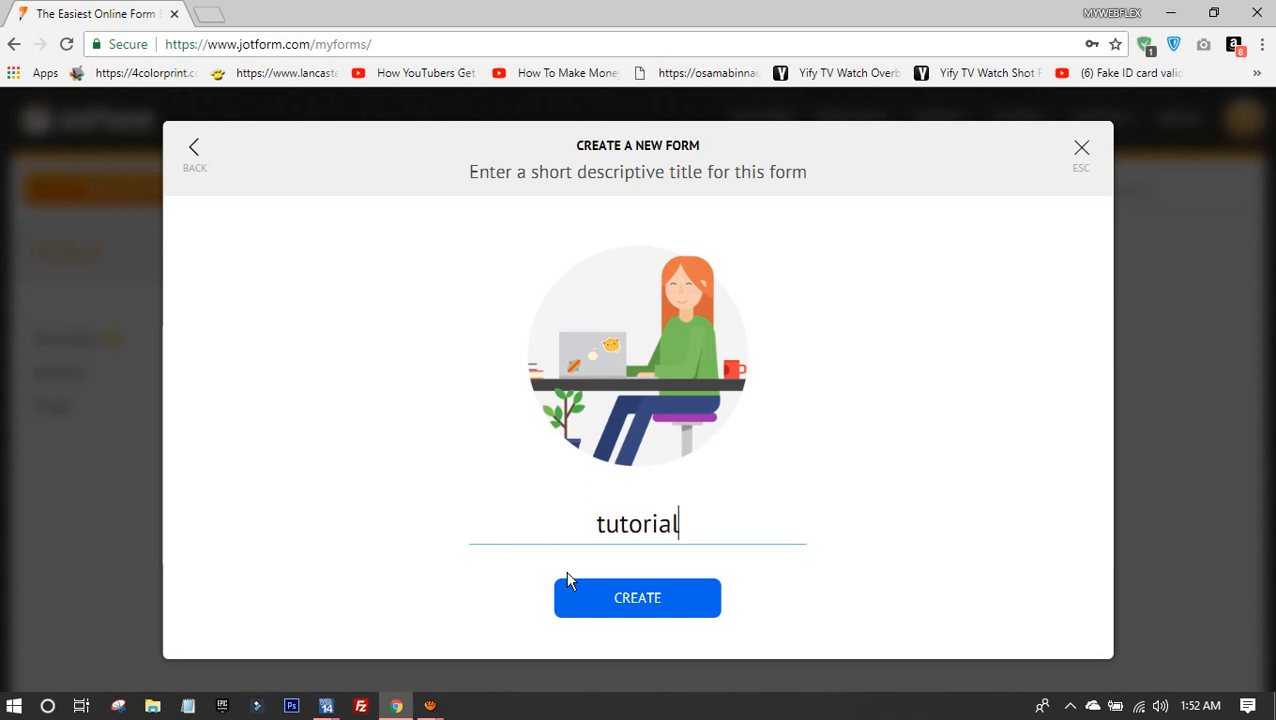
pyautogui.click(637, 597)
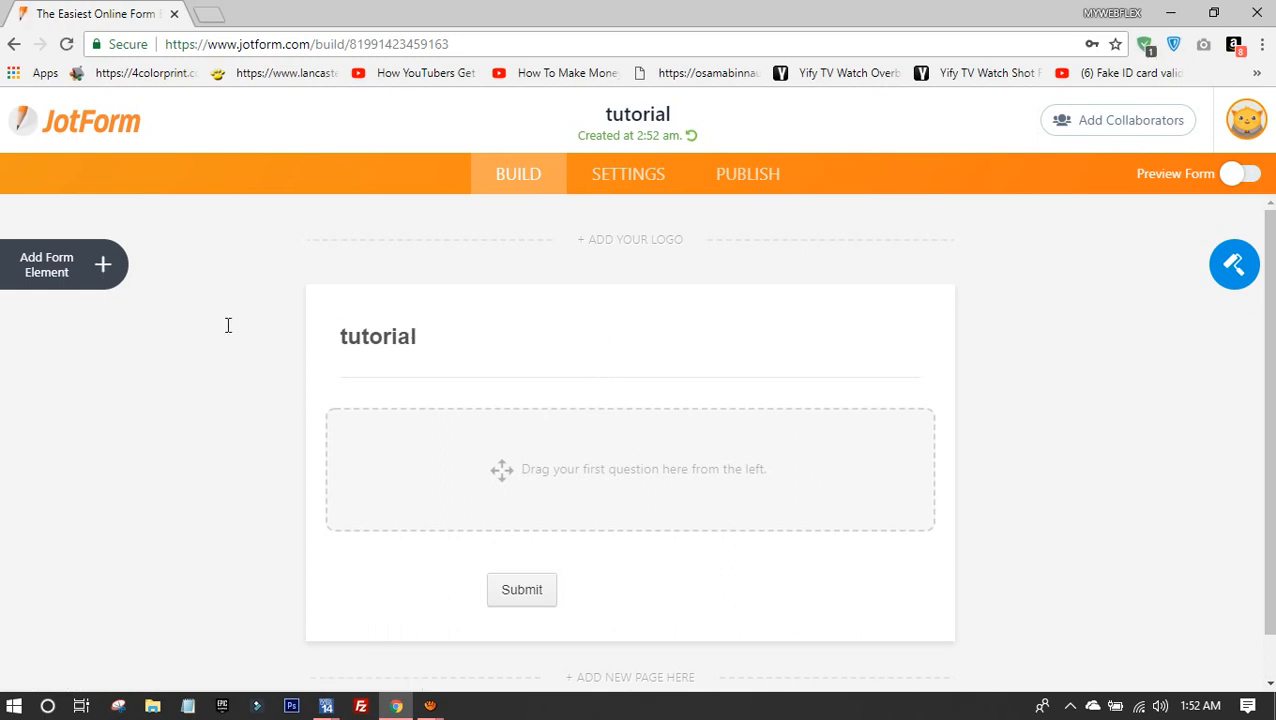
# Add Full Name, Email, Address and Phone elements from the Add Form Element list
pyautogui.click(65, 264)
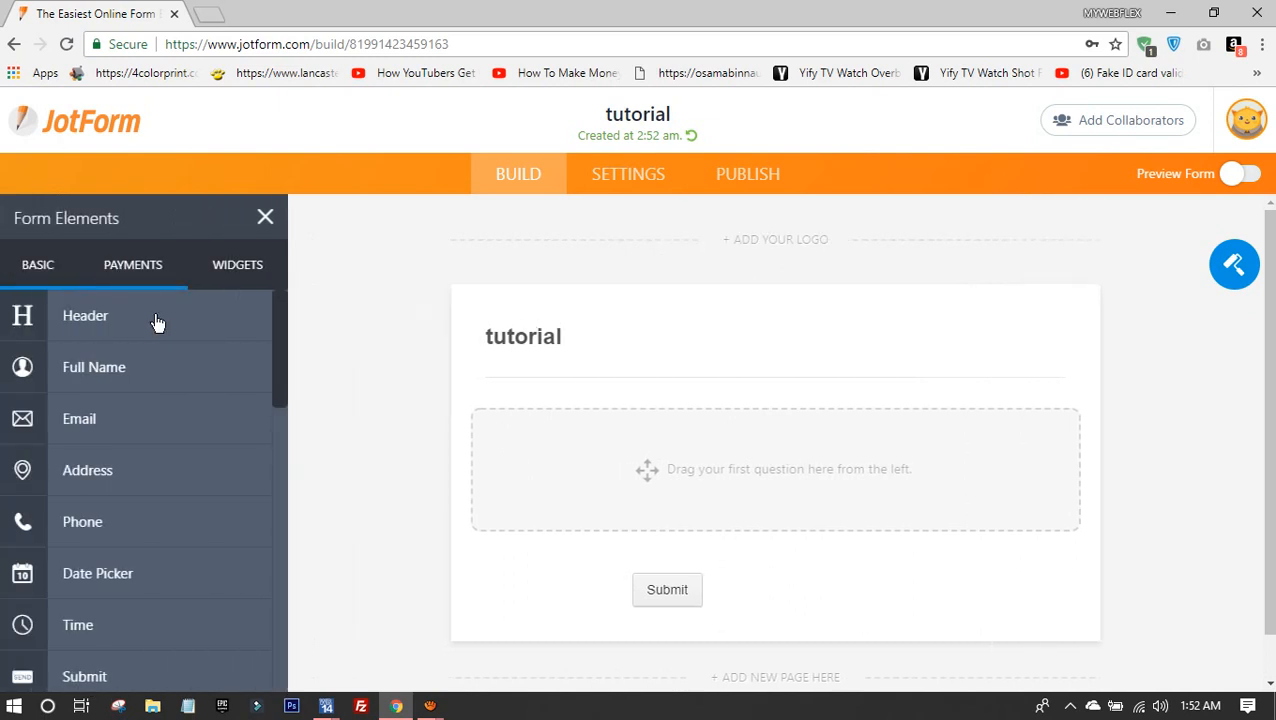
pyautogui.moveTo(225, 367)
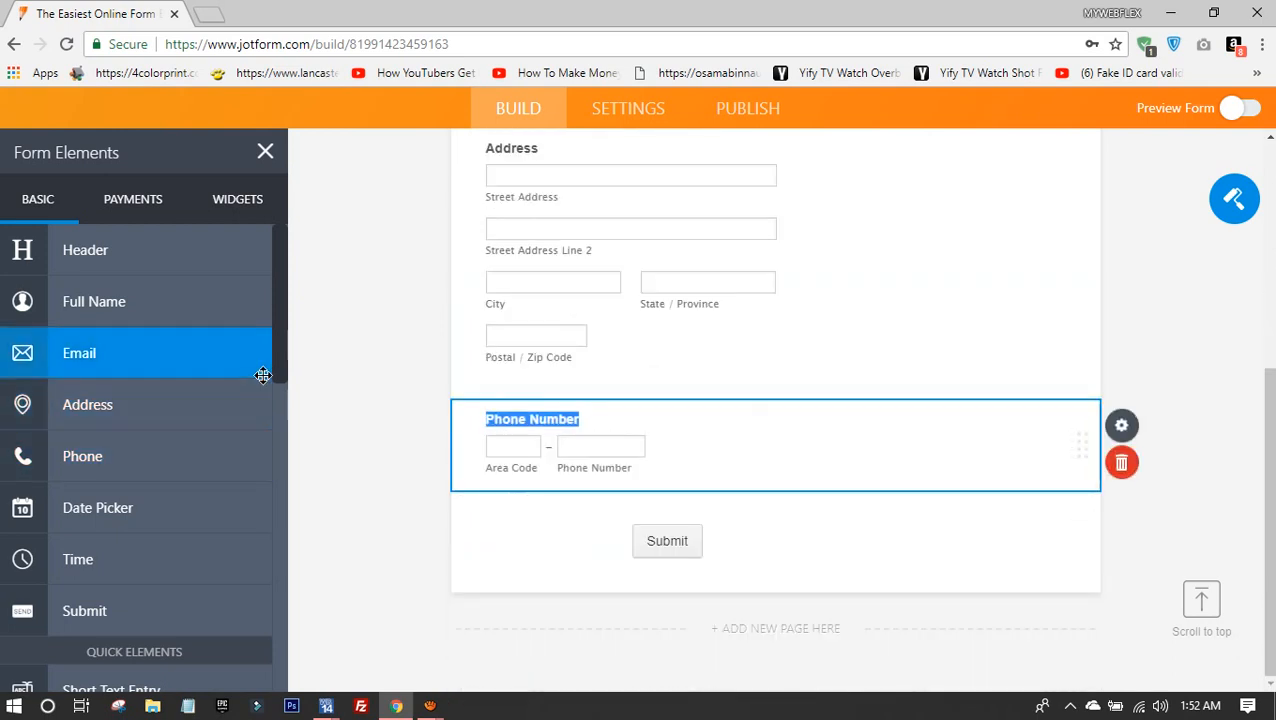
pyautogui.scroll(-3)
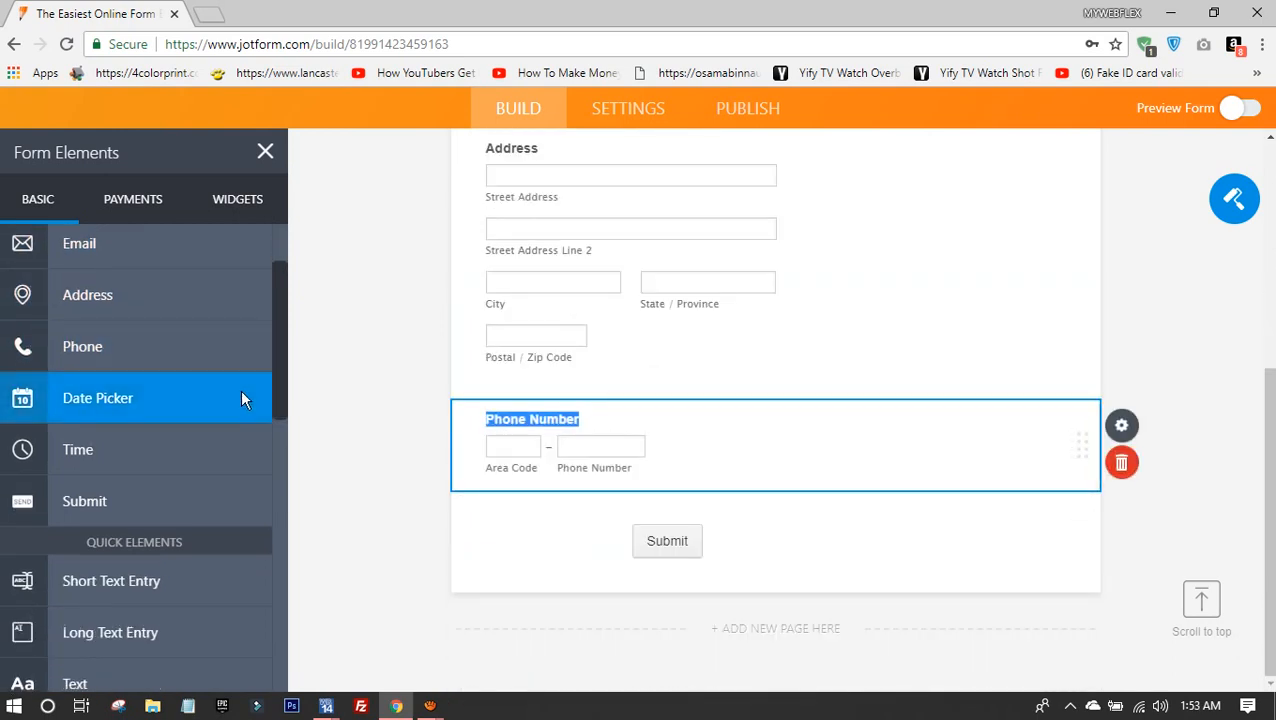
pyautogui.scroll(-3)
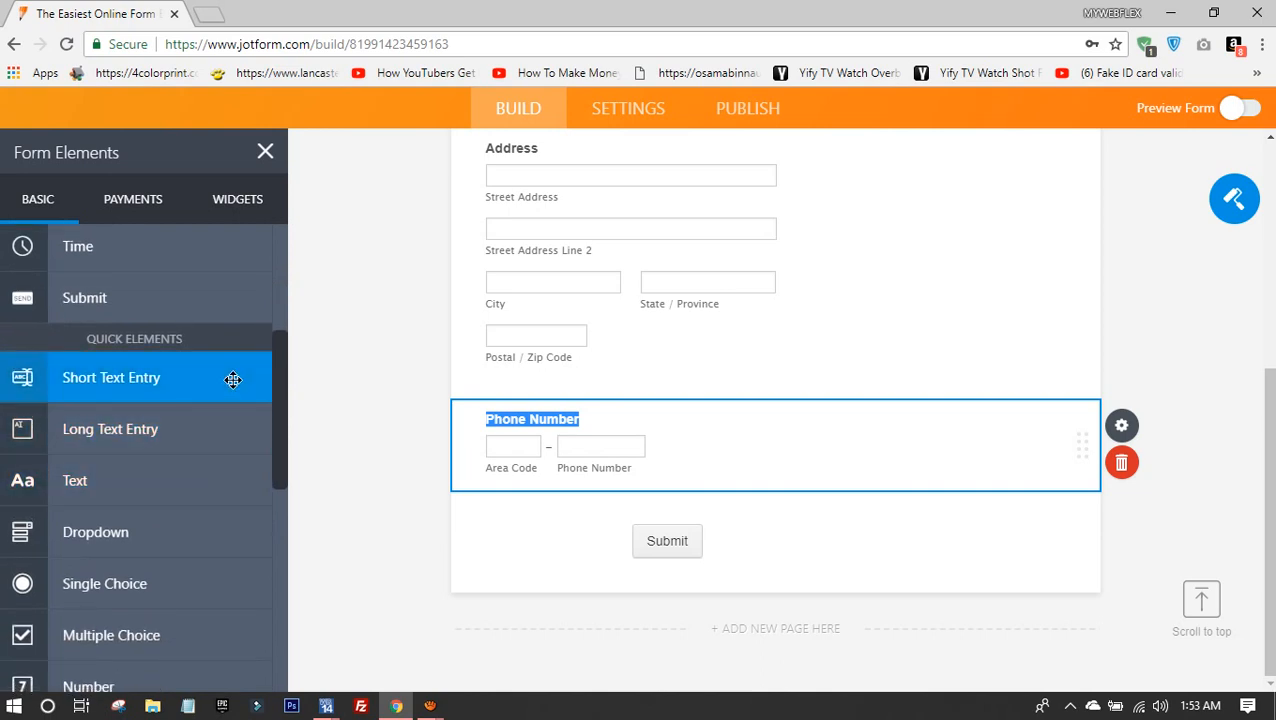
pyautogui.scroll(-3)
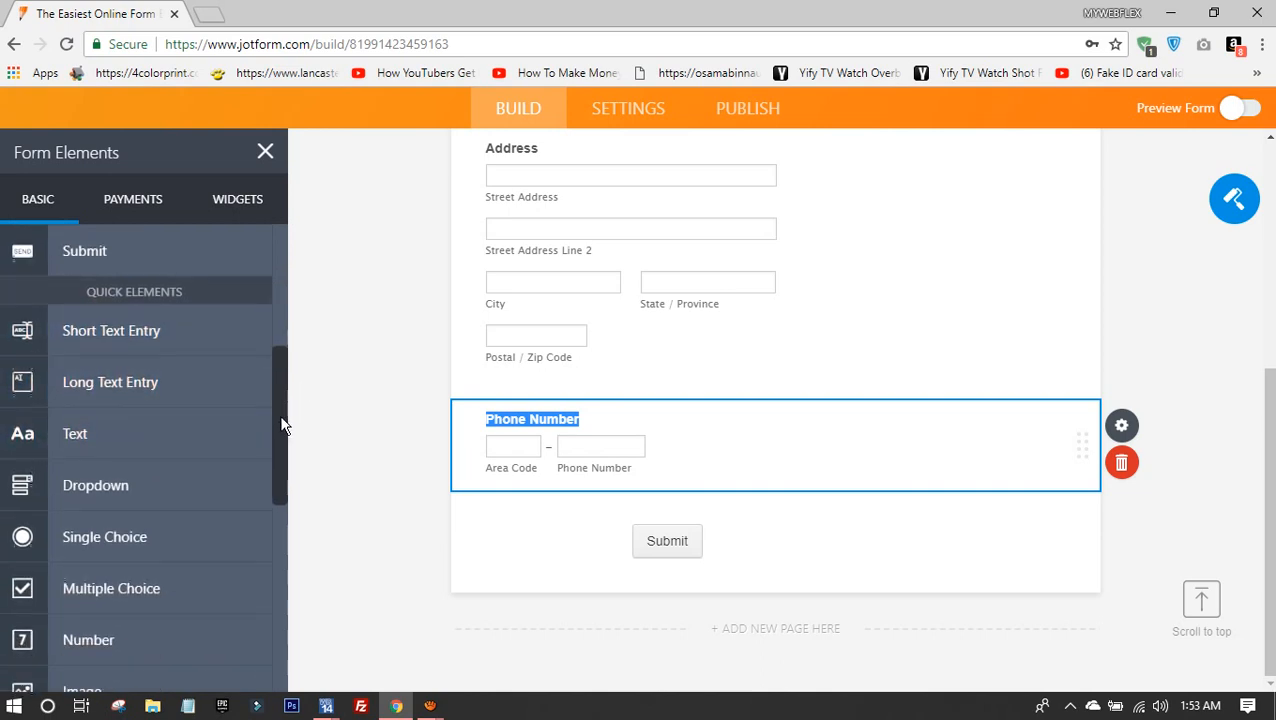
pyautogui.scroll(-3)
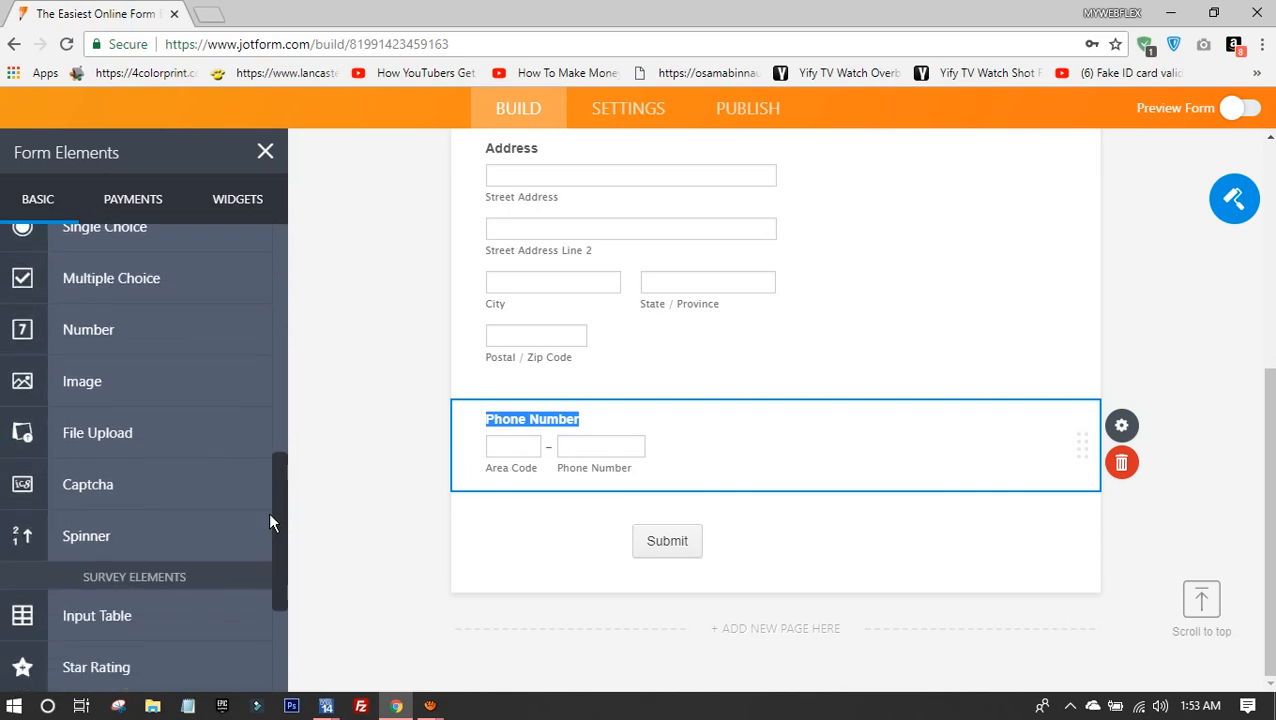
pyautogui.scroll(-3)
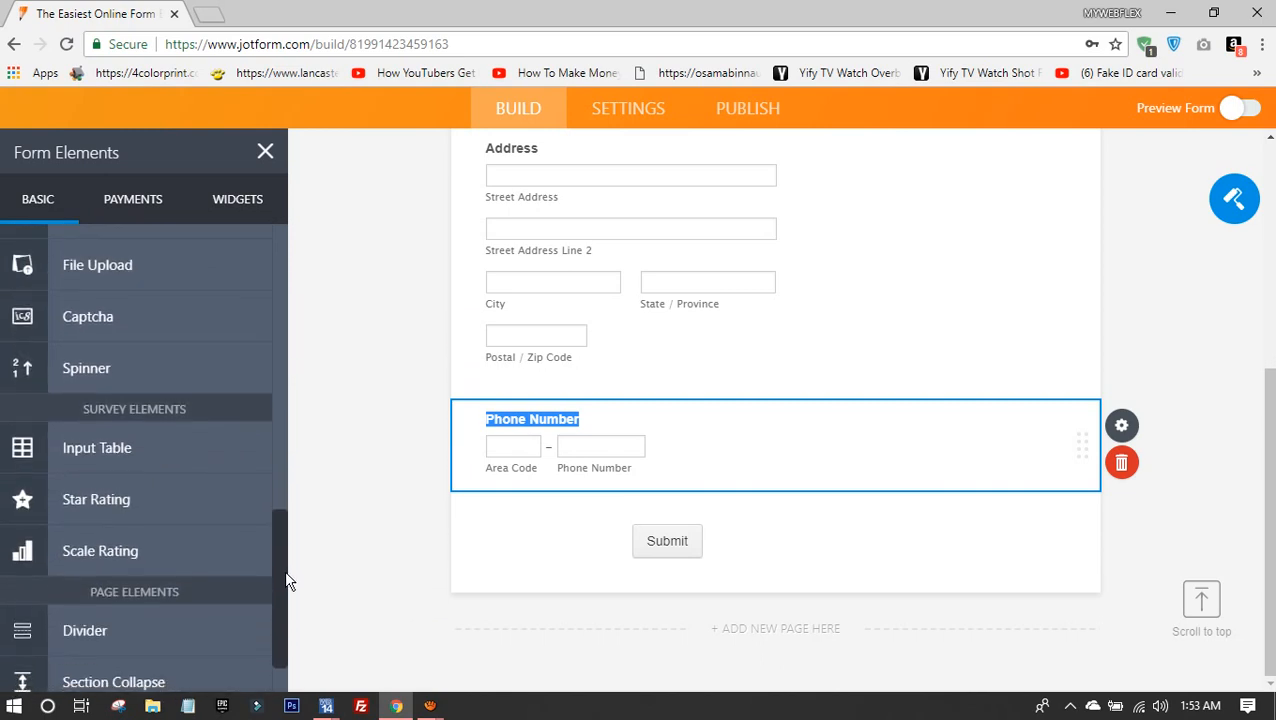
pyautogui.scroll(-3)
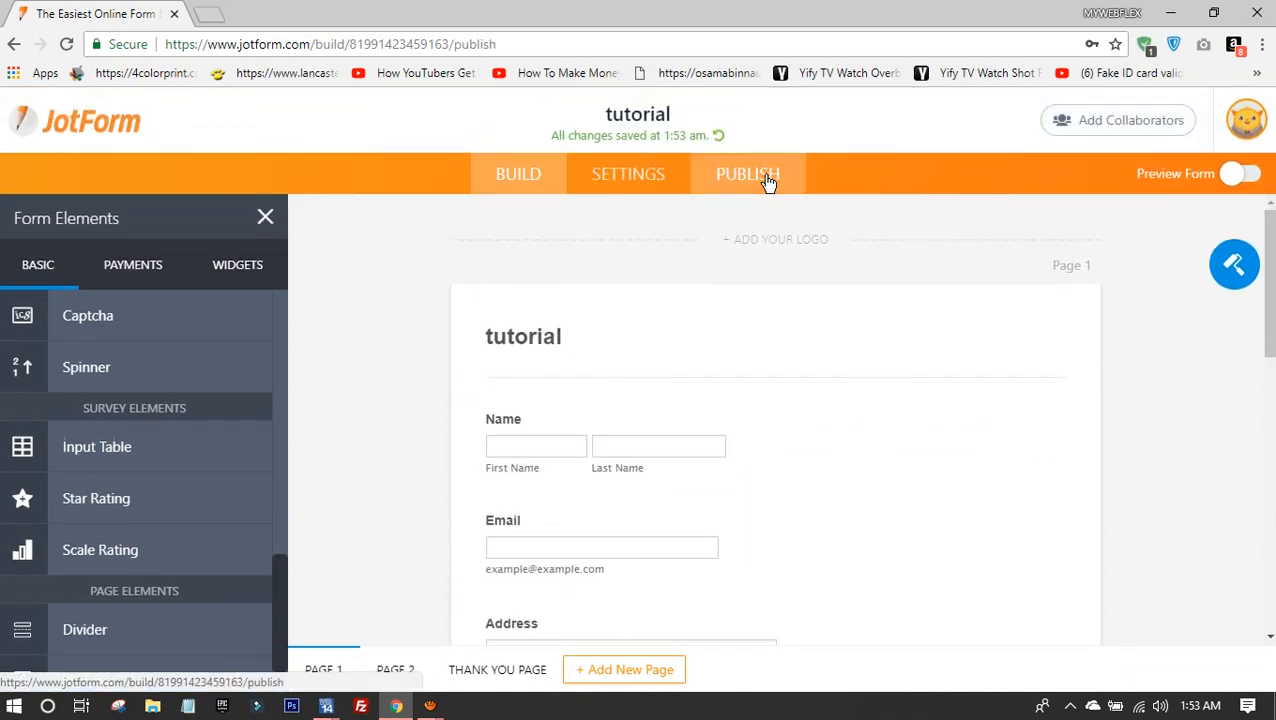
# Open the live 'tutorial' form from Publish and test Next and Back between its pages
pyautogui.click(748, 173)
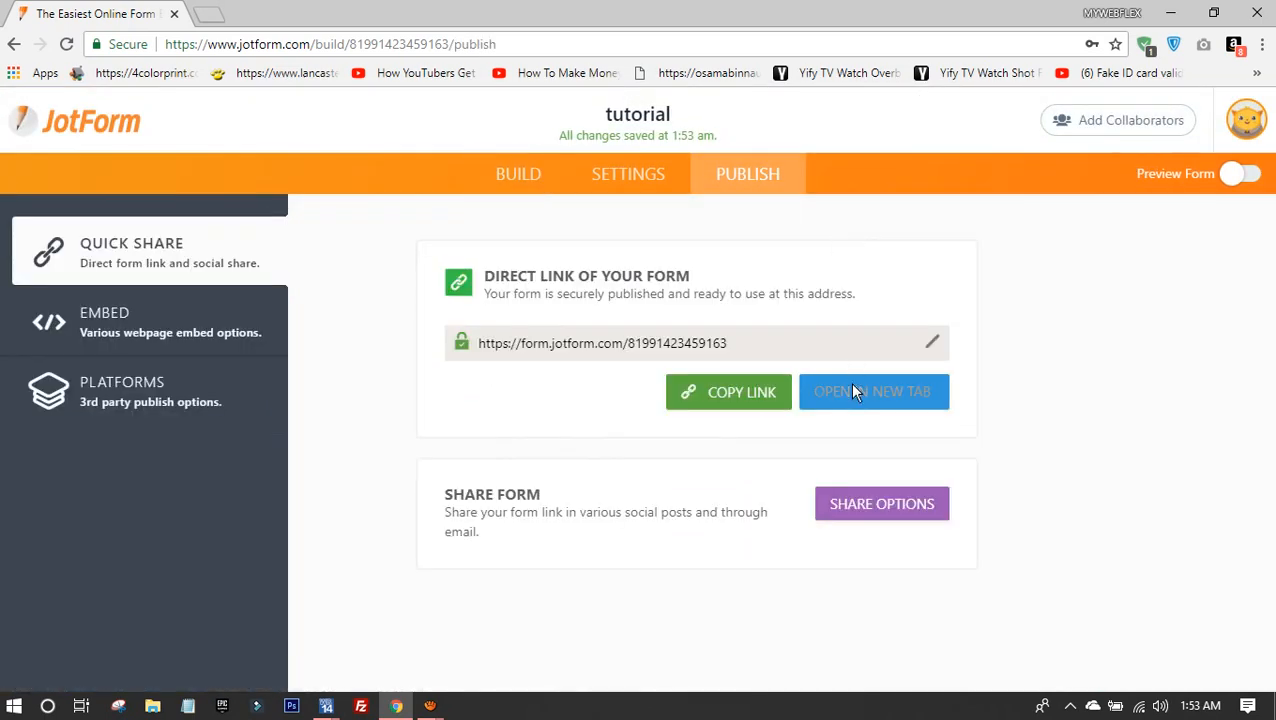
pyautogui.click(873, 391)
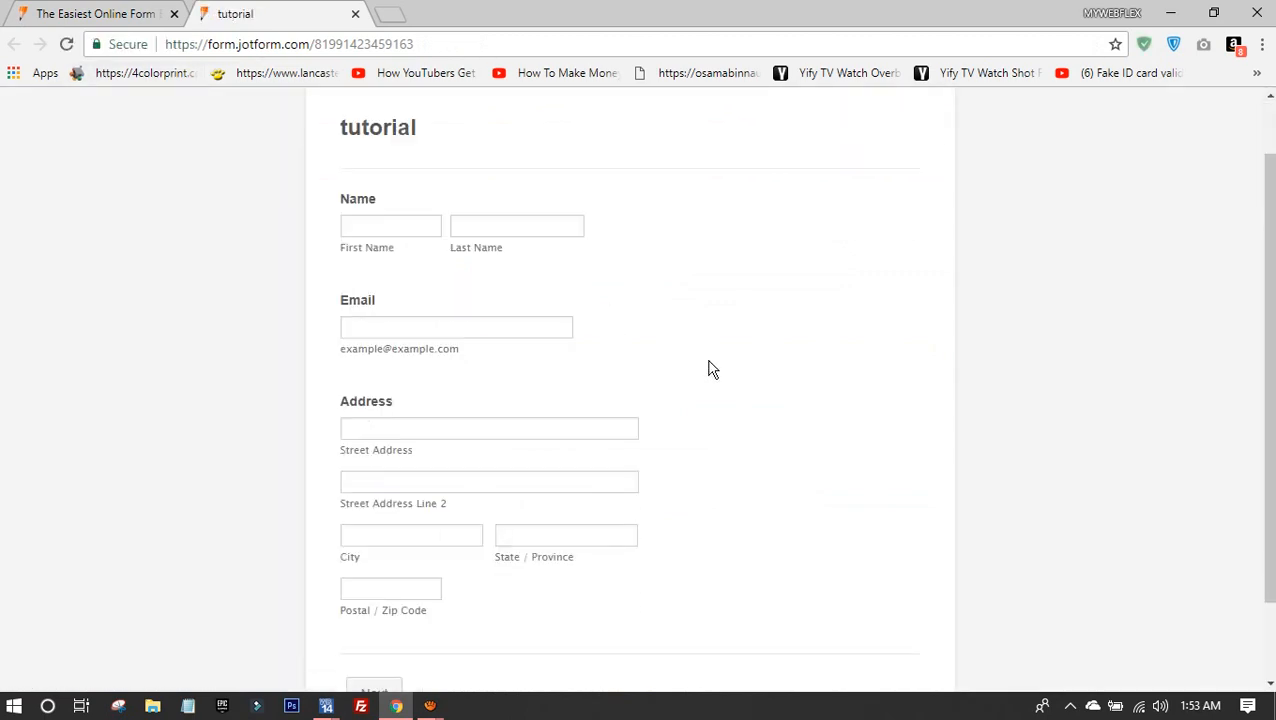
pyautogui.scroll(-3)
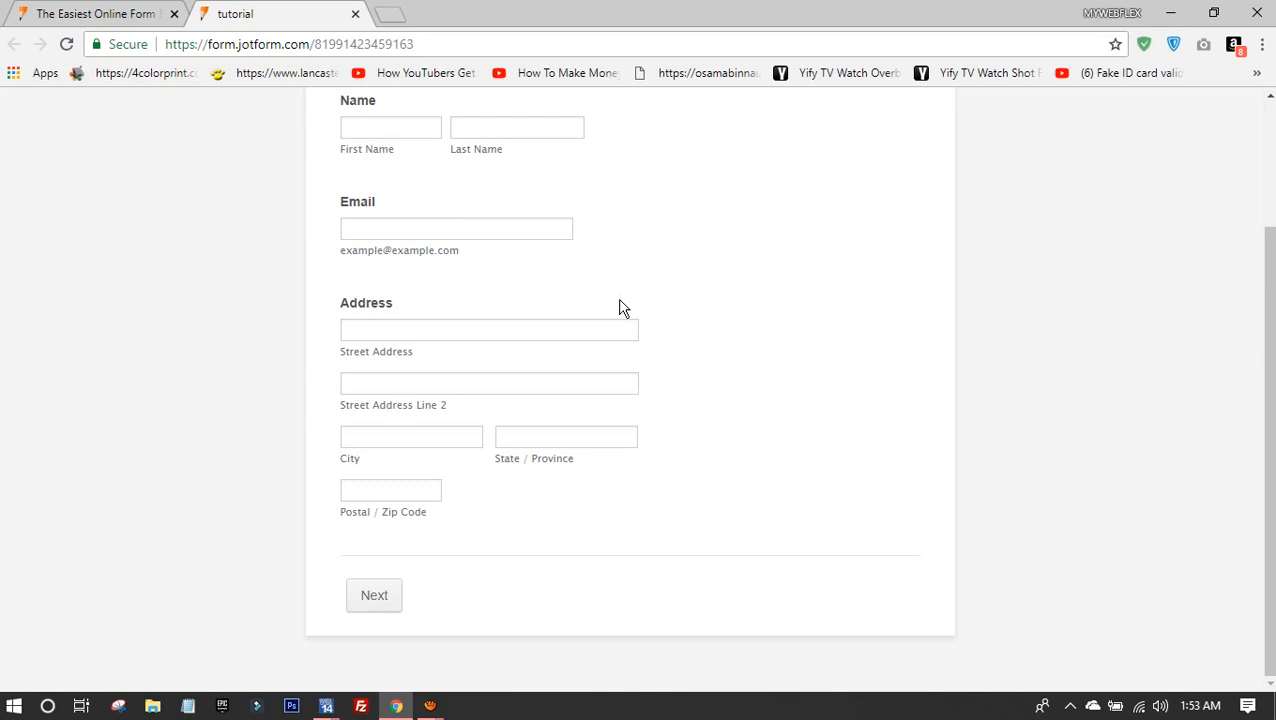
pyautogui.moveTo(390, 338)
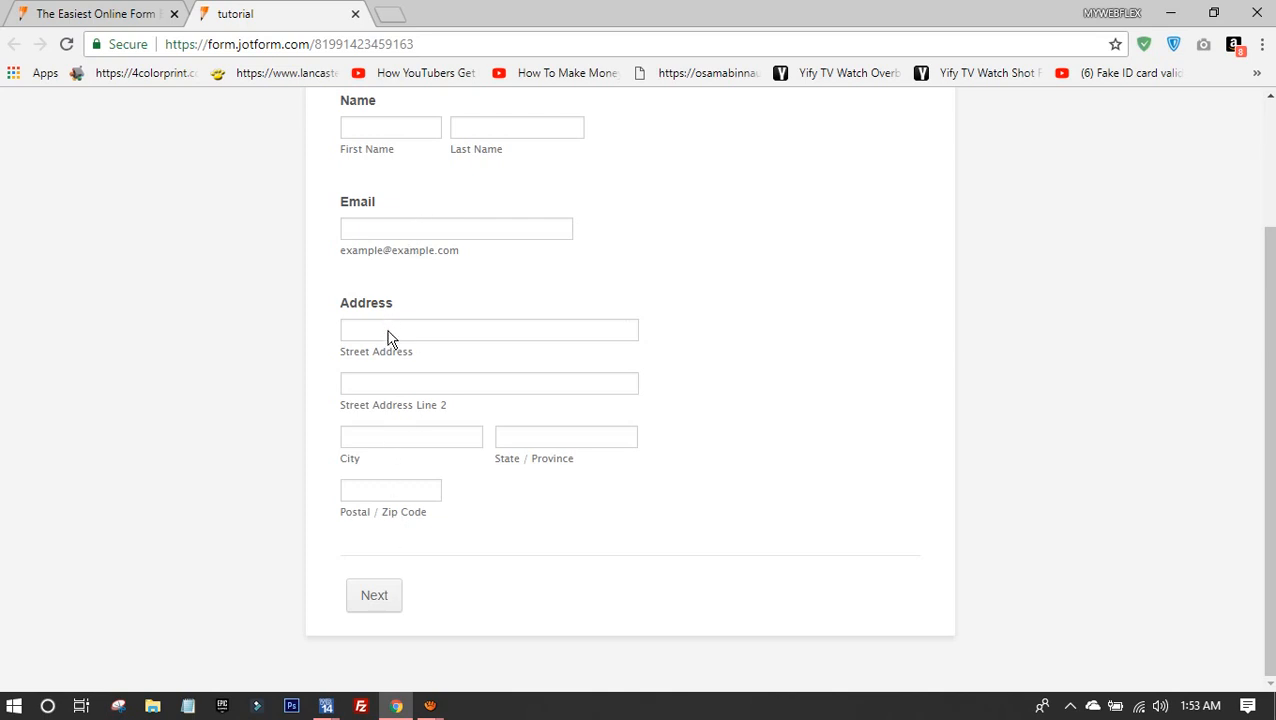
pyautogui.click(456, 228)
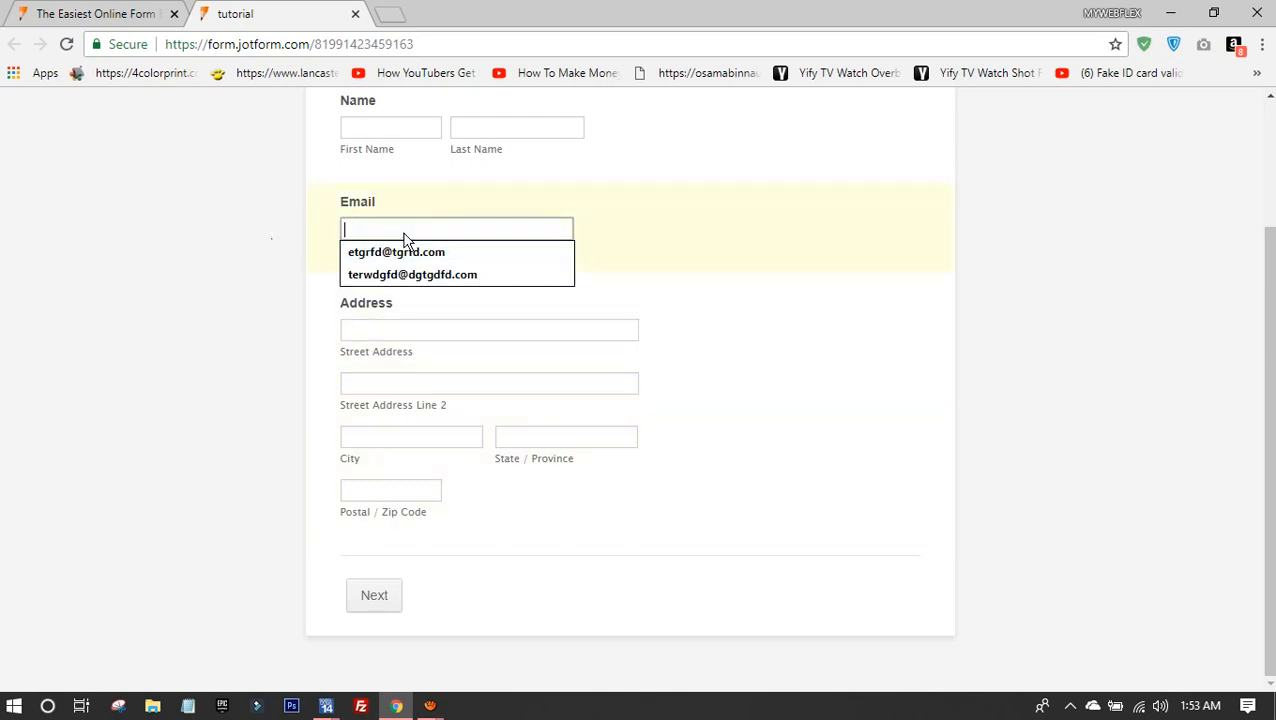
pyautogui.click(374, 595)
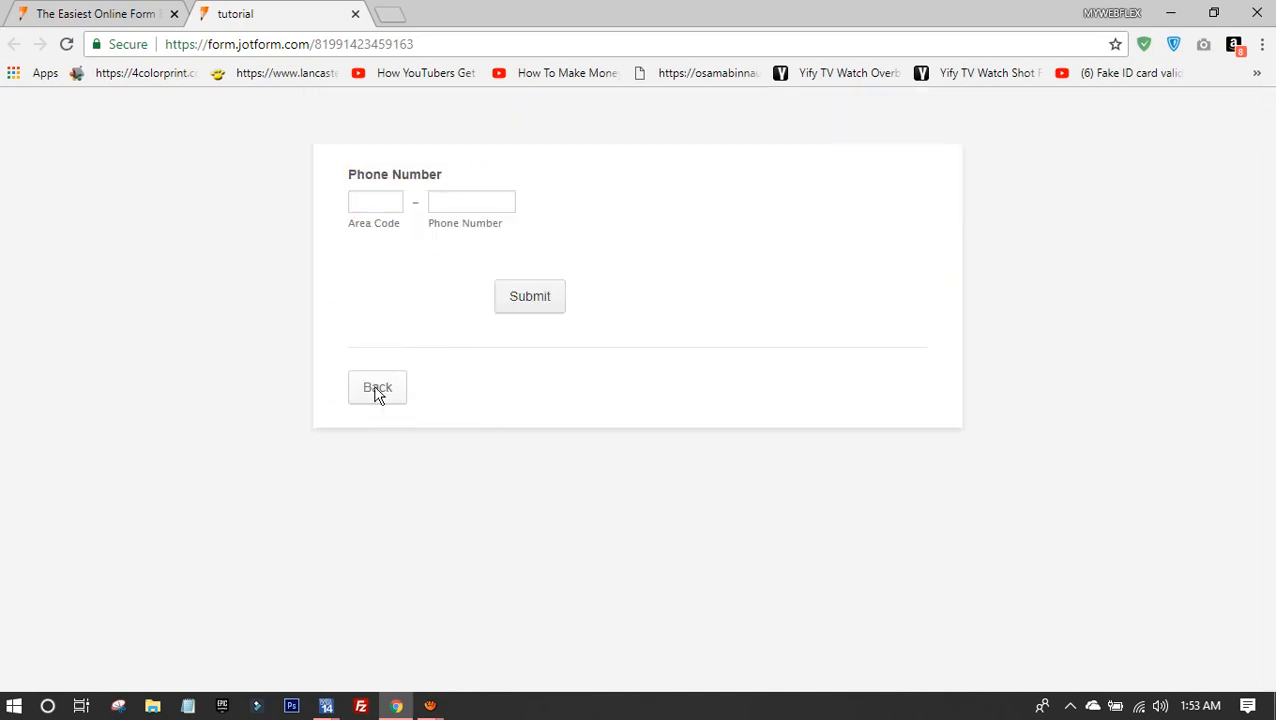
pyautogui.click(377, 387)
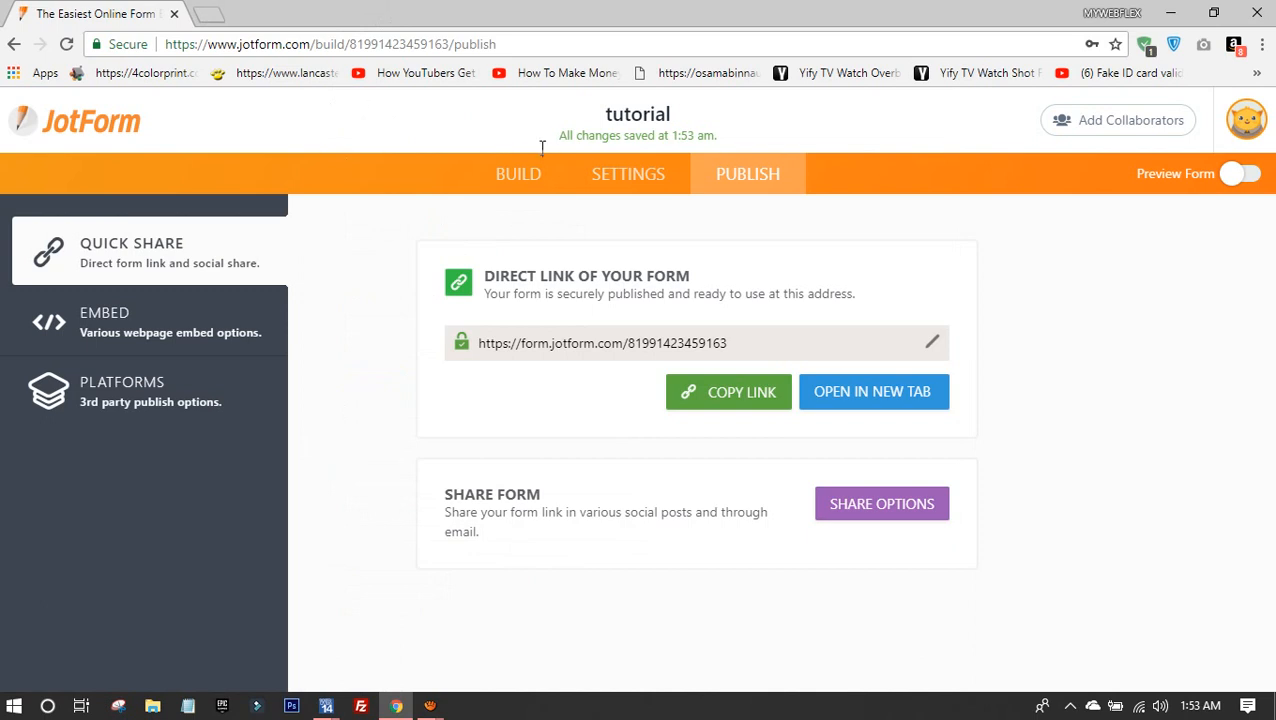
# Turn on Required for the Name question in its properties
pyautogui.click(518, 173)
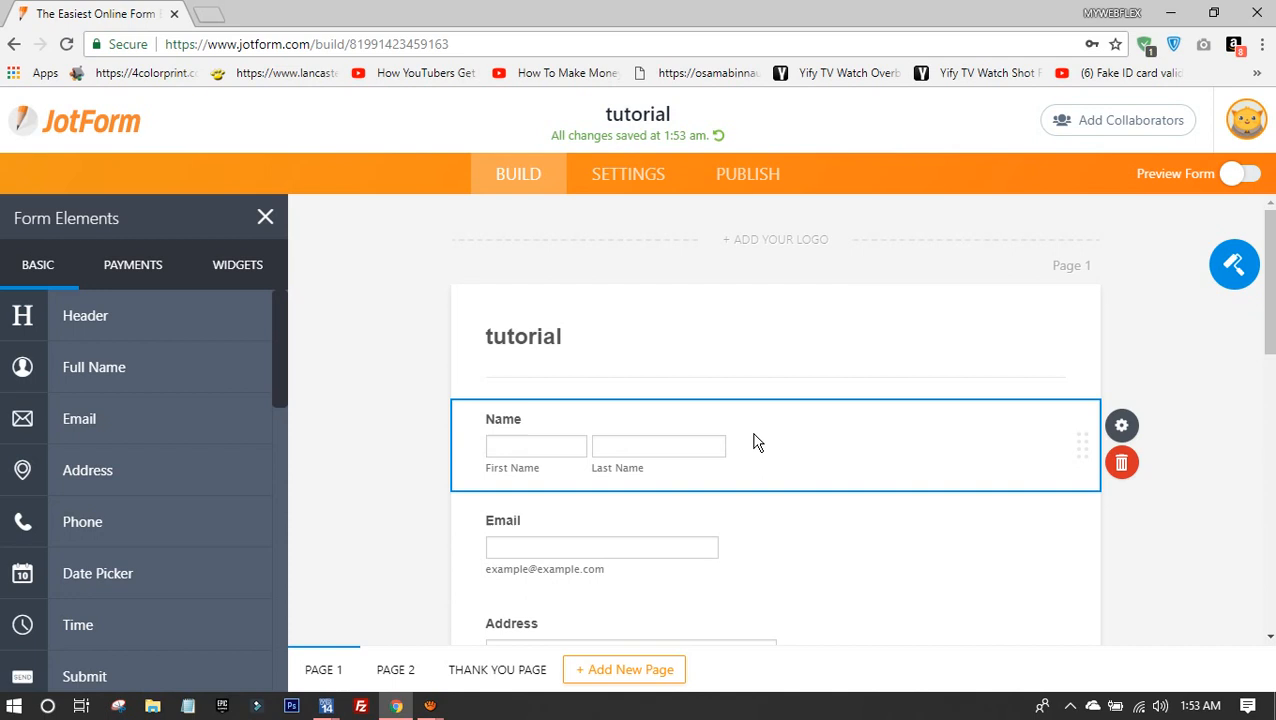
pyautogui.moveTo(495, 436)
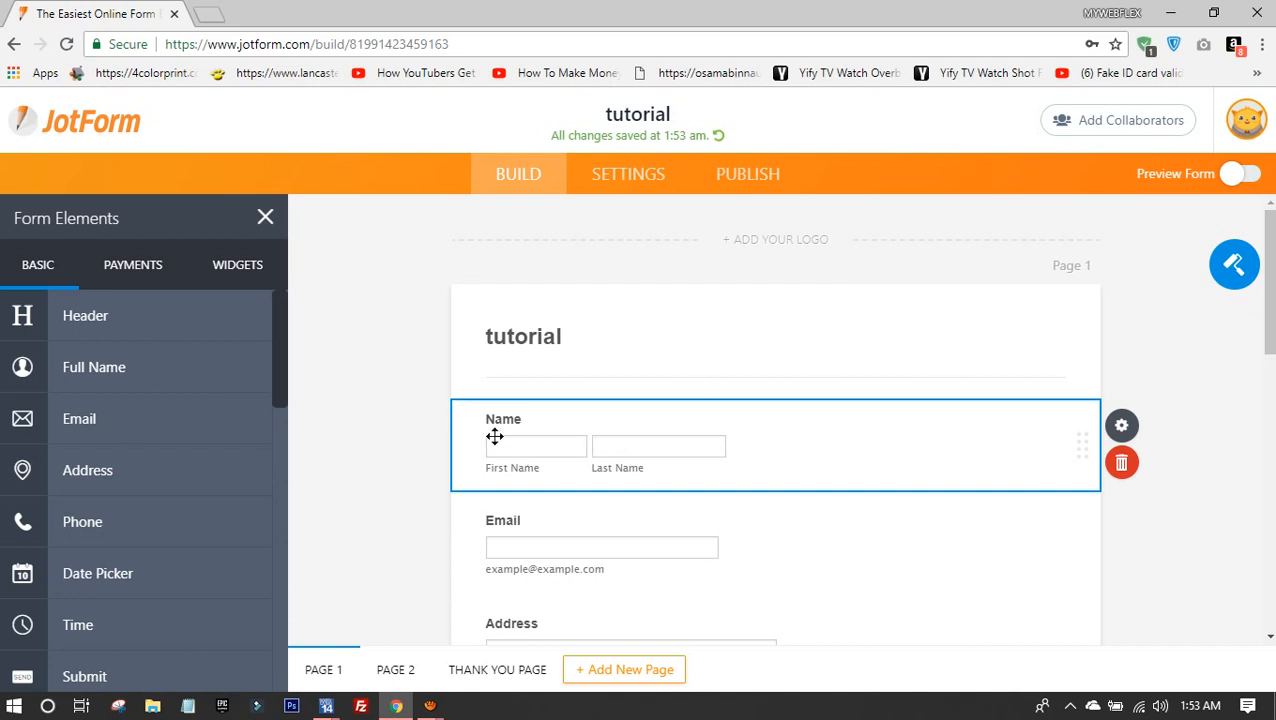
pyautogui.moveTo(1122, 426)
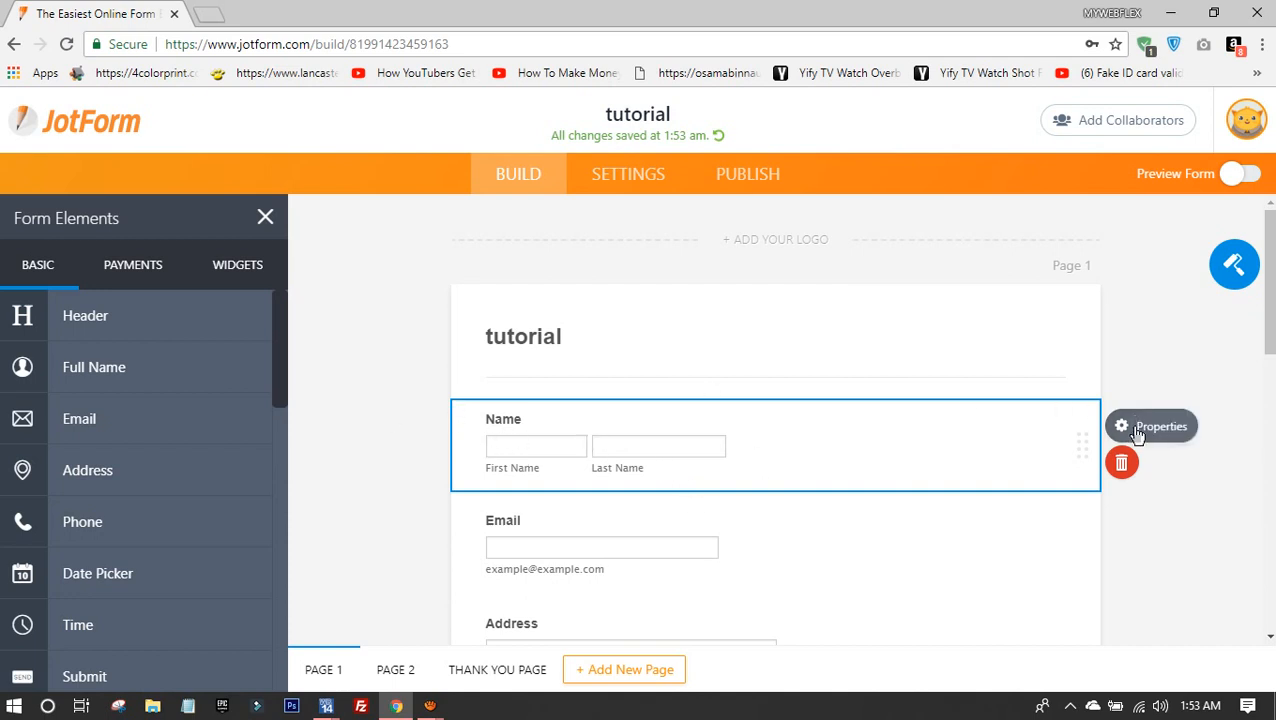
pyautogui.moveTo(1152, 437)
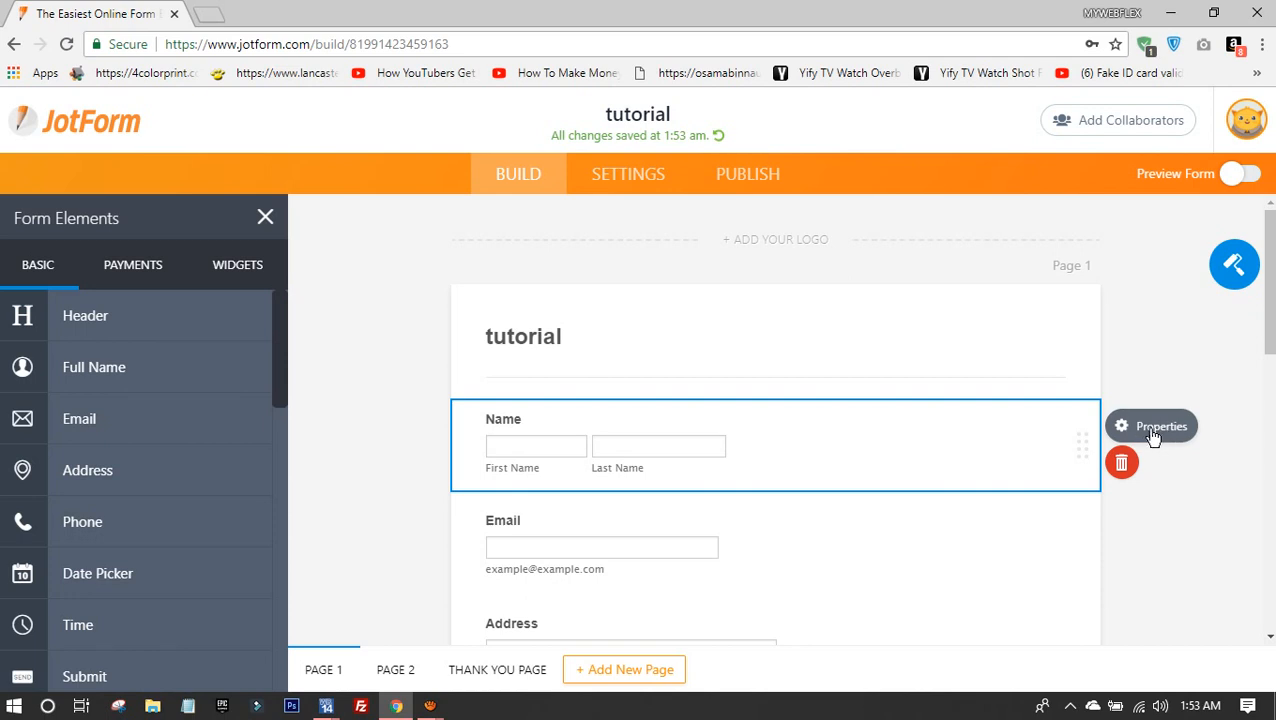
pyautogui.click(1151, 425)
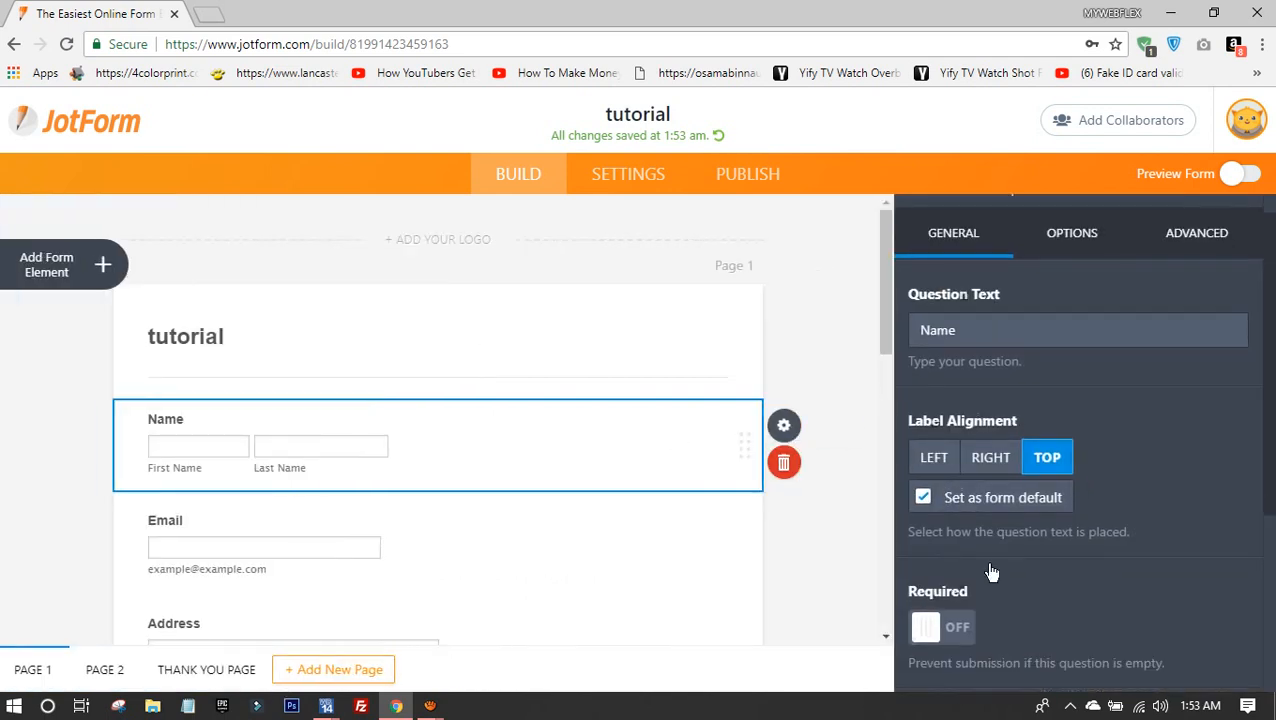
pyautogui.click(941, 627)
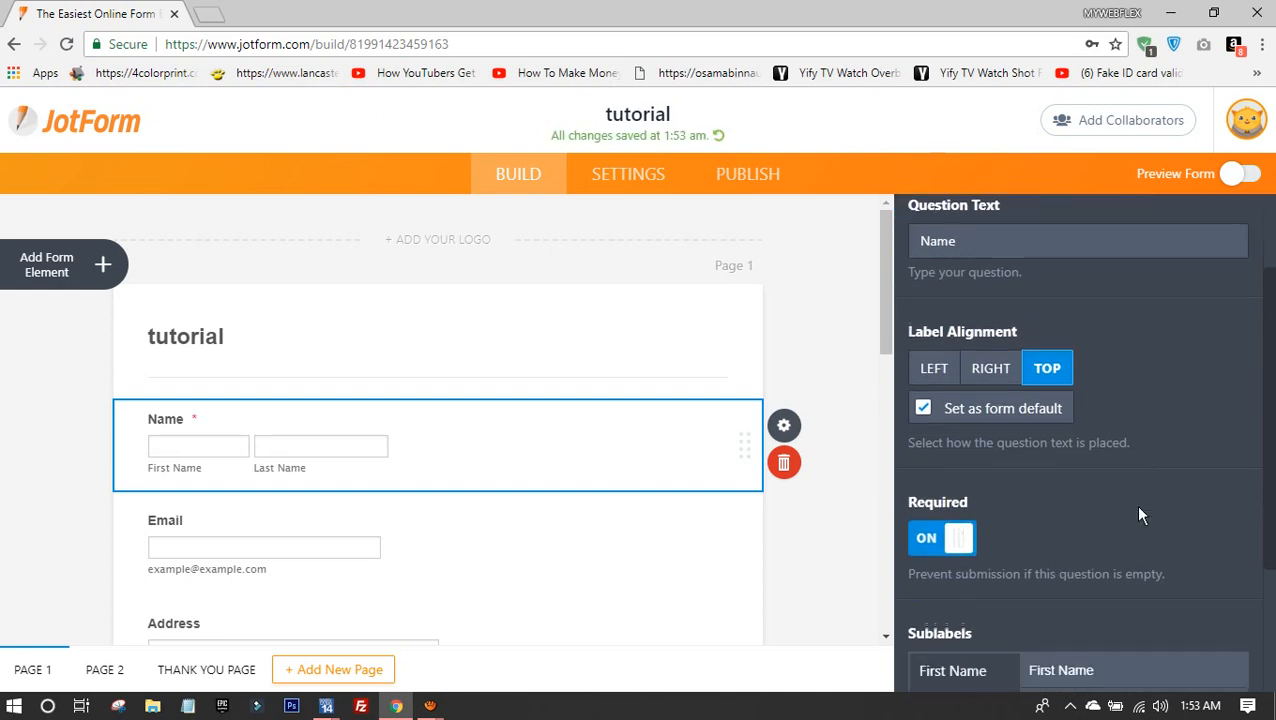
# Add then remove a Middle Name box, view Advanced settings, and close the properties
pyautogui.scroll(-3)
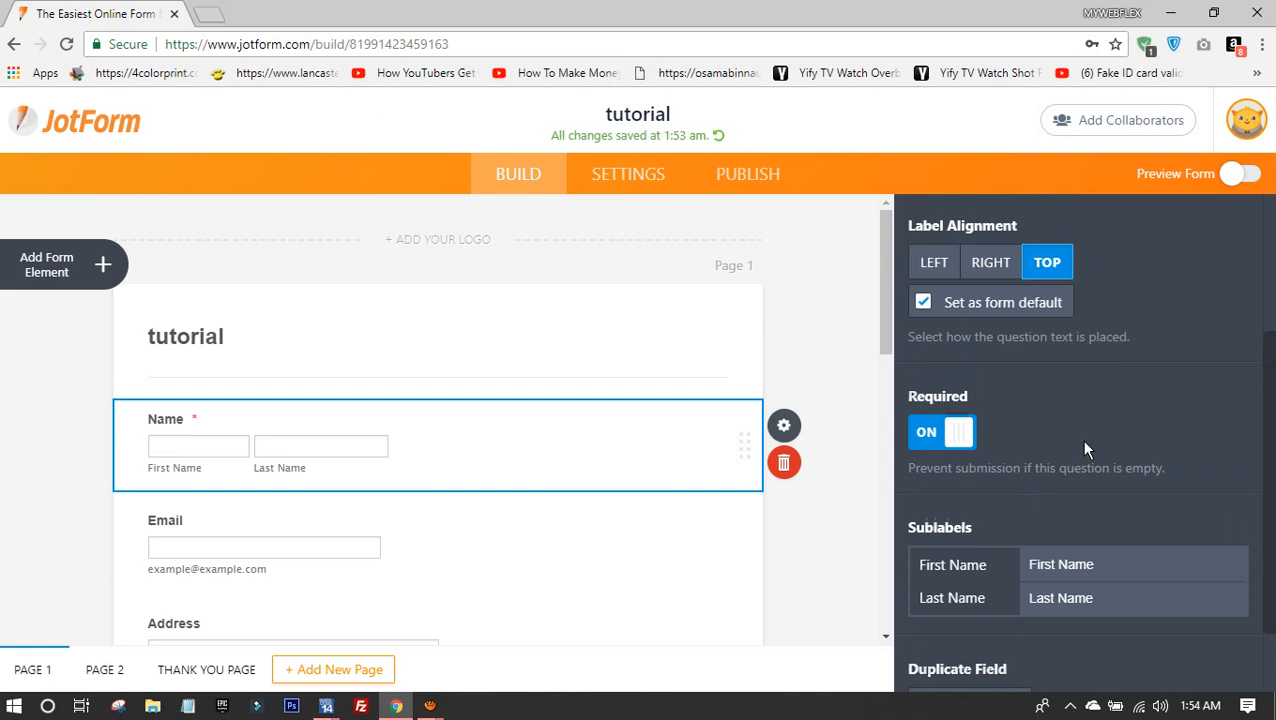
pyautogui.click(1072, 264)
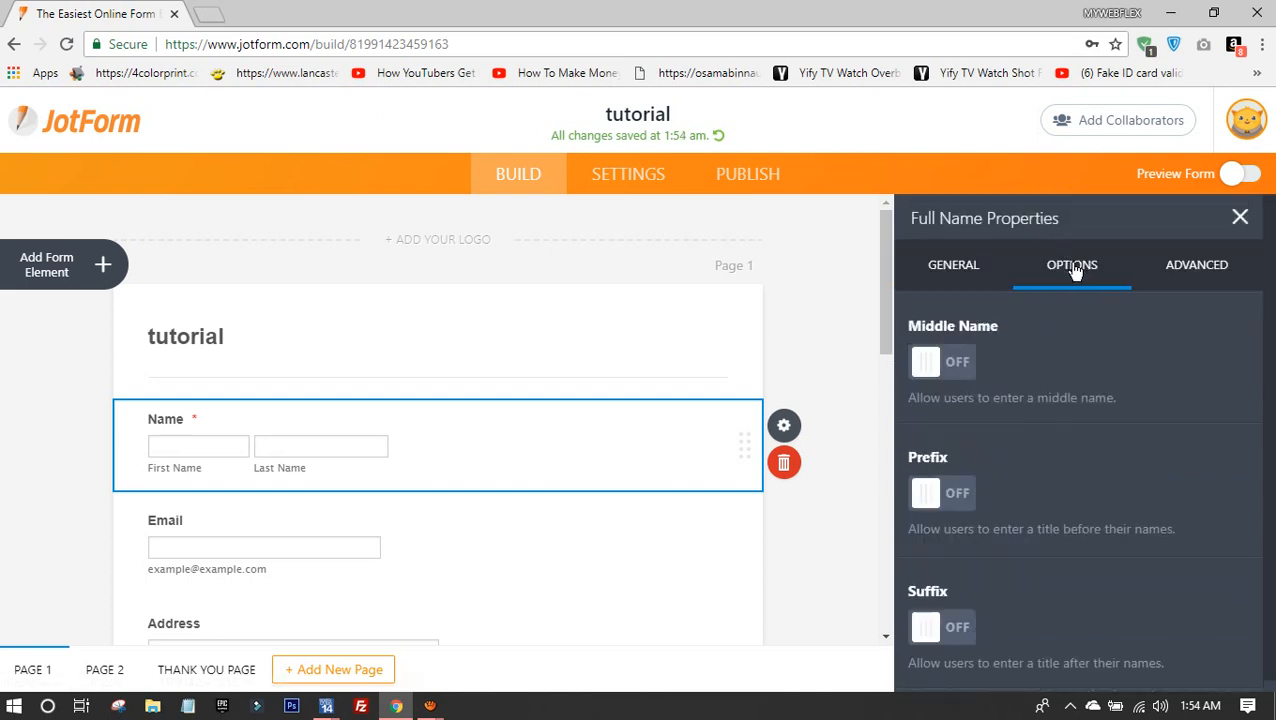
pyautogui.click(940, 361)
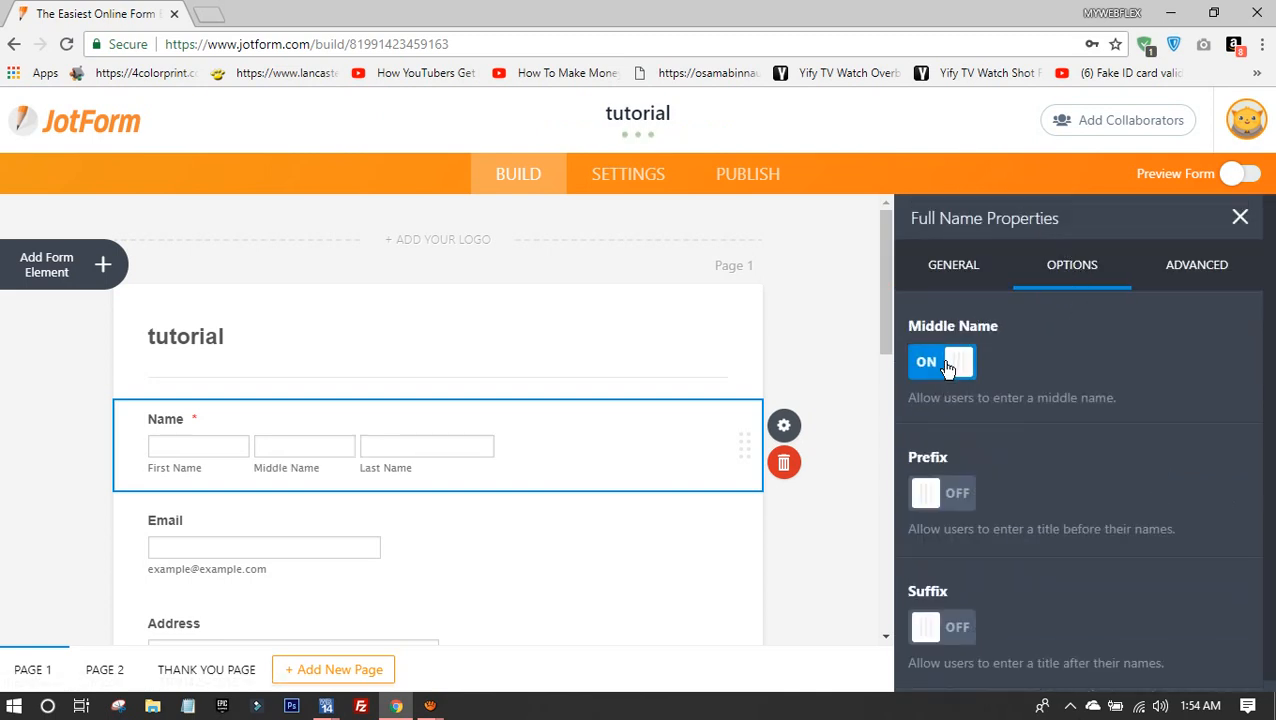
pyautogui.click(942, 361)
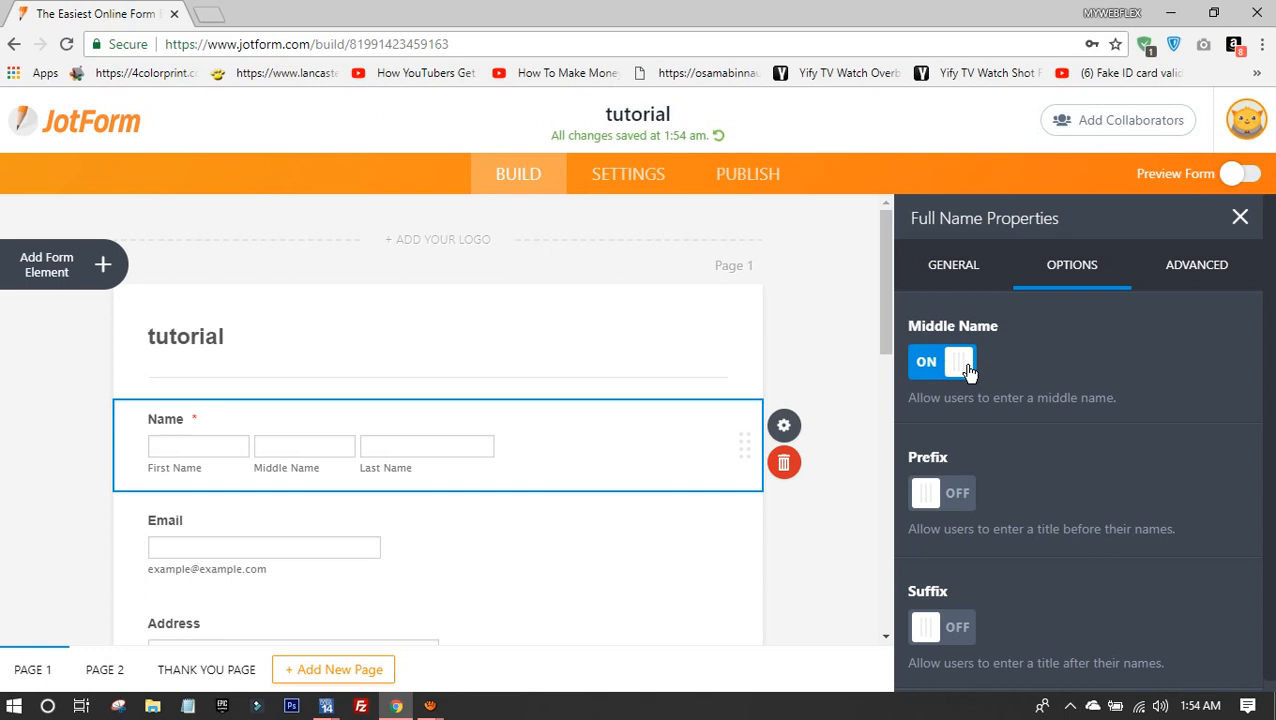
pyautogui.click(941, 361)
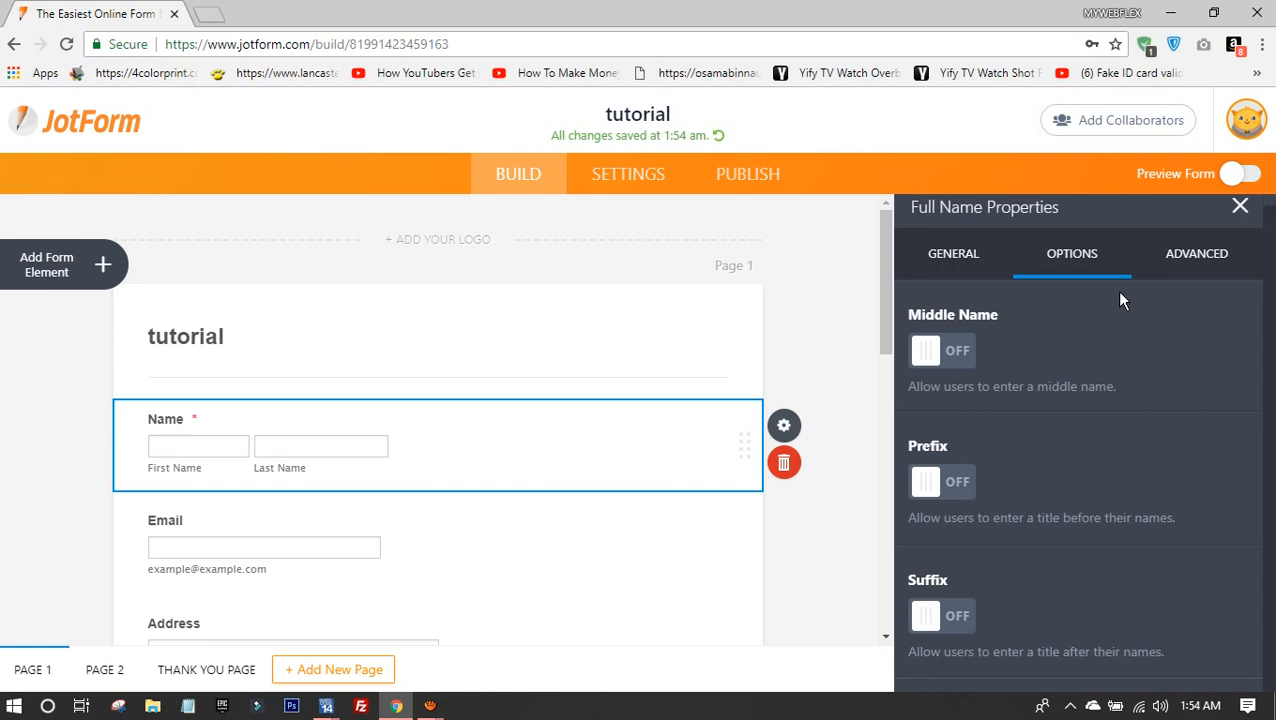
pyautogui.click(1196, 253)
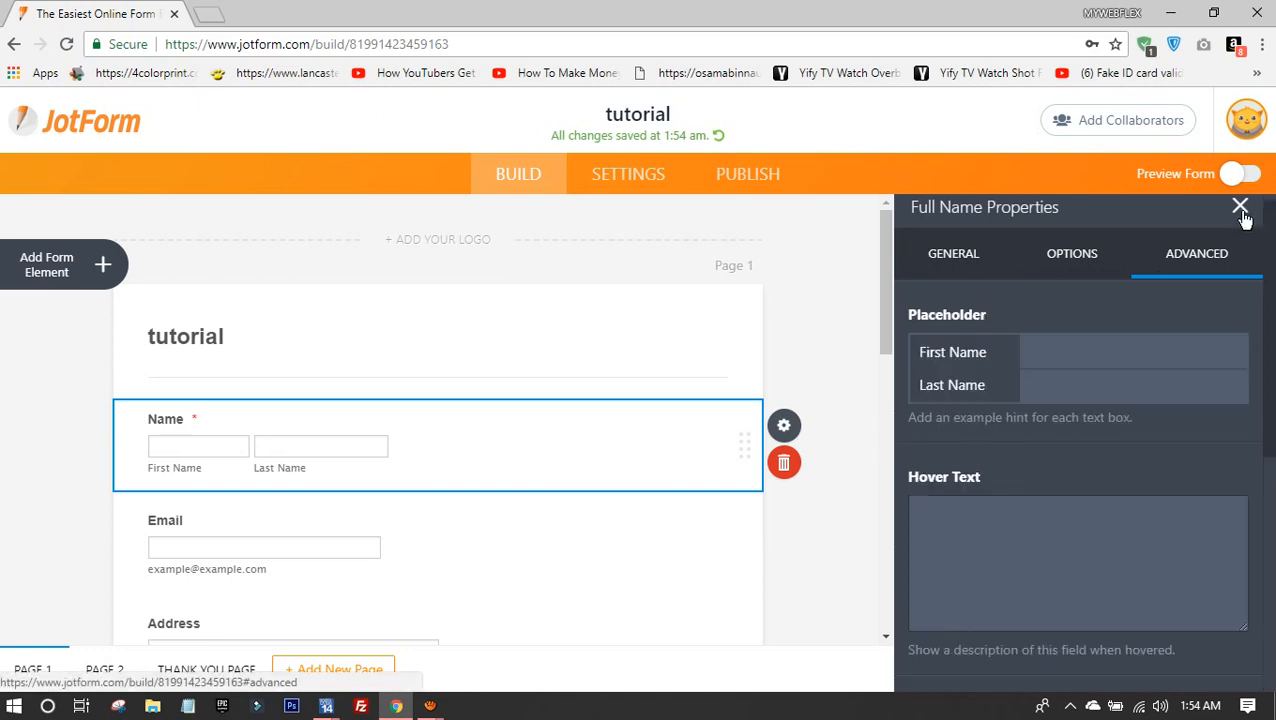
pyautogui.click(1240, 207)
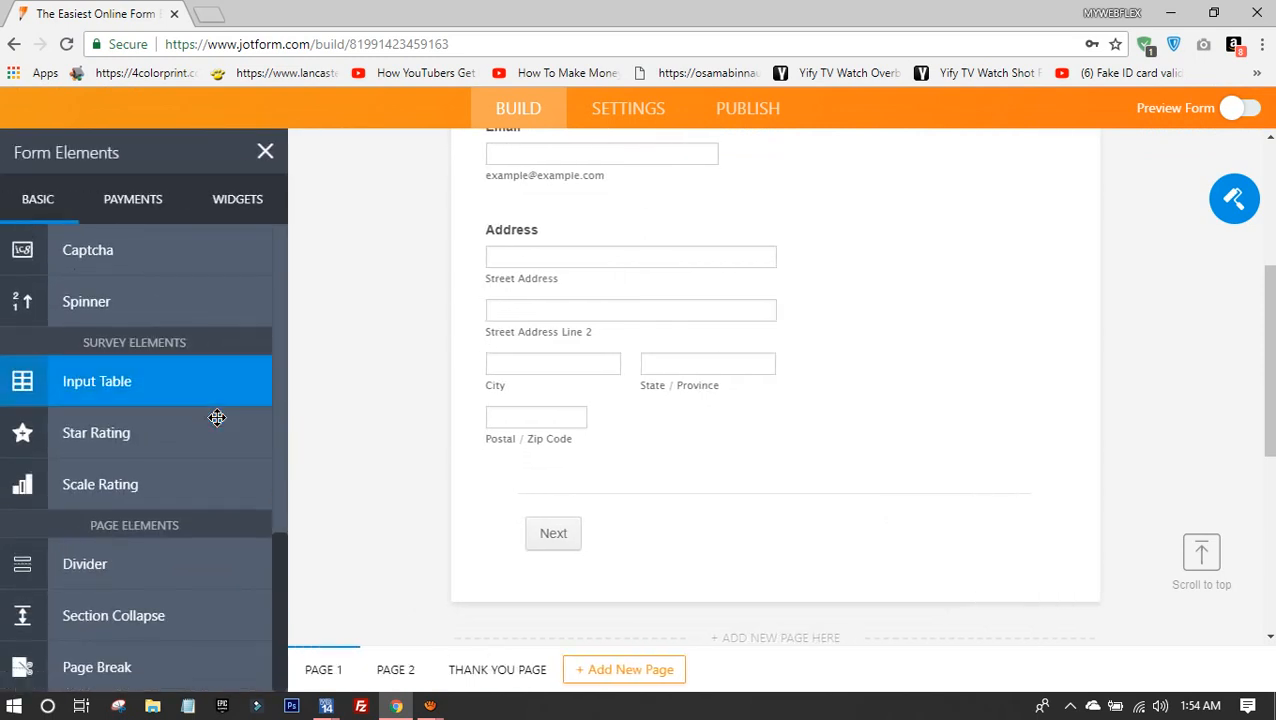
# Switch to Payments form elements and scroll through the available payment gateways
pyautogui.click(133, 199)
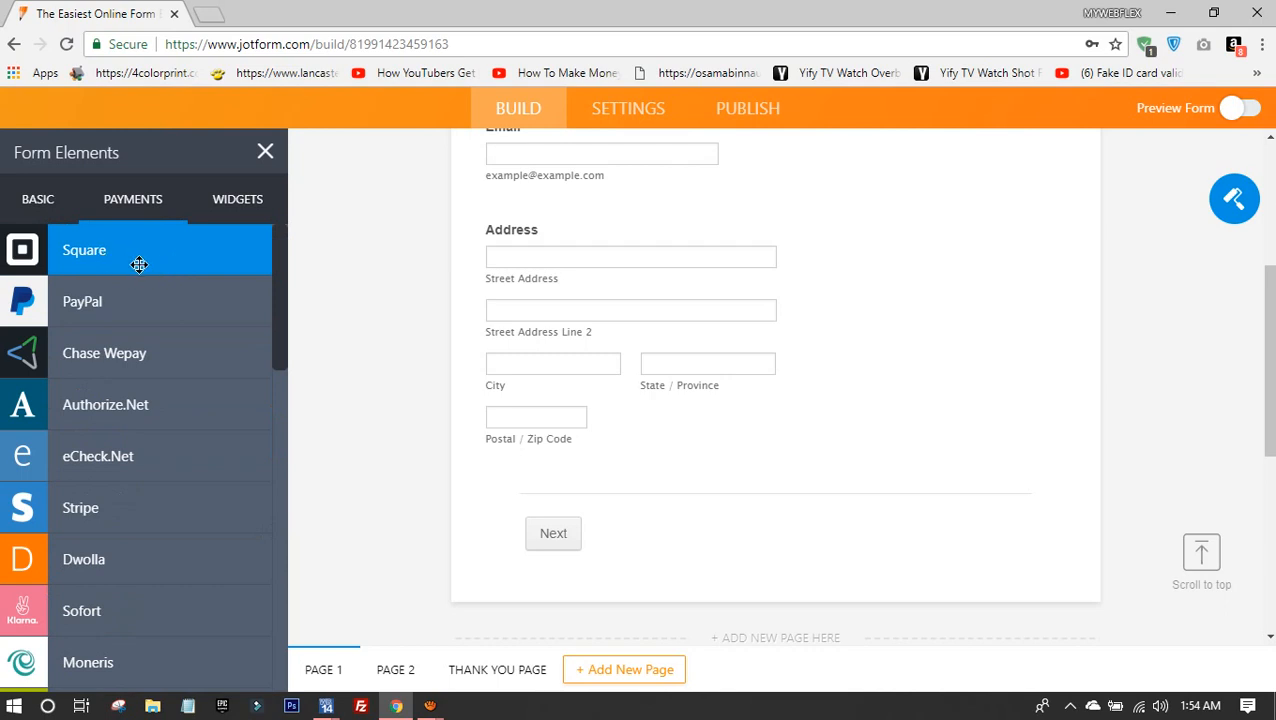
pyautogui.moveTo(148, 288)
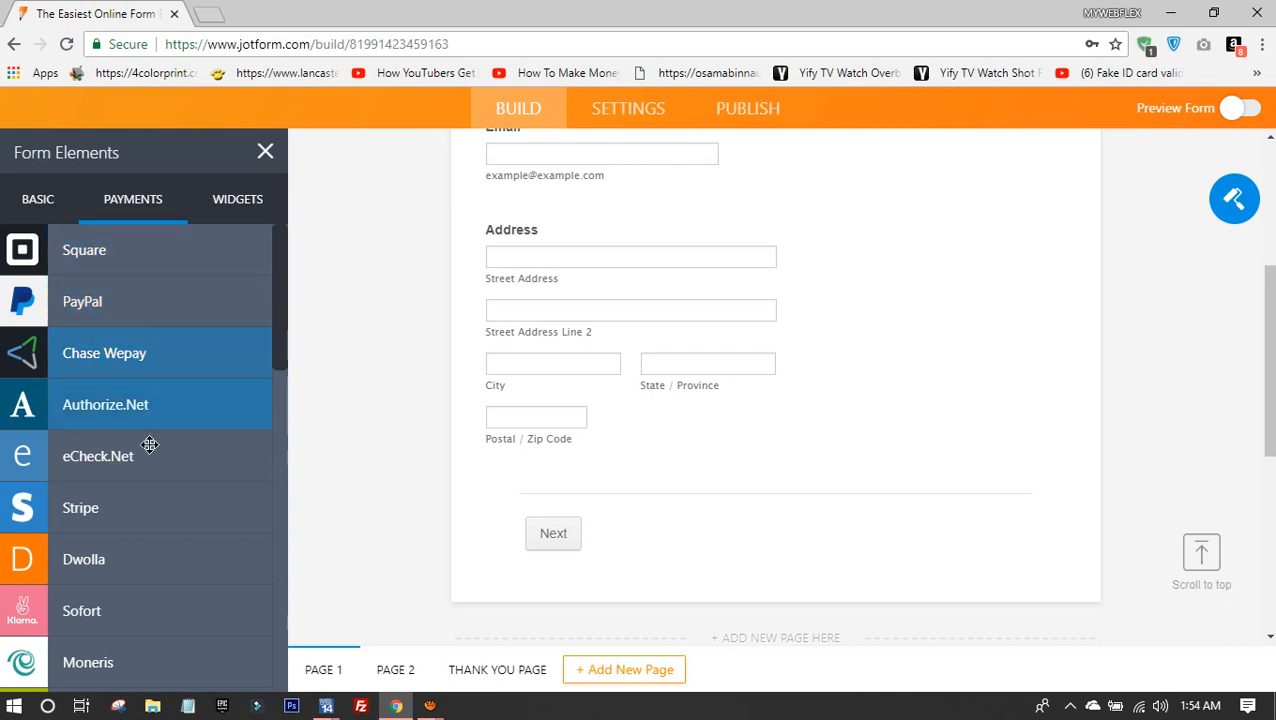
pyautogui.scroll(-3)
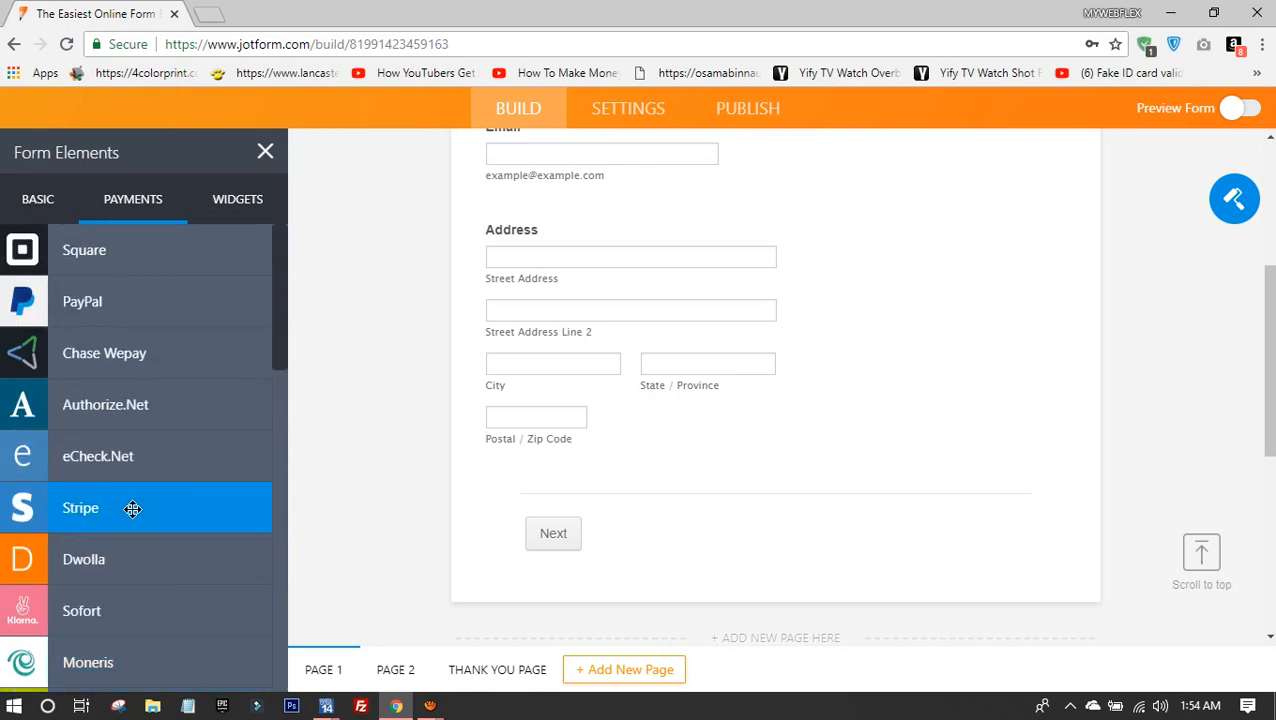
pyautogui.scroll(-3)
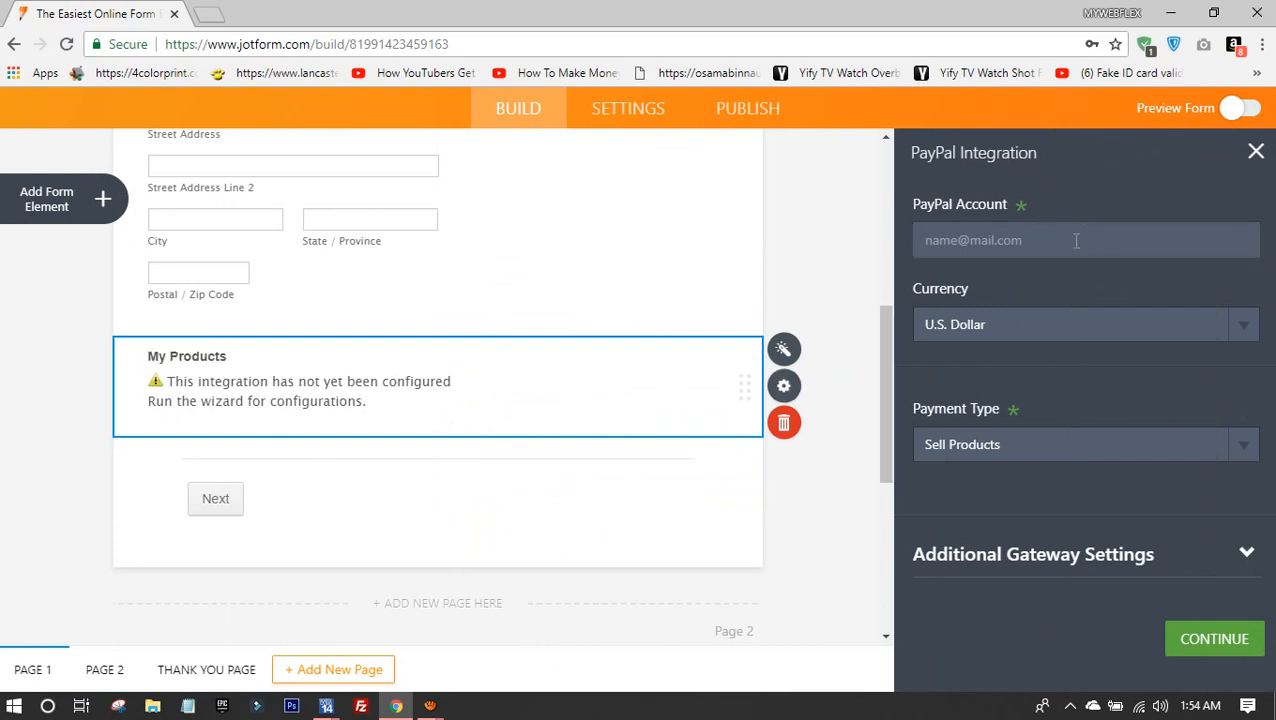
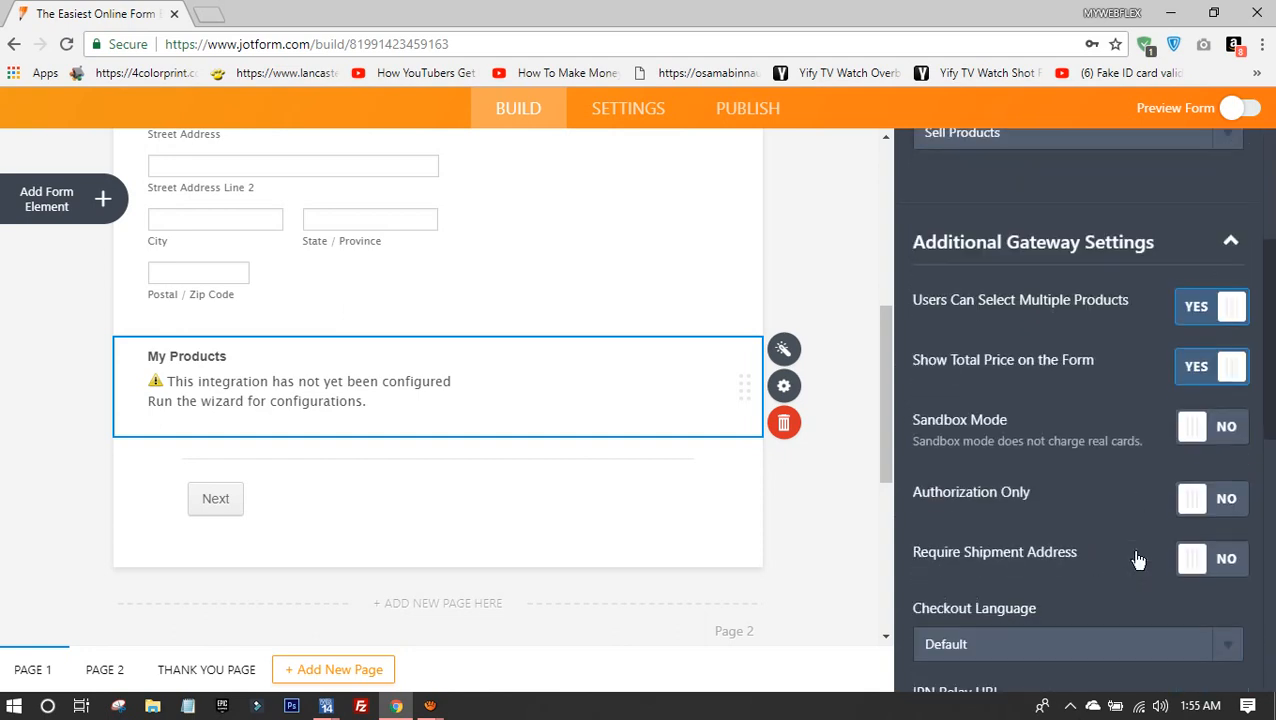
# Enter the PayPal account email and review gateway settings, dismissing the checkout logo picker
pyautogui.scroll(-3)
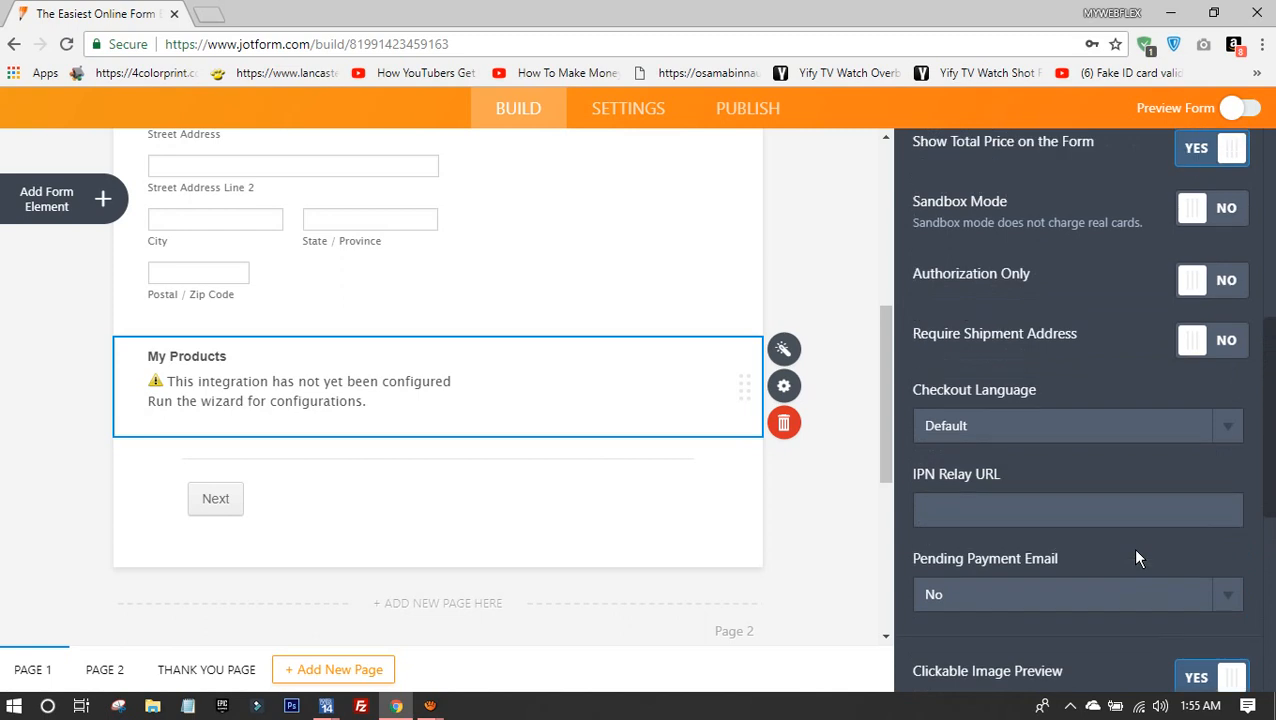
pyautogui.scroll(-3)
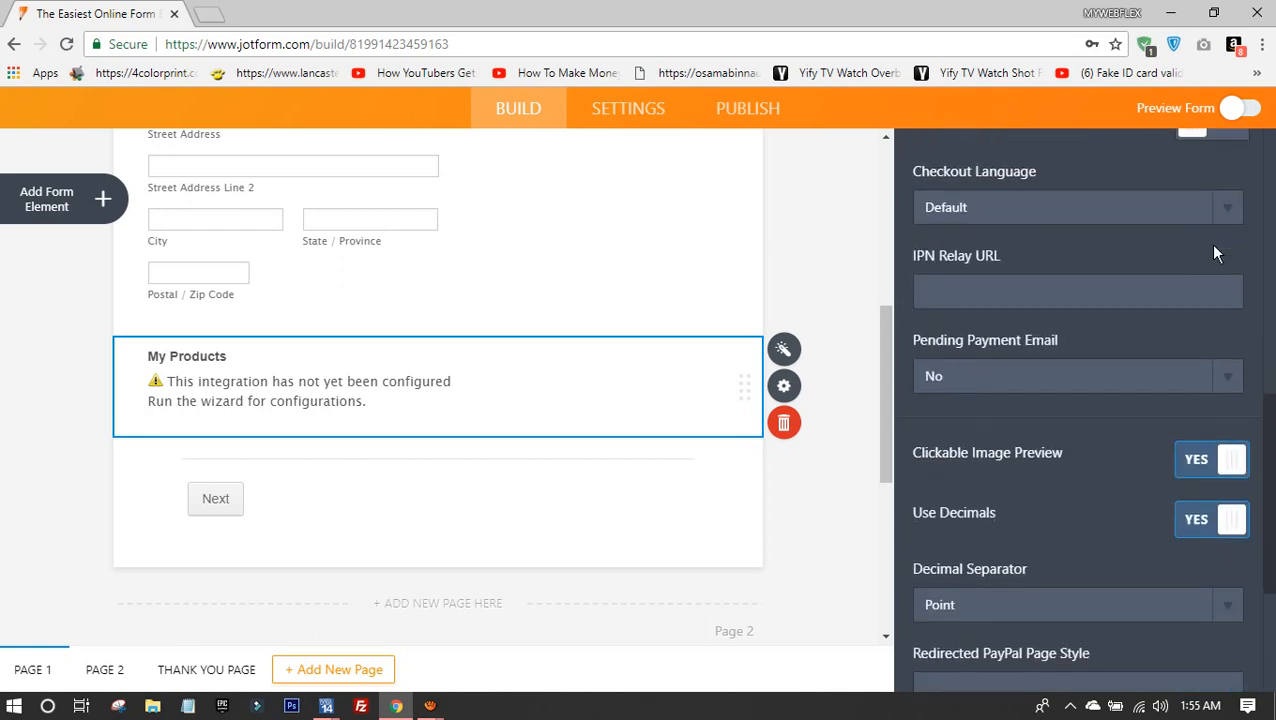
pyautogui.scroll(-3)
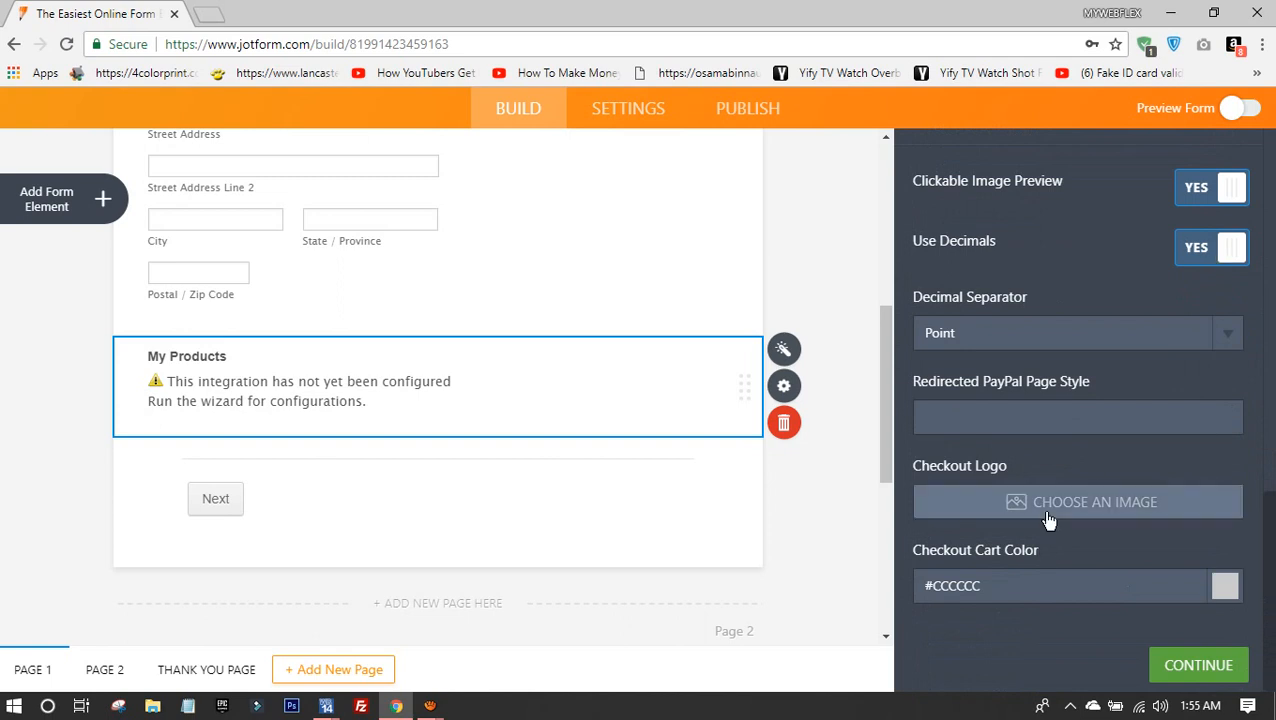
pyautogui.click(1078, 502)
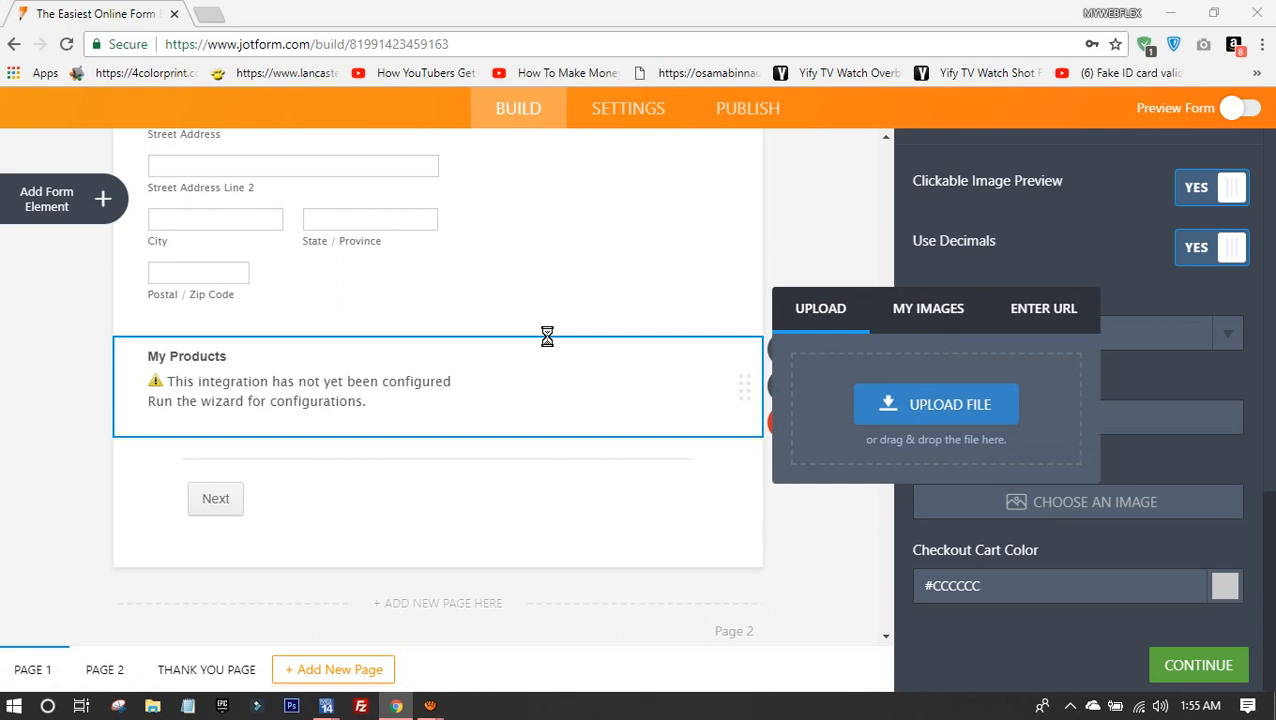
pyautogui.click(935, 404)
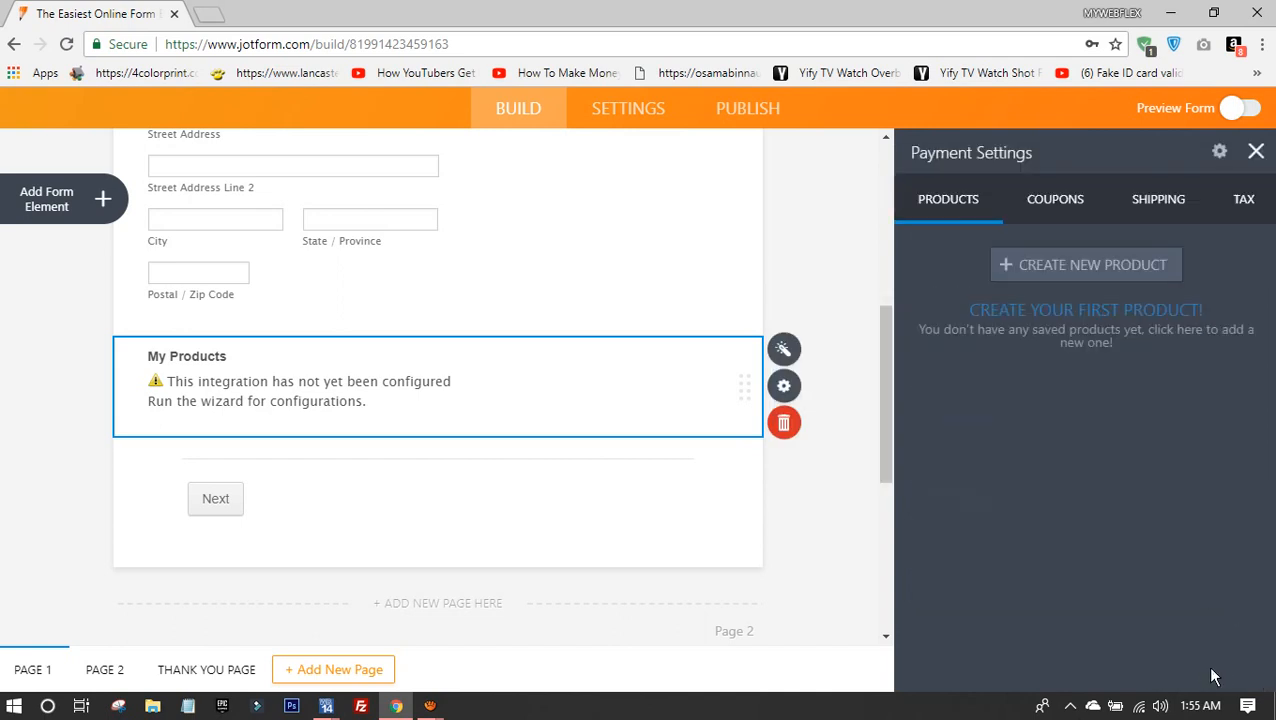
pyautogui.moveTo(1086, 264)
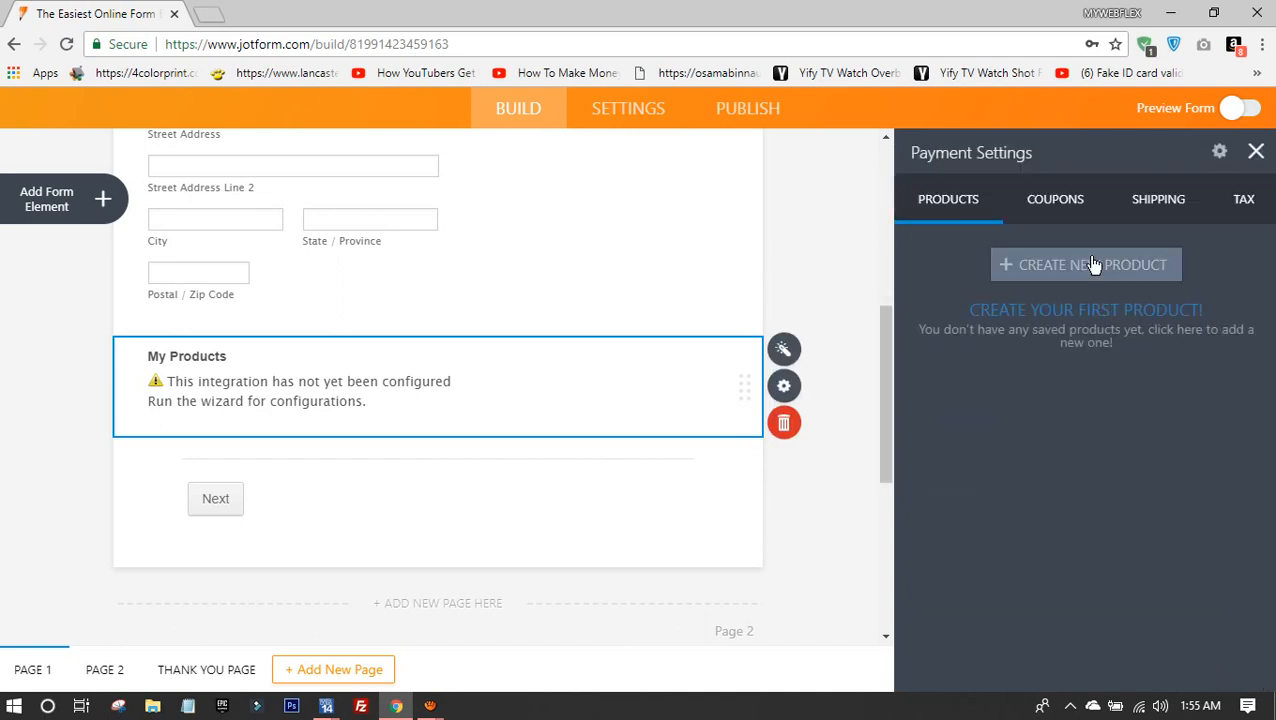
# Create product 'tutorial' priced 20.00 USD with the green bottle image
pyautogui.click(1085, 264)
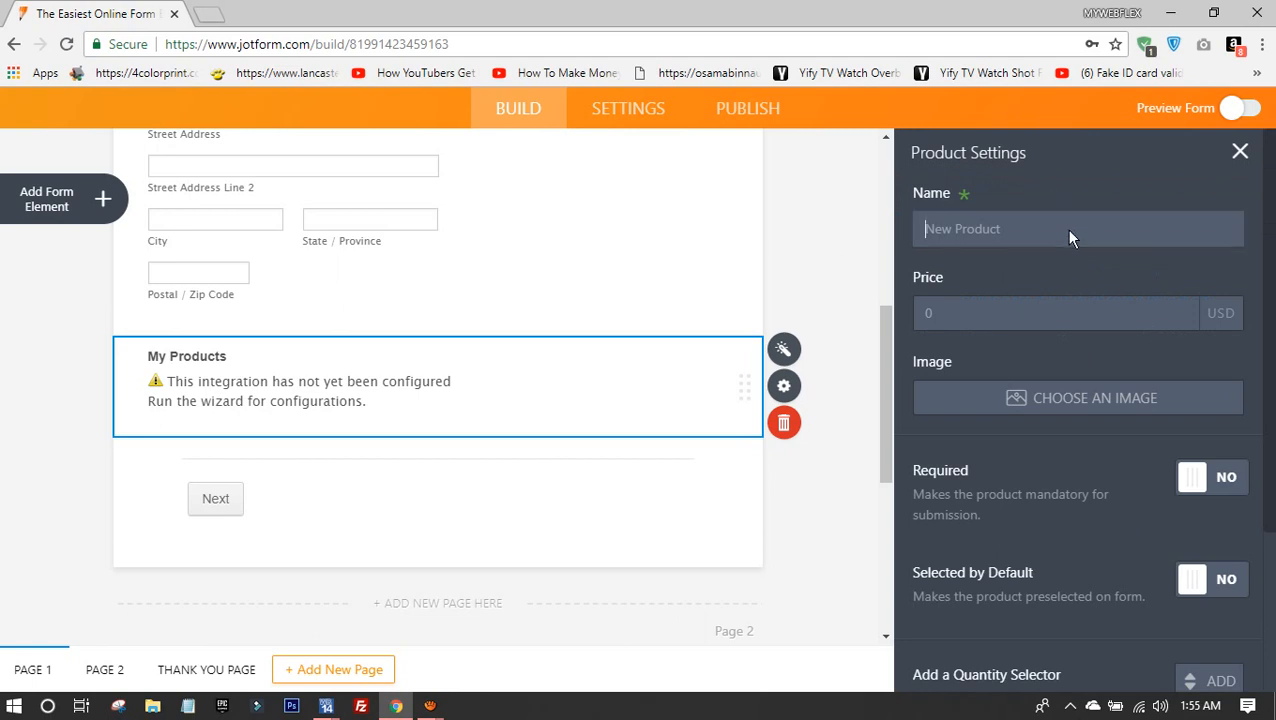
pyautogui.write('tutorial')
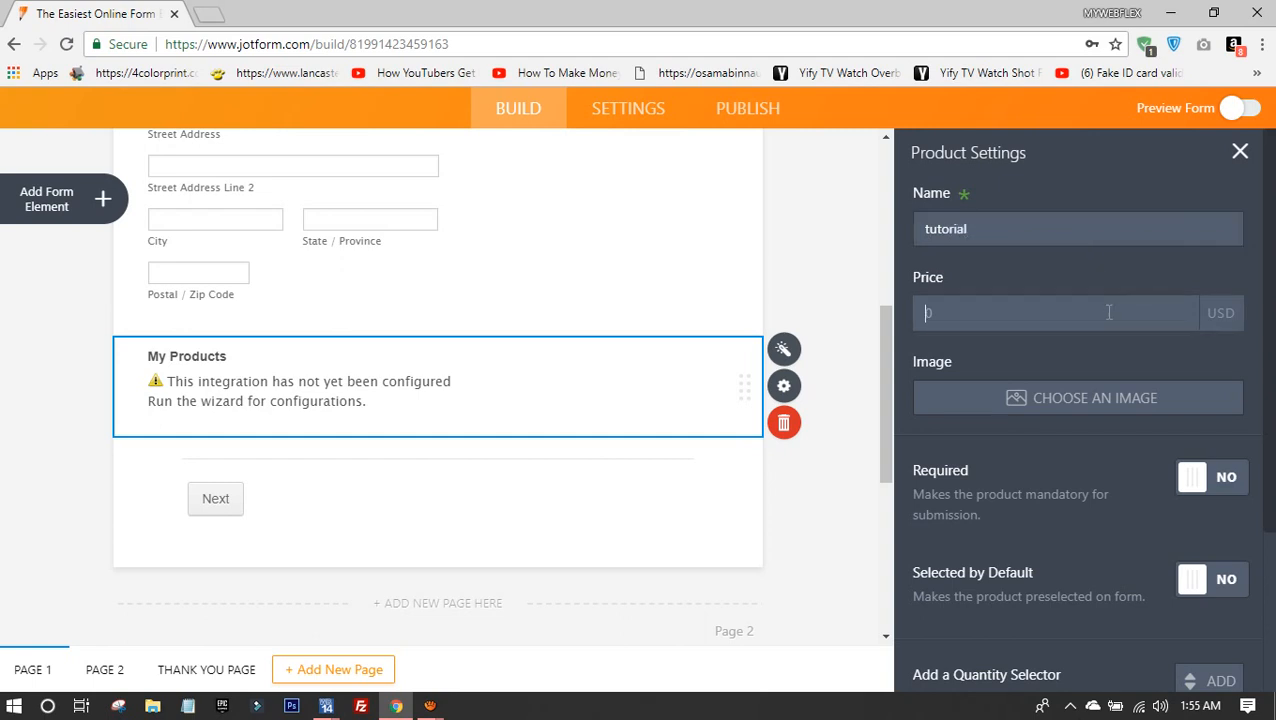
pyautogui.write('20')
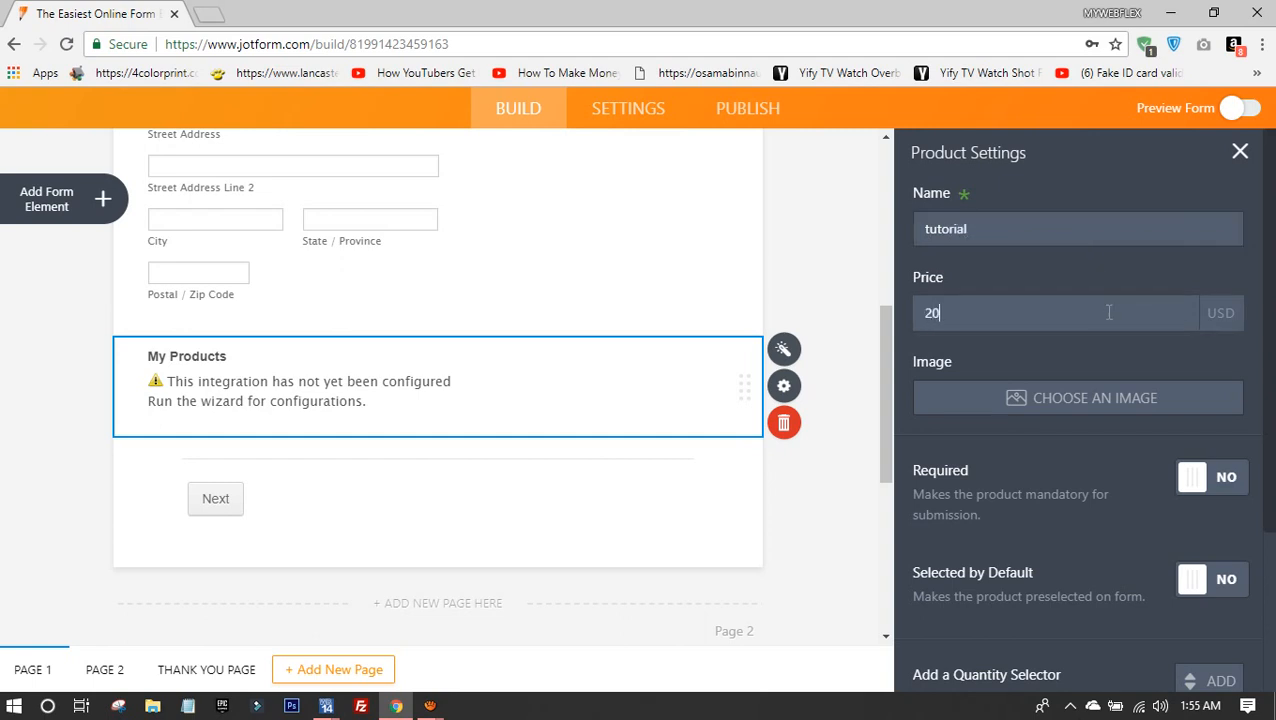
pyautogui.click(1078, 397)
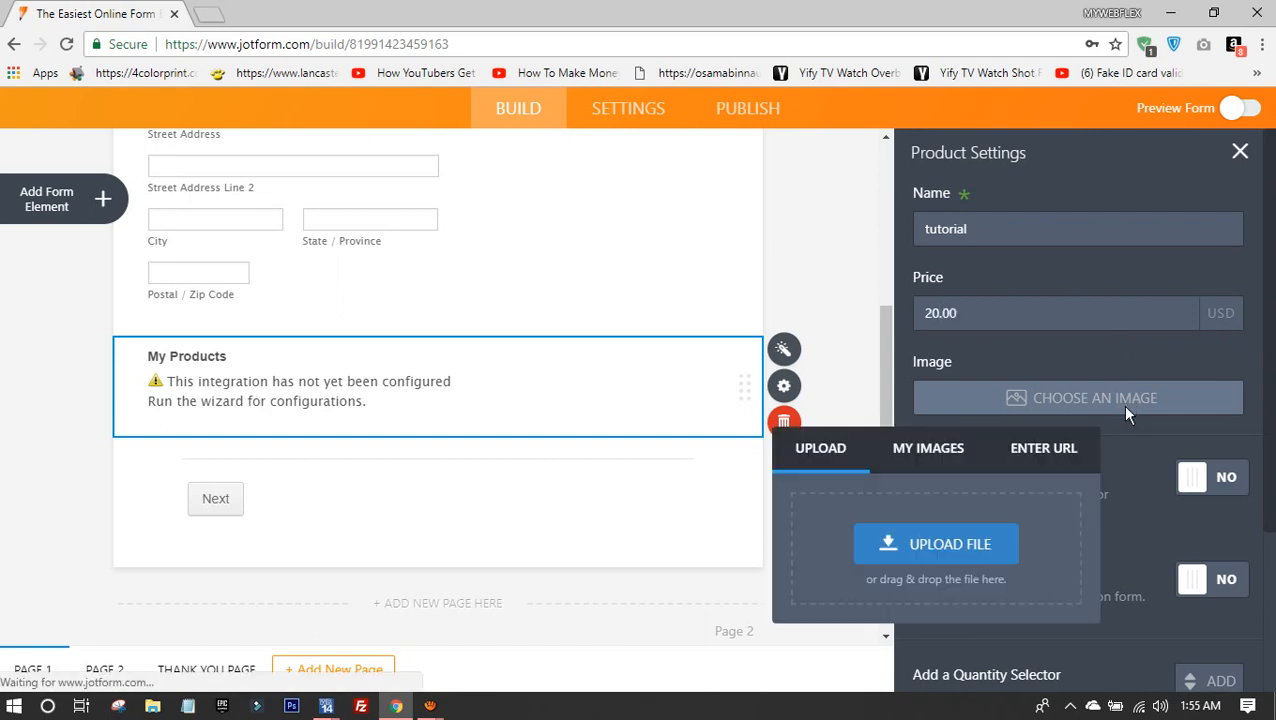
pyautogui.click(928, 447)
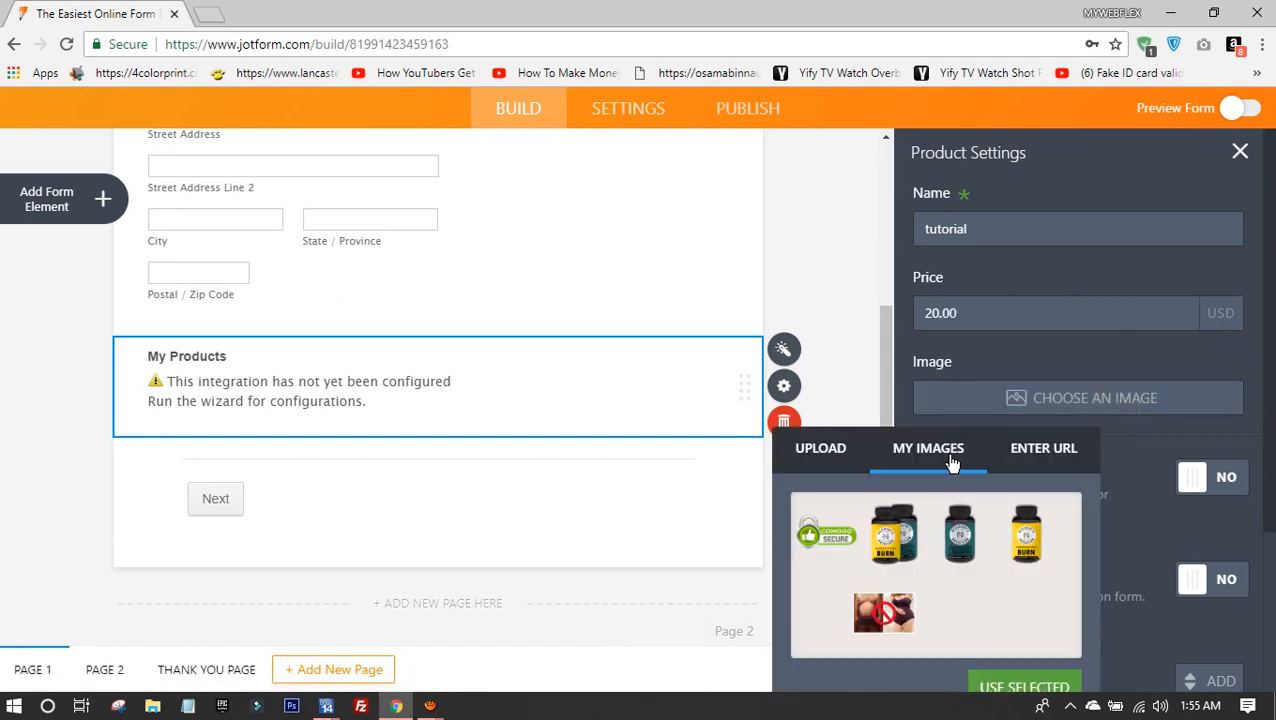
pyautogui.click(958, 533)
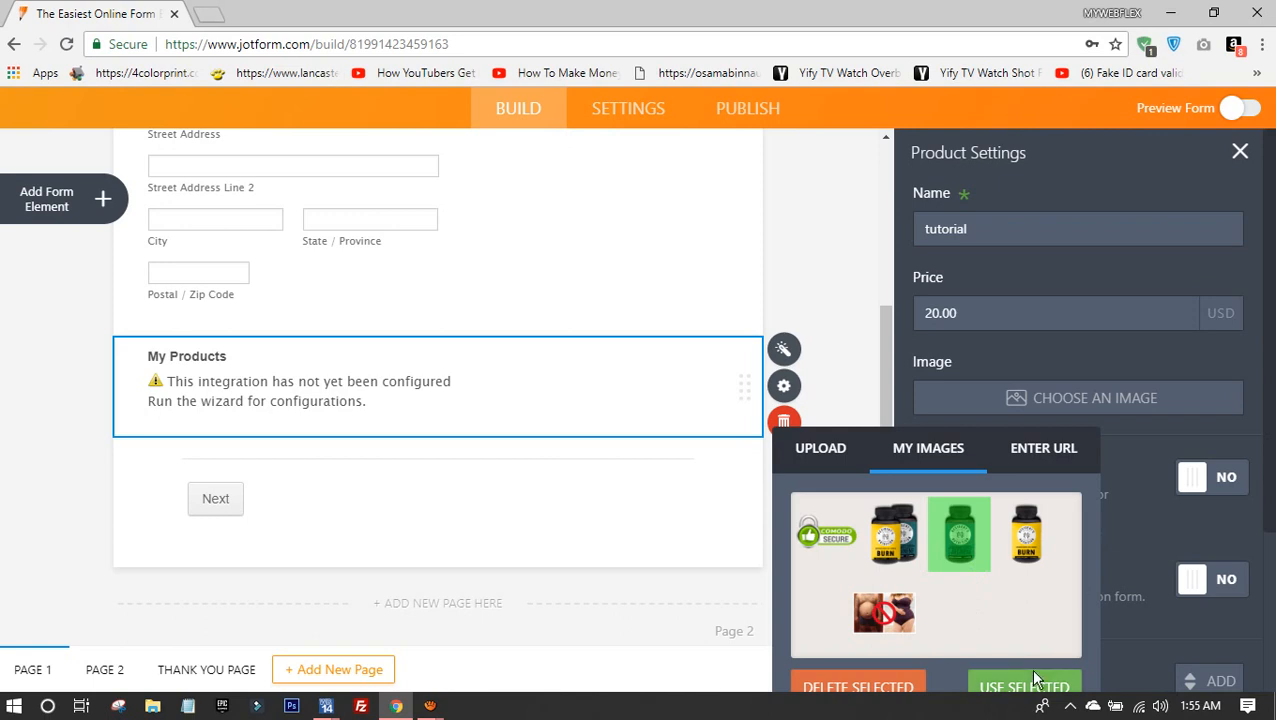
pyautogui.click(1024, 684)
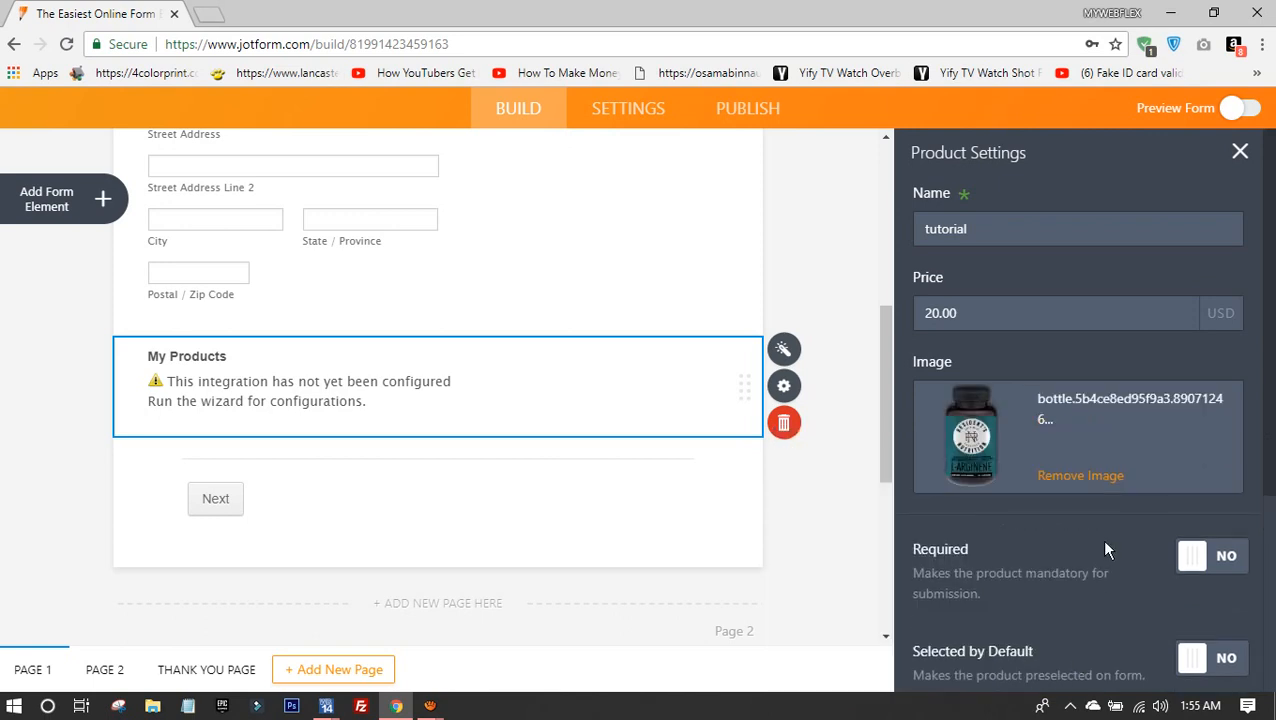
# Make the tutorial product required and add a quantity selector
pyautogui.scroll(-3)
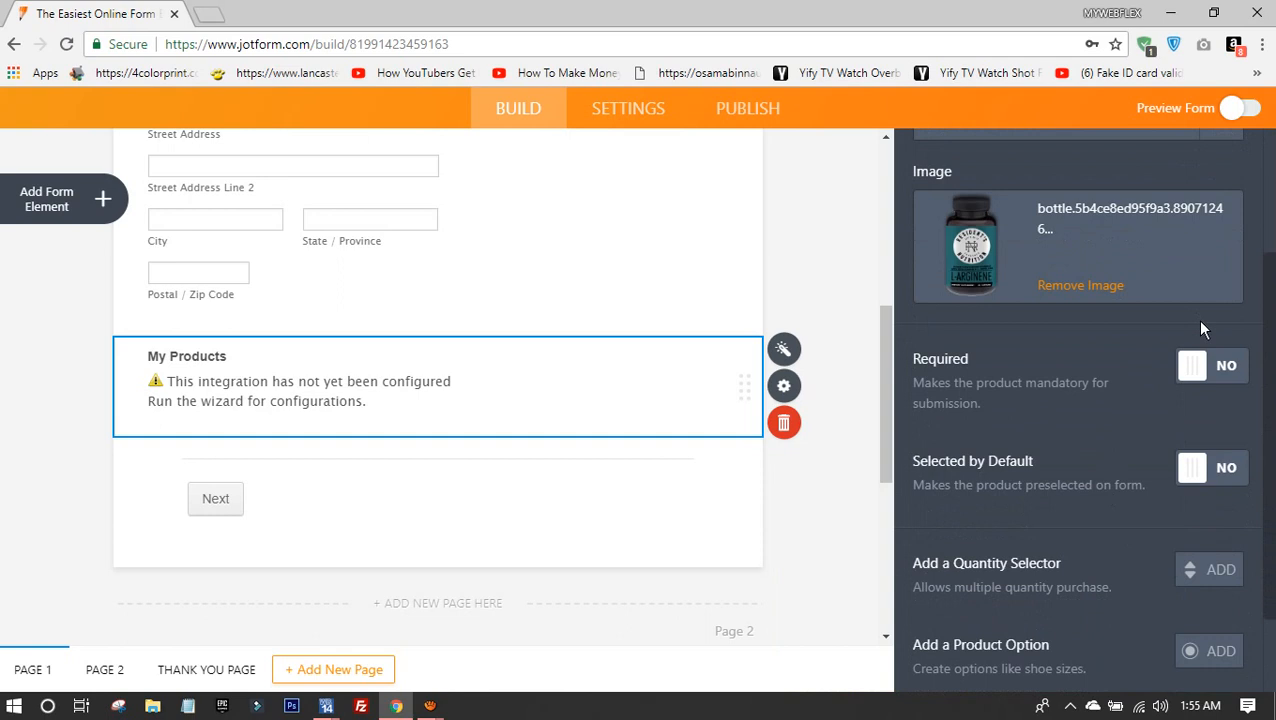
pyautogui.click(1211, 365)
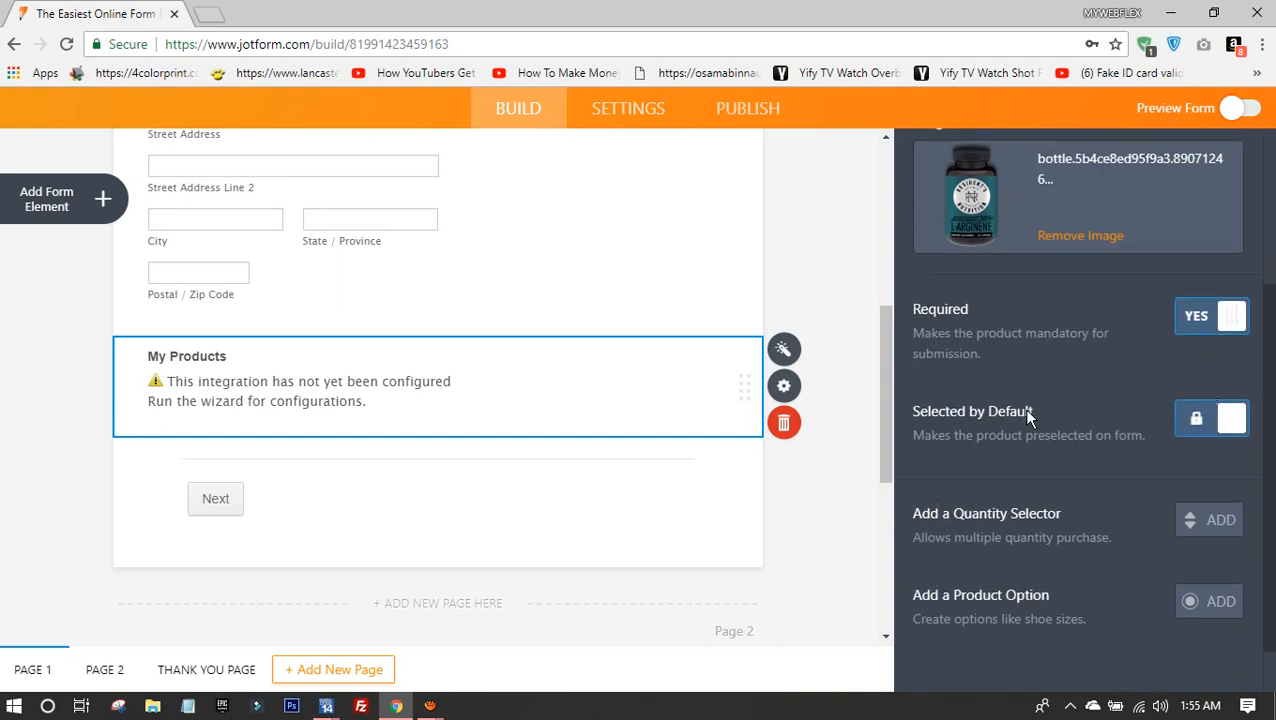
pyautogui.moveTo(218, 510)
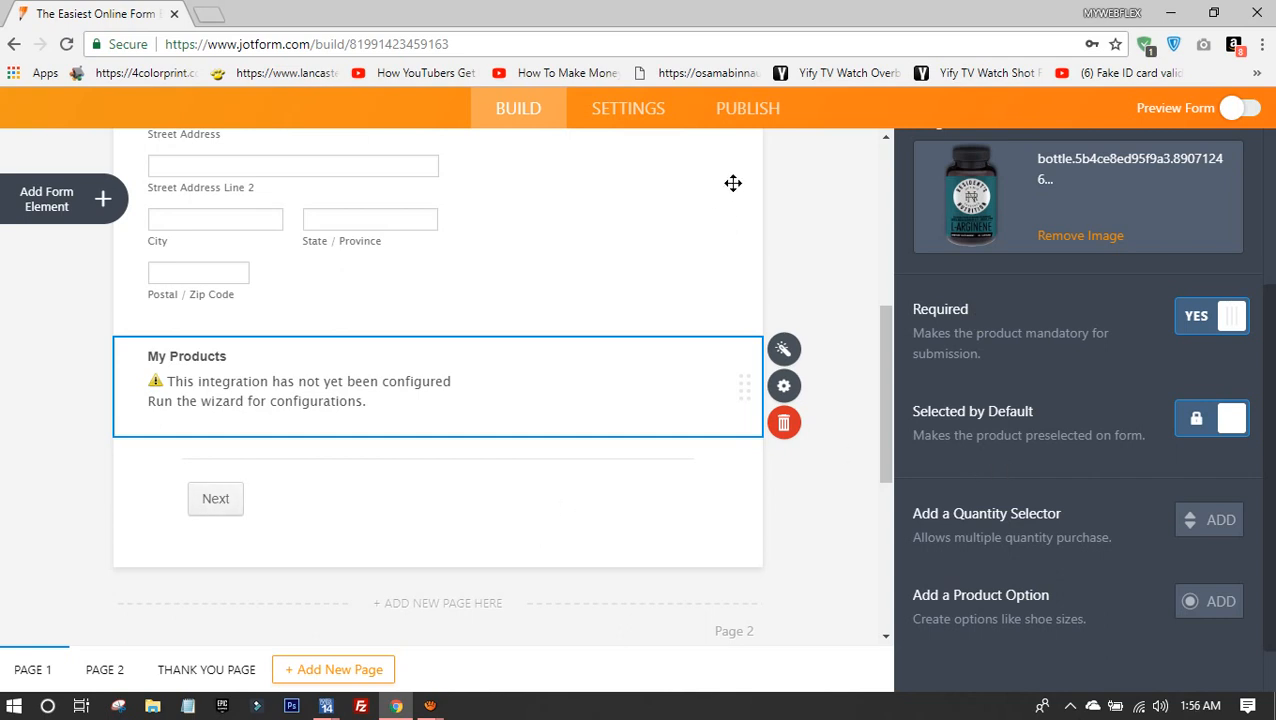
pyautogui.moveTo(863, 128)
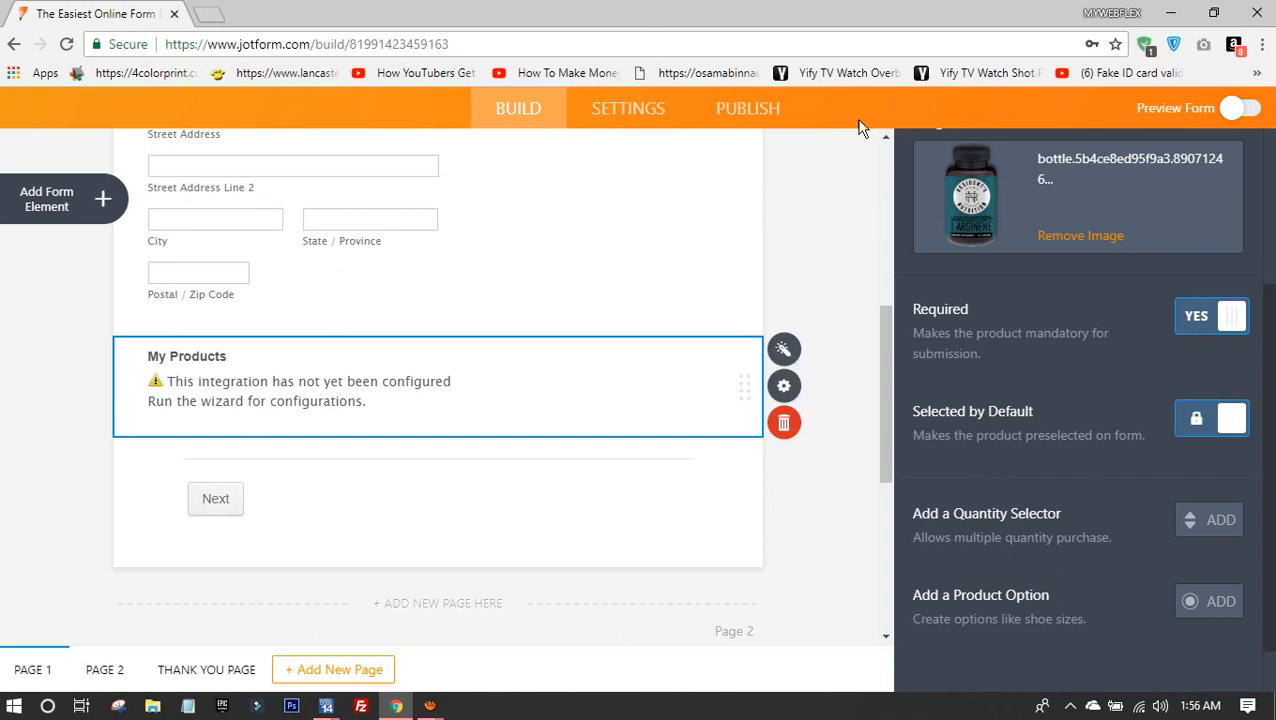
pyautogui.moveTo(1168, 318)
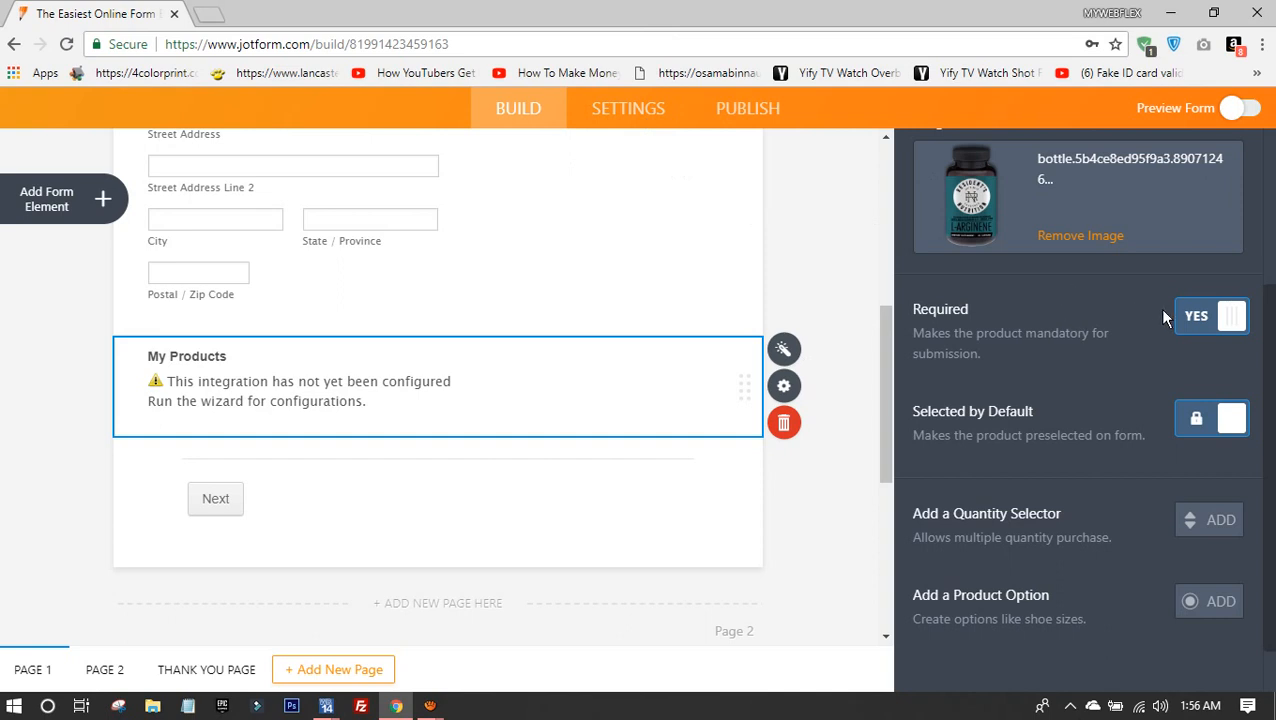
pyautogui.moveTo(1047, 518)
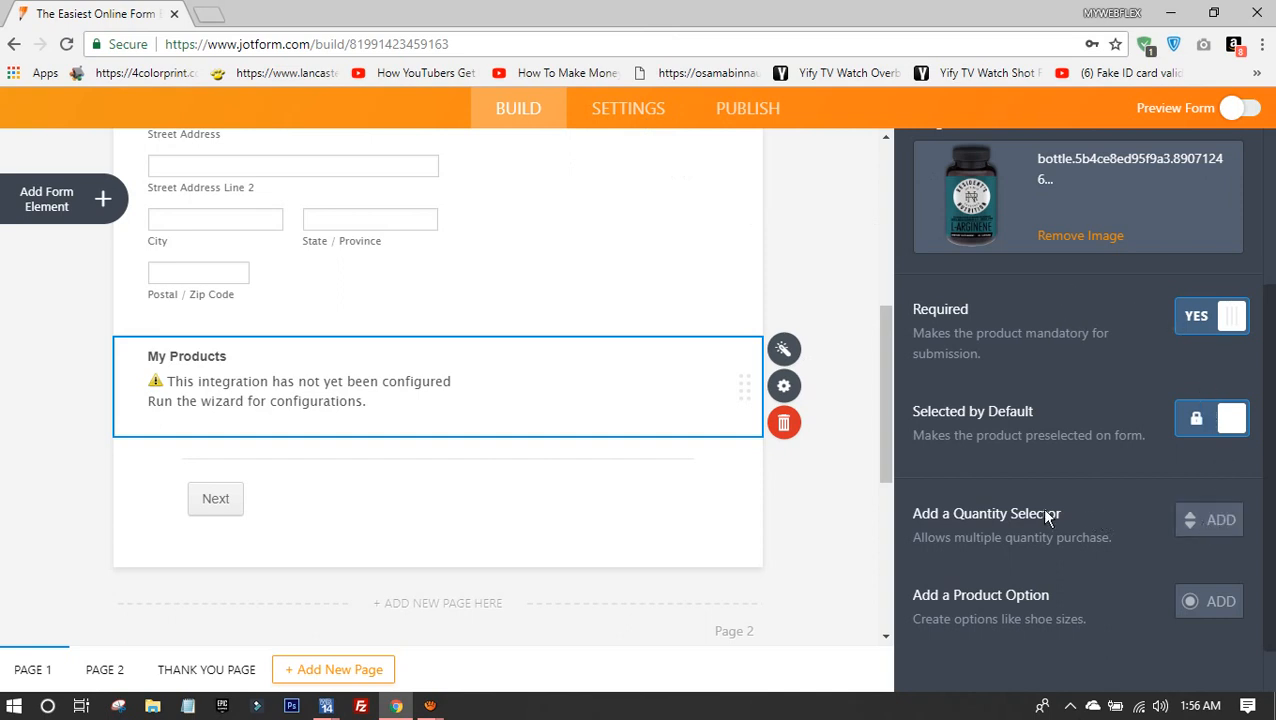
pyautogui.click(1221, 519)
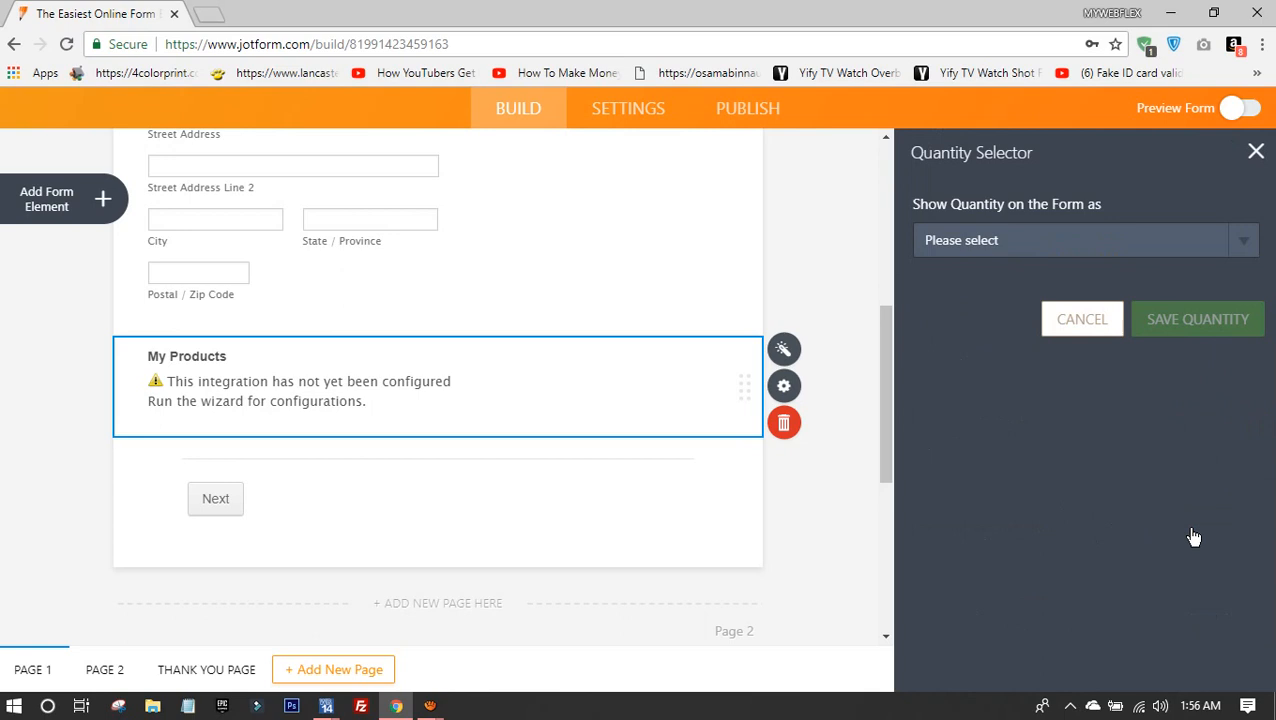
# Show quantity as a 1–10 dropdown with special per-quantity pricing, then save the product
pyautogui.click(1070, 240)
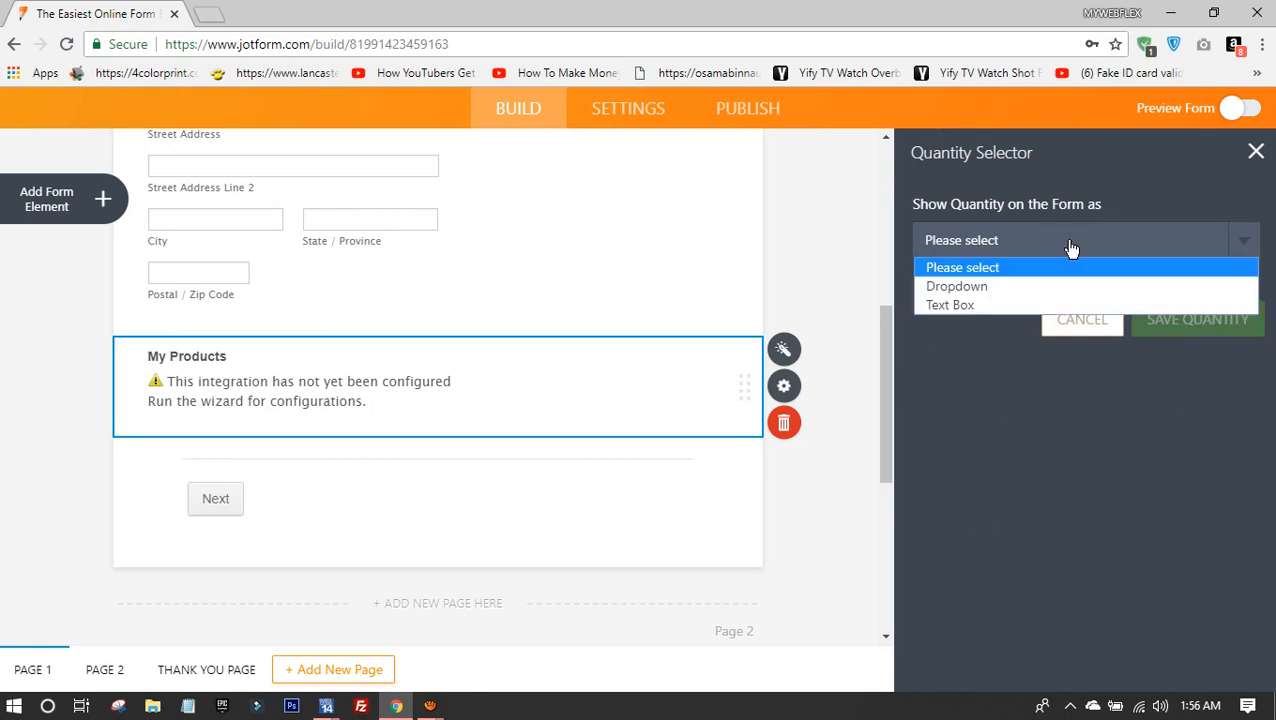
pyautogui.click(956, 286)
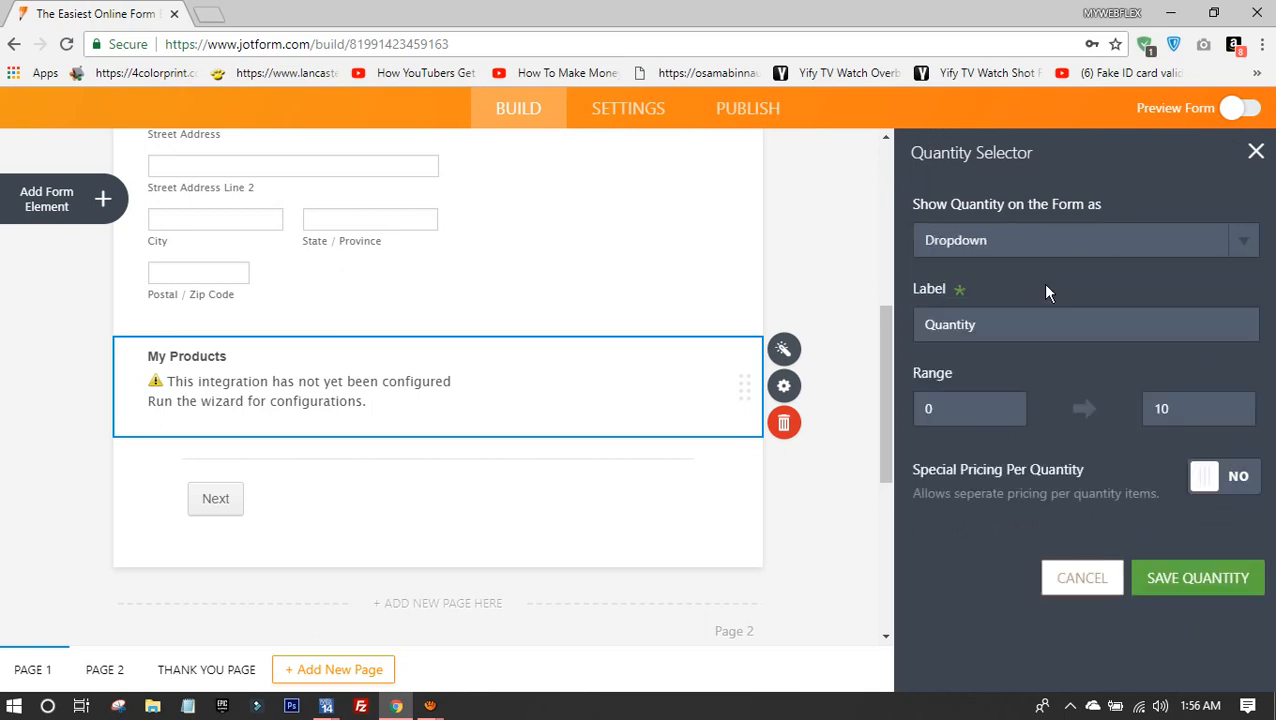
pyautogui.click(968, 408)
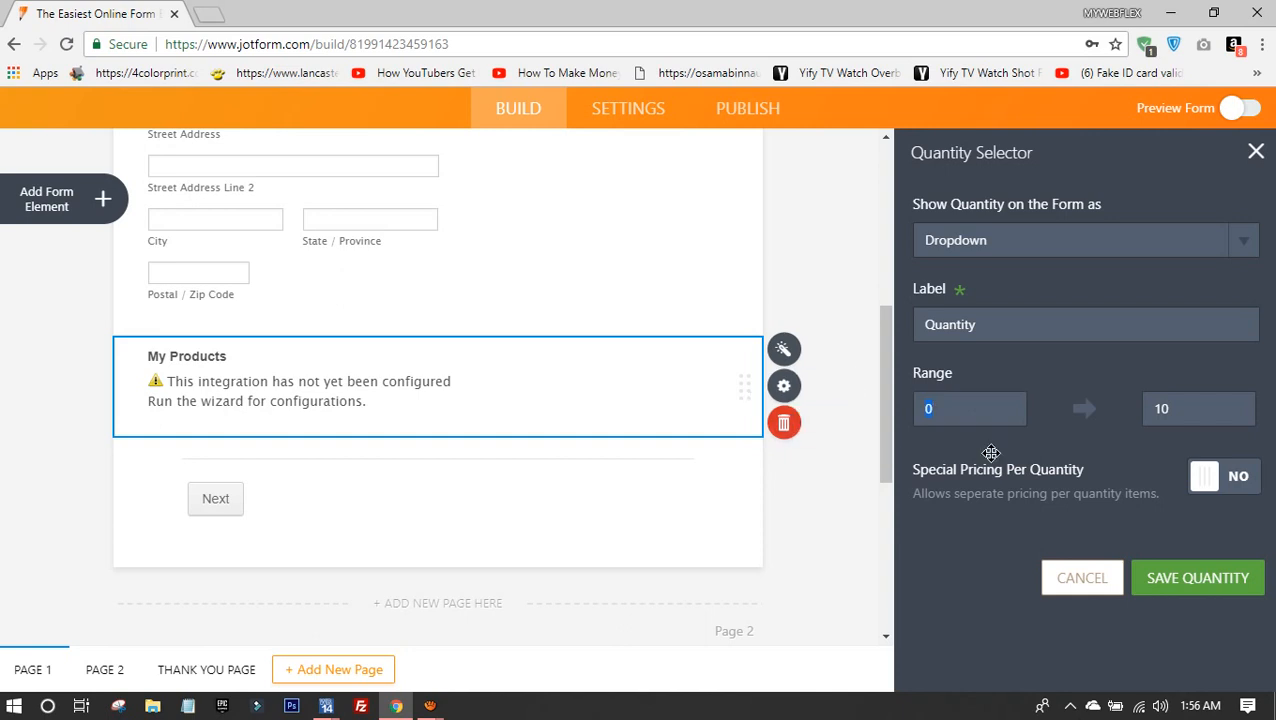
pyautogui.write('1')
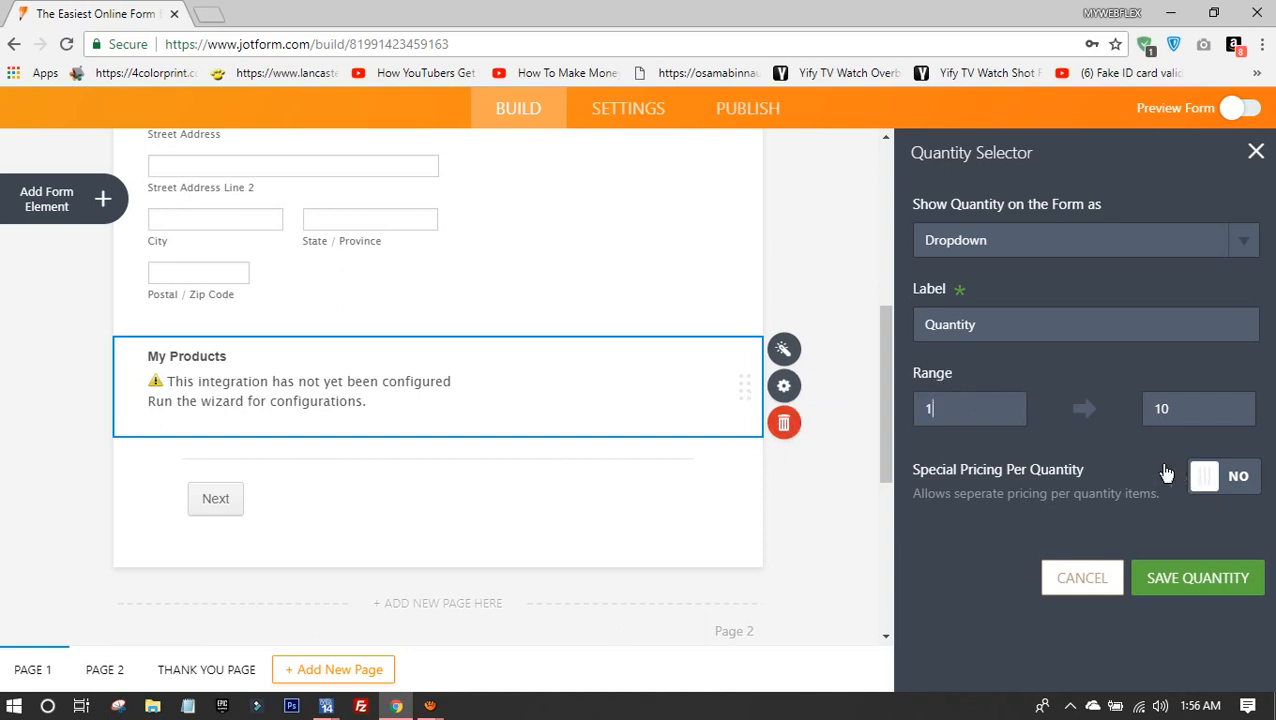
pyautogui.moveTo(1217, 483)
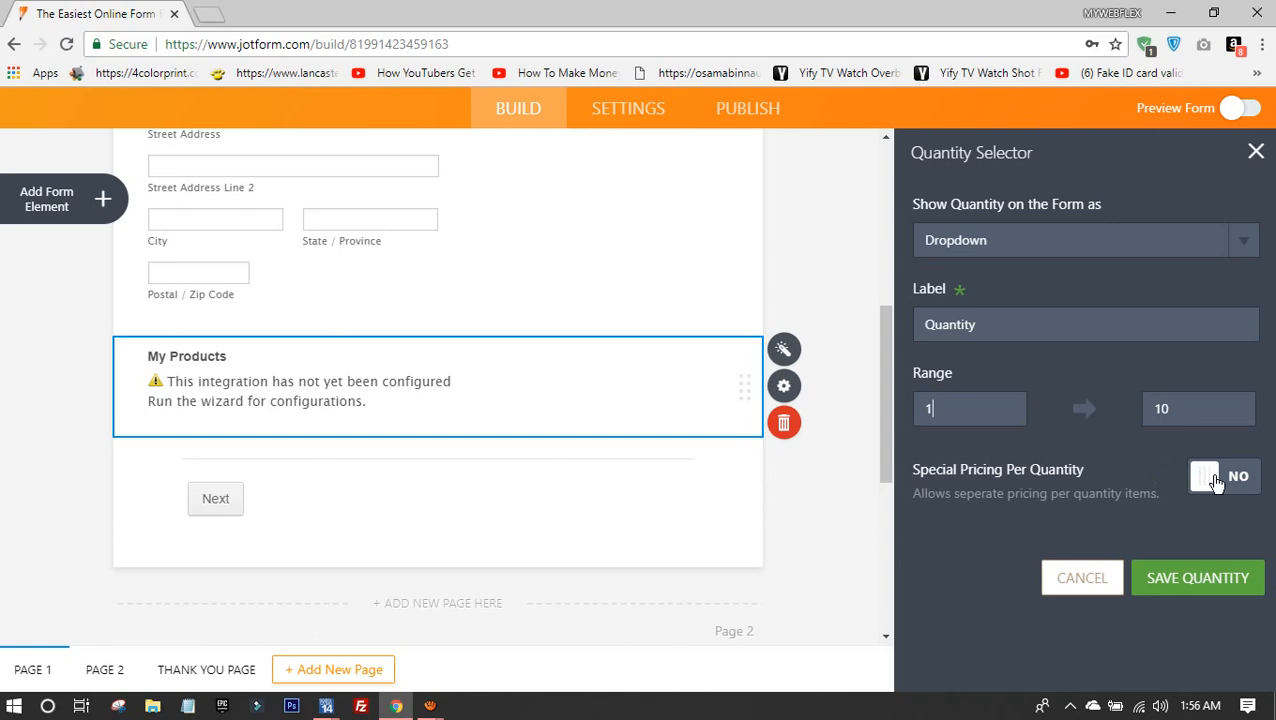
pyautogui.click(1223, 476)
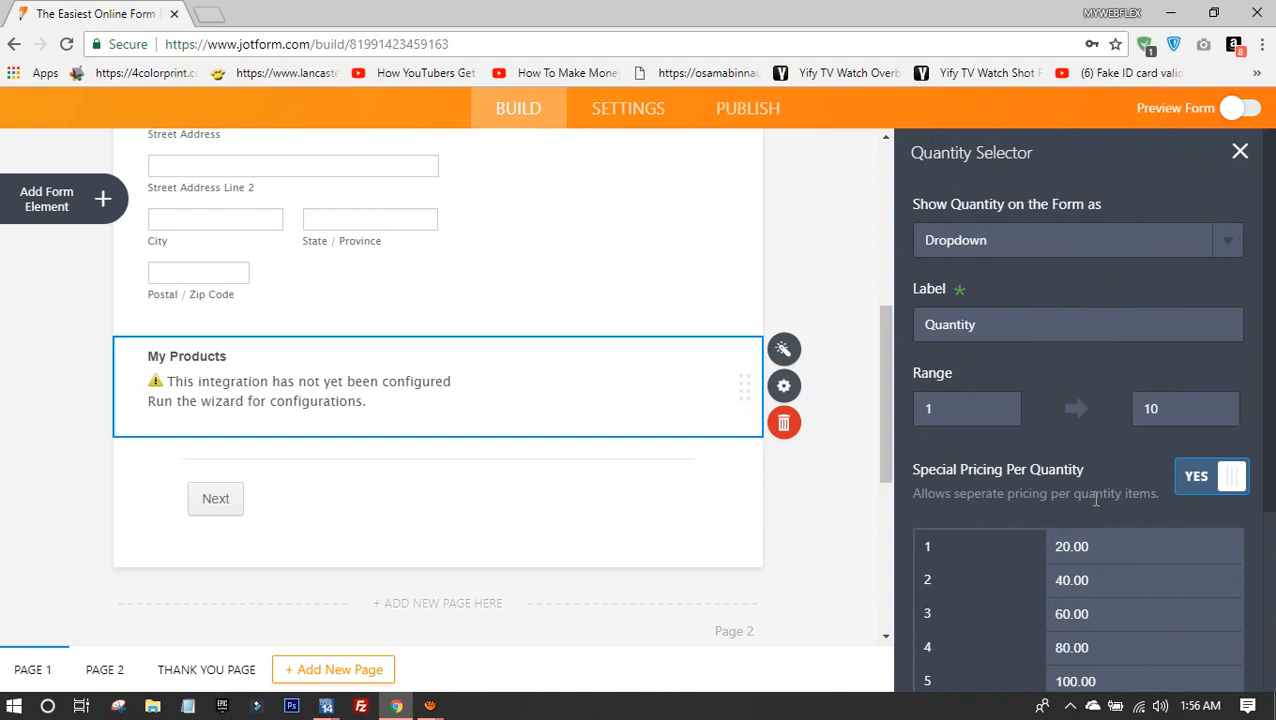
pyautogui.scroll(-3)
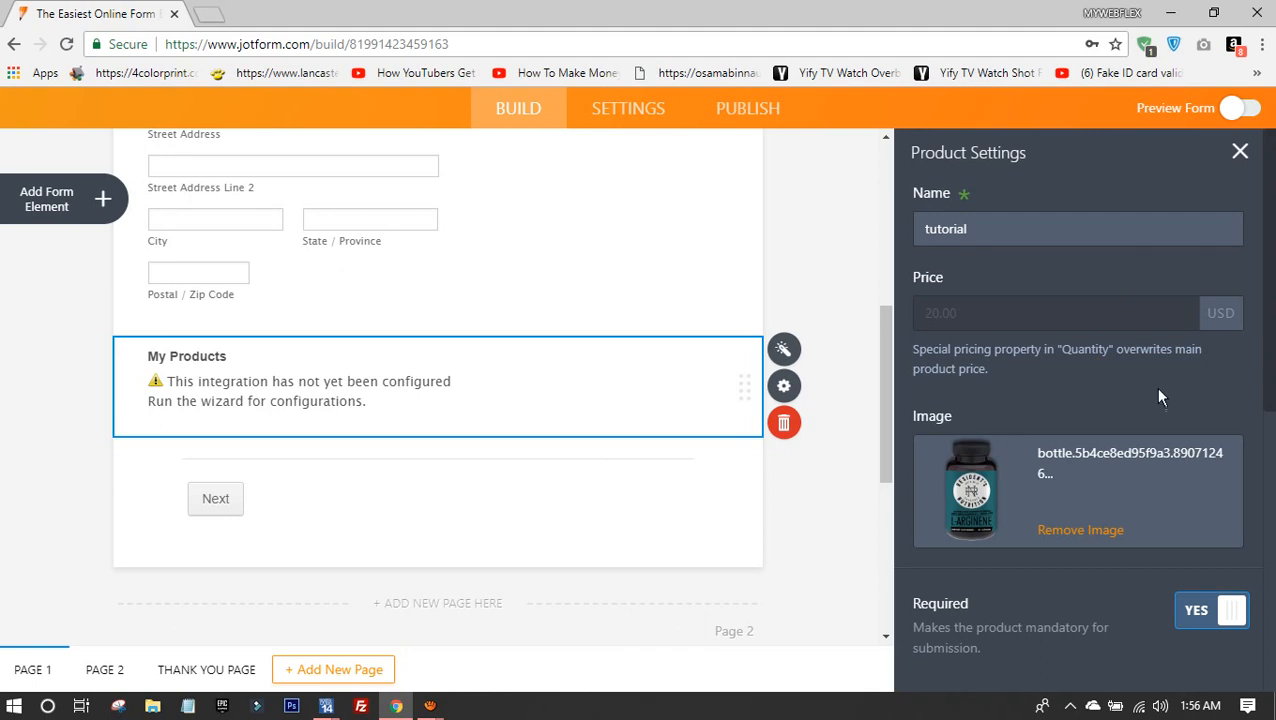
pyautogui.scroll(-3)
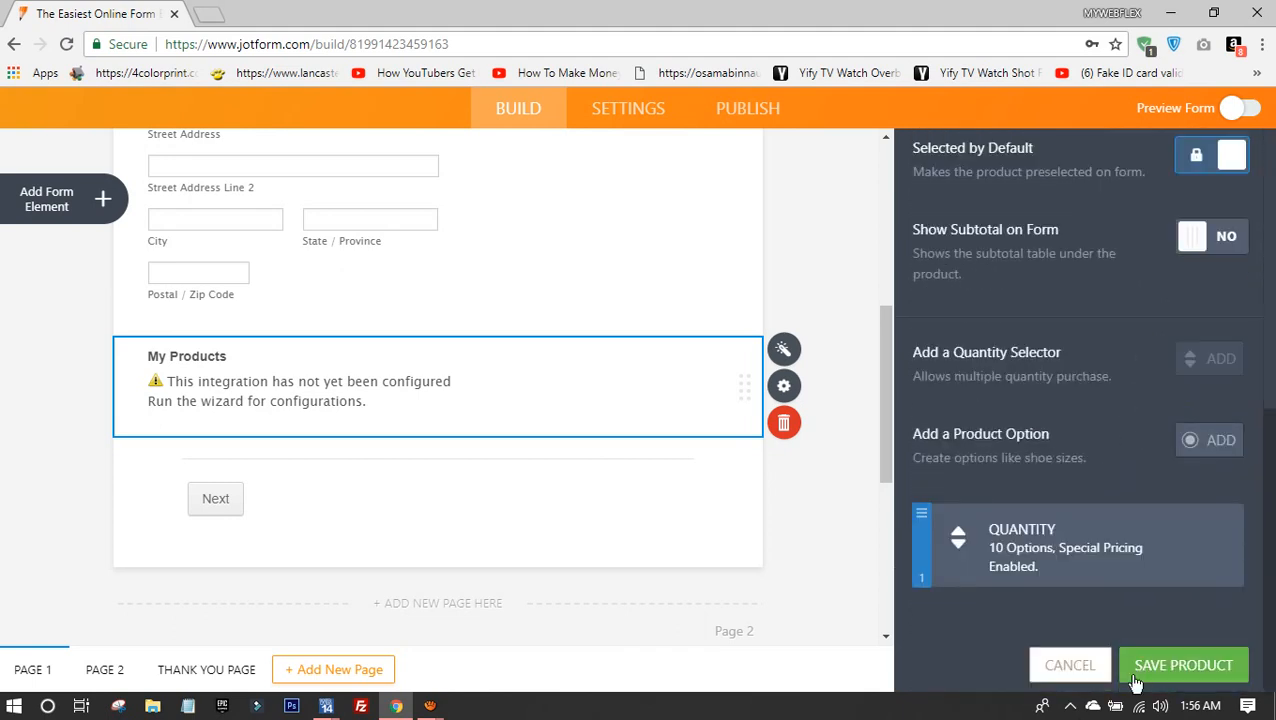
pyautogui.click(1183, 665)
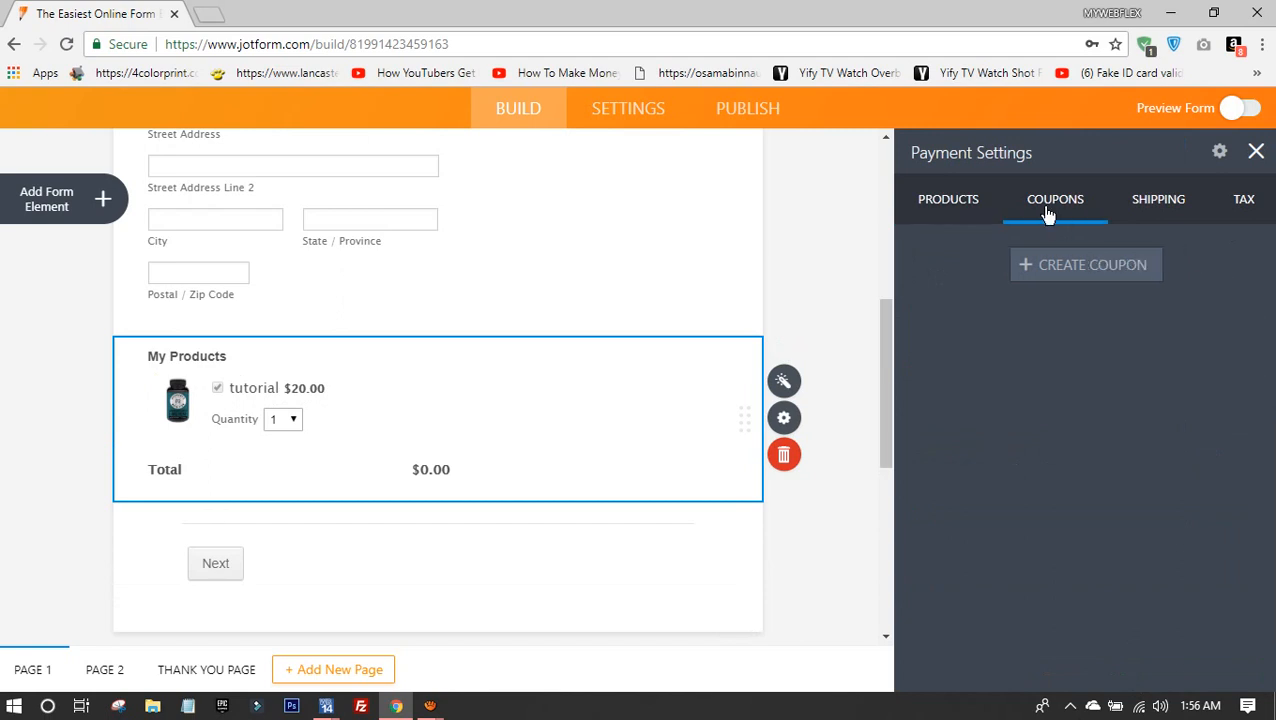
# Start coupon 2018123, trying expiration and usage limits before removing the limit
pyautogui.click(1085, 264)
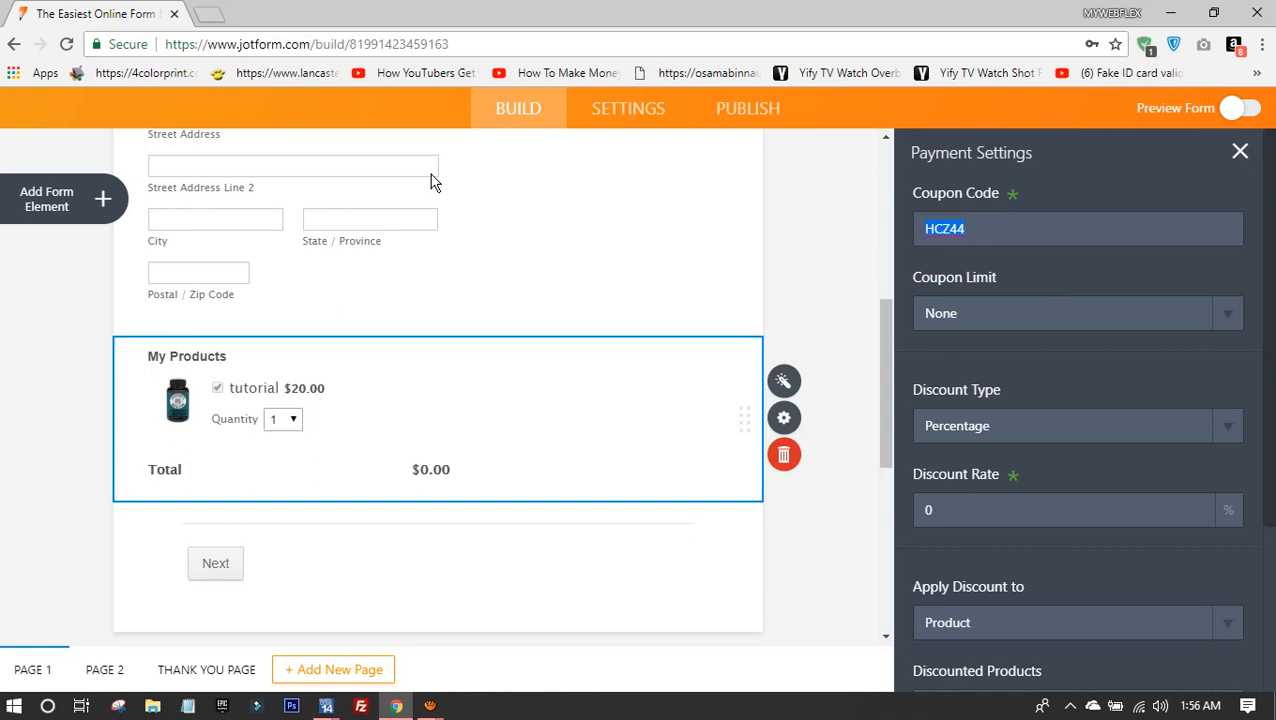
pyautogui.write('2018123')
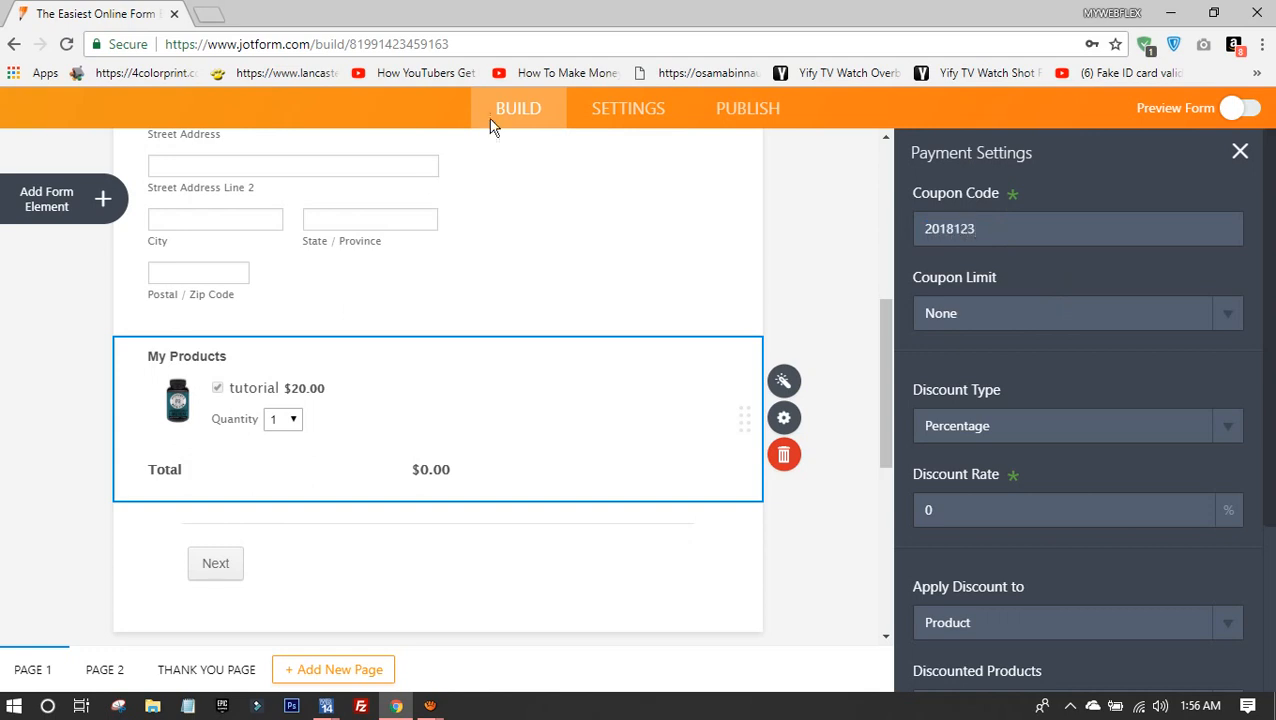
pyautogui.click(1078, 313)
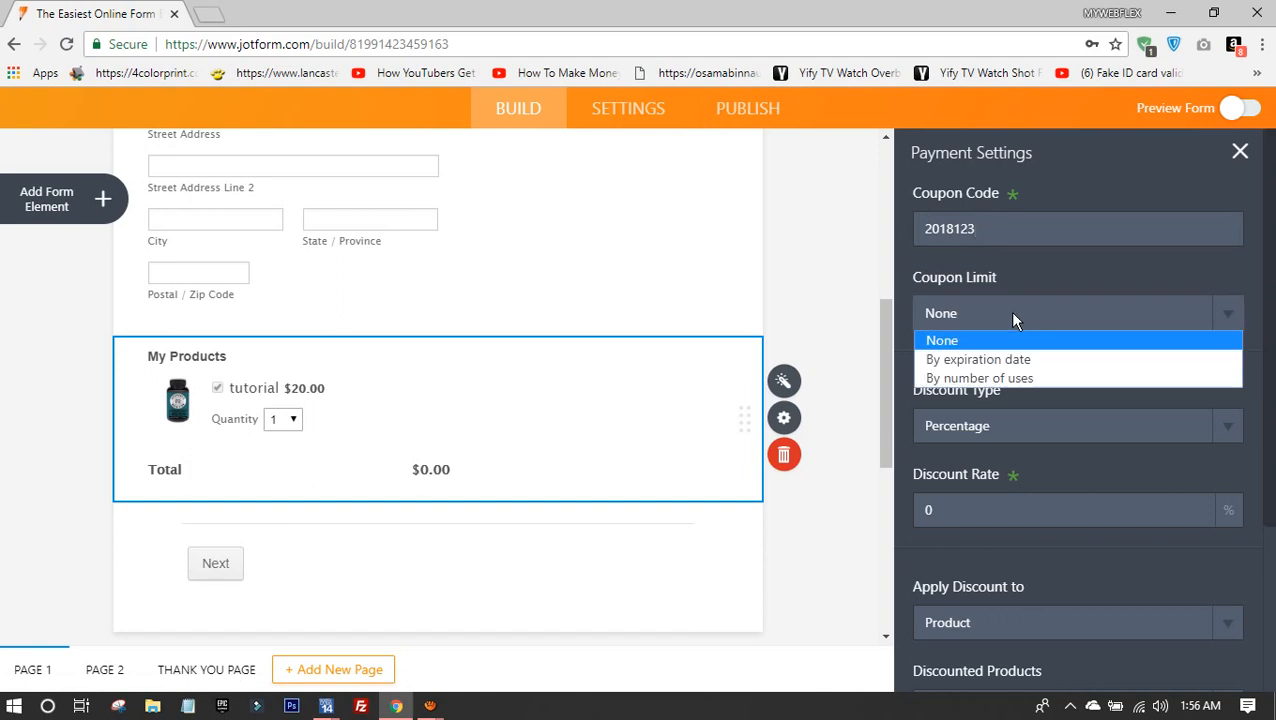
pyautogui.click(977, 359)
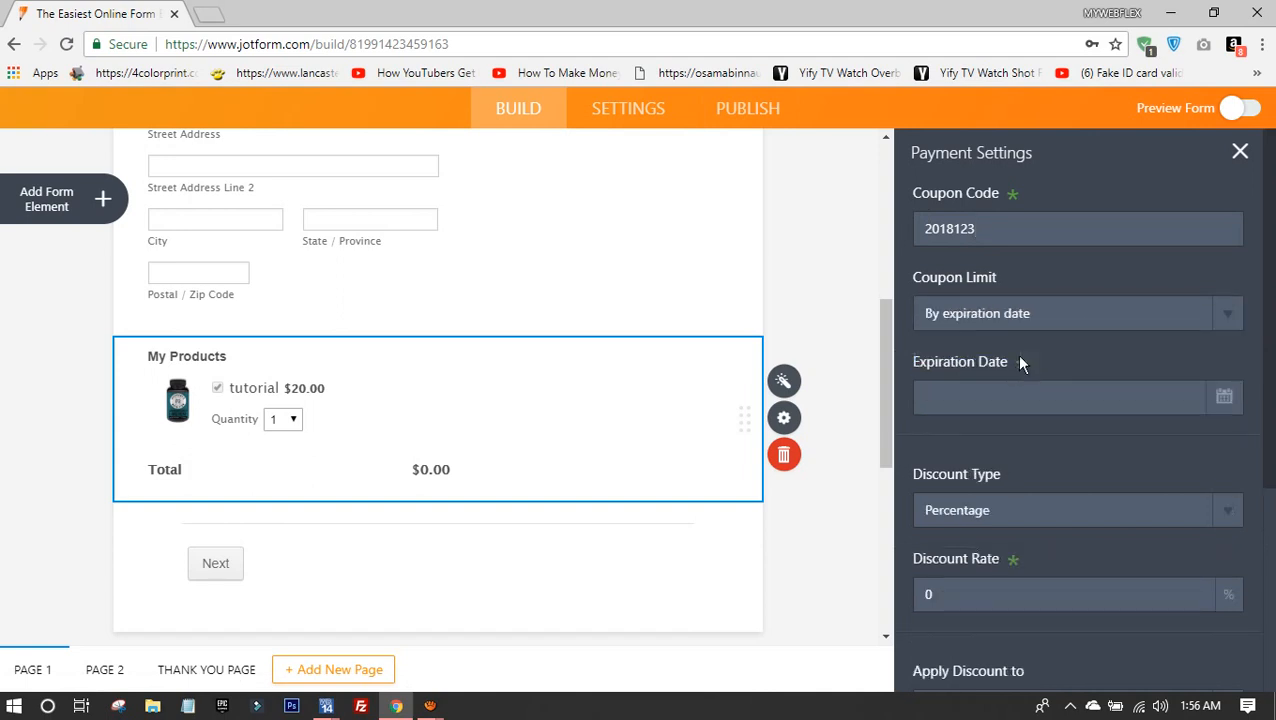
pyautogui.click(1077, 313)
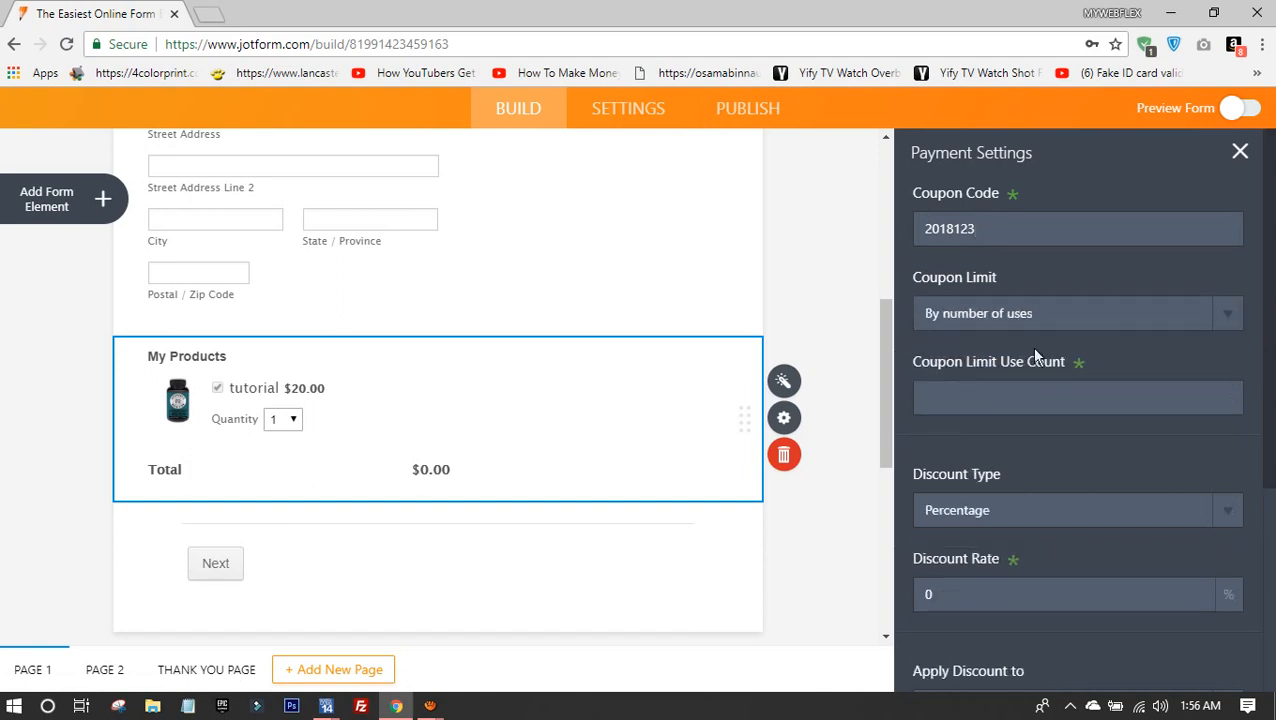
pyautogui.click(1078, 313)
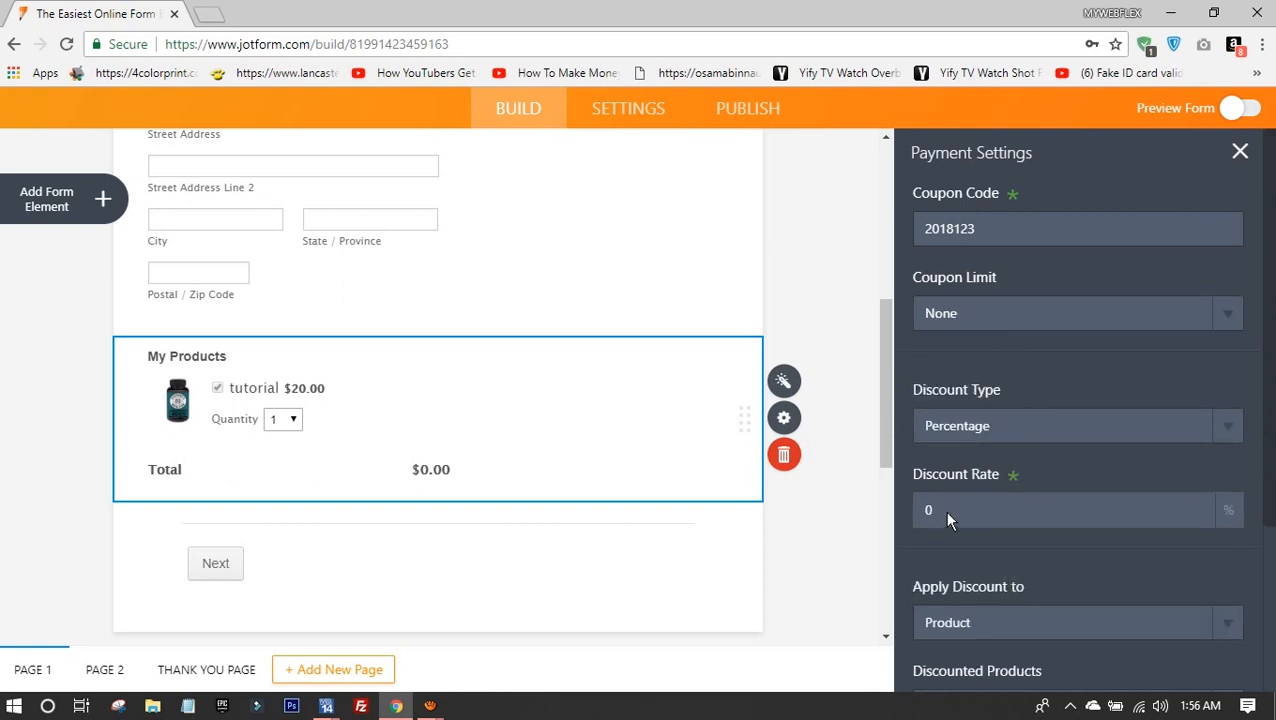
# Set a fixed 5.00 USD shipping discount, minimum order 10, and save the coupon
pyautogui.click(1077, 425)
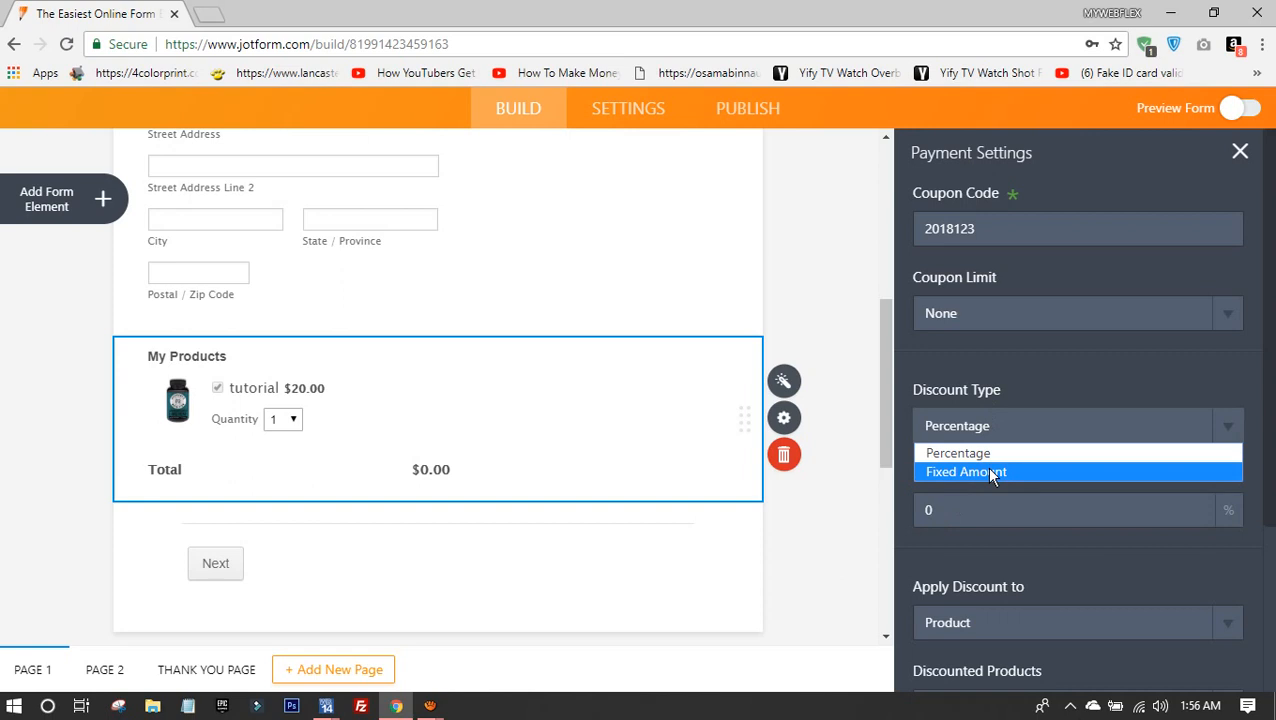
pyautogui.click(966, 472)
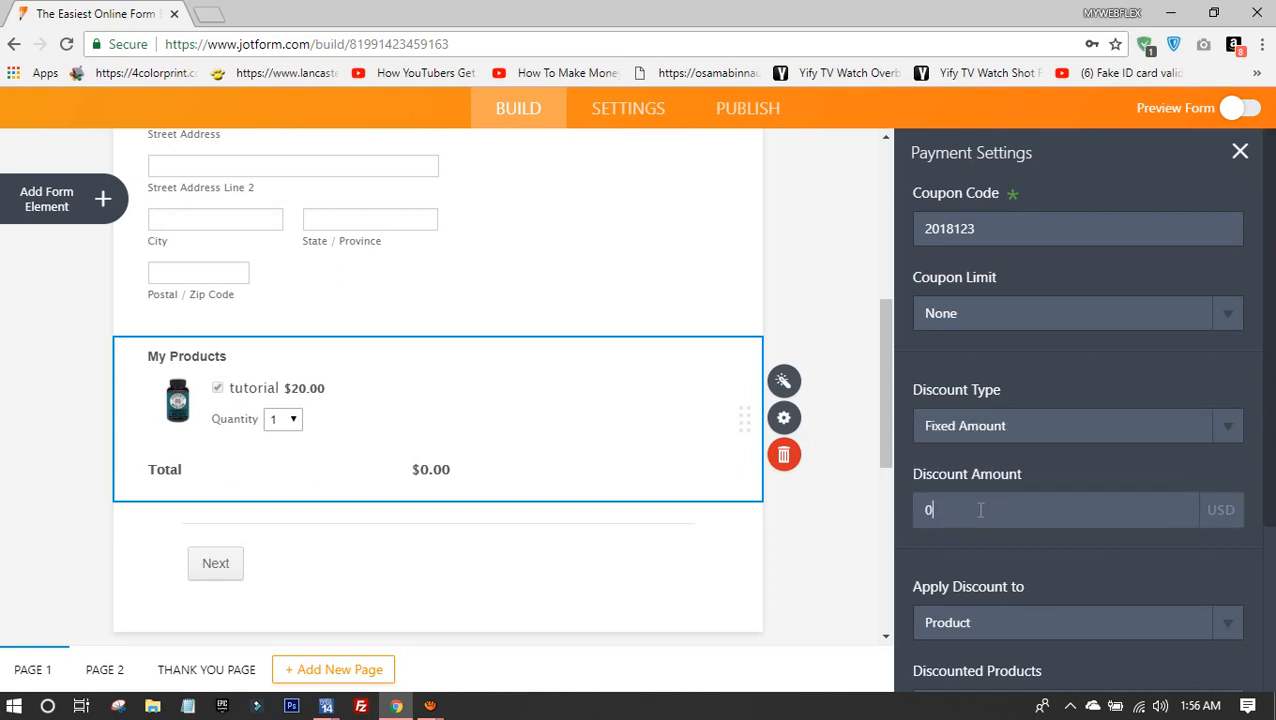
pyautogui.write('1')
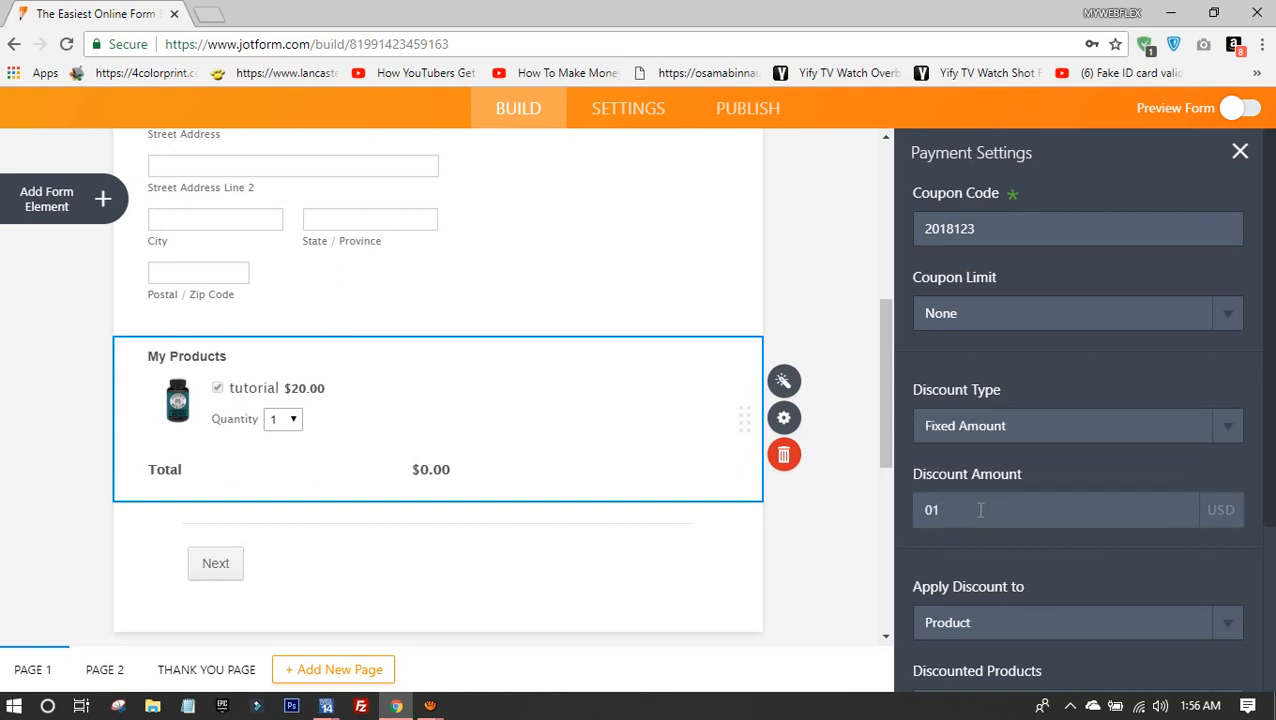
pyautogui.write('5')
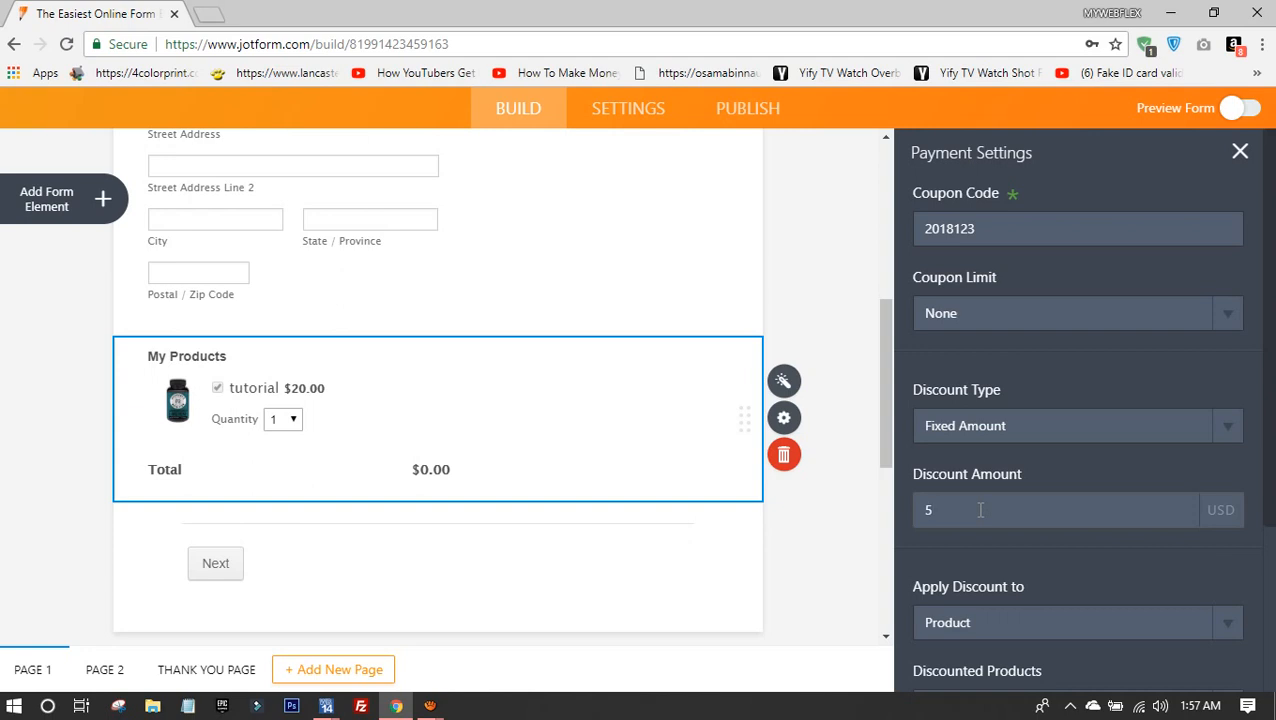
pyautogui.scroll(-3)
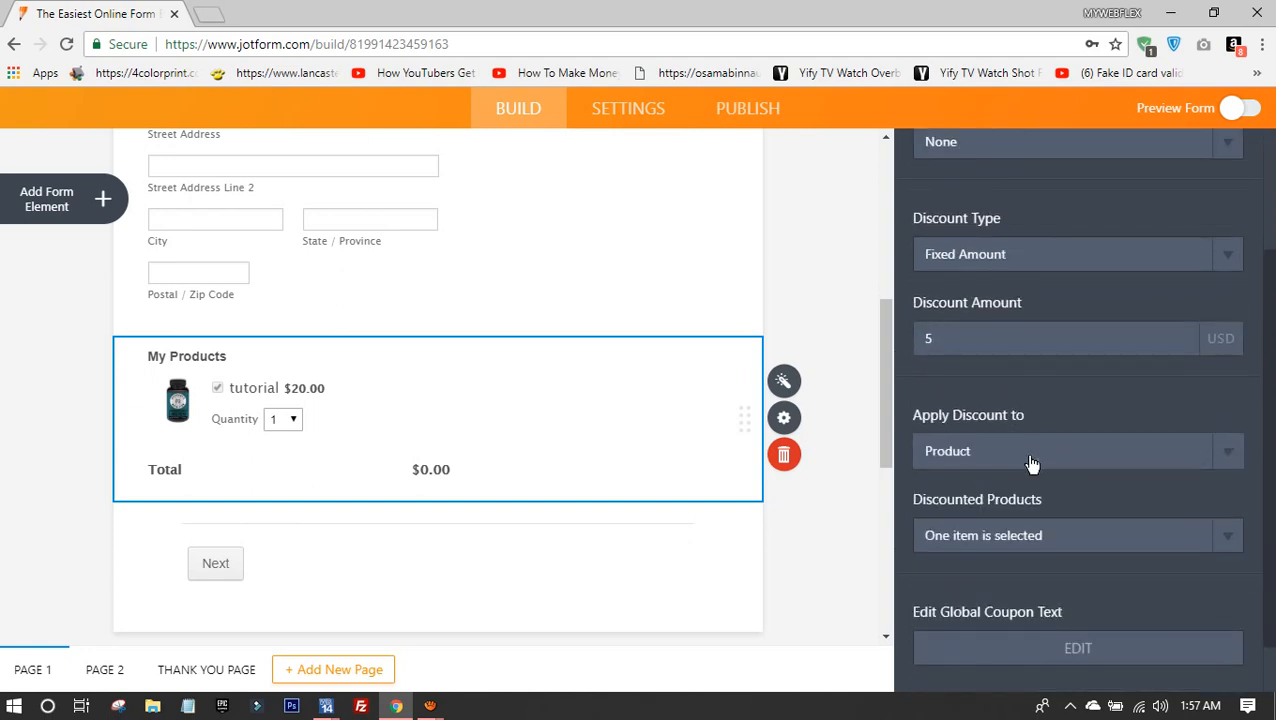
pyautogui.click(1075, 451)
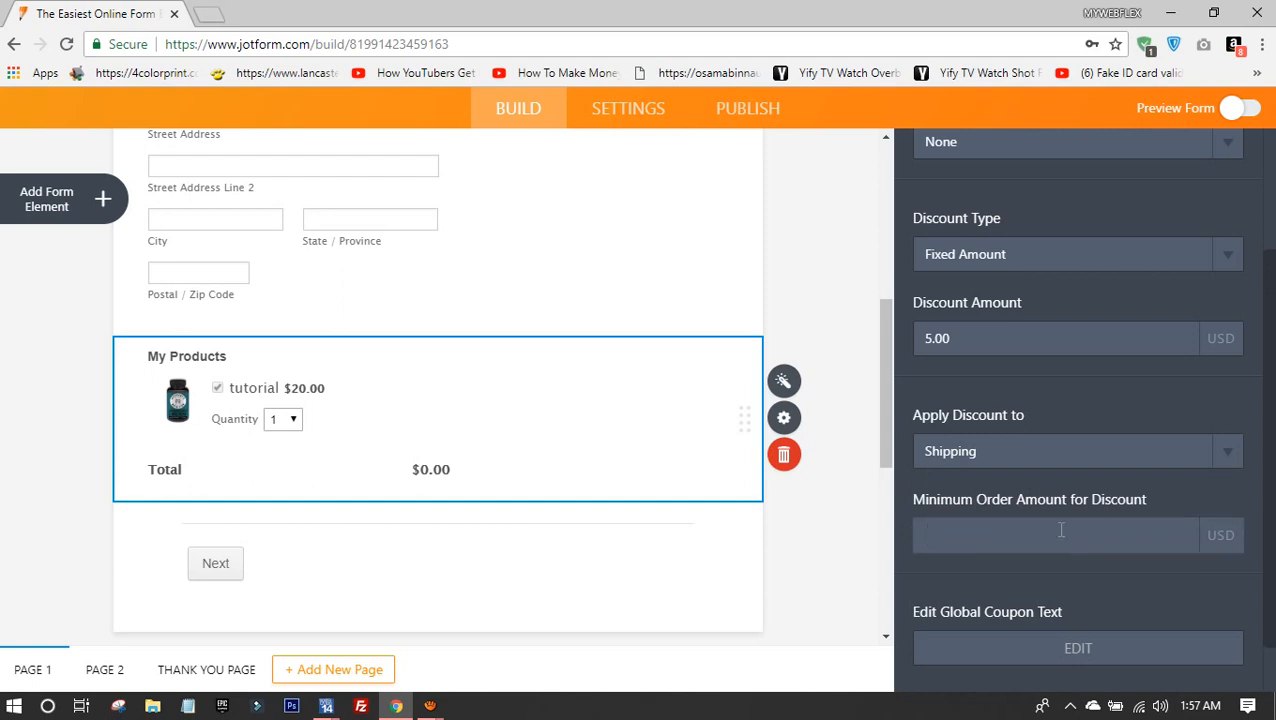
pyautogui.write('10')
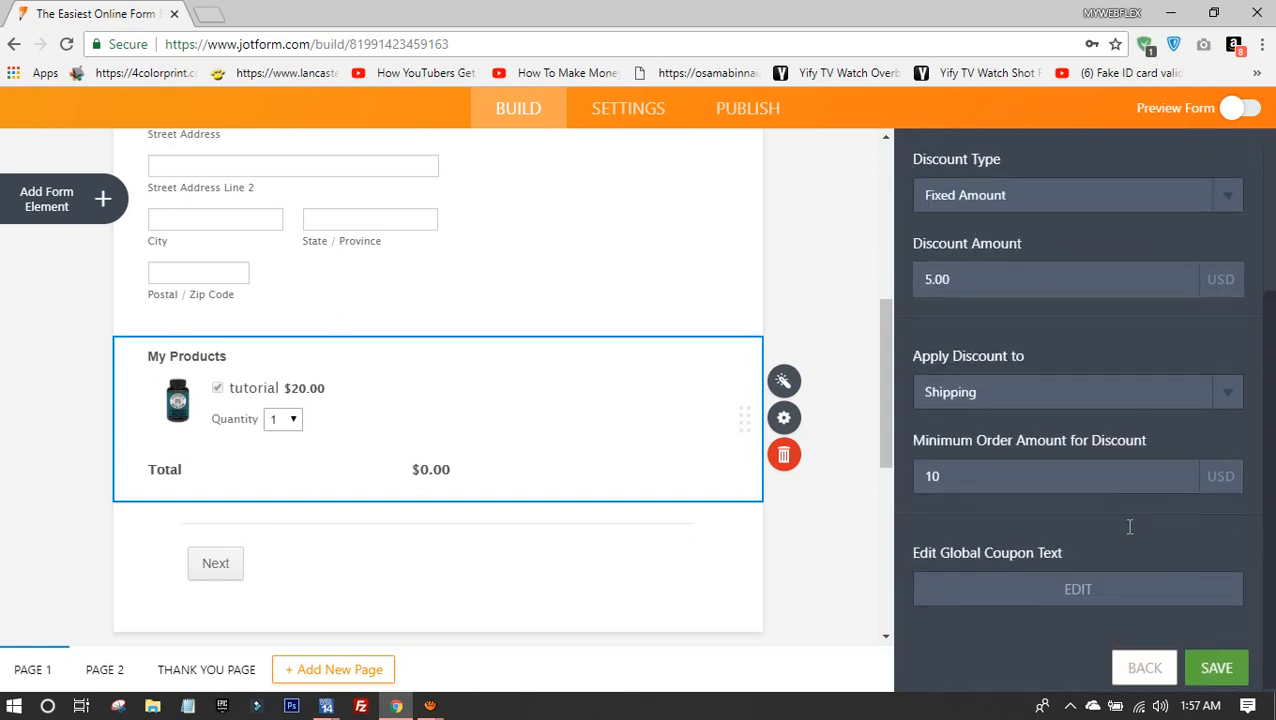
pyautogui.click(1055, 199)
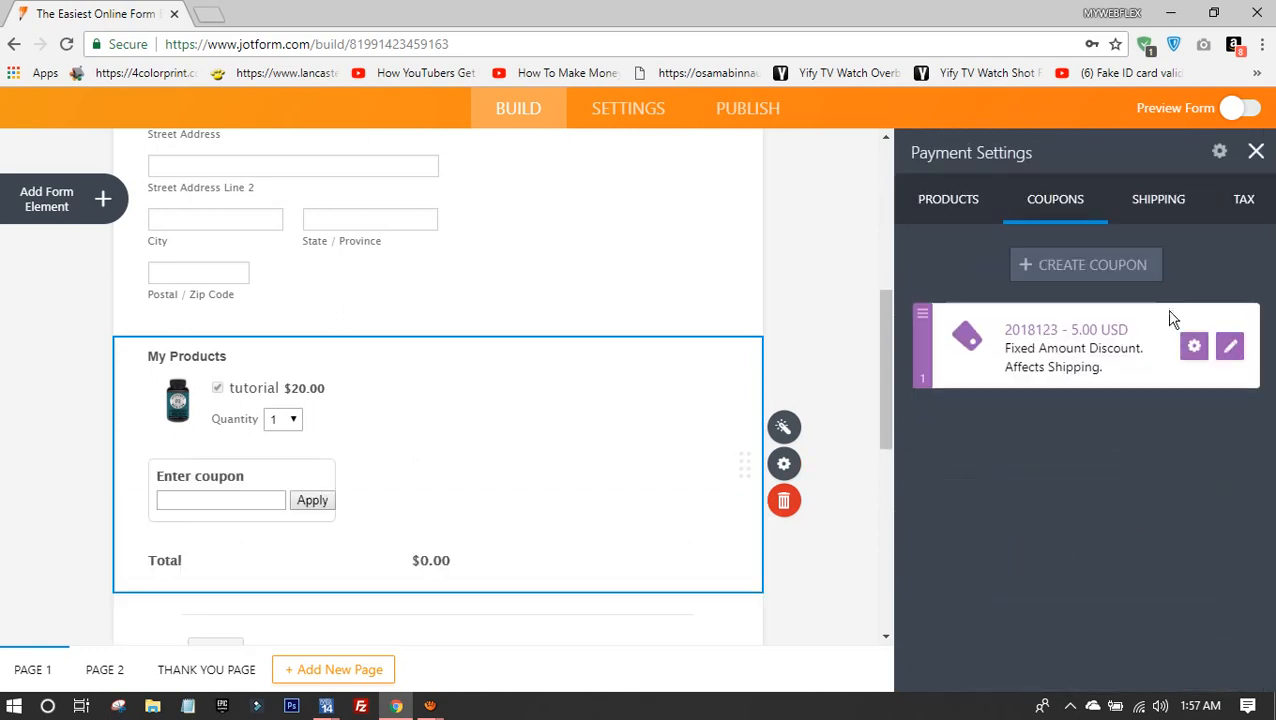
# Enable flat-rate shipping of 10.00 USD per transaction, view tax options, and close settings
pyautogui.click(1158, 198)
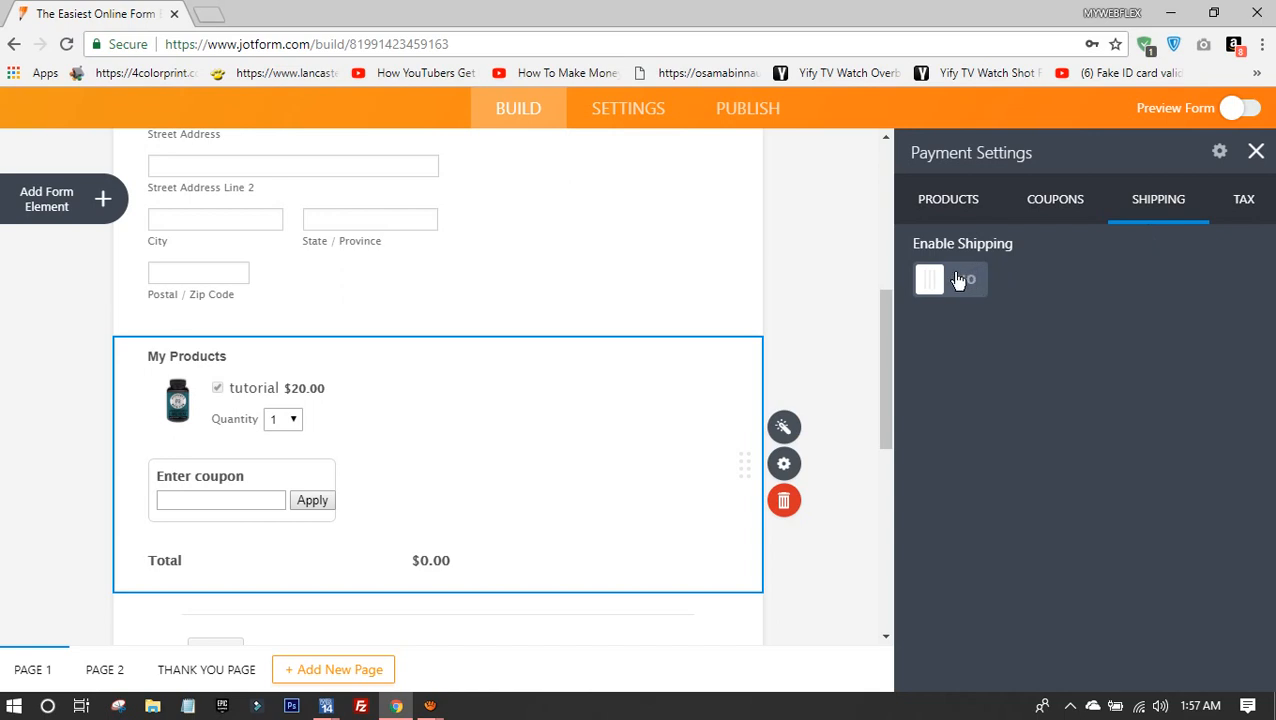
pyautogui.click(929, 279)
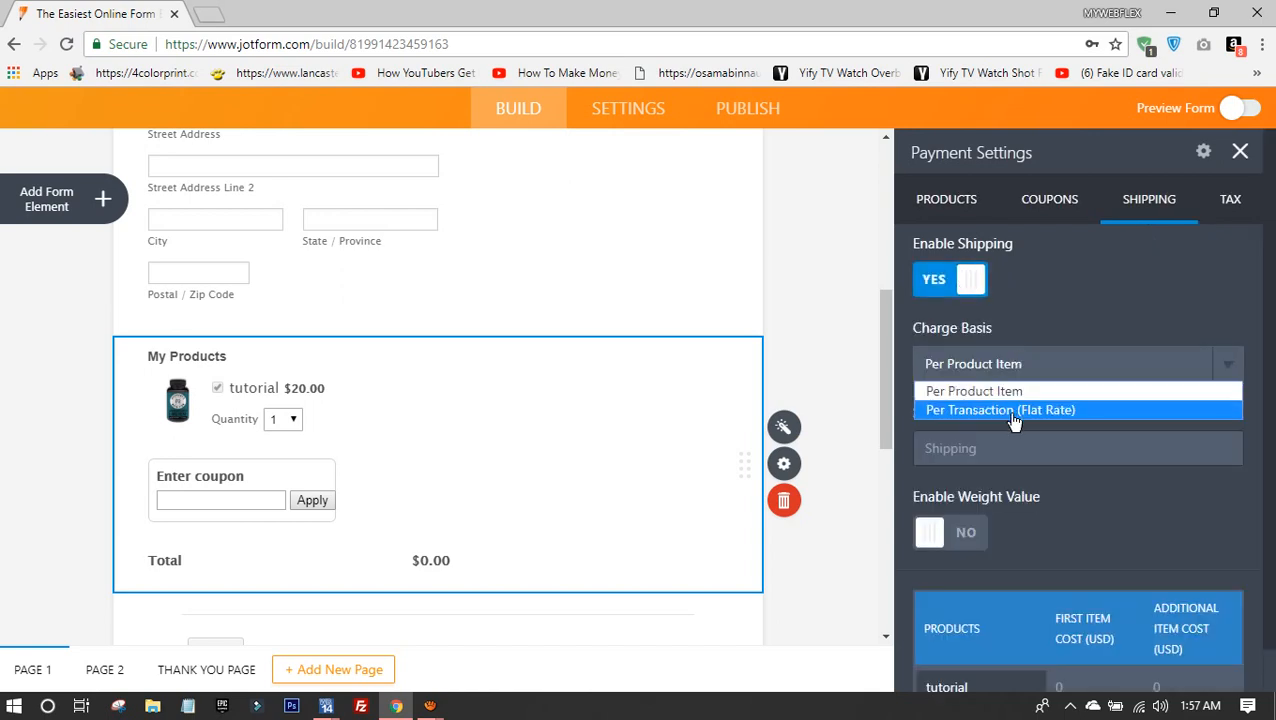
pyautogui.click(1001, 410)
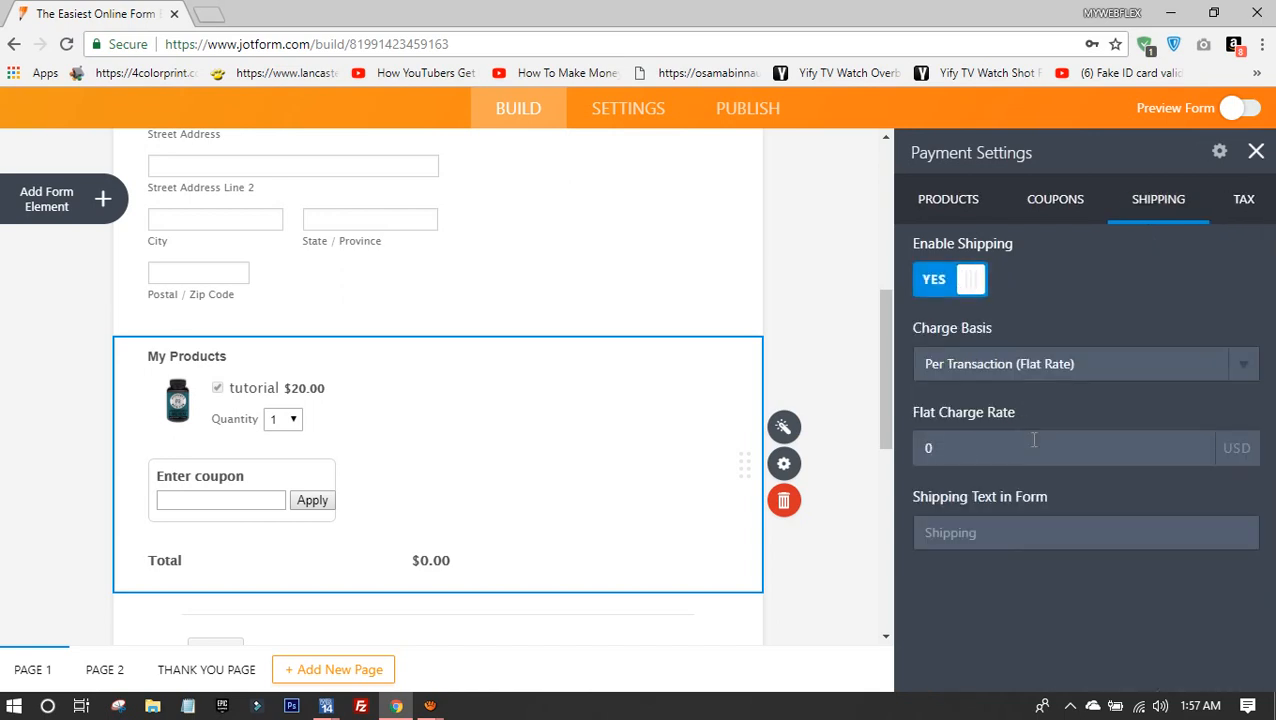
pyautogui.write('10.00')
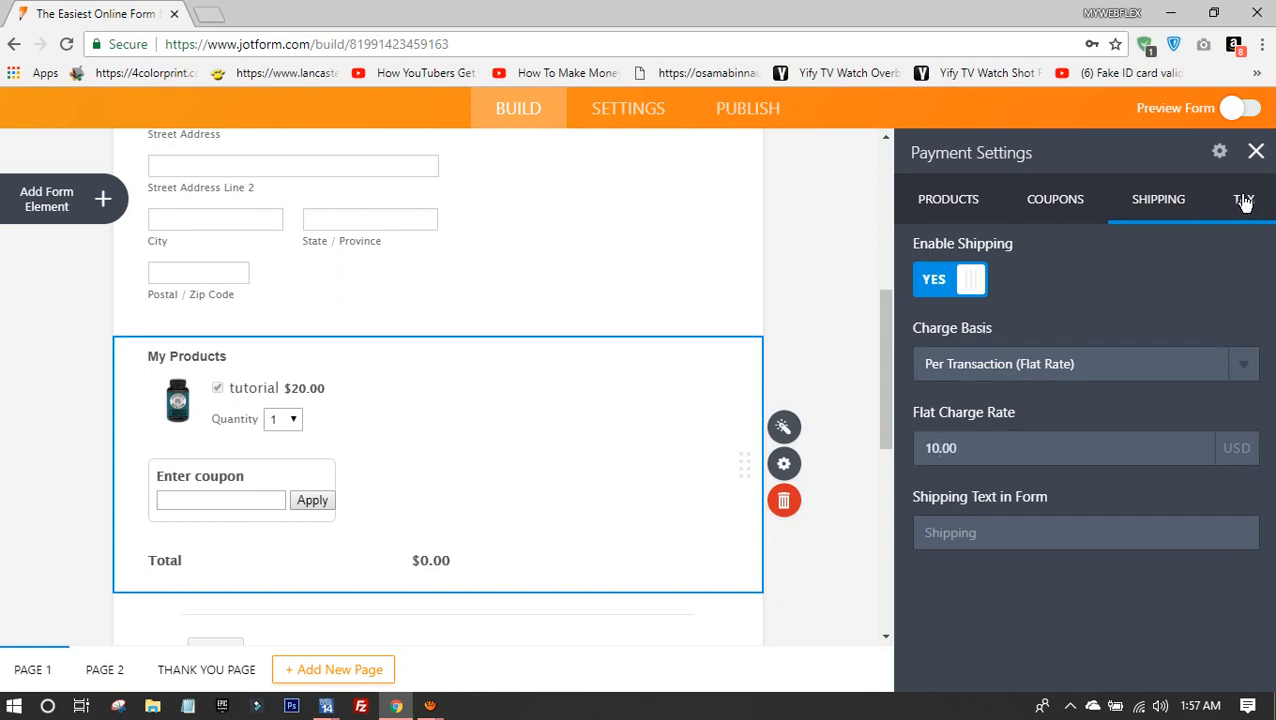
pyautogui.click(1244, 199)
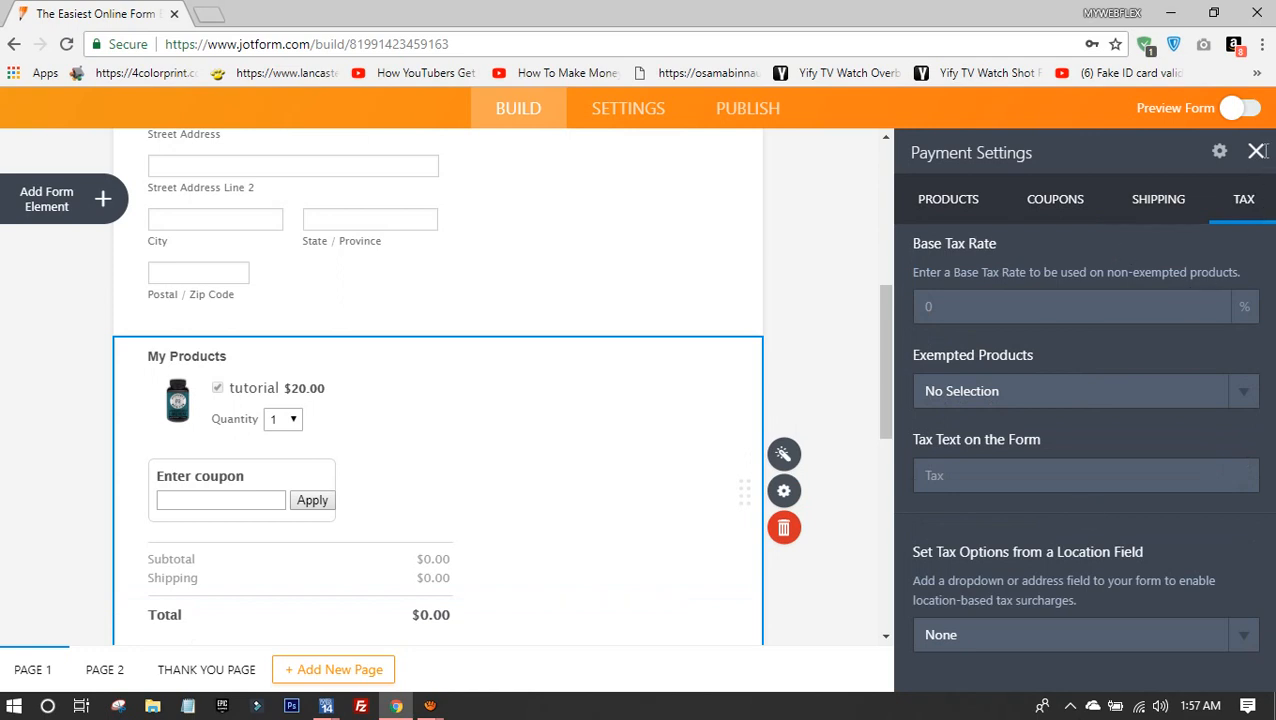
pyautogui.click(1256, 151)
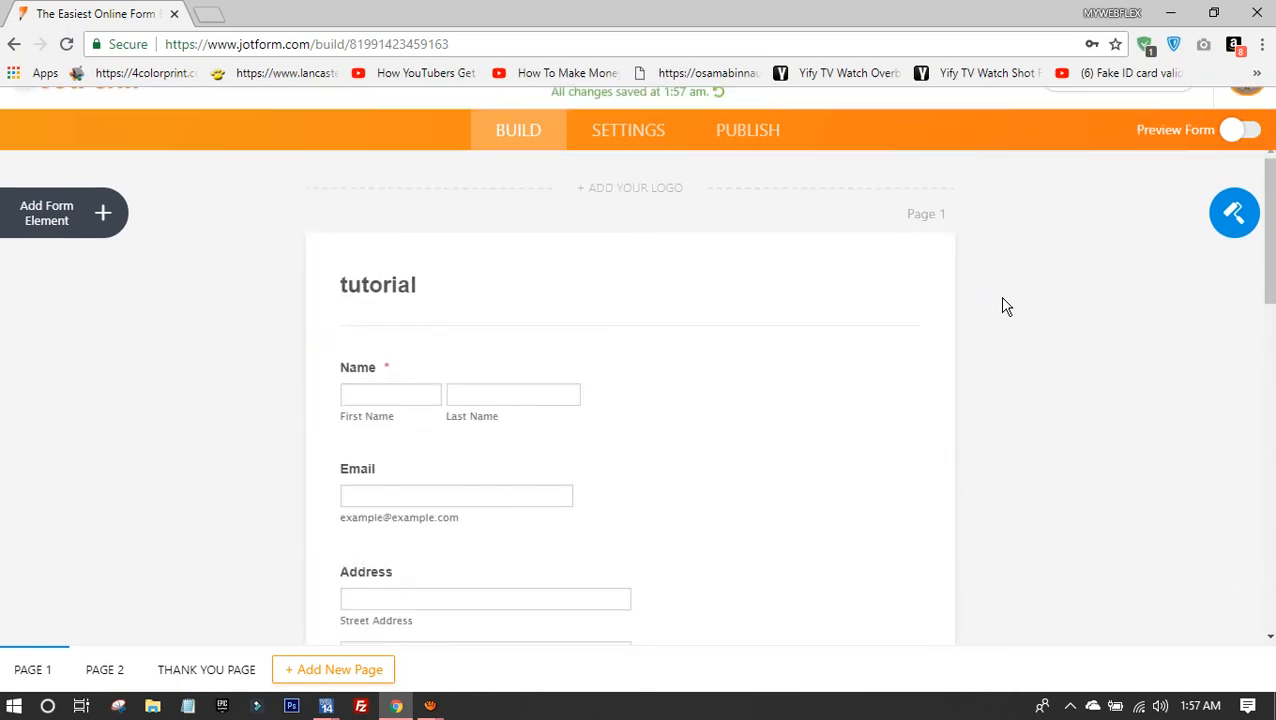
# Delete the page break so the form is one page ending with Submit
pyautogui.scroll(-3)
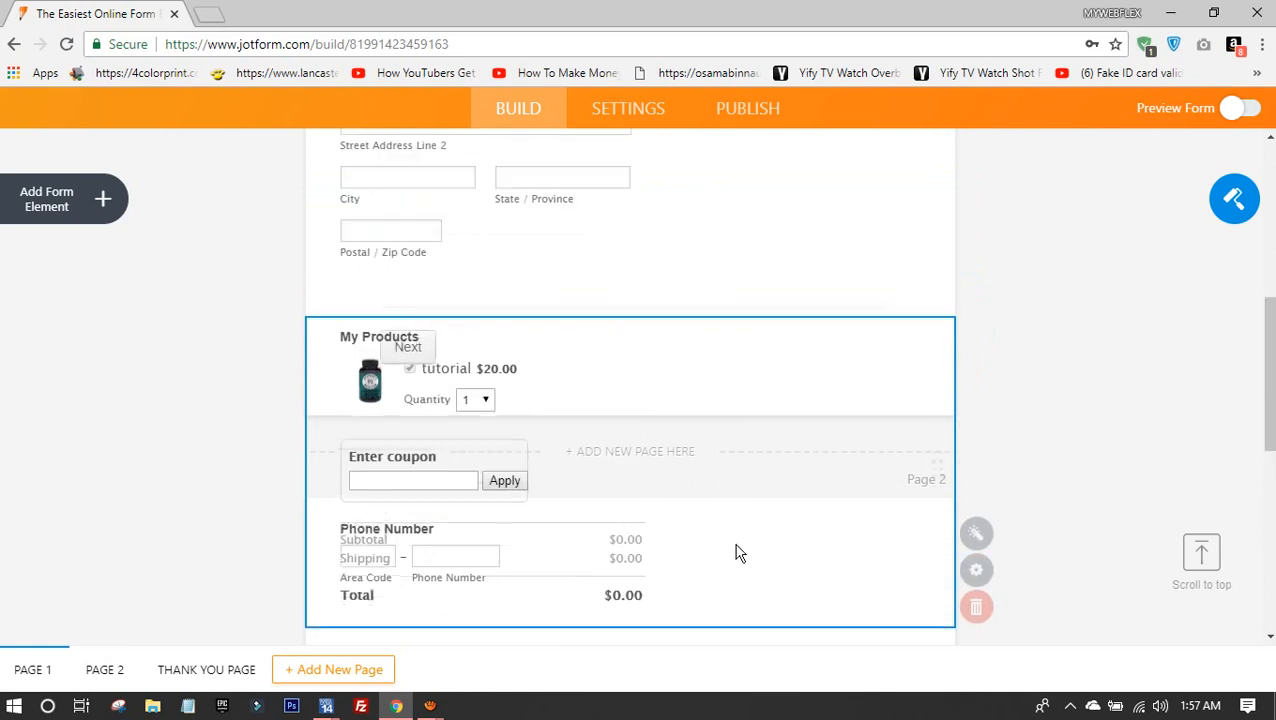
pyautogui.scroll(-3)
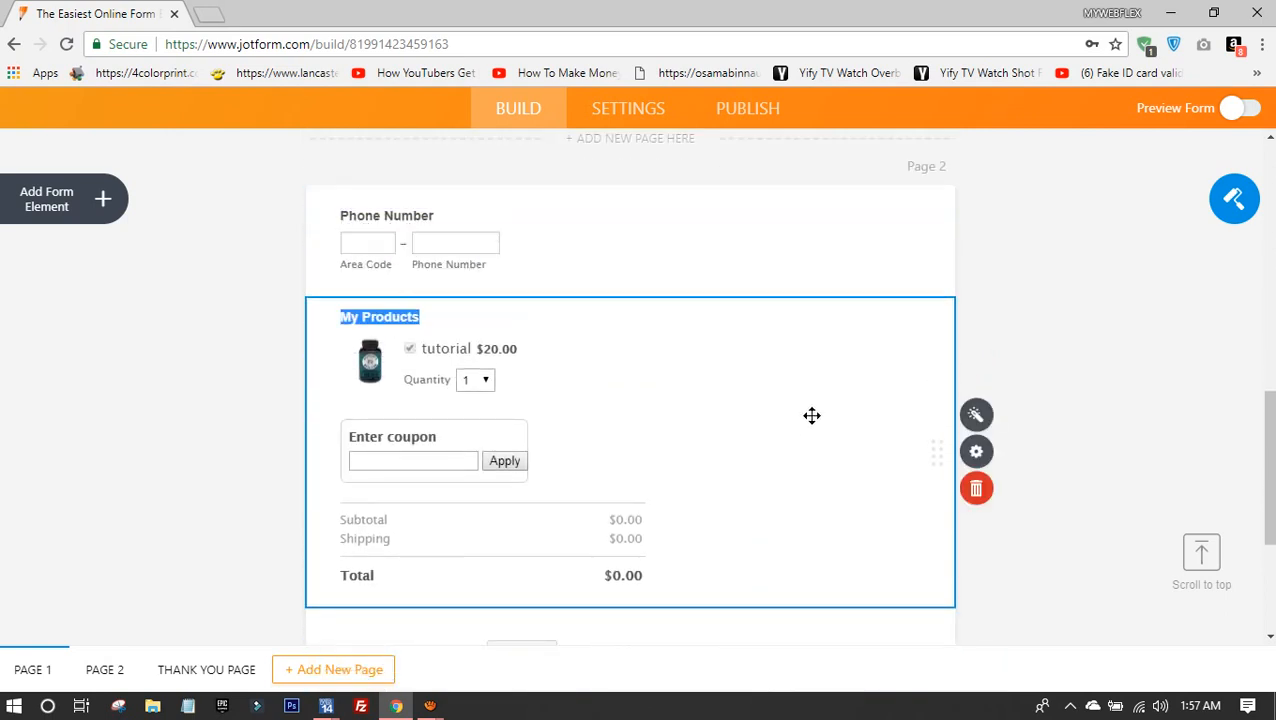
pyautogui.scroll(-3)
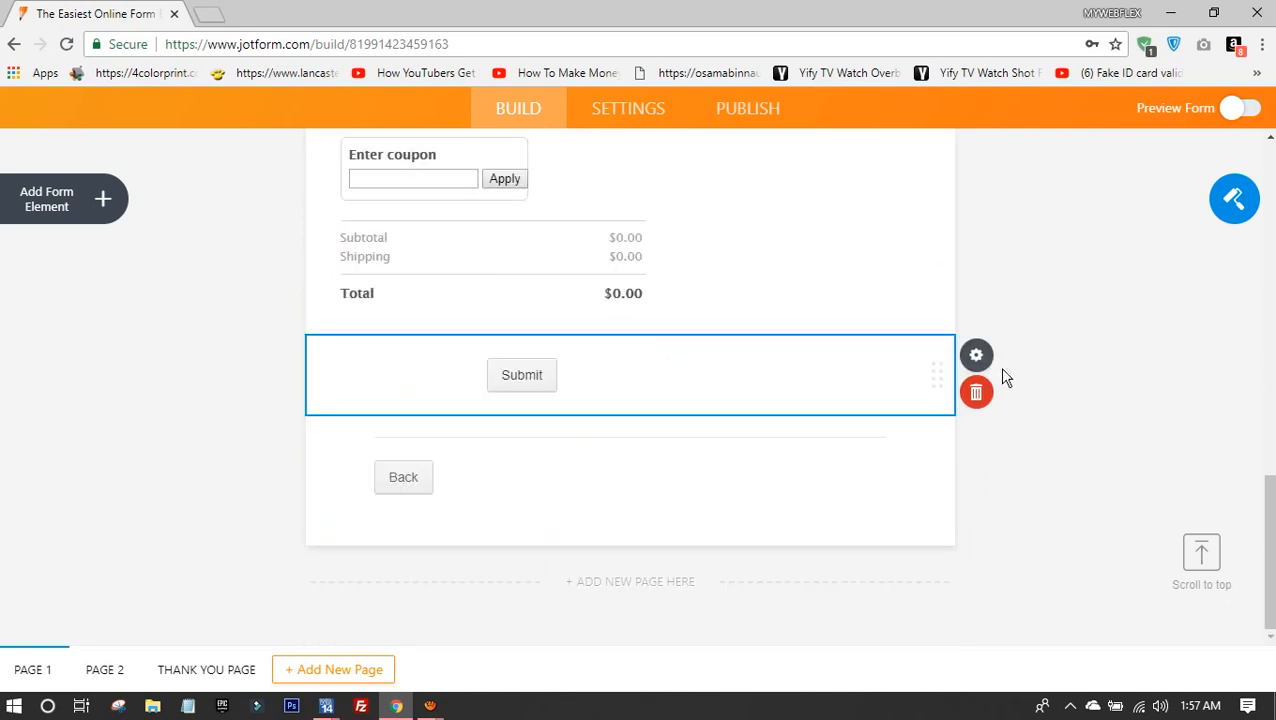
pyautogui.click(976, 391)
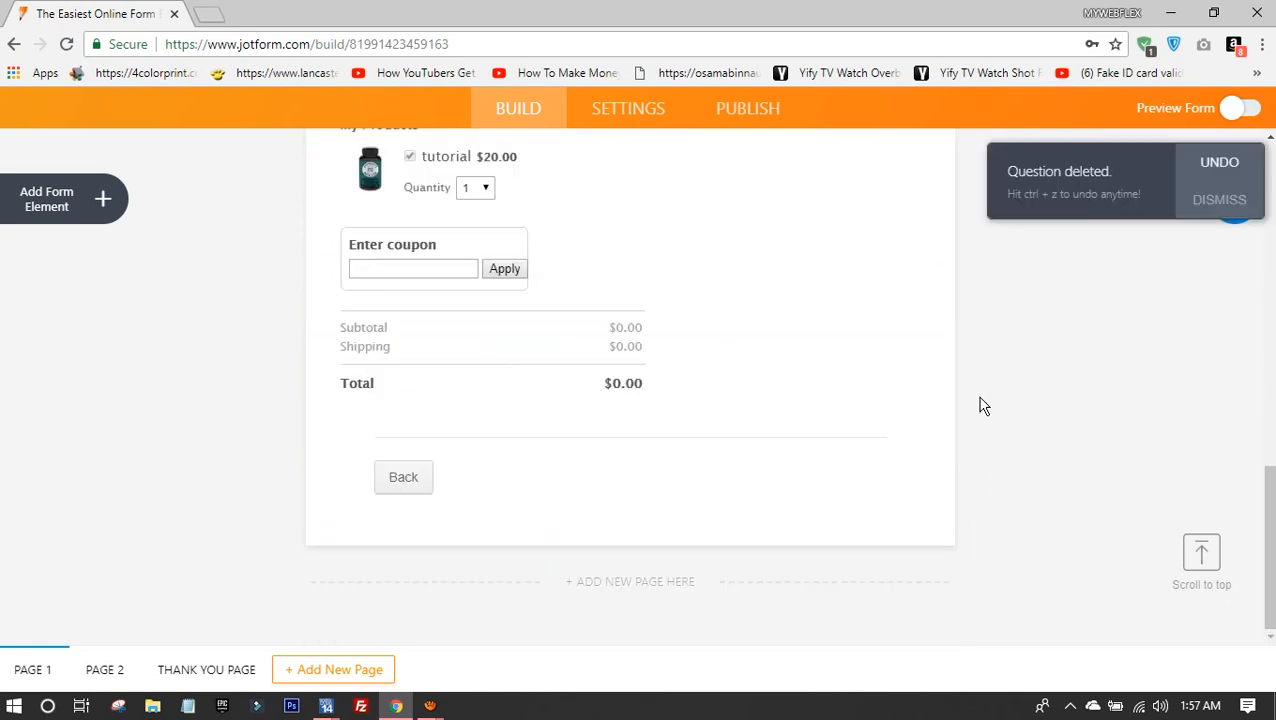
pyautogui.moveTo(879, 452)
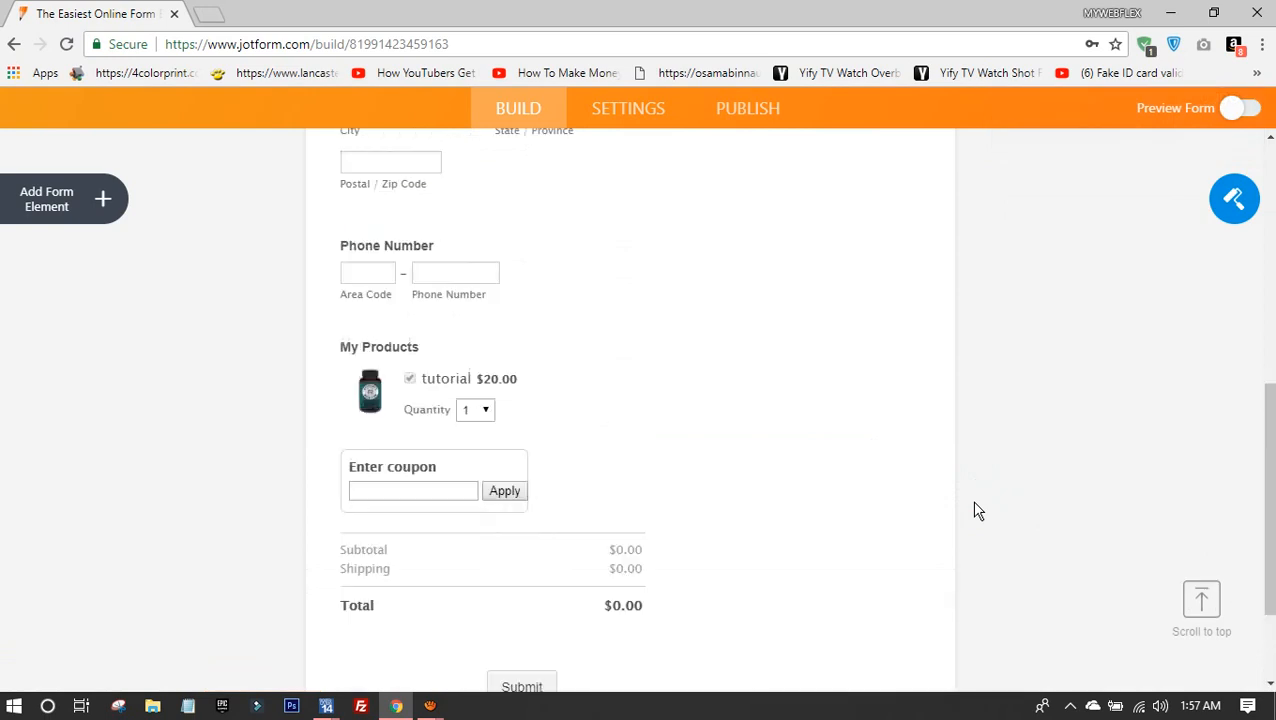
pyautogui.scroll(-3)
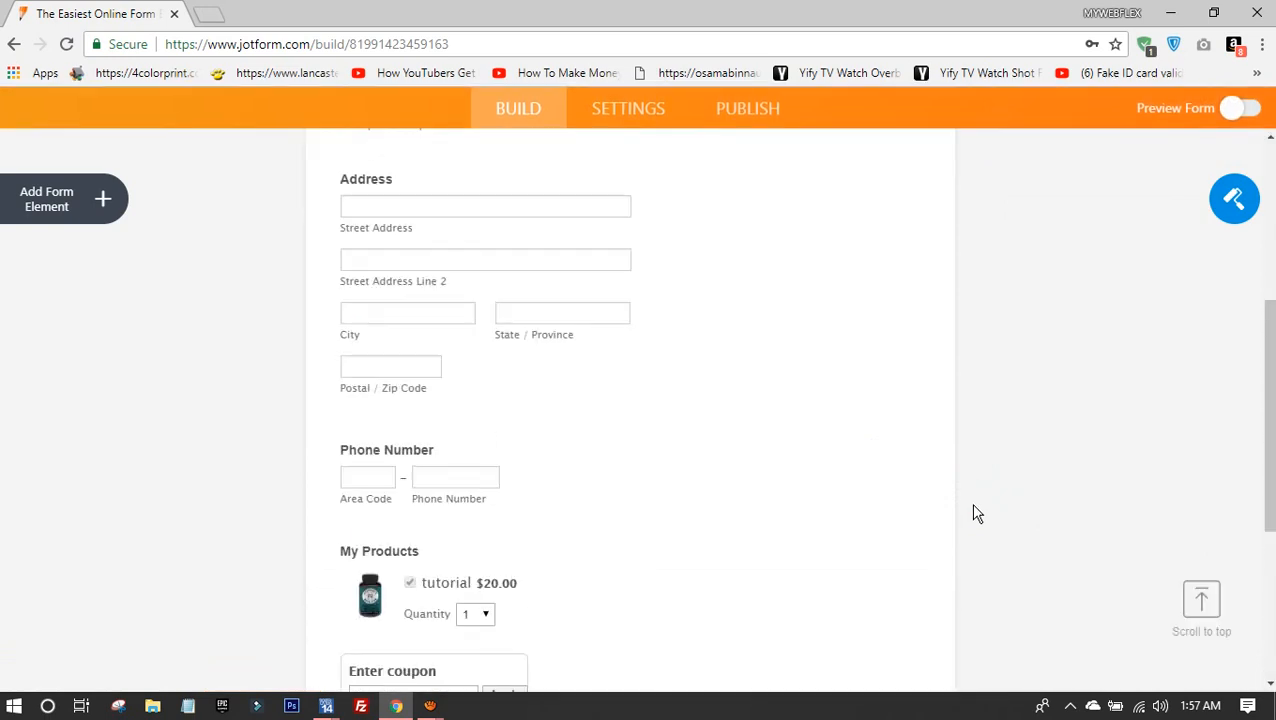
pyautogui.scroll(-3)
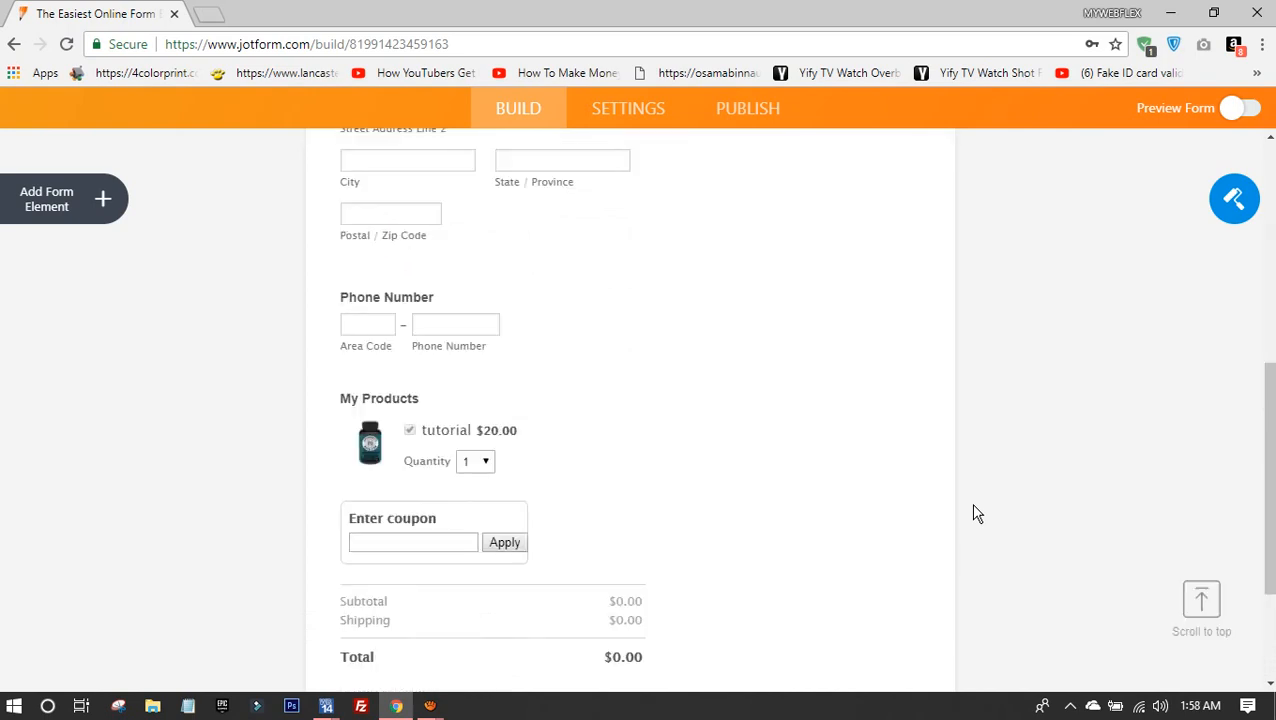
pyautogui.scroll(-3)
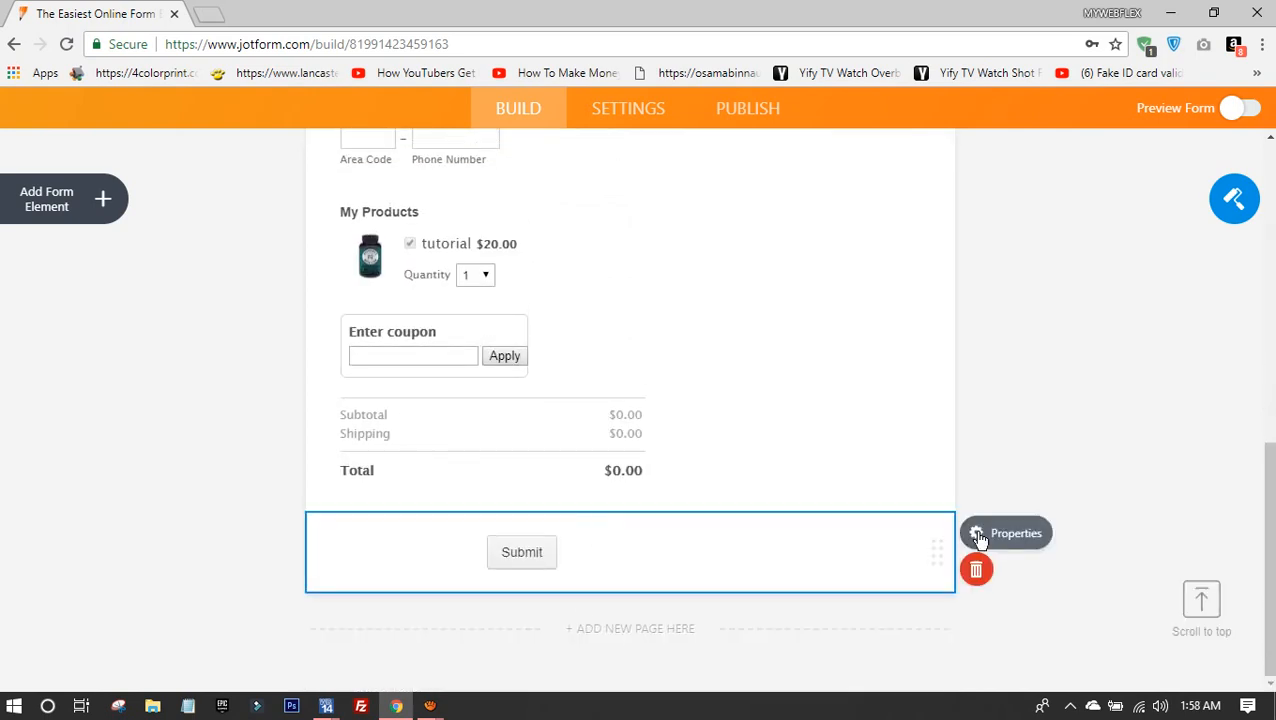
# Change the Submit button text to 'Buy Now' and close its properties
pyautogui.click(1005, 532)
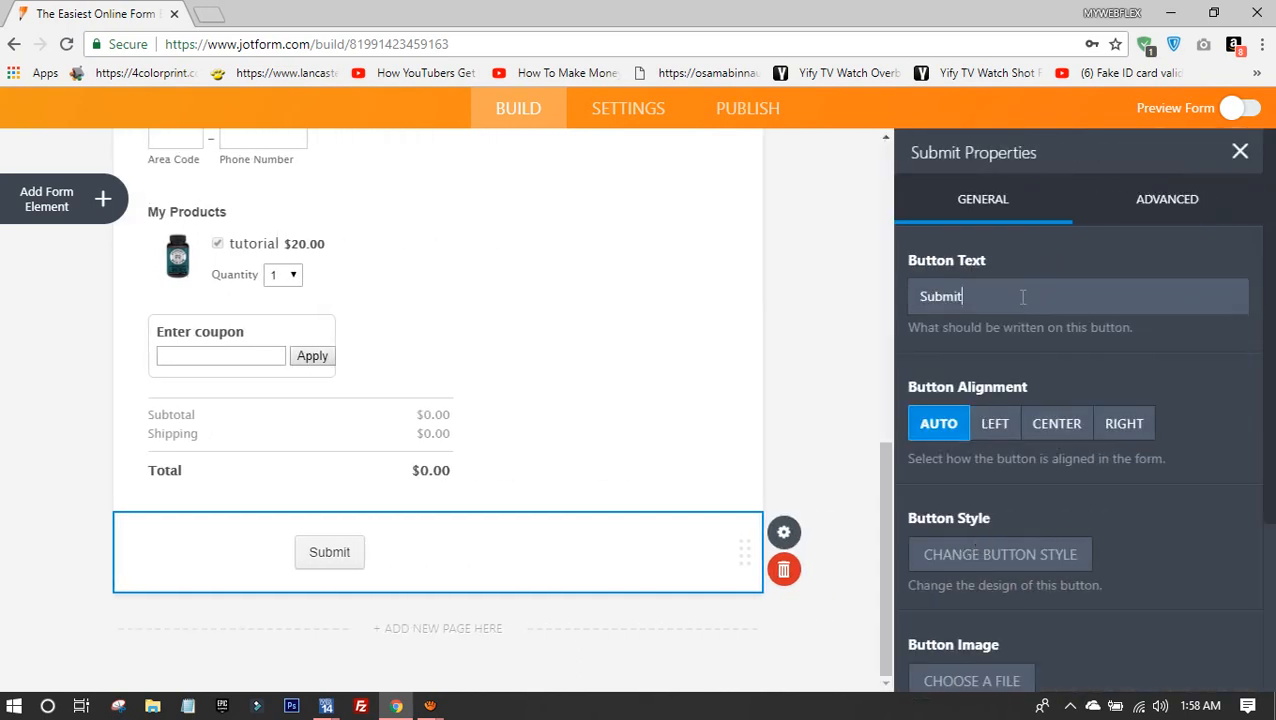
pyautogui.write('B')
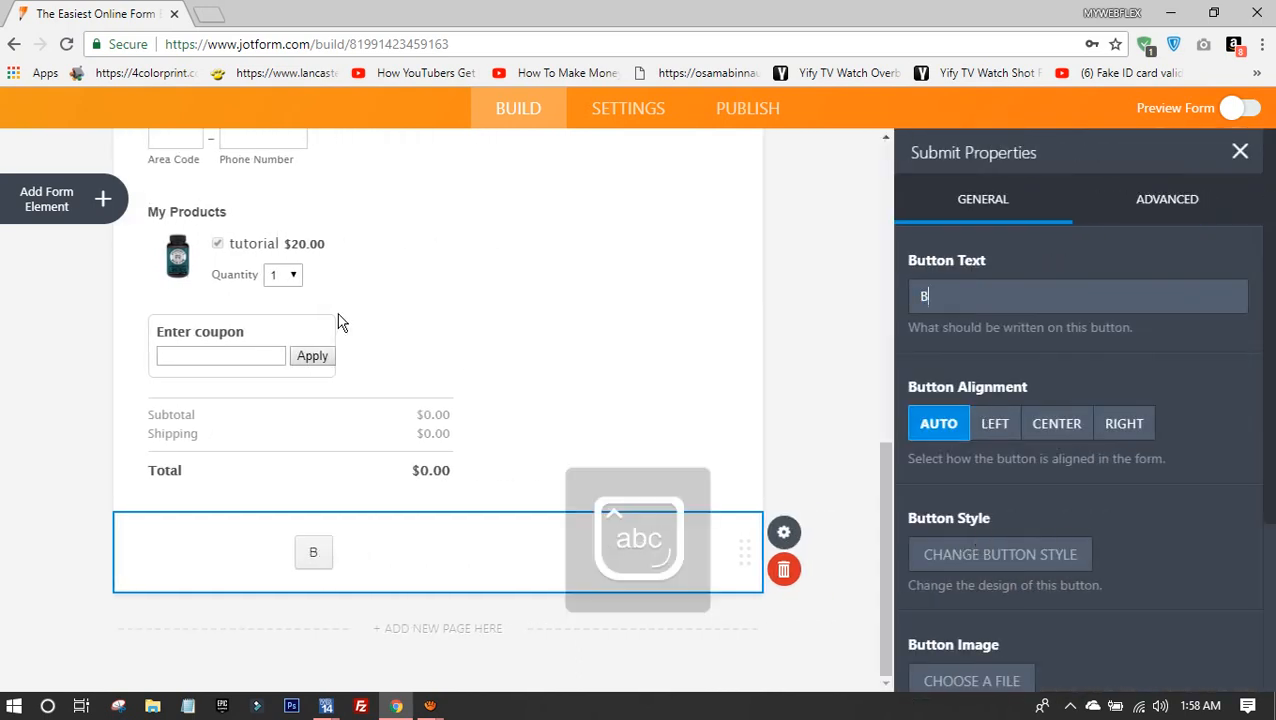
pyautogui.write('uy Now')
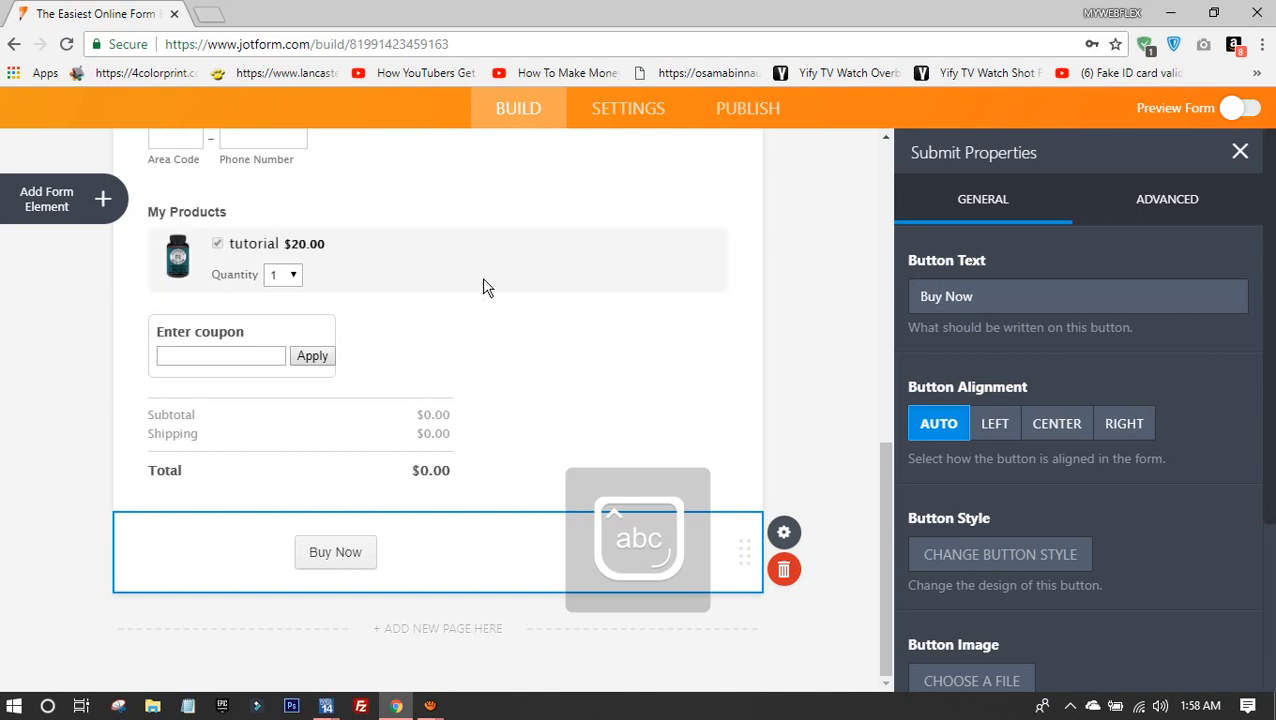
pyautogui.click(1240, 151)
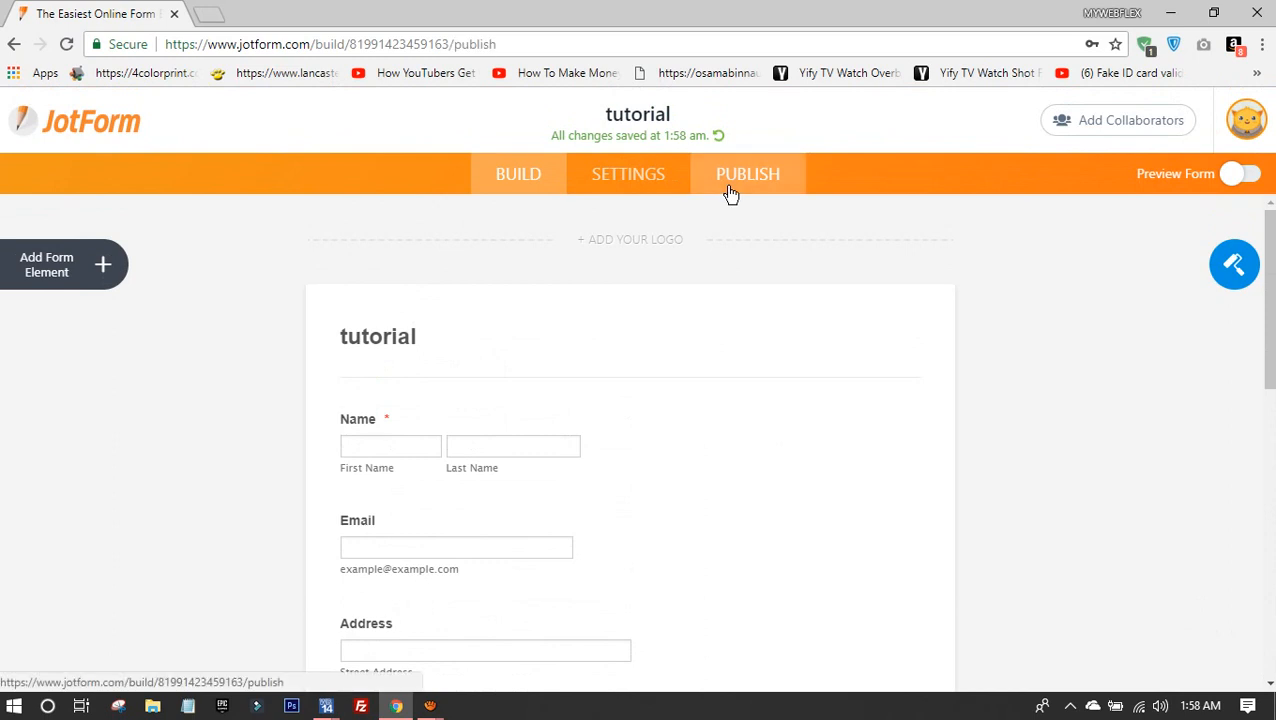
# Open the Publish section and display the form's website embed code
pyautogui.click(747, 173)
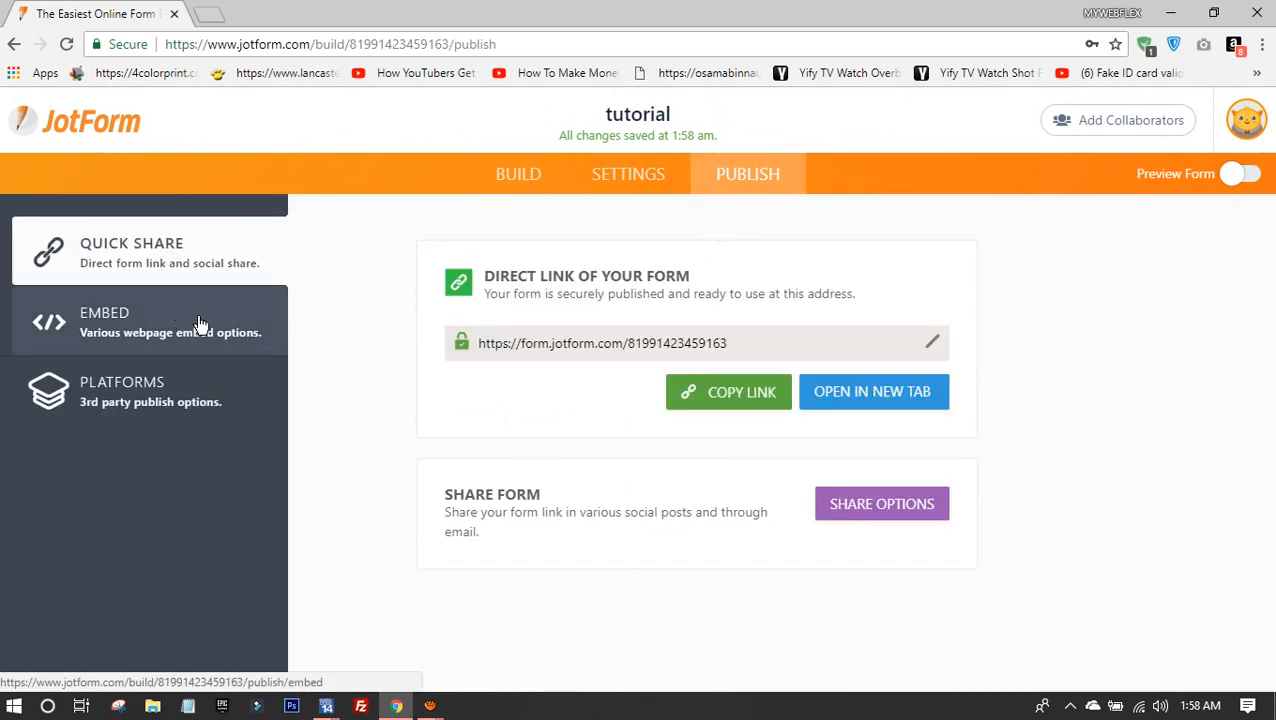
pyautogui.click(104, 321)
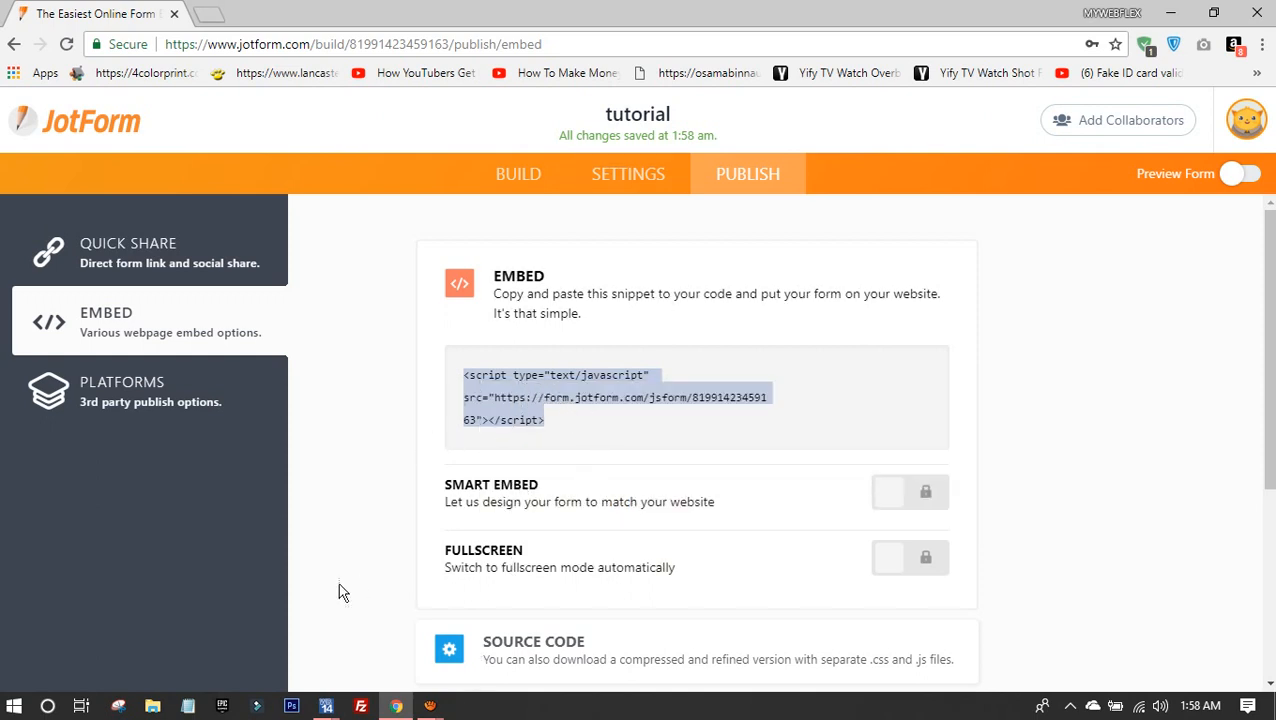
pyautogui.moveTo(325, 706)
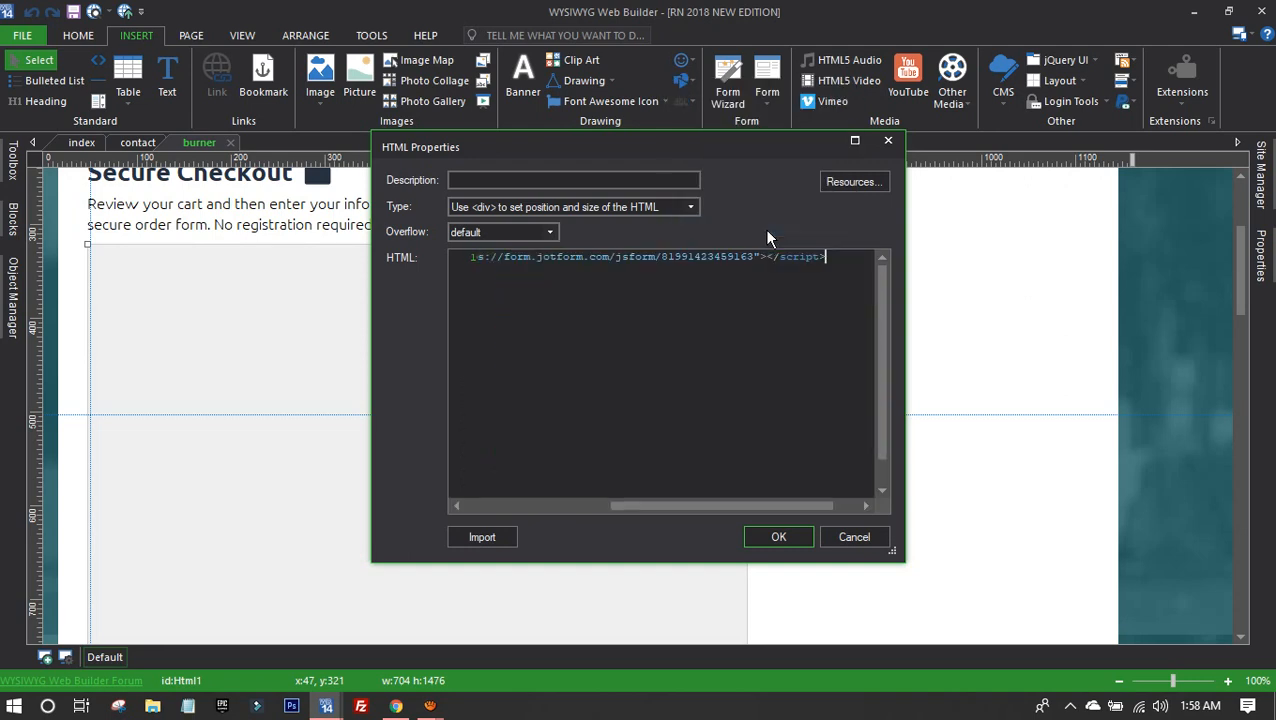
# Confirm the pasted JotForm embed script under Secure Checkout and preview the page in the browser
pyautogui.click(778, 537)
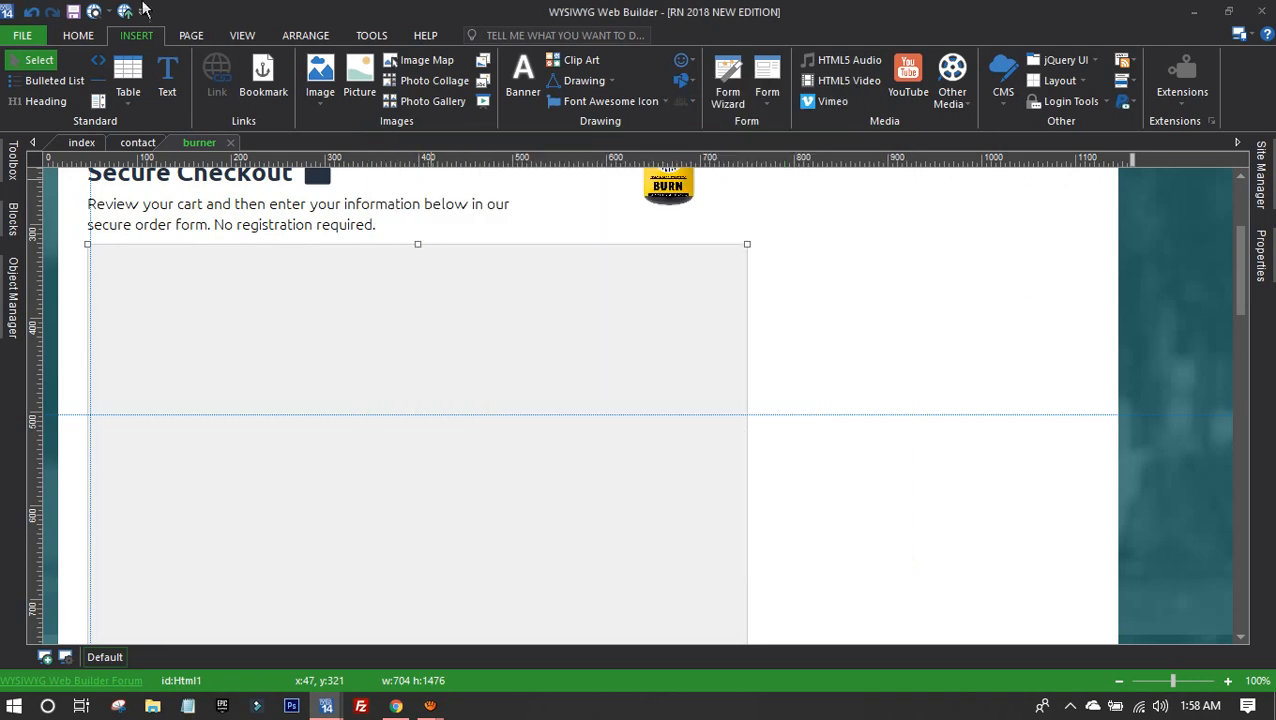
pyautogui.click(96, 11)
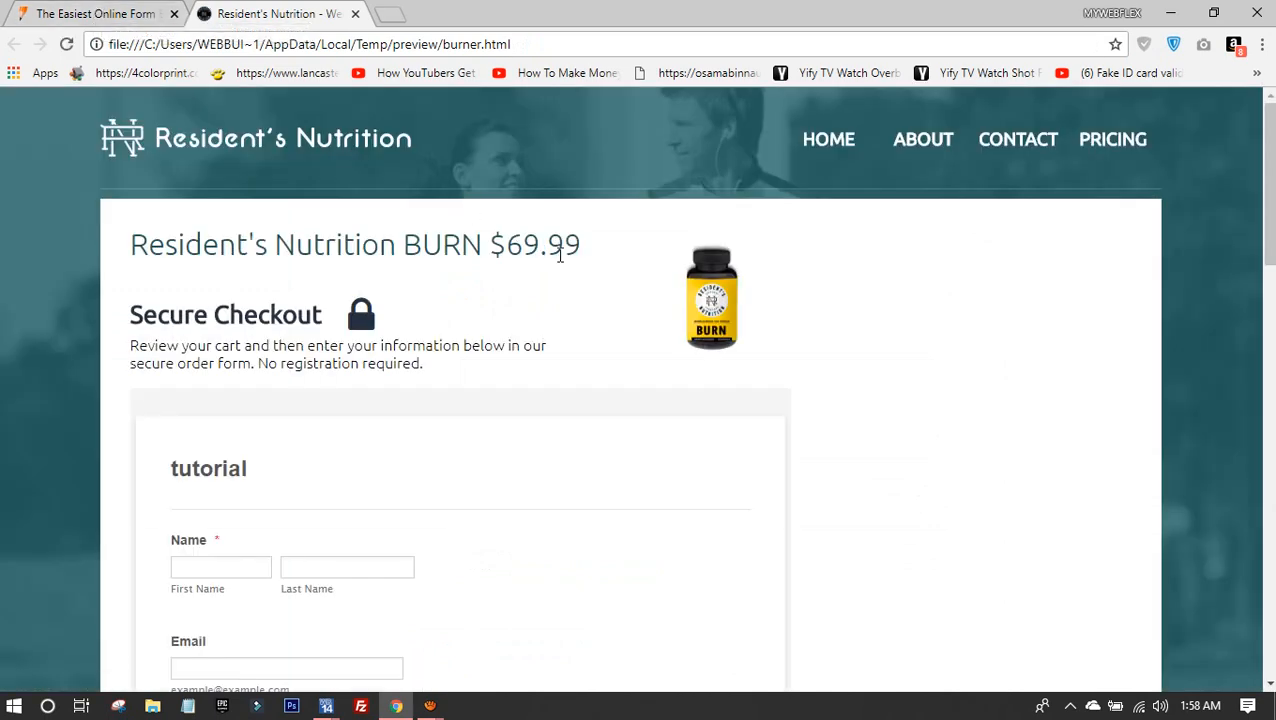
# Fill in the preview form's first name and the last name 'Gonzalez'
pyautogui.scroll(-3)
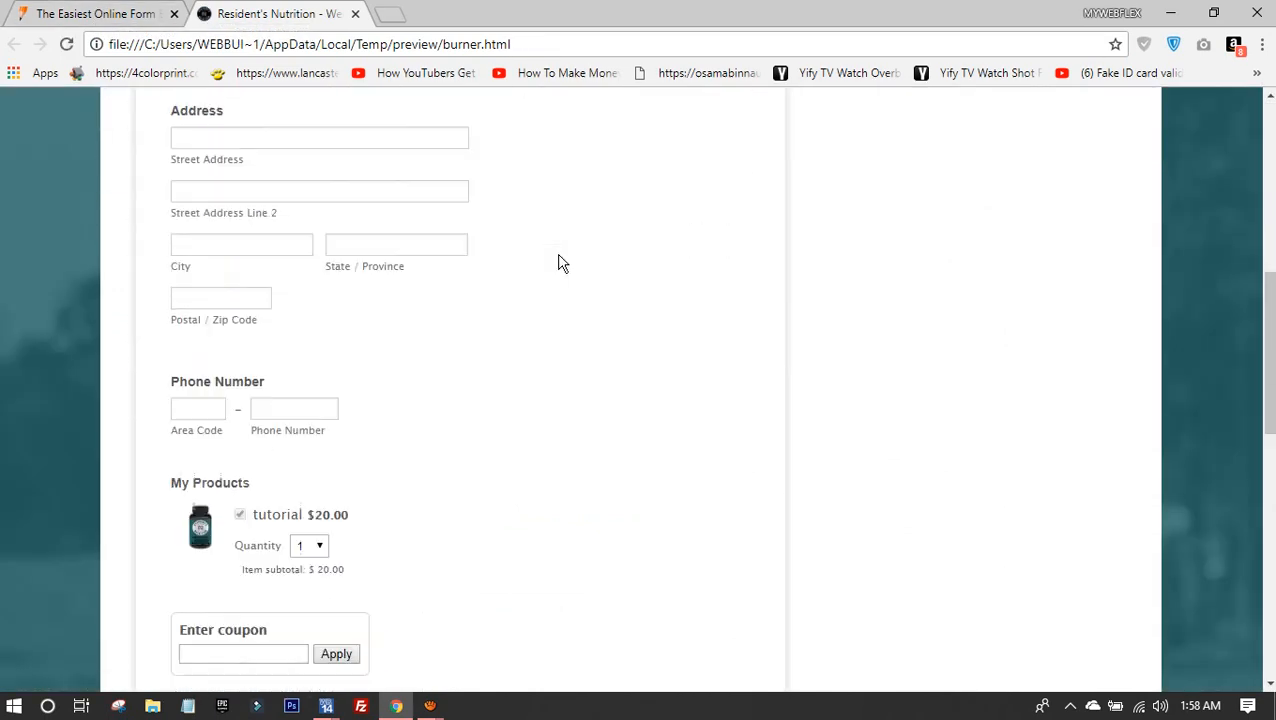
pyautogui.scroll(-3)
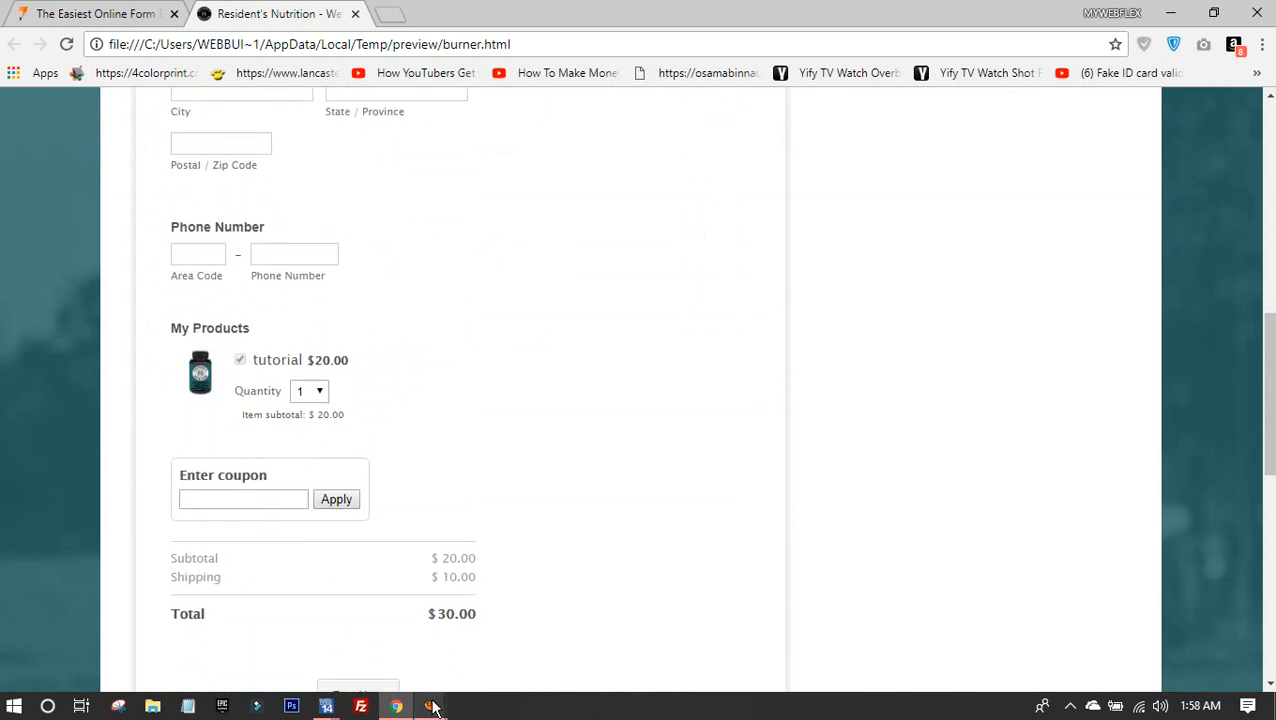
pyautogui.click(198, 253)
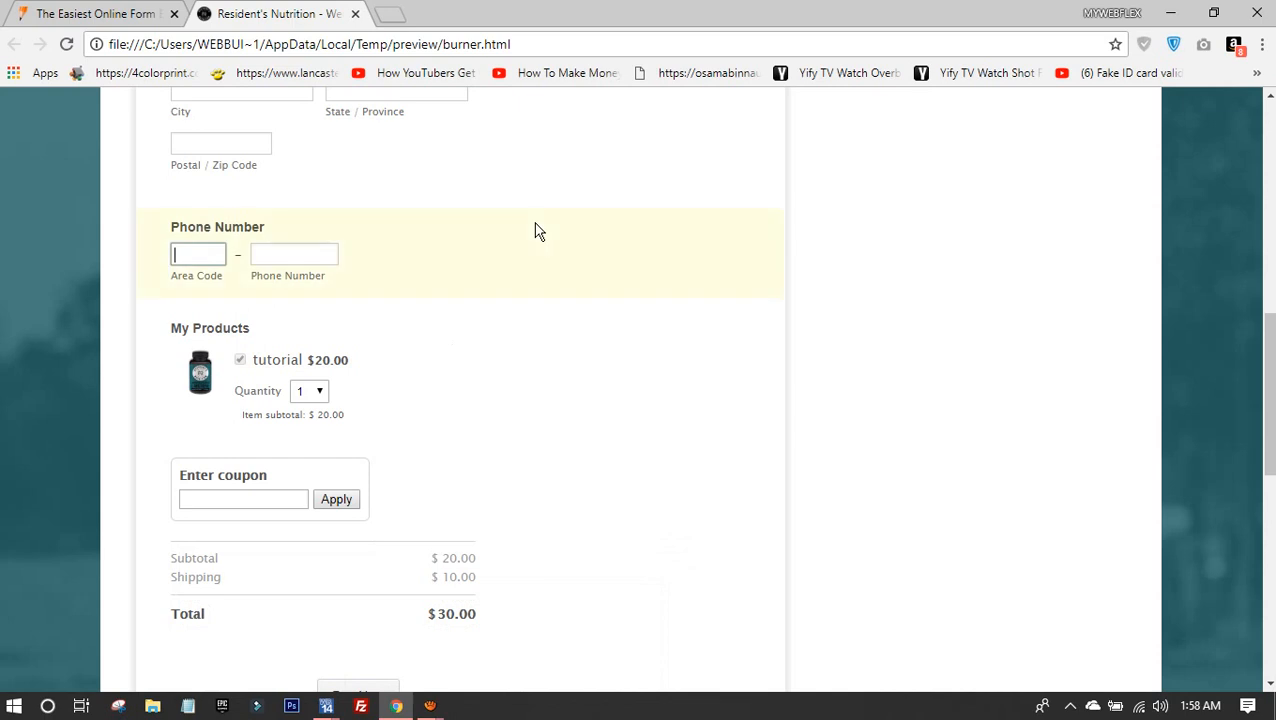
pyautogui.scroll(-3)
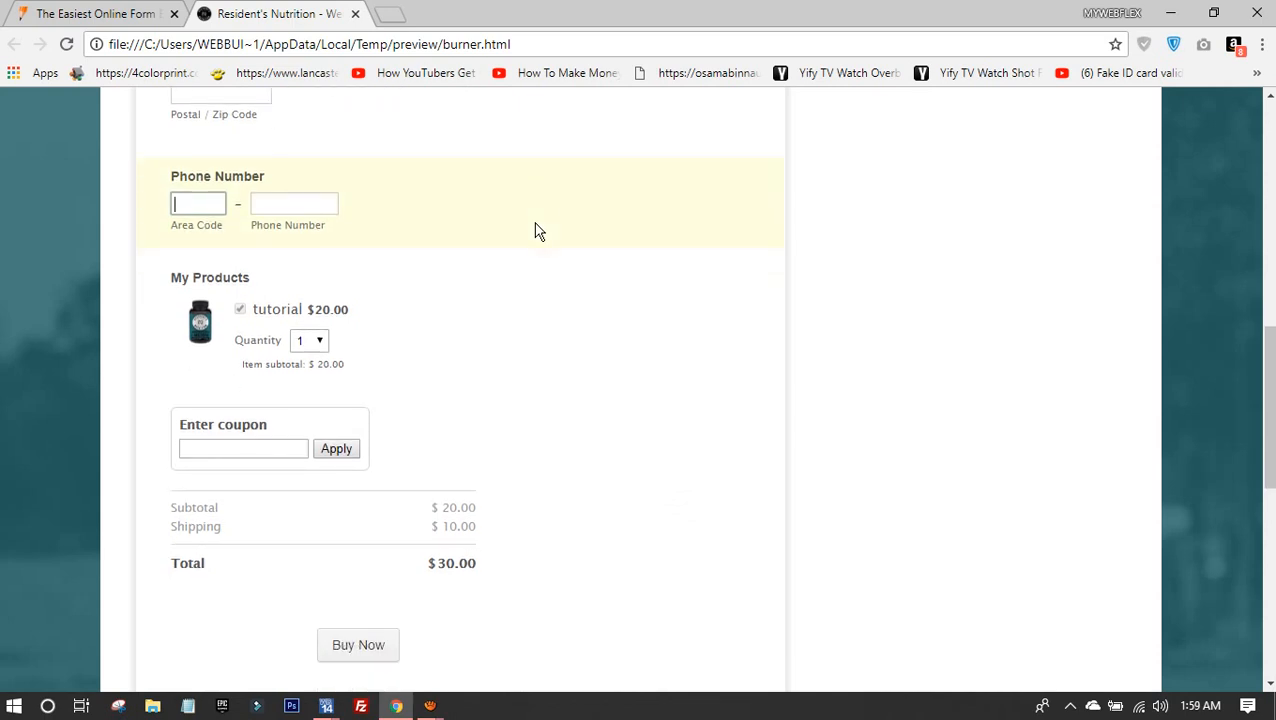
pyautogui.scroll(-3)
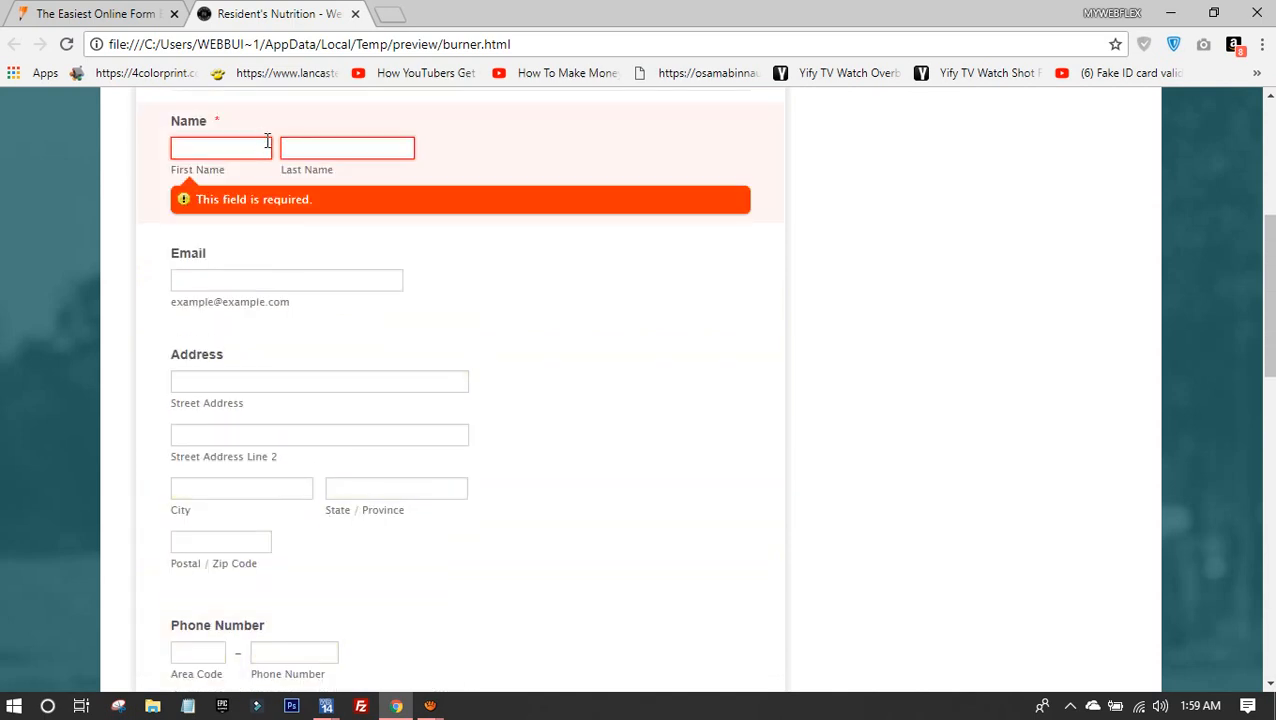
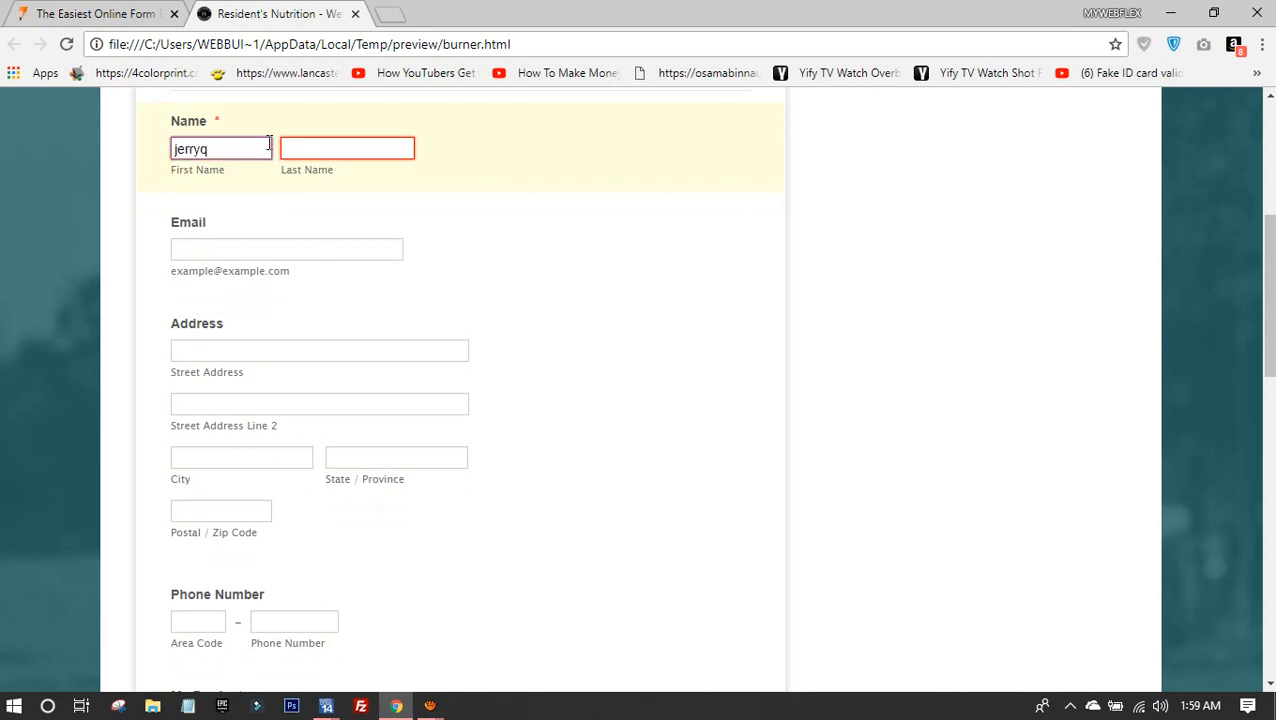
pyautogui.click(347, 148)
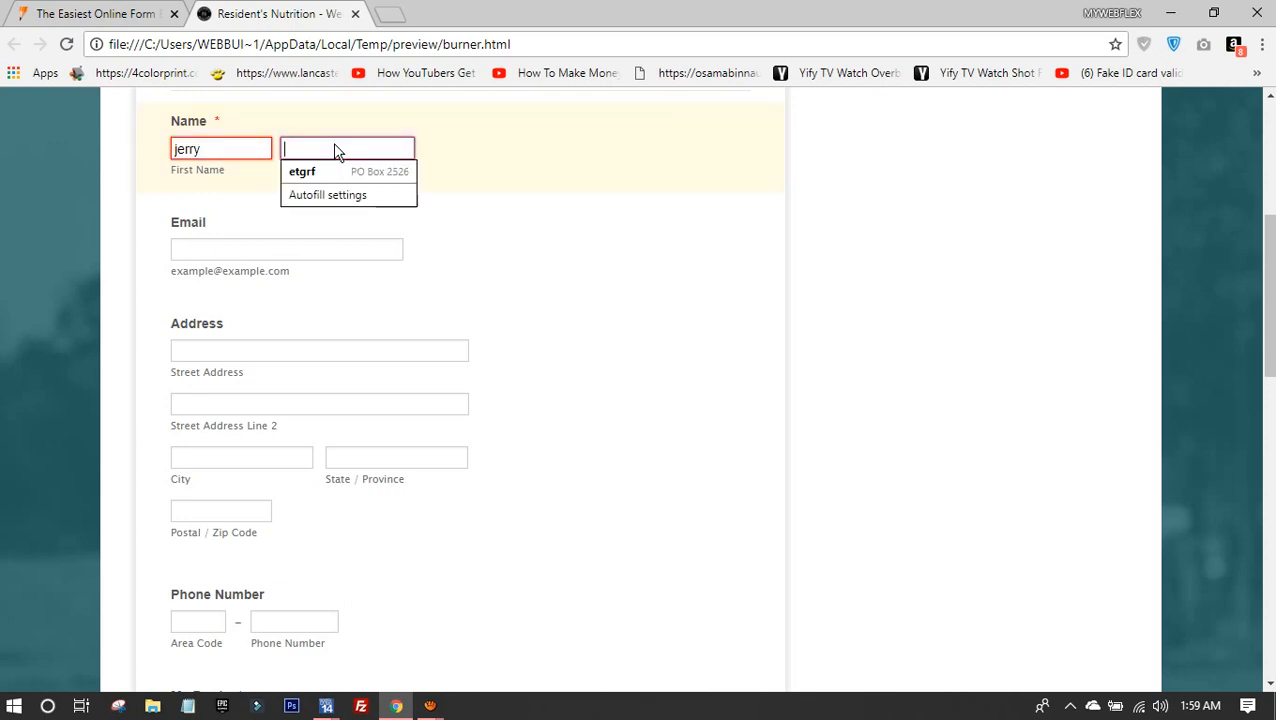
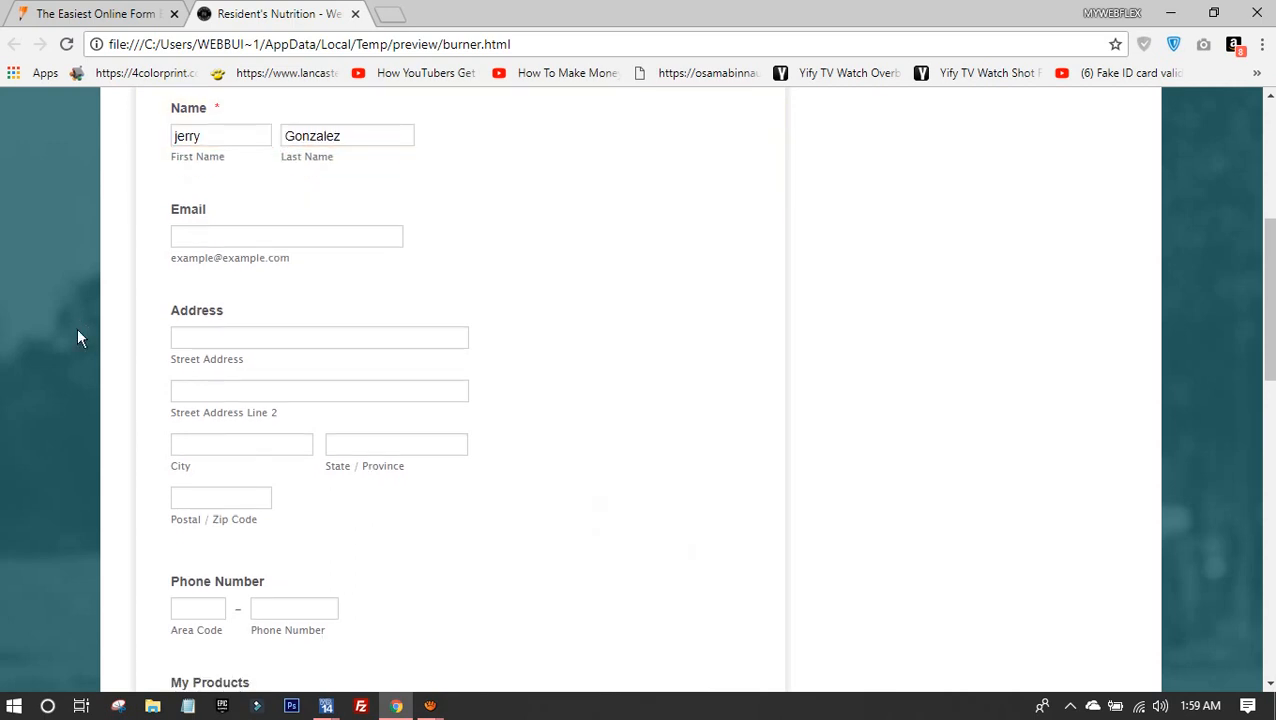
# Apply coupon 2018123 for $5.00 shipping and a $25.00 total, then Buy Now
pyautogui.scroll(-3)
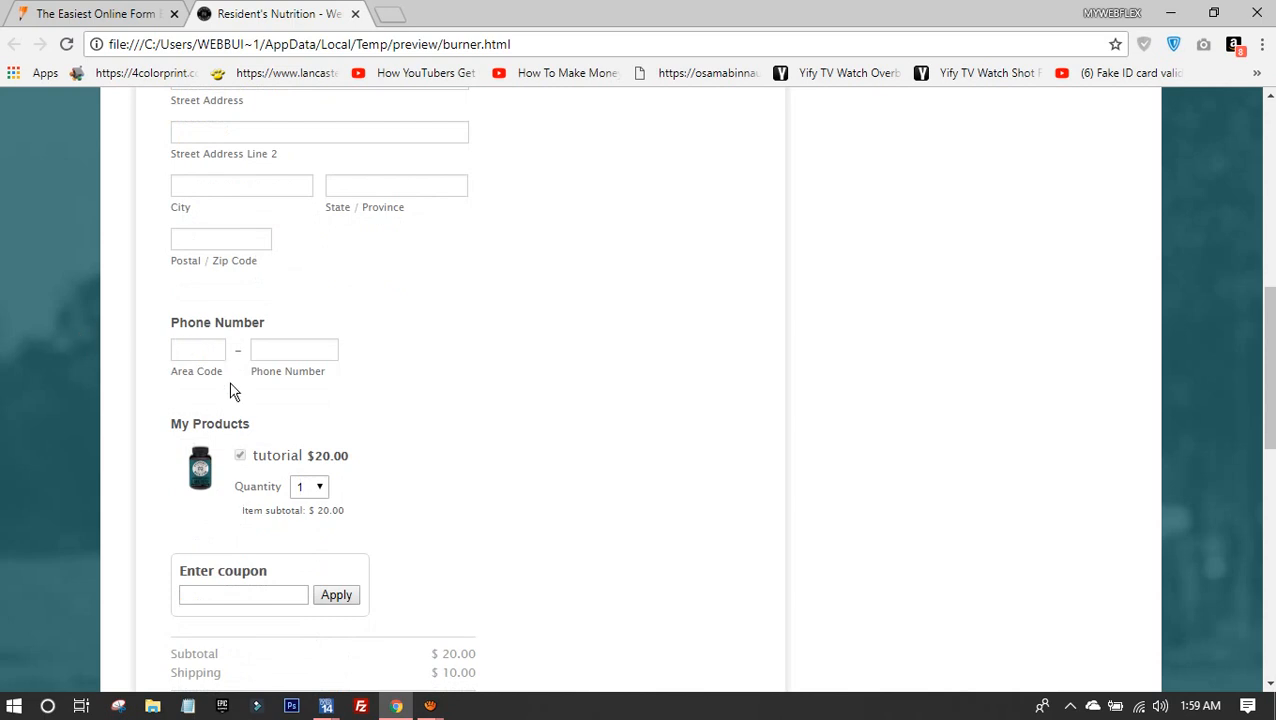
pyautogui.click(308, 486)
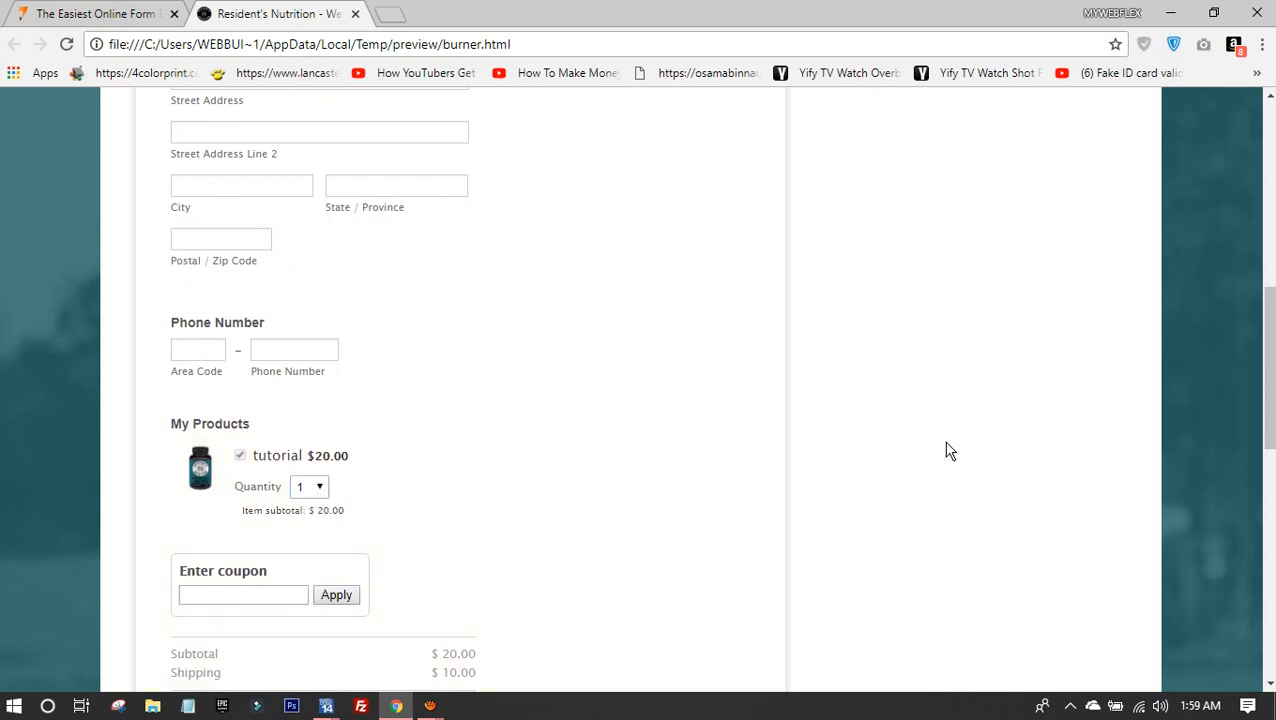
pyautogui.scroll(-3)
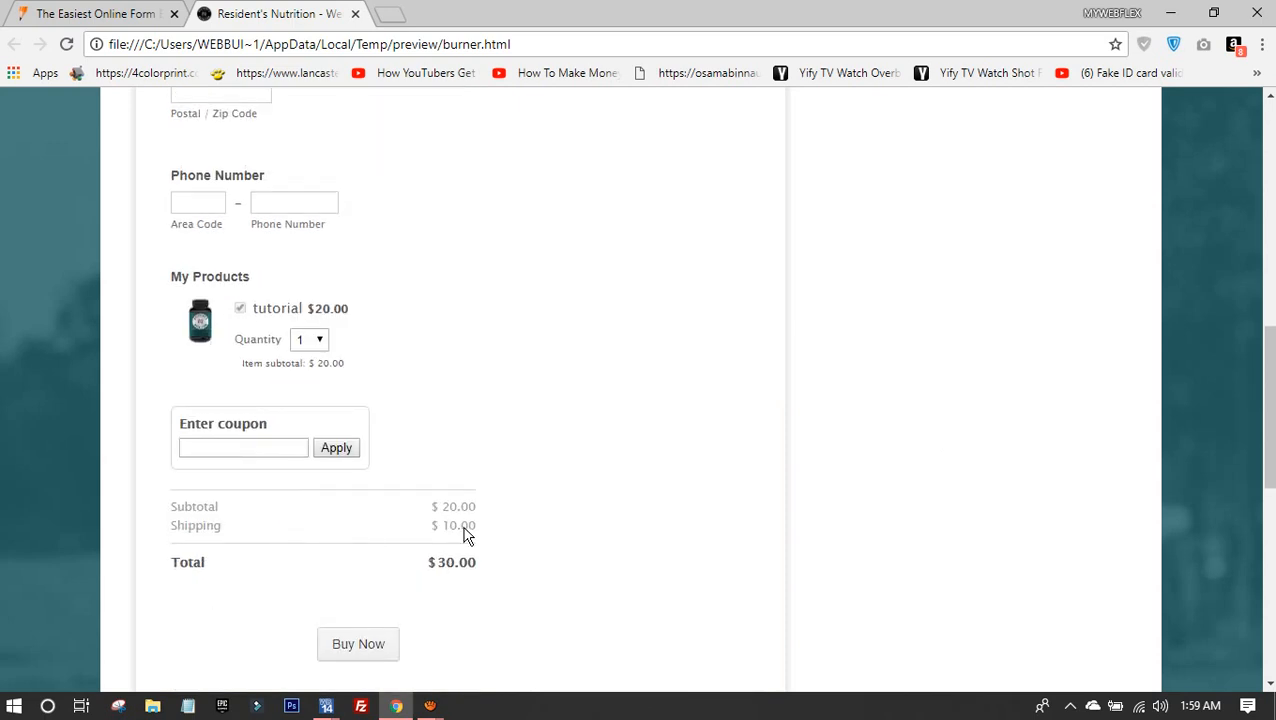
pyautogui.click(243, 447)
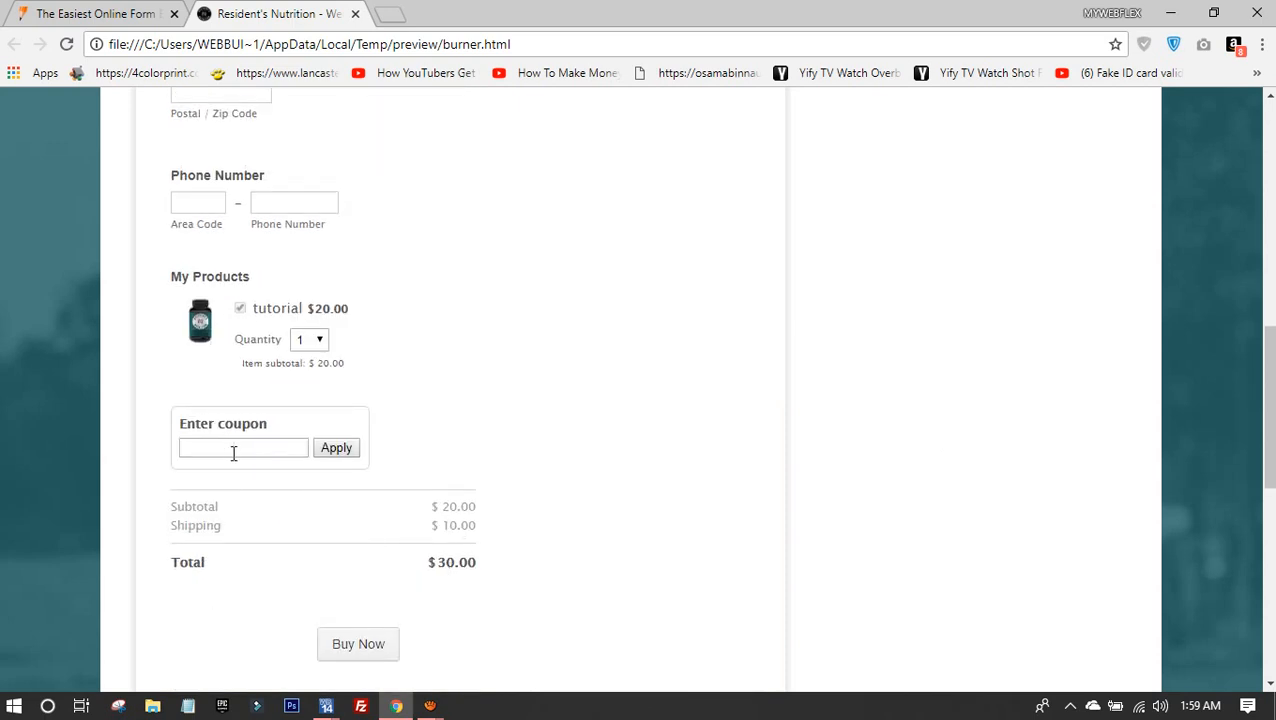
pyautogui.write('2018123')
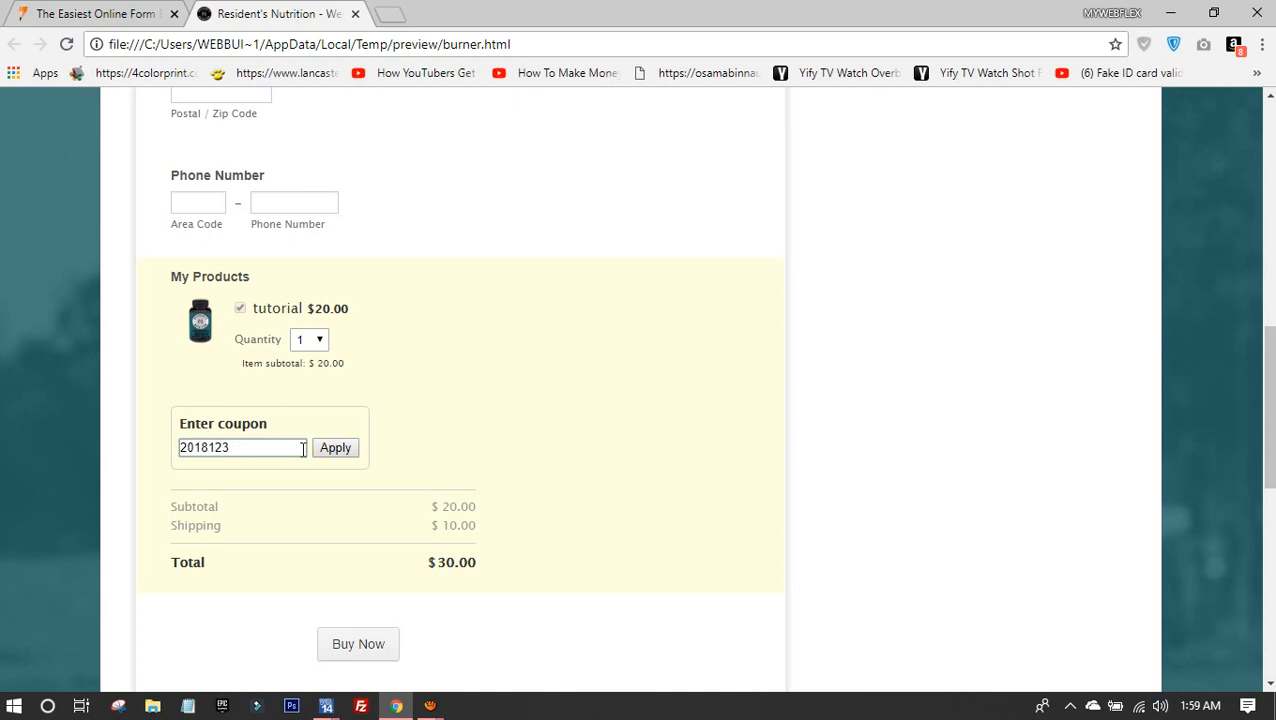
pyautogui.click(335, 447)
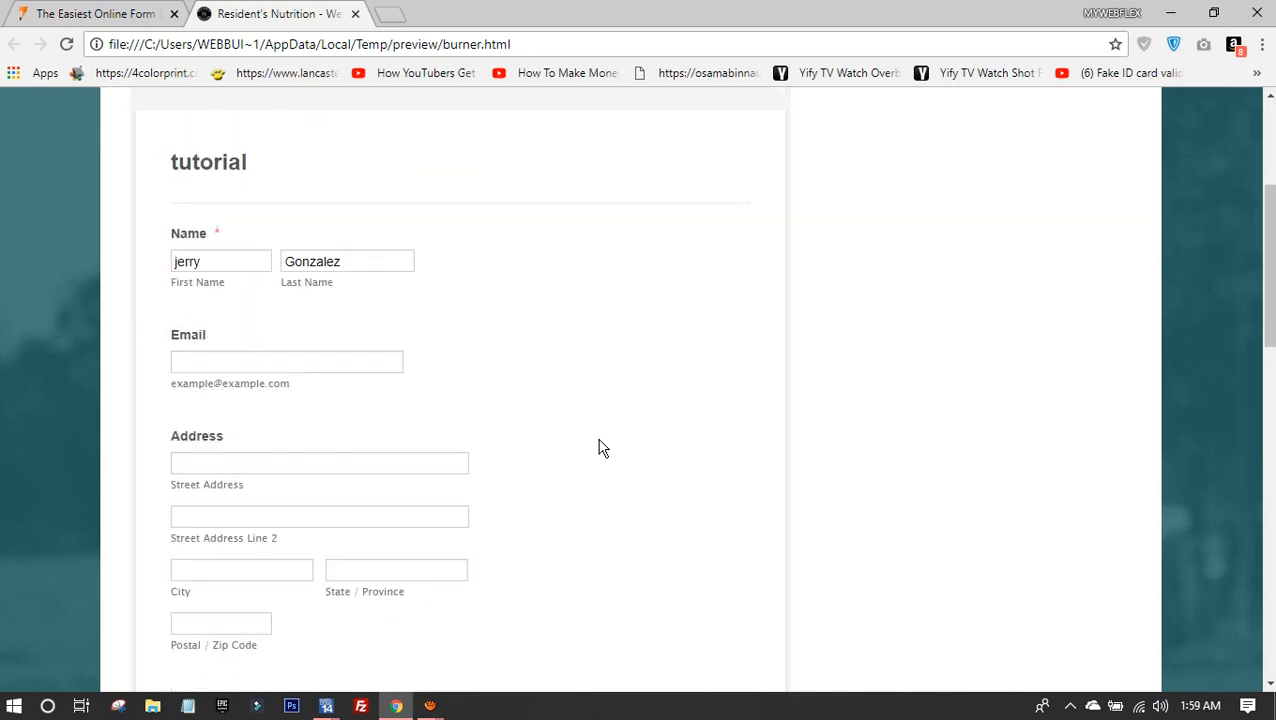
pyautogui.scroll(-3)
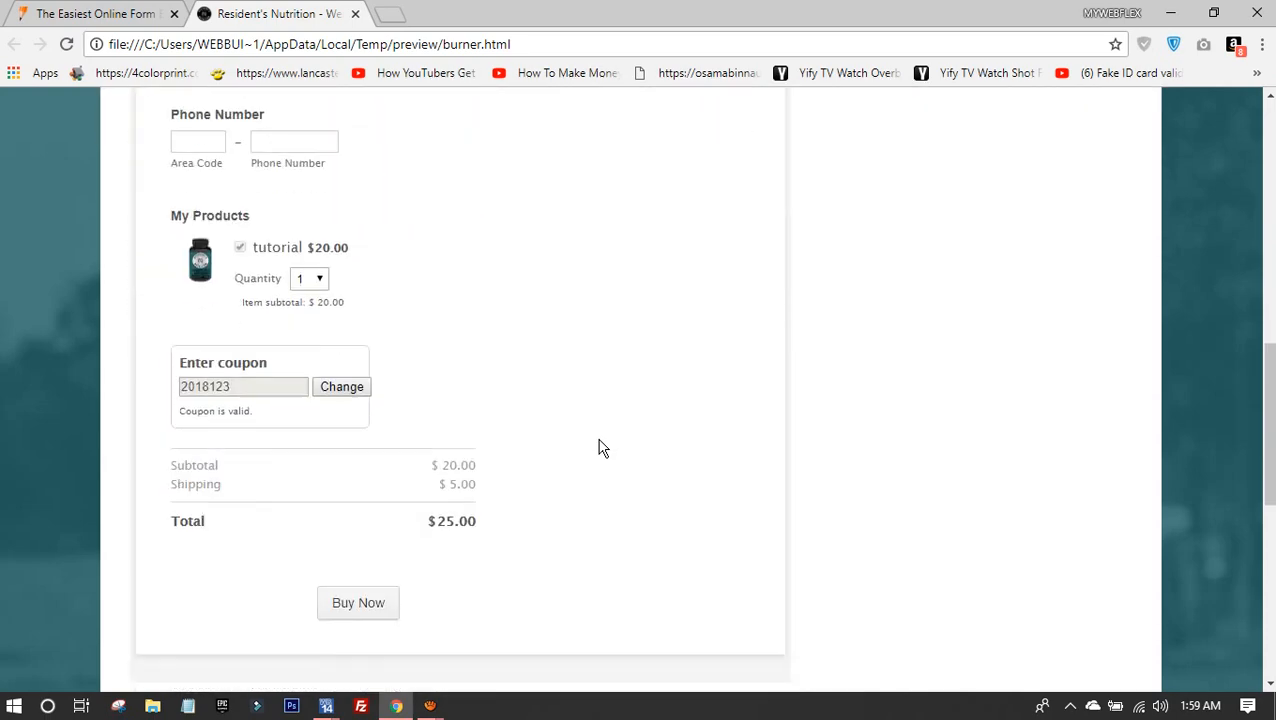
pyautogui.click(357, 602)
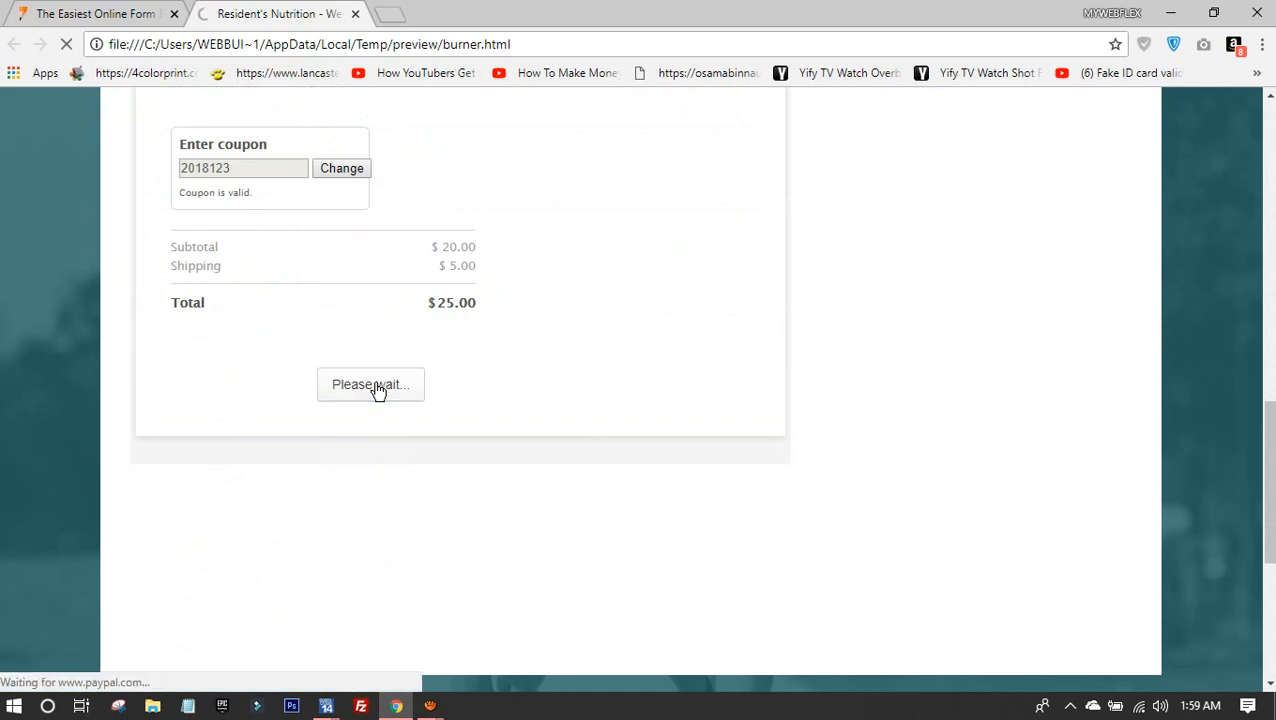
# Open PayPal's guest debit or credit card form, look it over, then close the tab
pyautogui.click(370, 384)
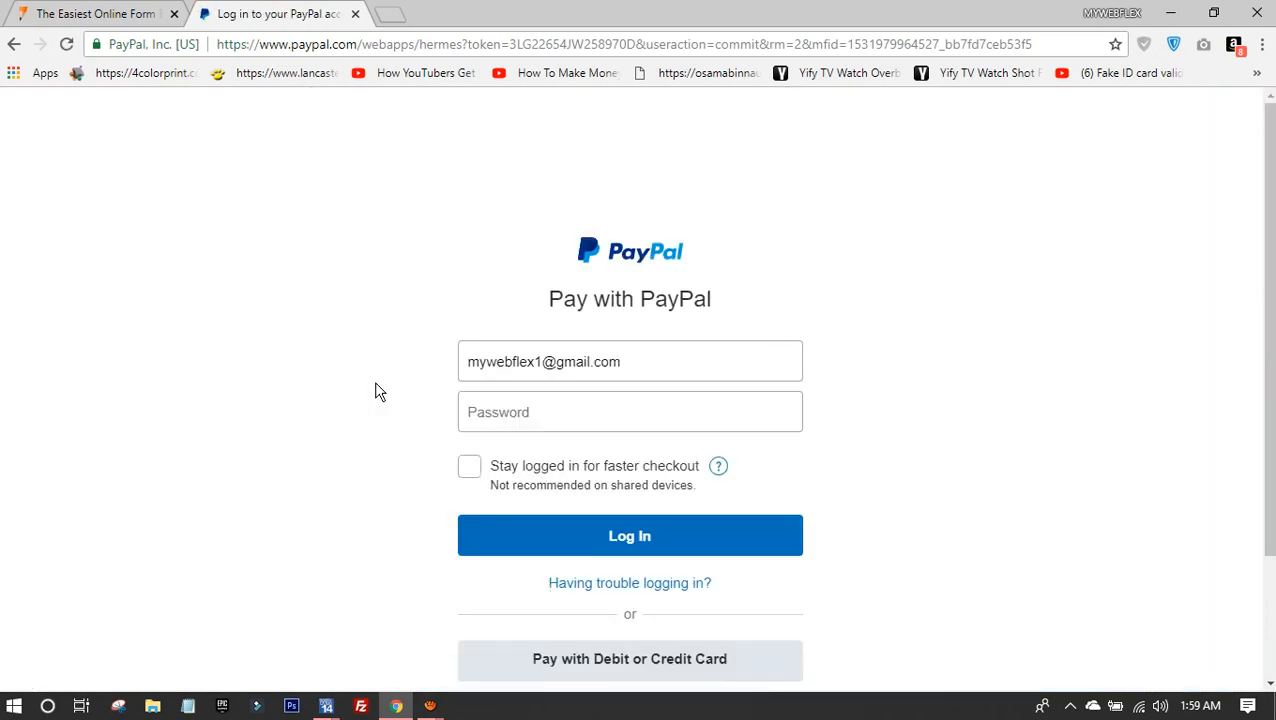
pyautogui.scroll(-3)
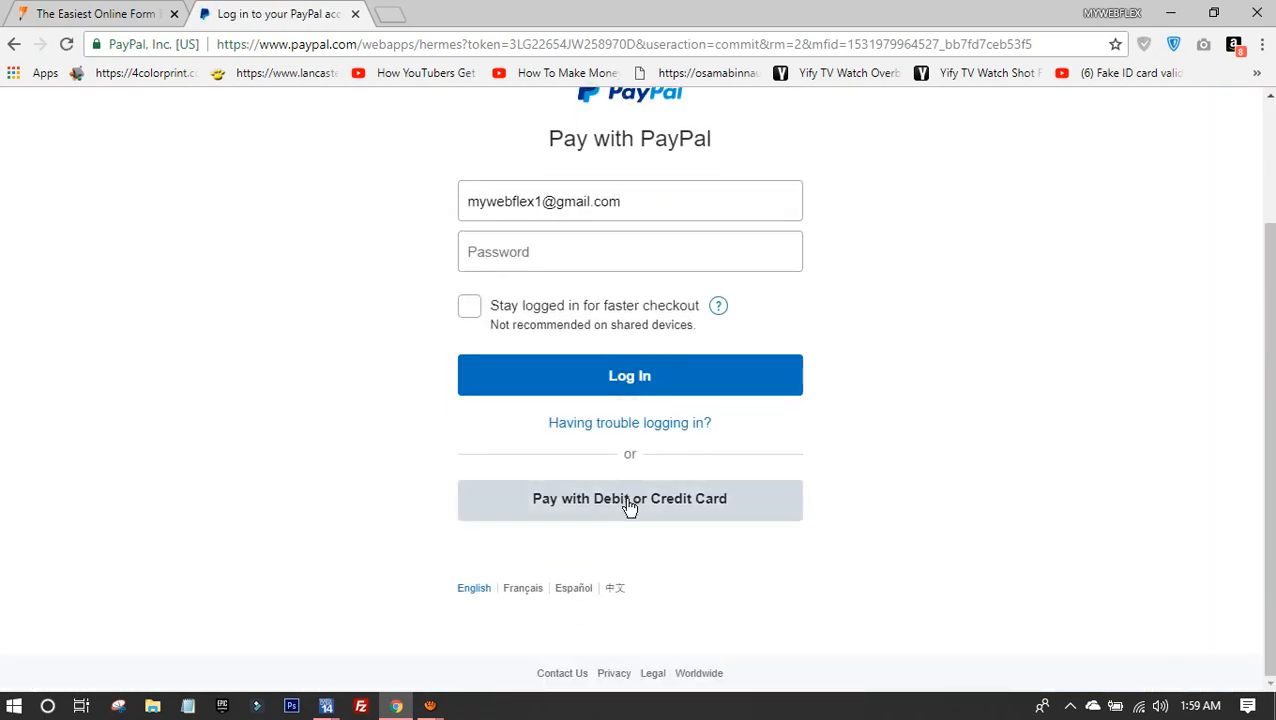
pyautogui.scroll(-3)
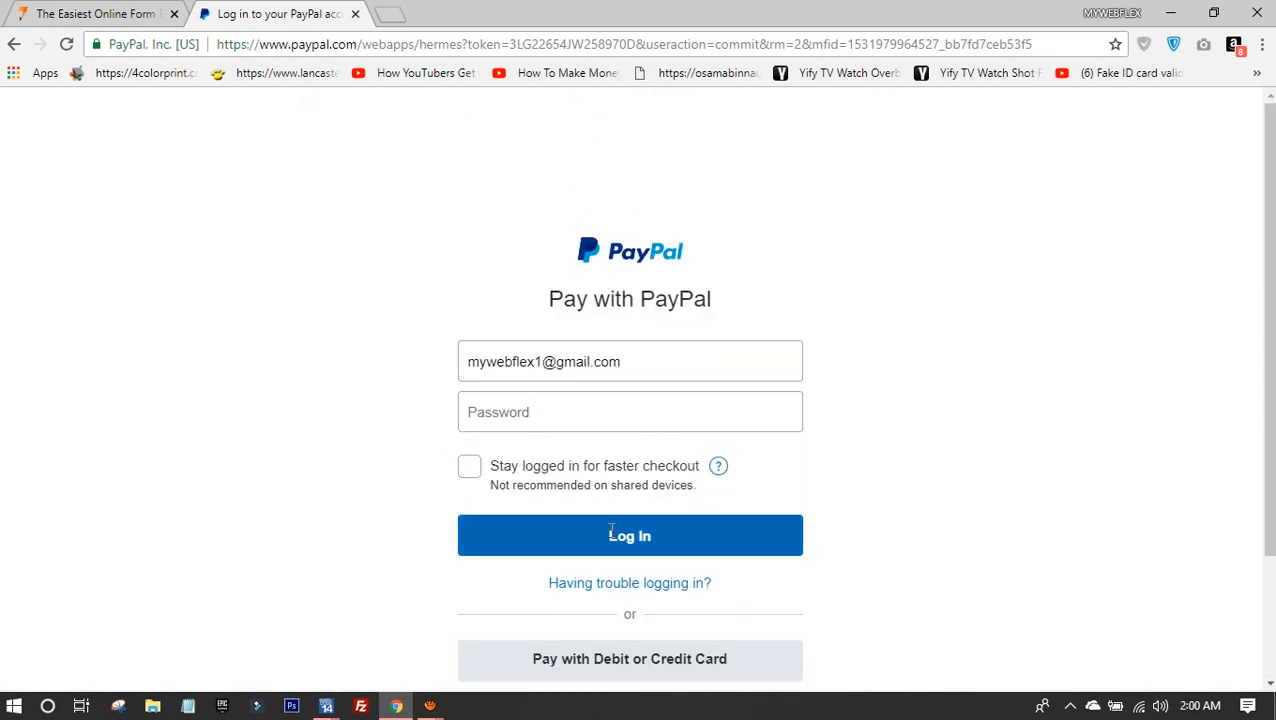
pyautogui.click(629, 535)
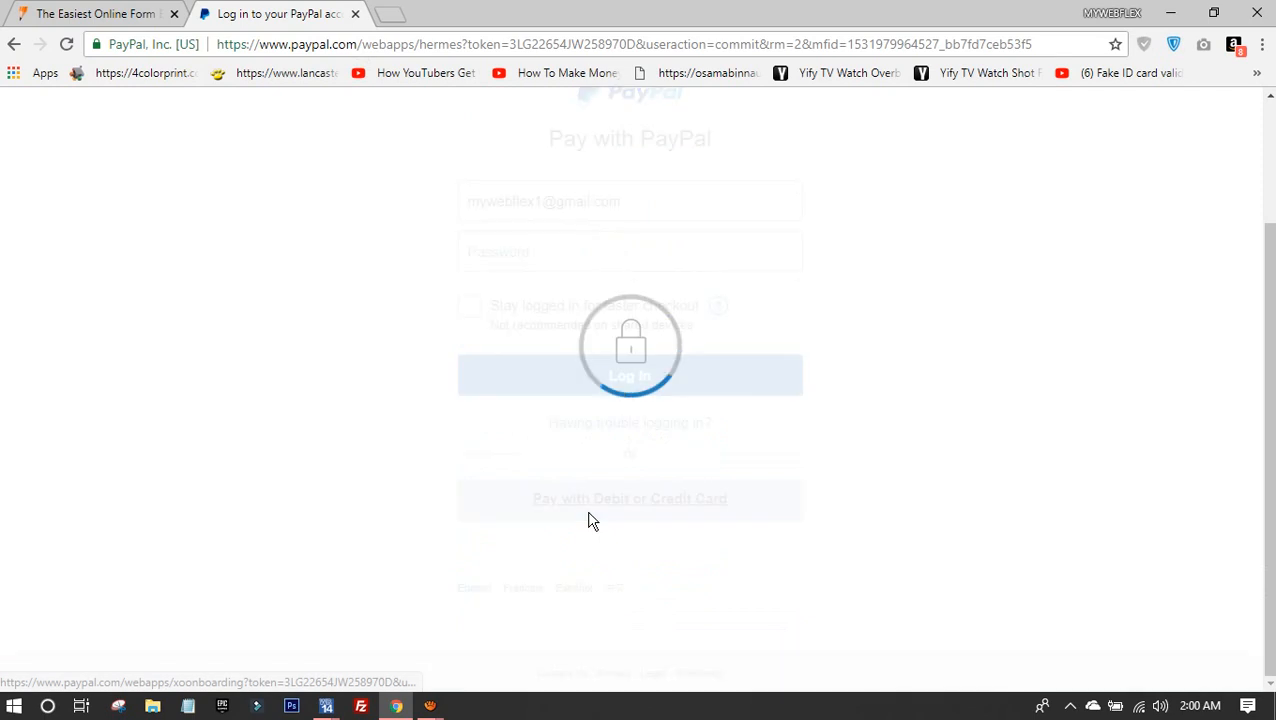
pyautogui.click(629, 375)
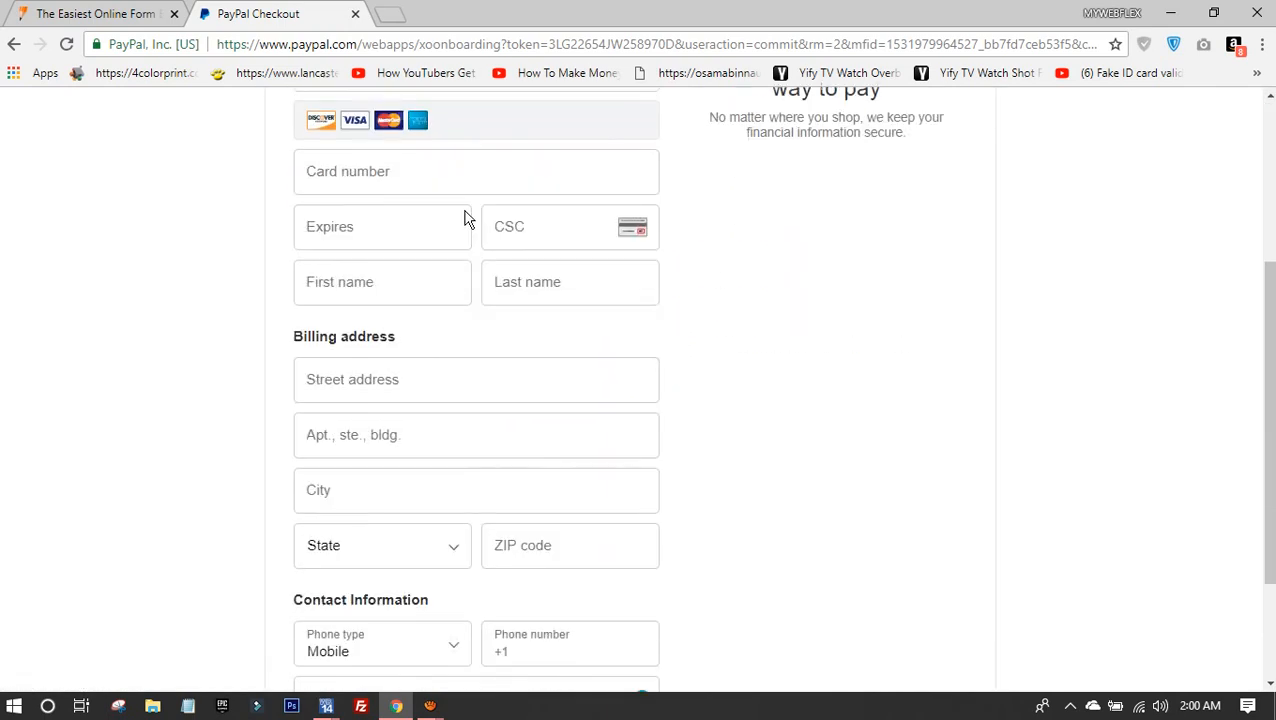
pyautogui.scroll(-3)
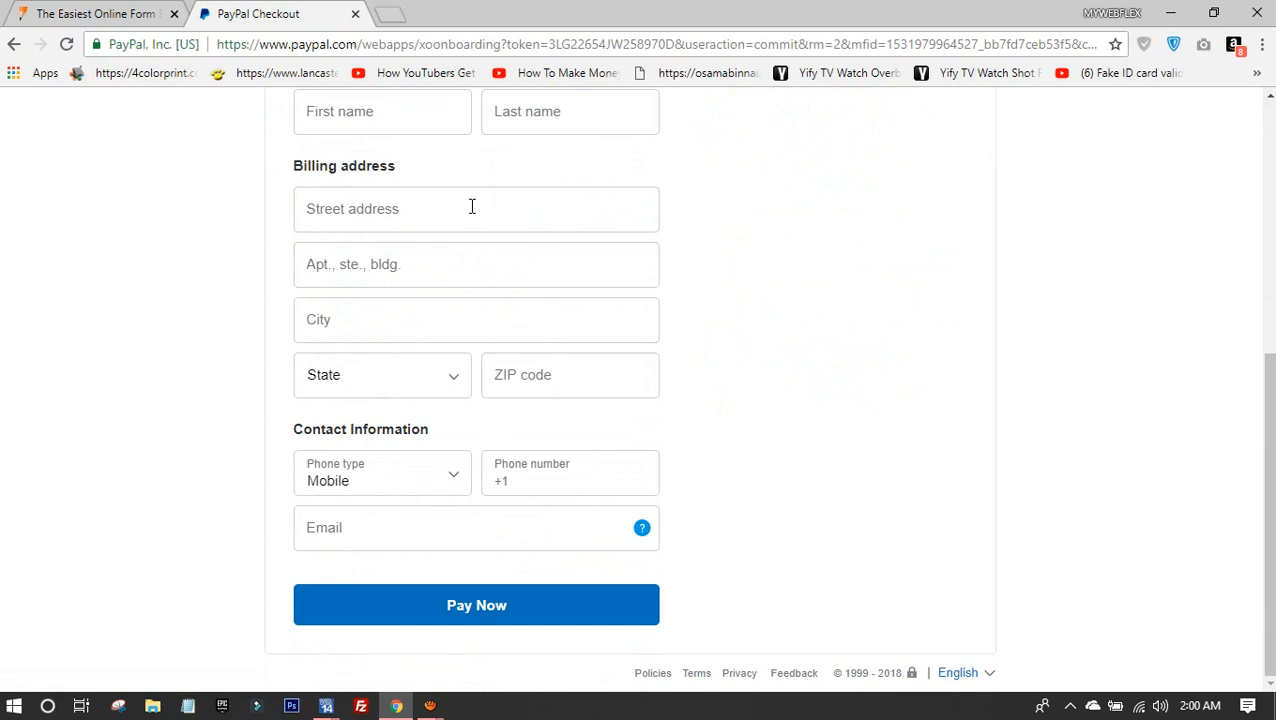
pyautogui.click(355, 14)
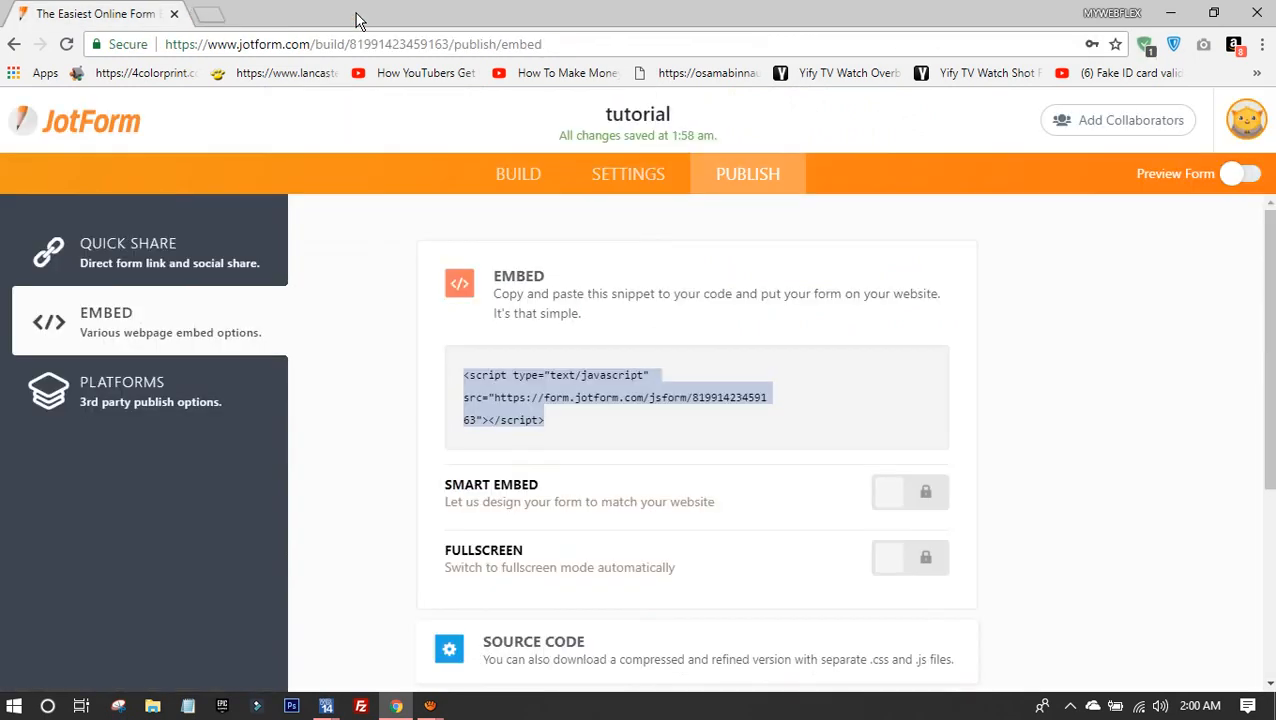
pyautogui.moveTo(600, 403)
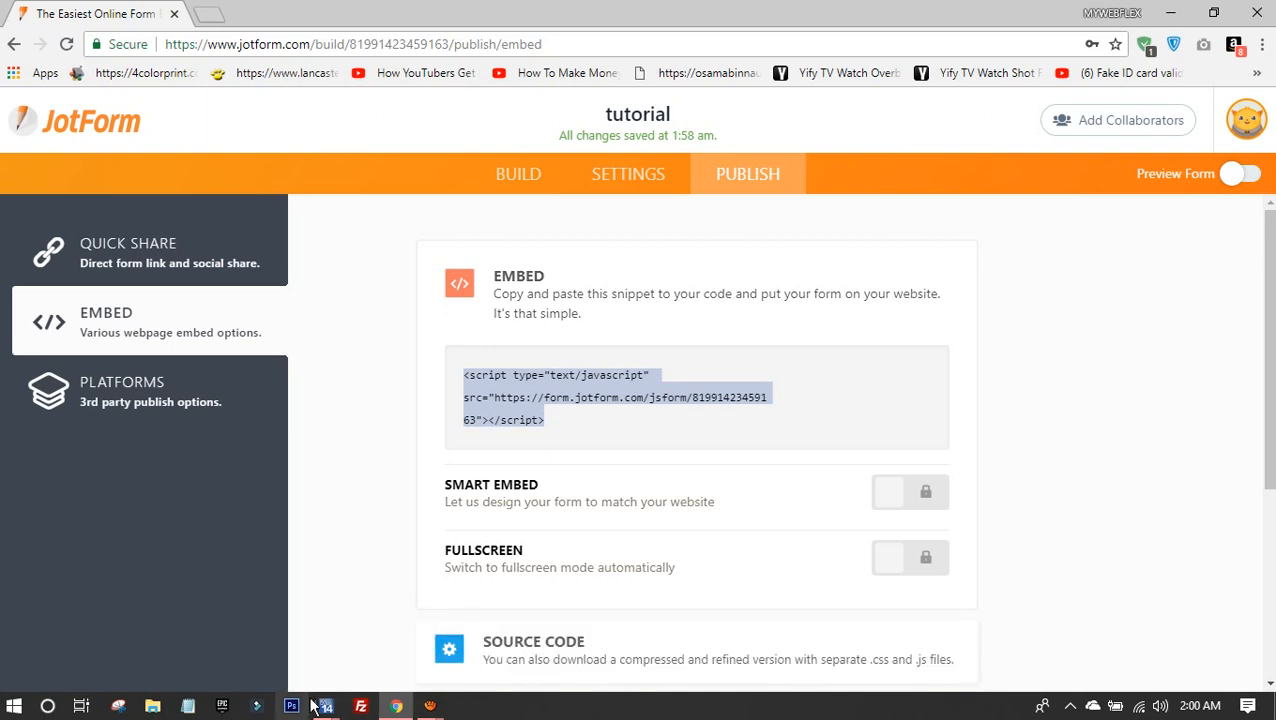
# Delete the Name and Address fields, then open Publish and check the checkout preview tab
pyautogui.click(324, 706)
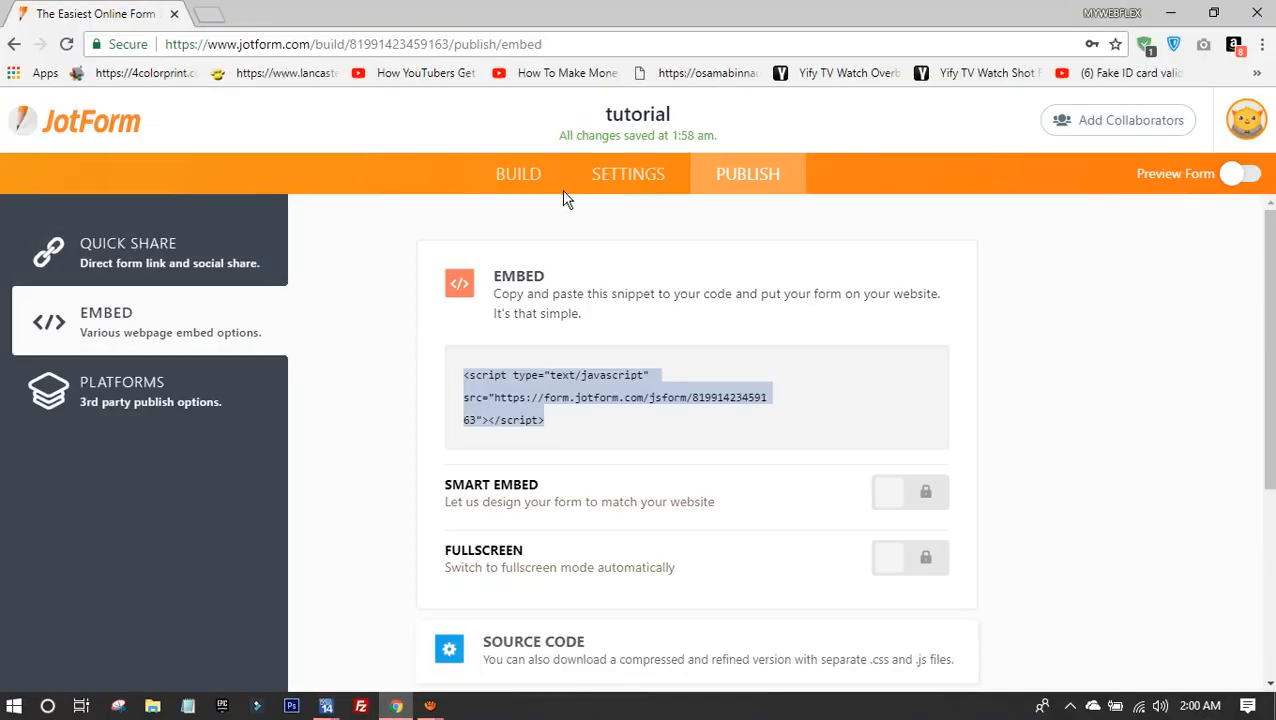
pyautogui.click(518, 173)
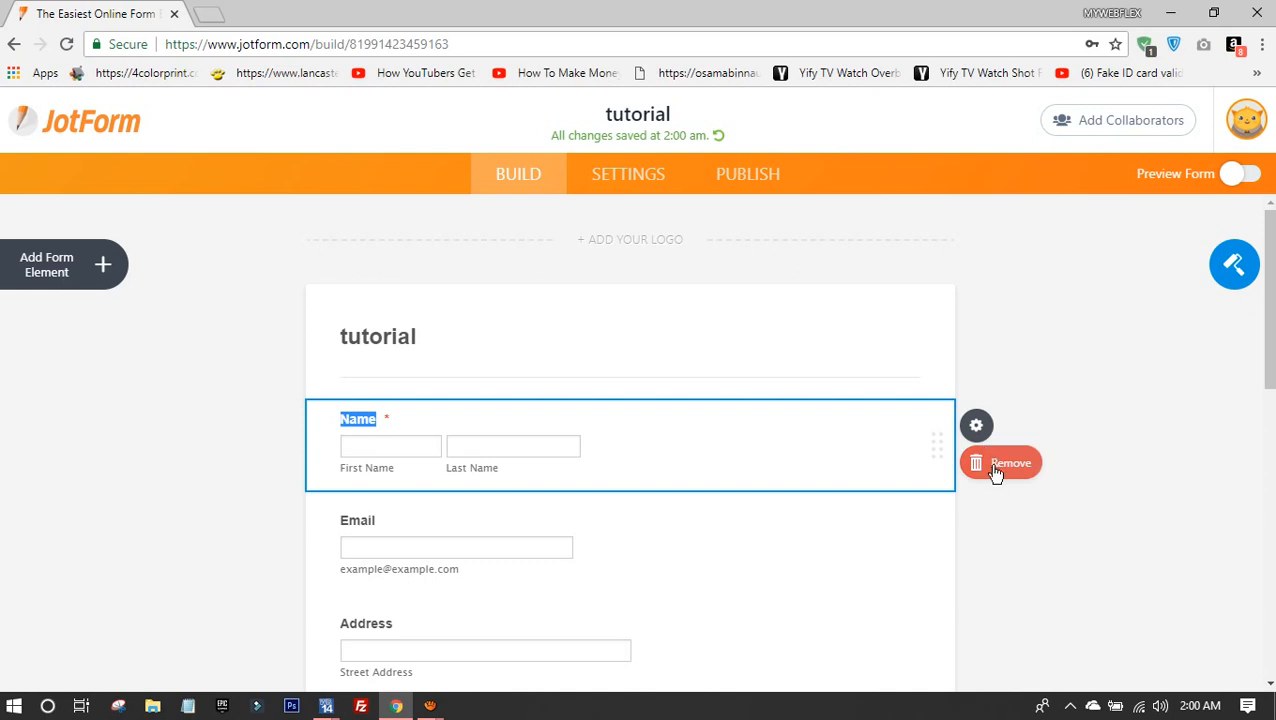
pyautogui.click(1000, 463)
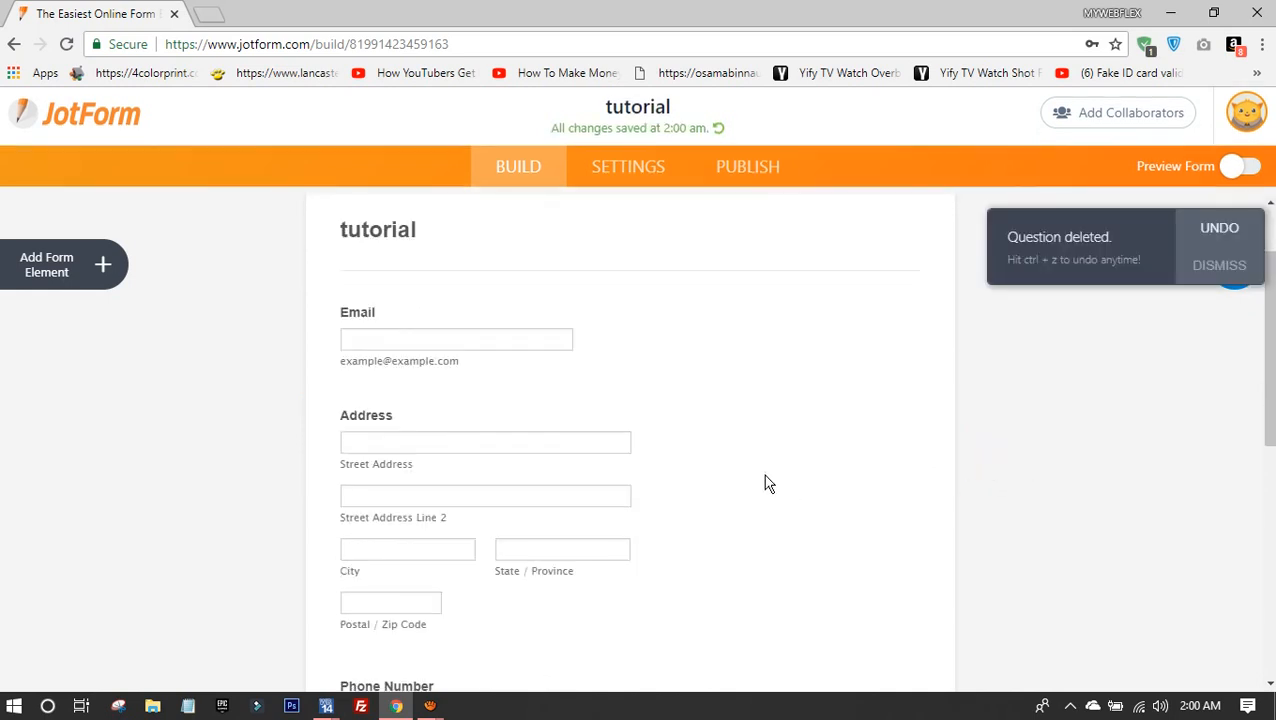
pyautogui.scroll(-3)
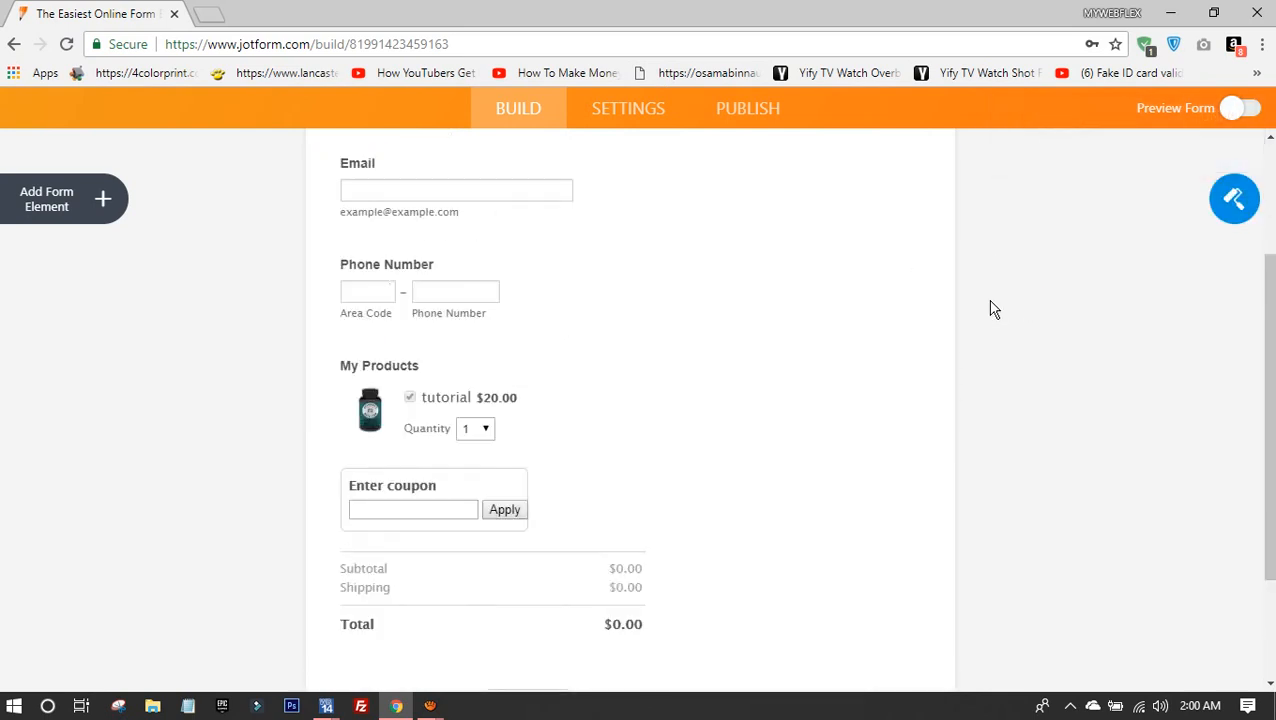
pyautogui.click(1240, 108)
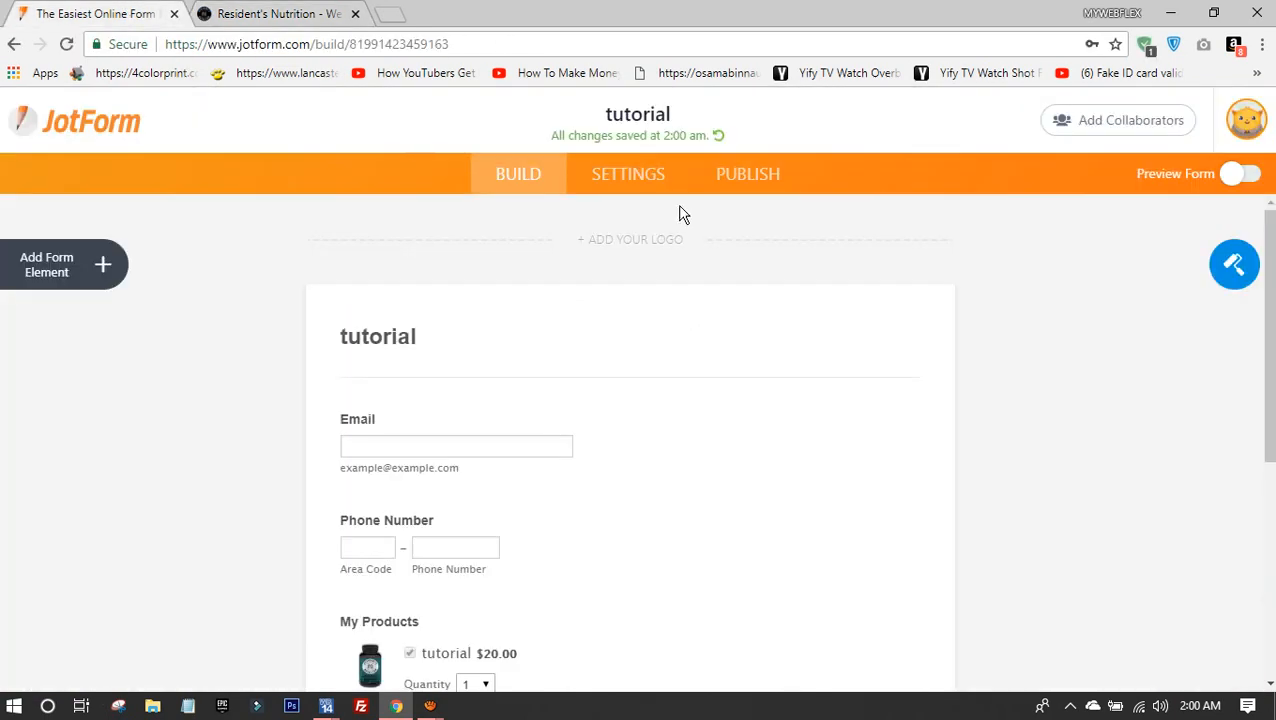
pyautogui.click(747, 173)
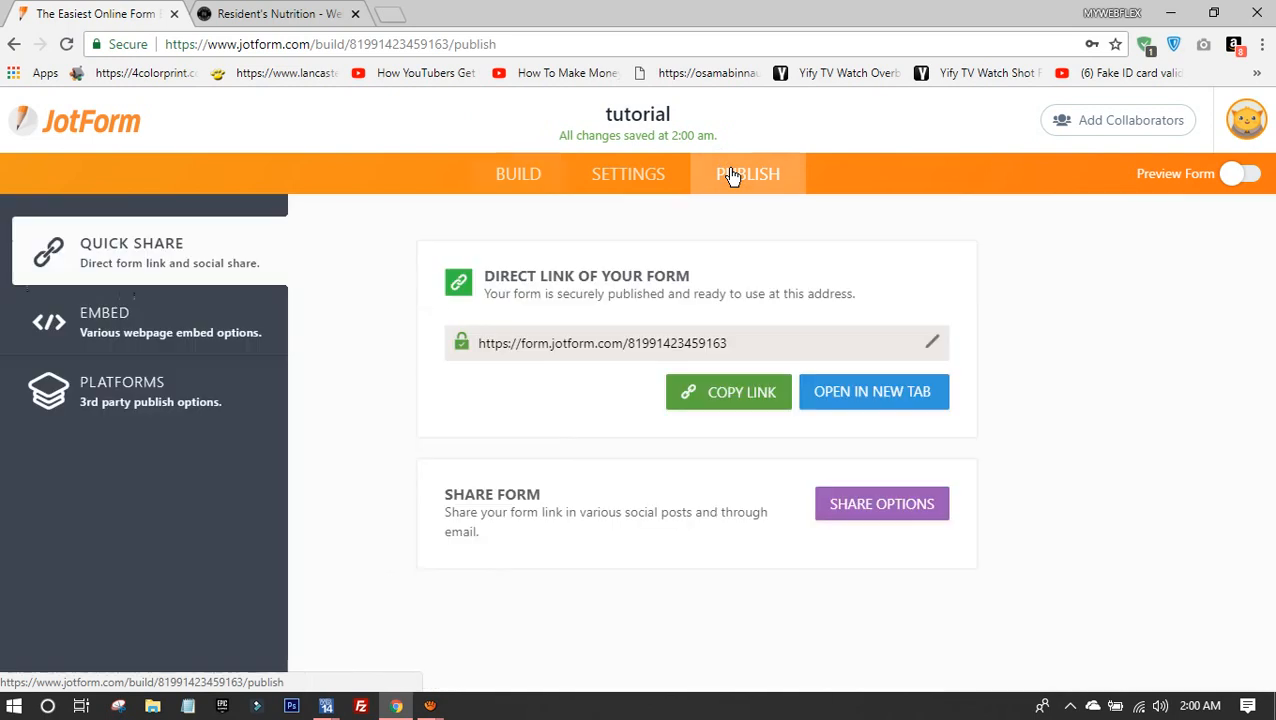
pyautogui.click(275, 13)
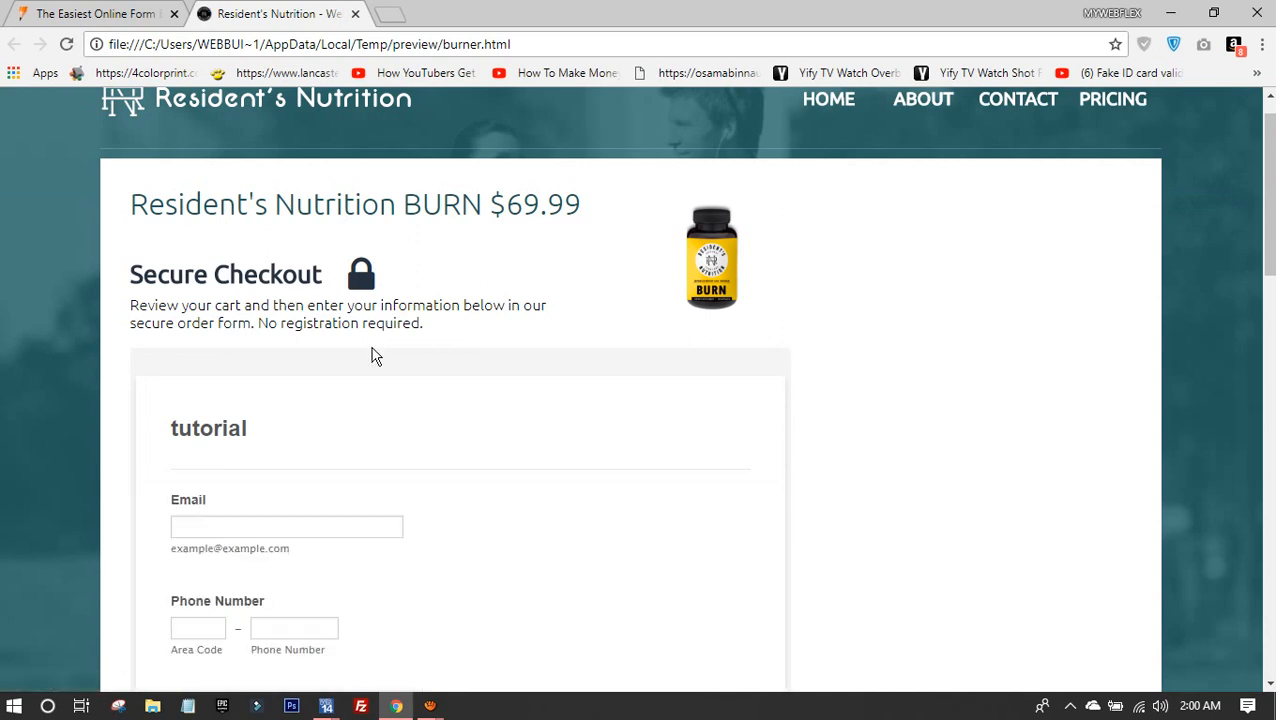
# Review the trimmed checkout preview, then return to JotForm's Publish platforms page
pyautogui.scroll(-3)
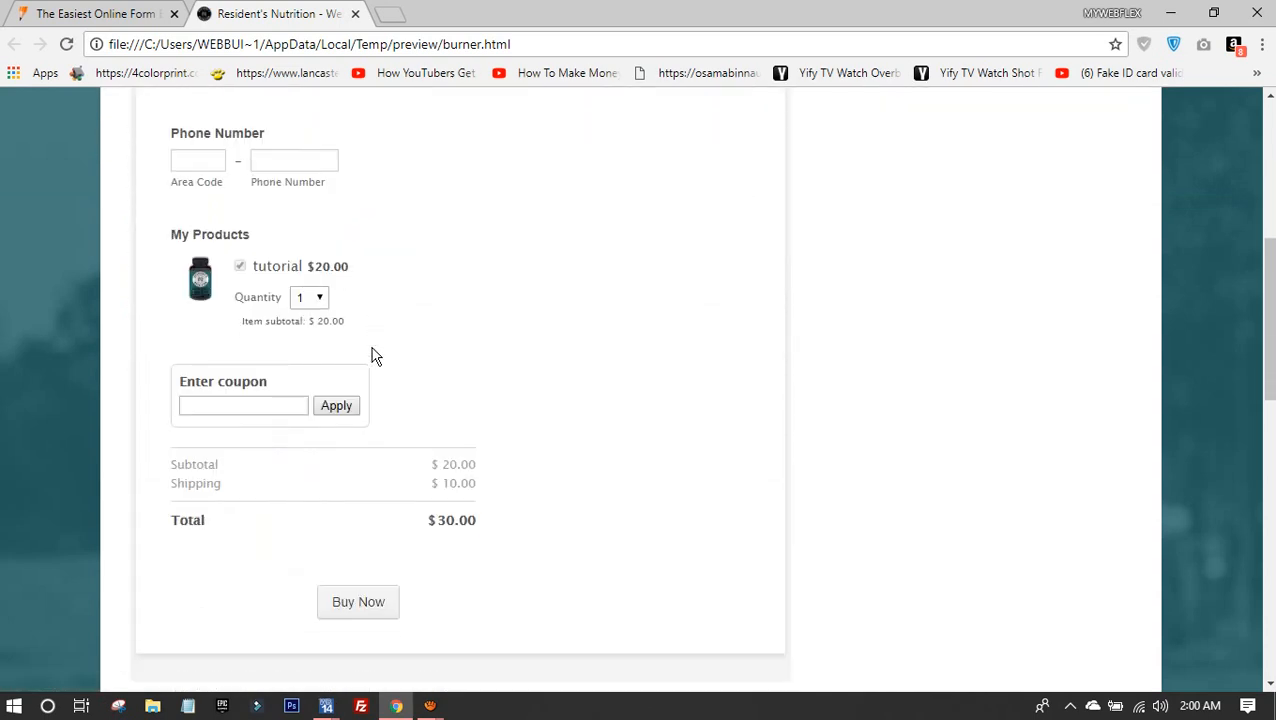
pyautogui.scroll(3)
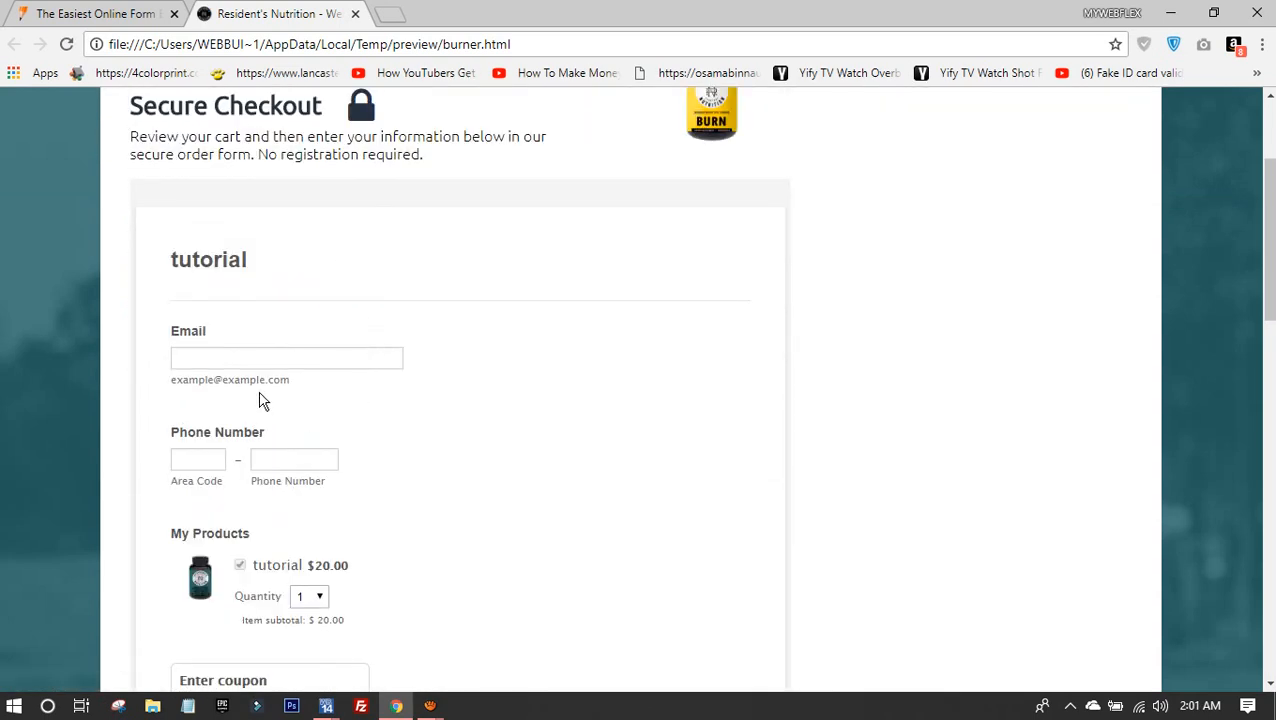
pyautogui.scroll(-3)
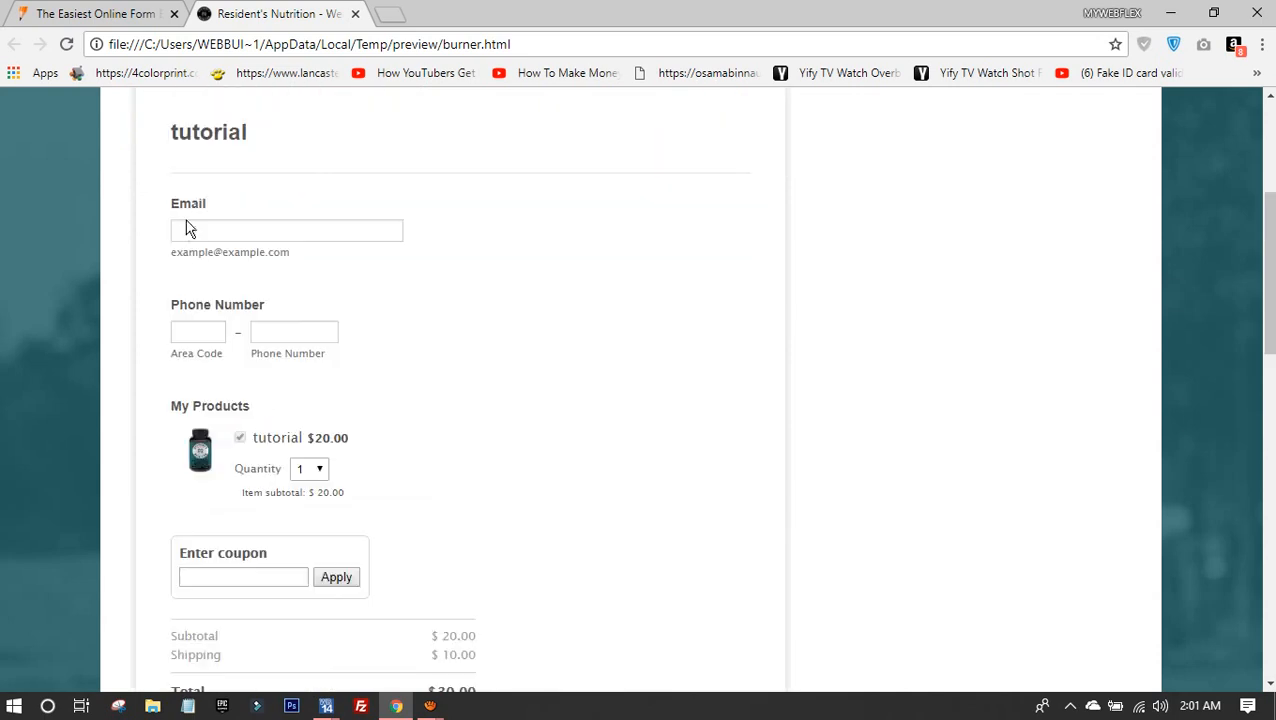
pyautogui.moveTo(373, 357)
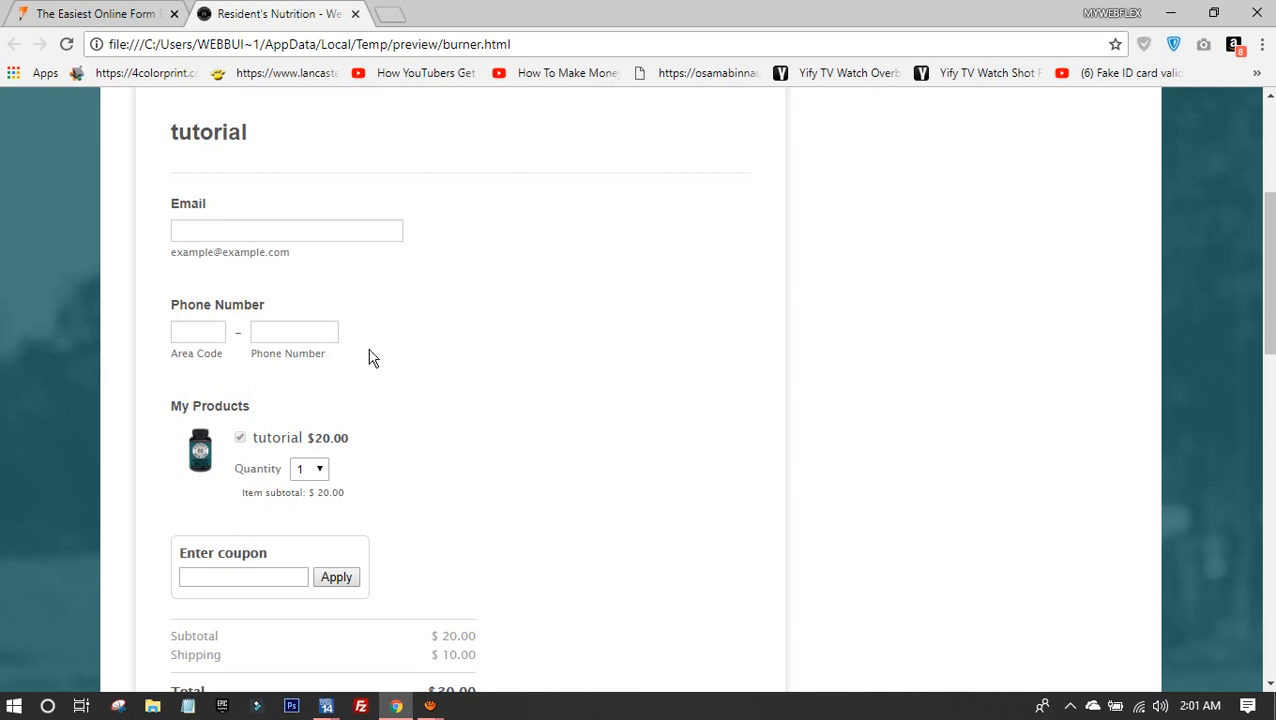
pyautogui.scroll(-3)
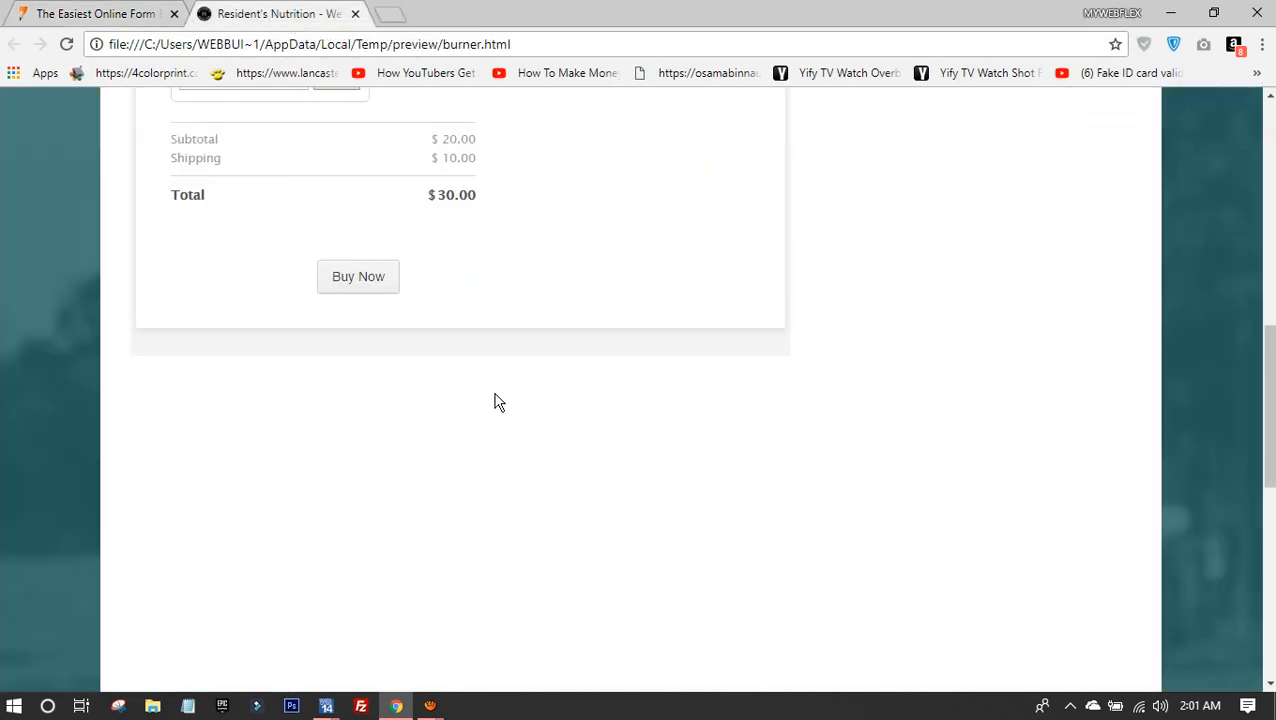
pyautogui.click(280, 13)
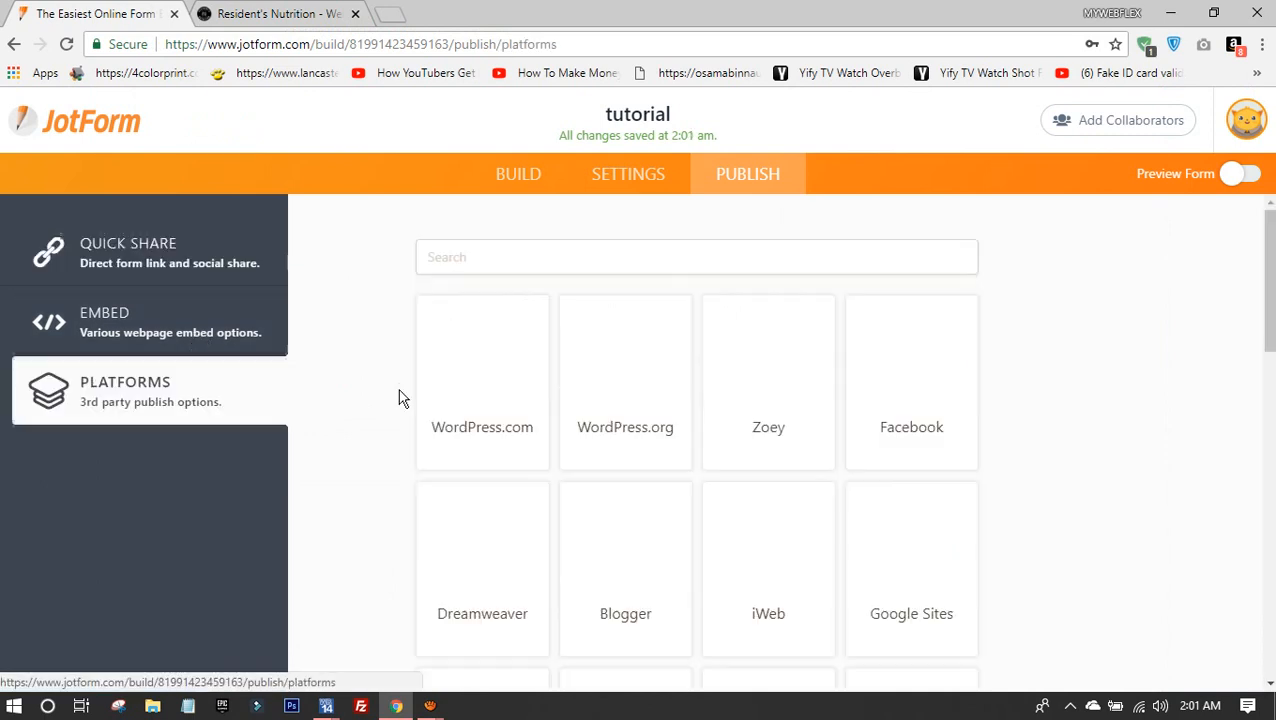
# Scroll to the end of the Platforms grid, then go back to My Forms
pyautogui.scroll(-3)
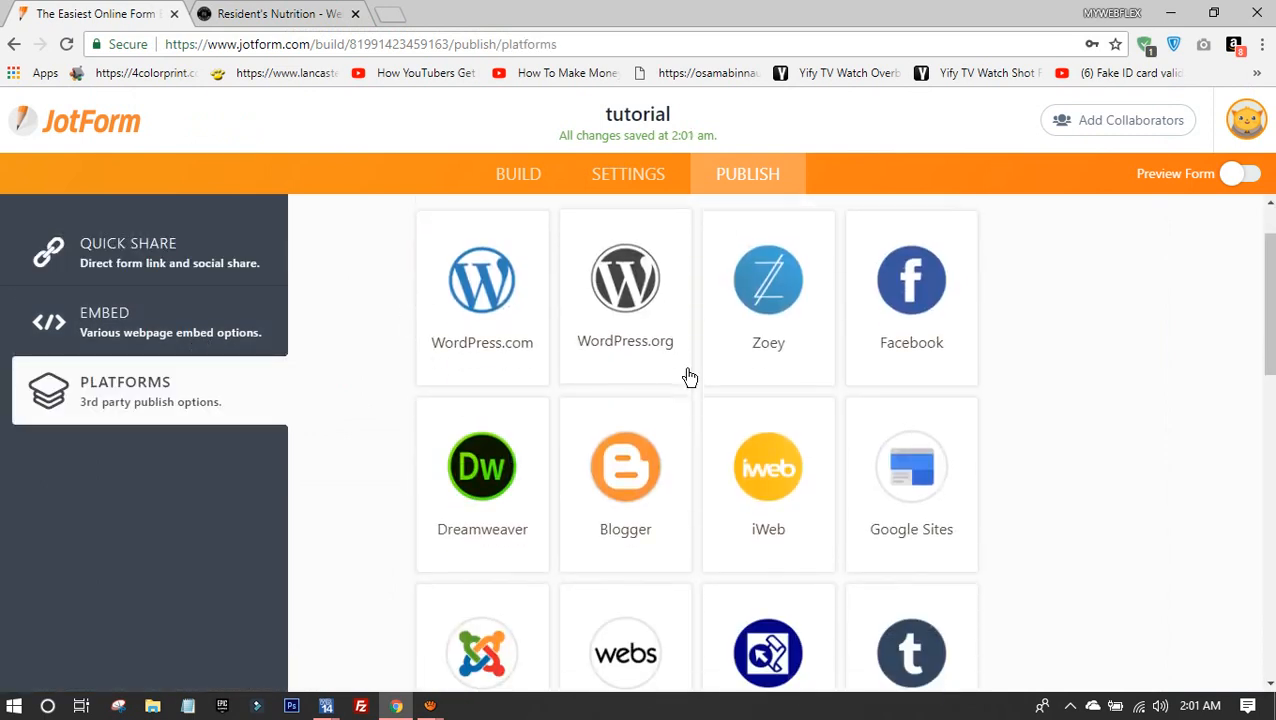
pyautogui.scroll(-3)
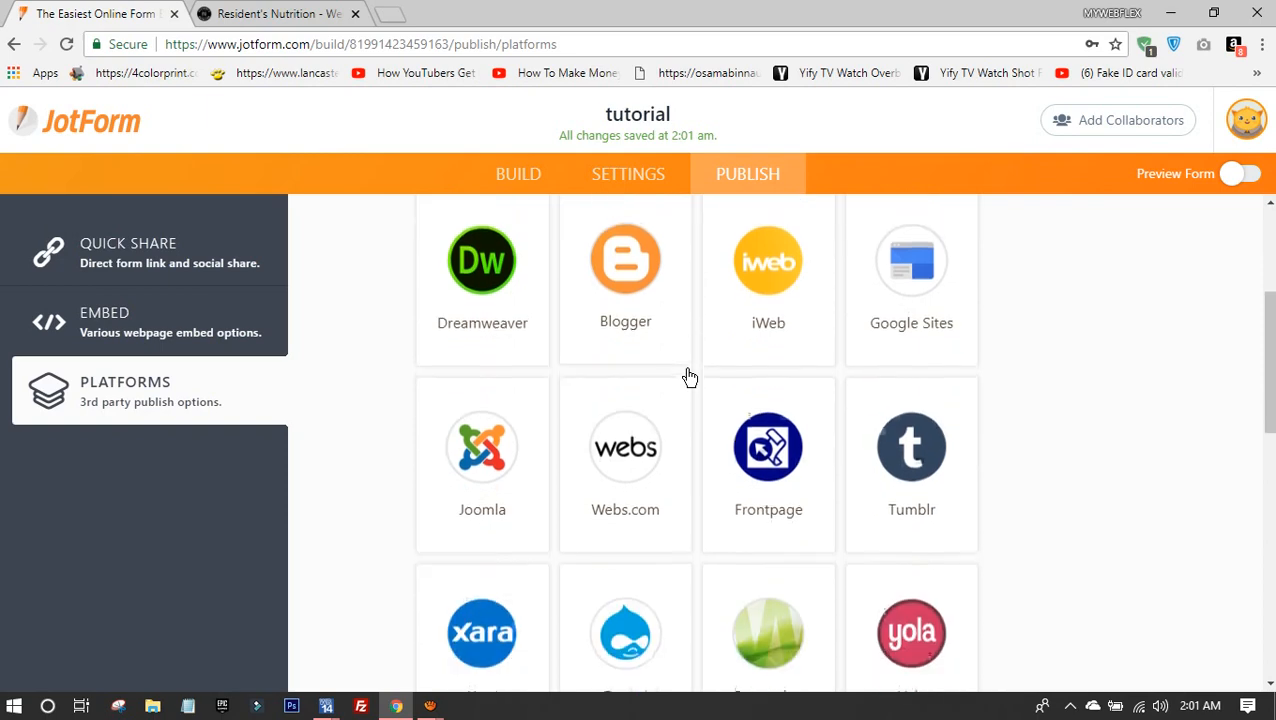
pyautogui.scroll(-3)
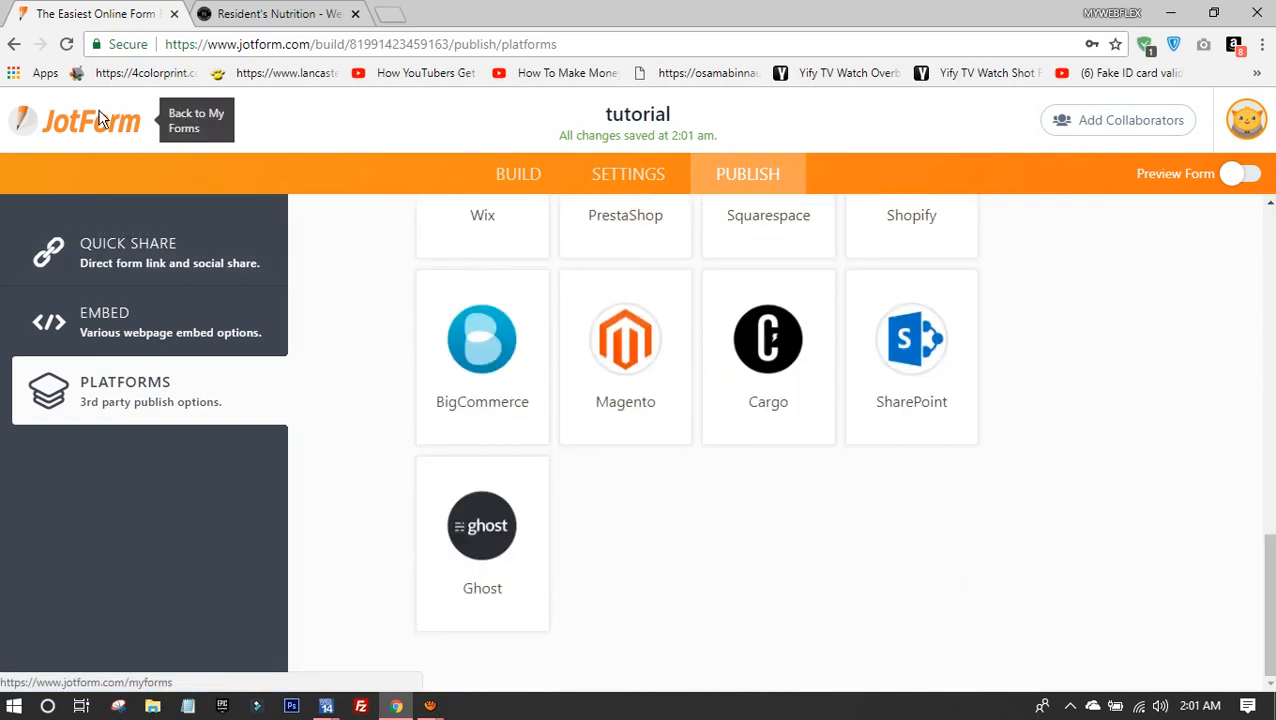
pyautogui.click(196, 120)
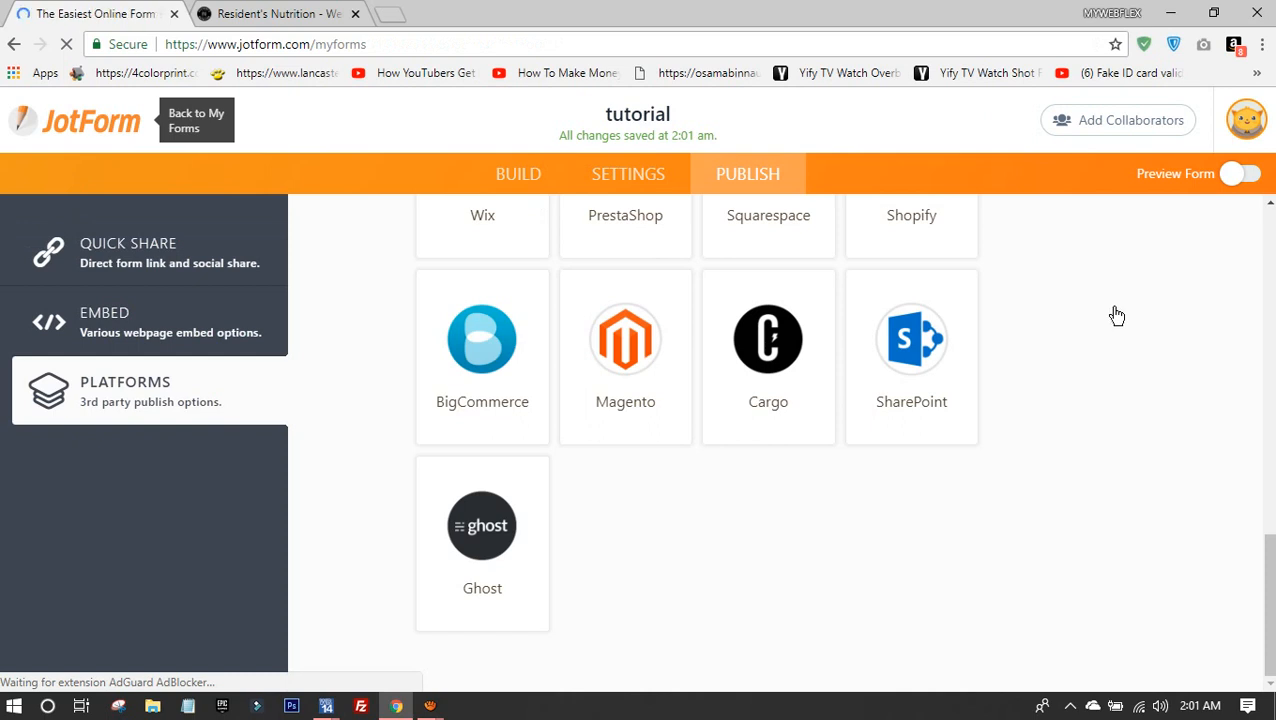
# Move the tutorial form to the trash via More > Delete
pyautogui.click(196, 119)
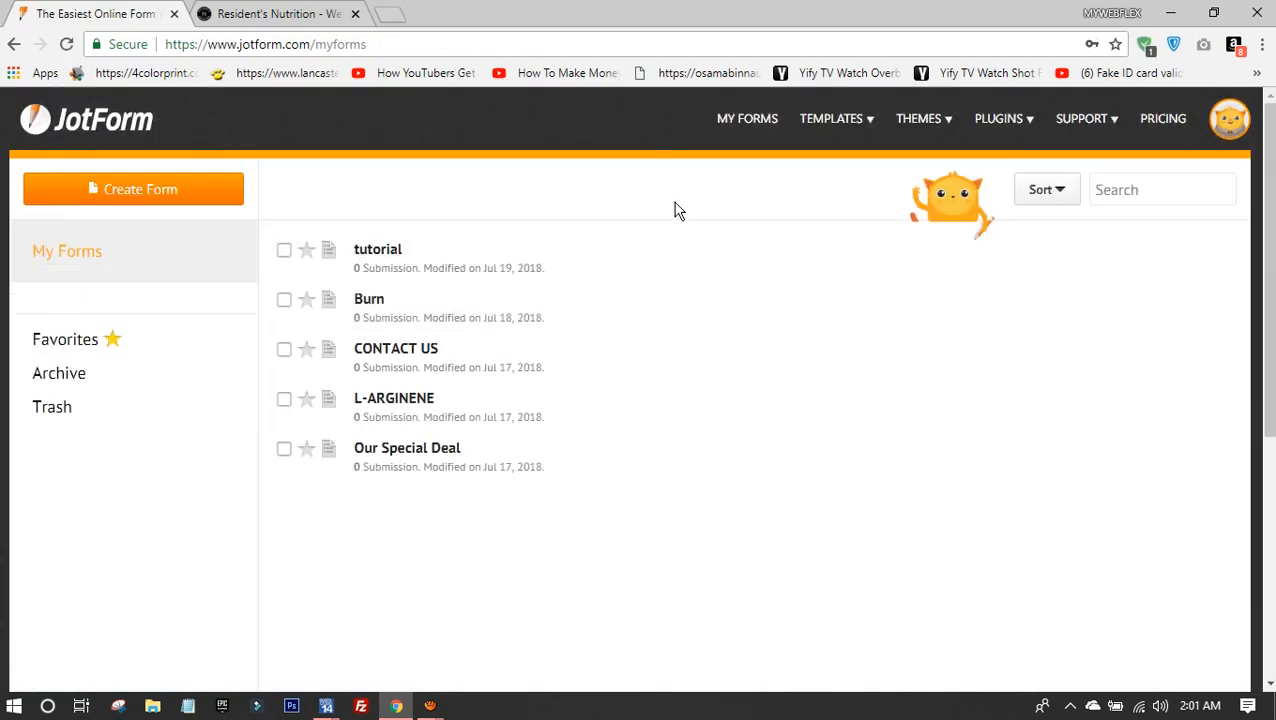
pyautogui.moveTo(685, 218)
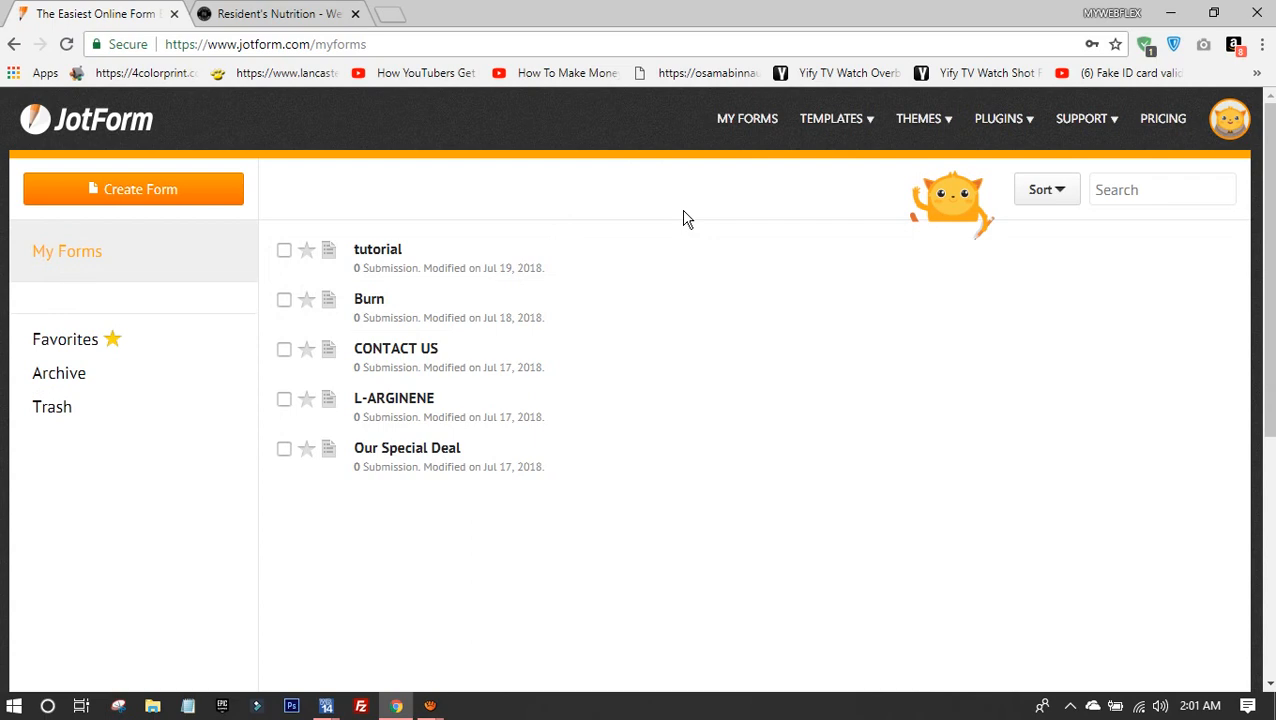
pyautogui.moveTo(300, 135)
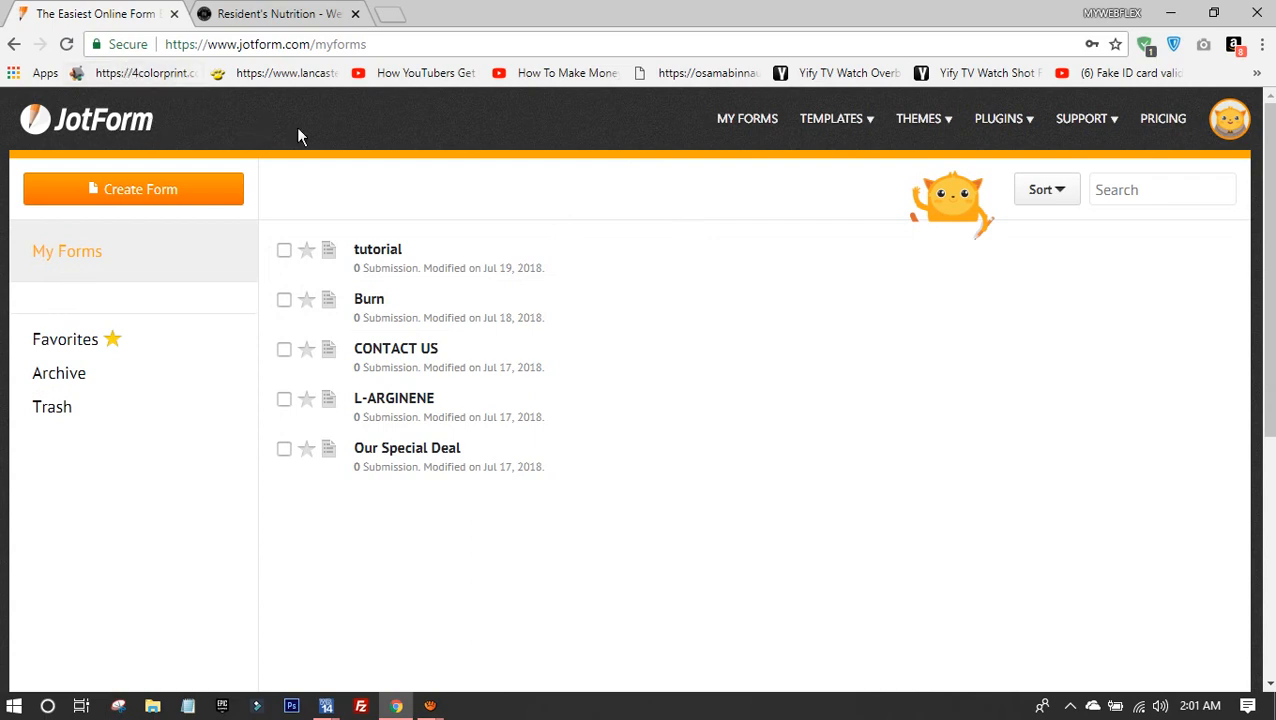
pyautogui.moveTo(368, 298)
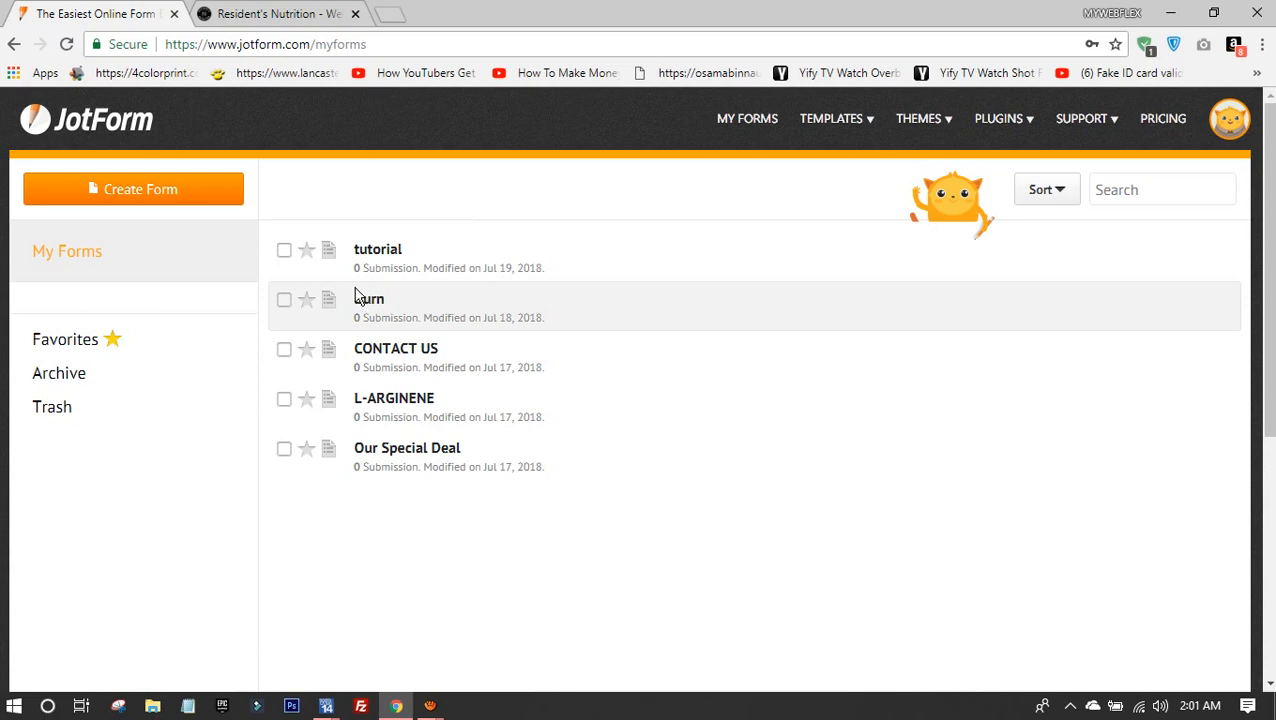
pyautogui.moveTo(400, 322)
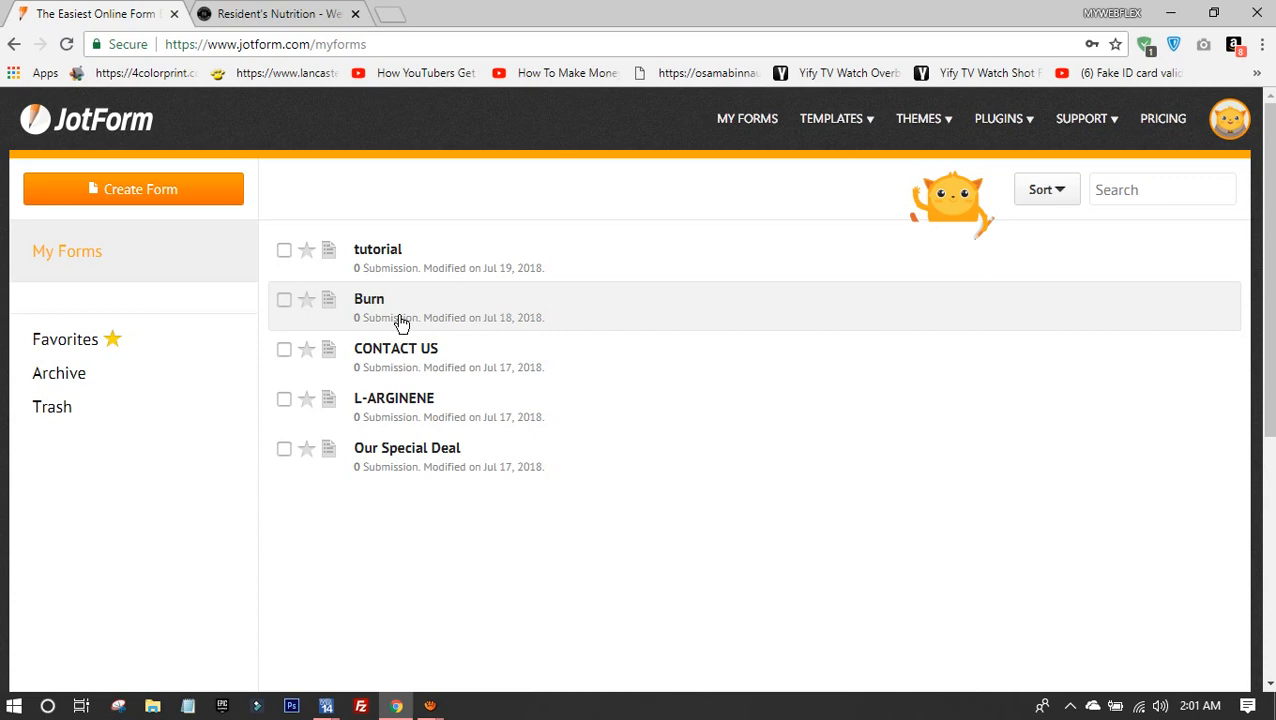
pyautogui.moveTo(538, 282)
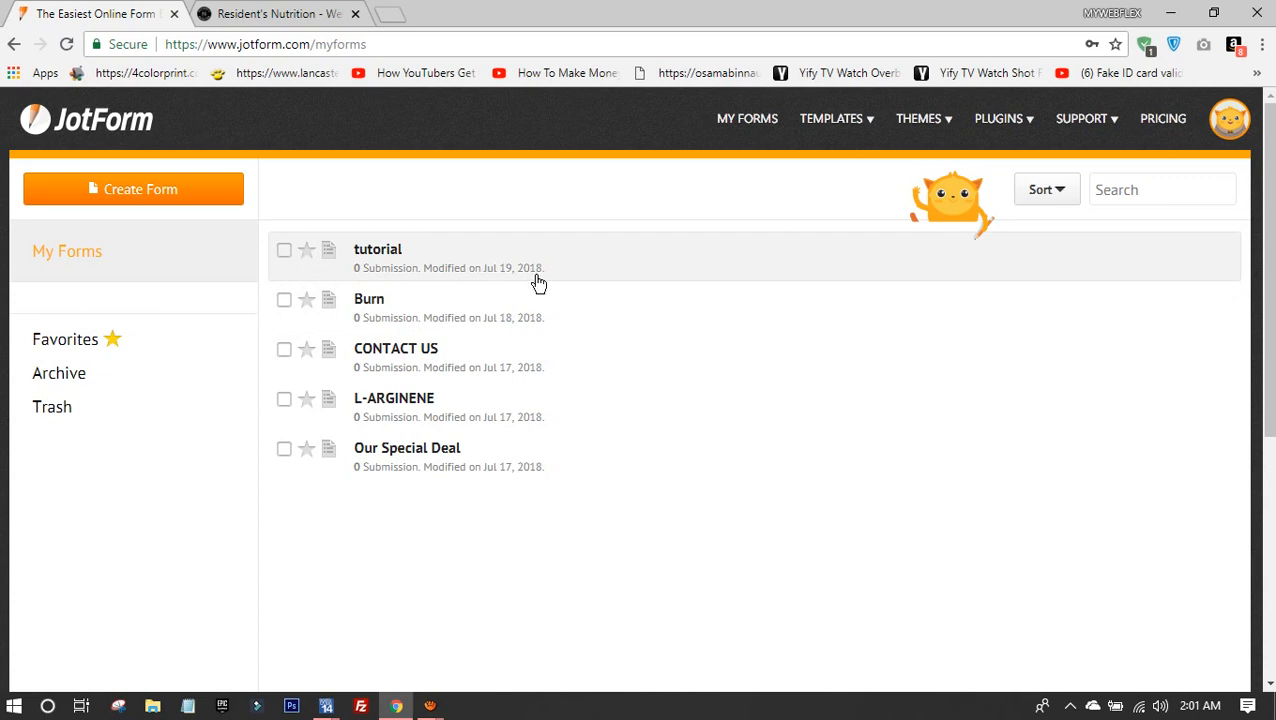
pyautogui.moveTo(776, 332)
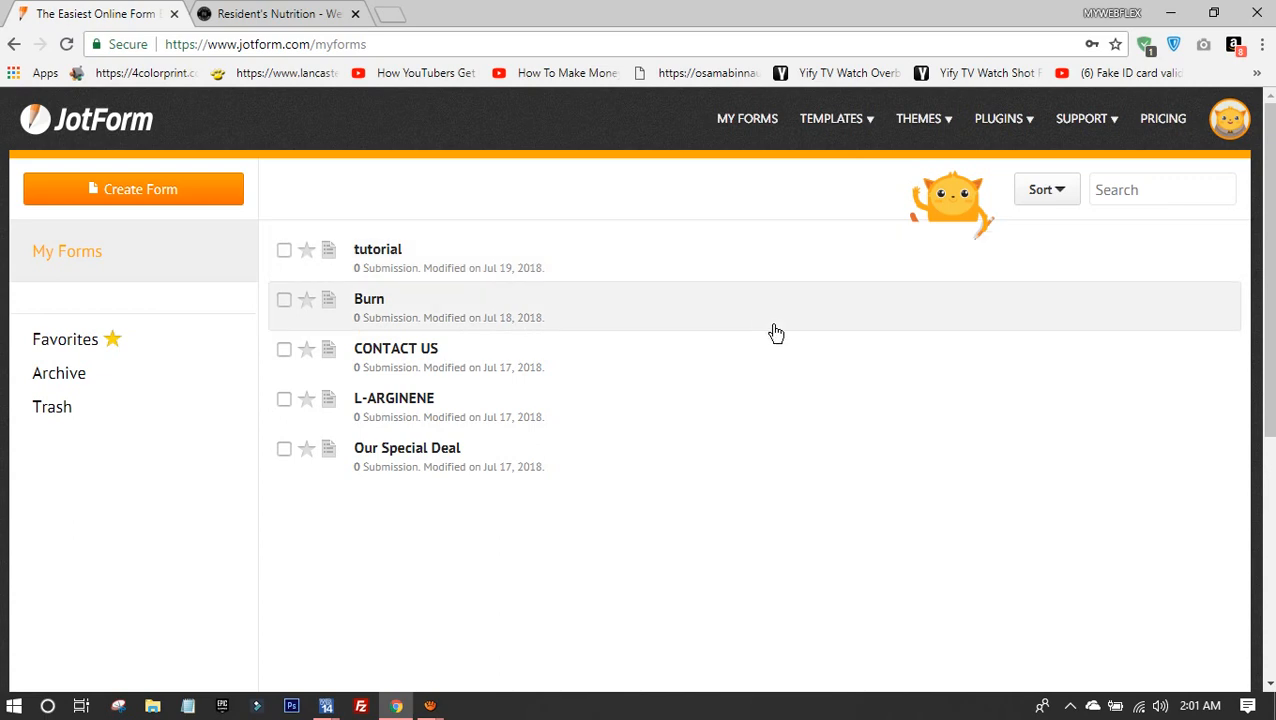
pyautogui.click(284, 249)
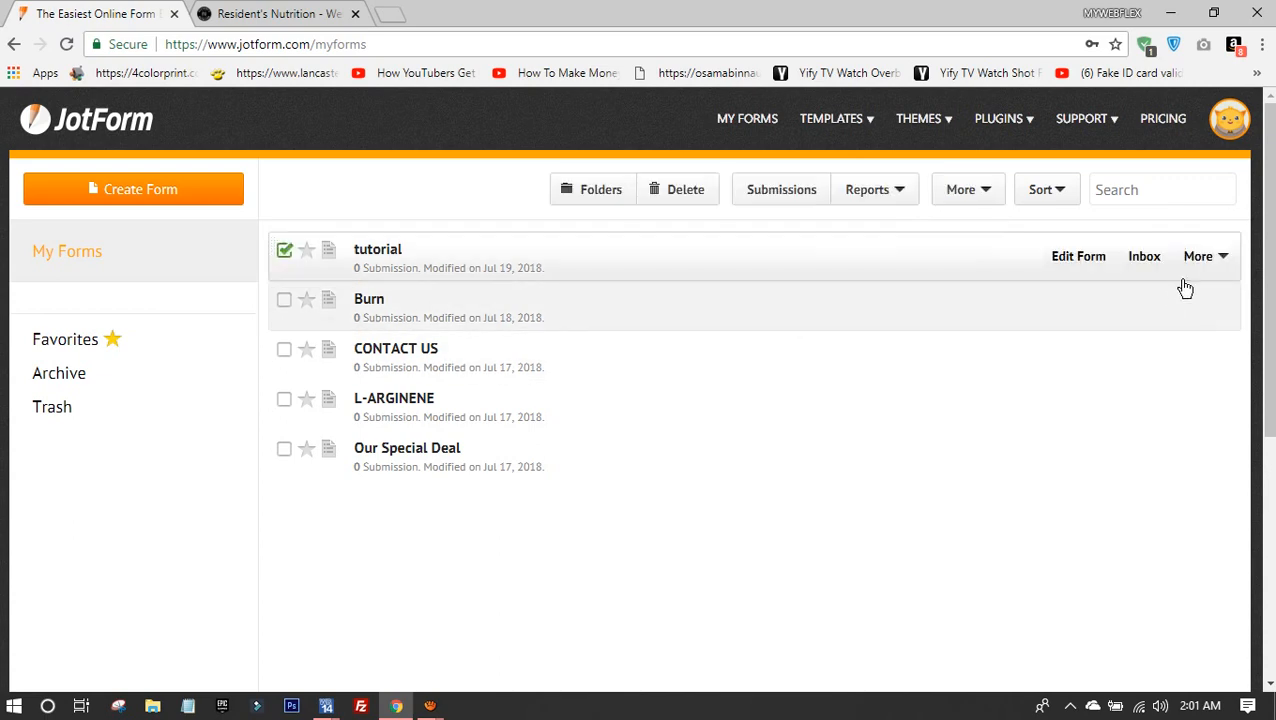
pyautogui.click(1205, 256)
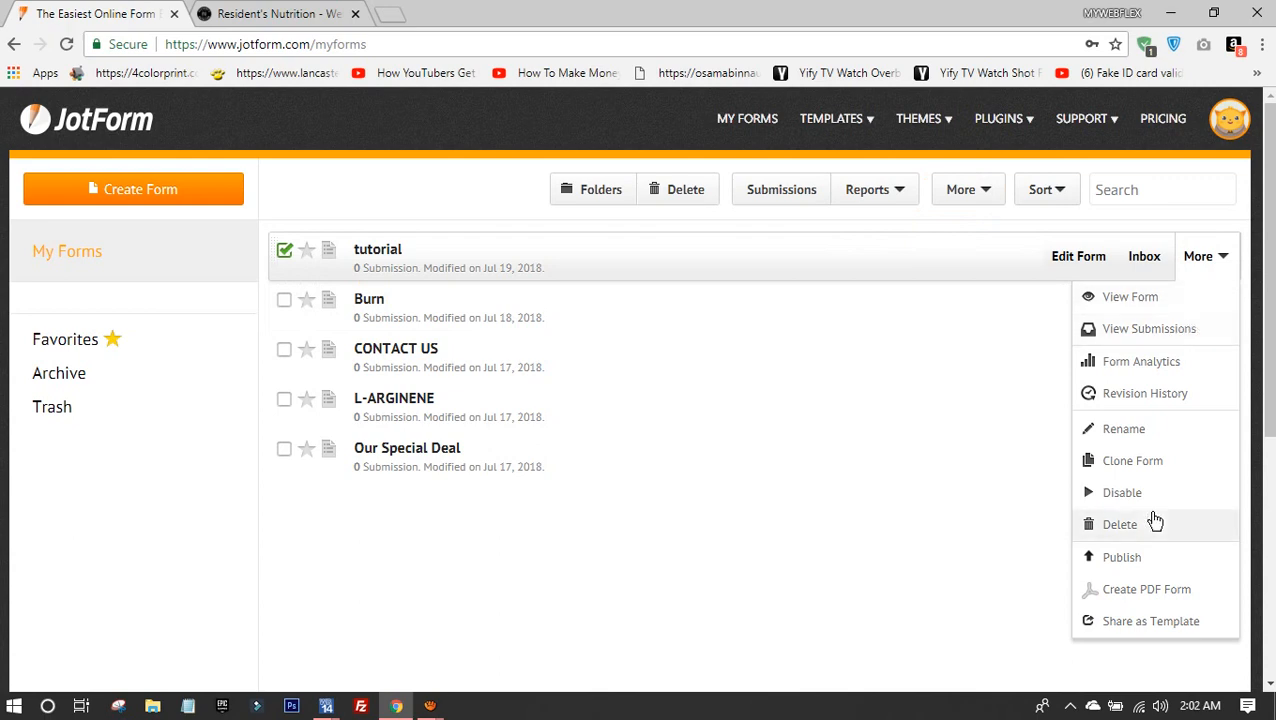
pyautogui.click(1119, 524)
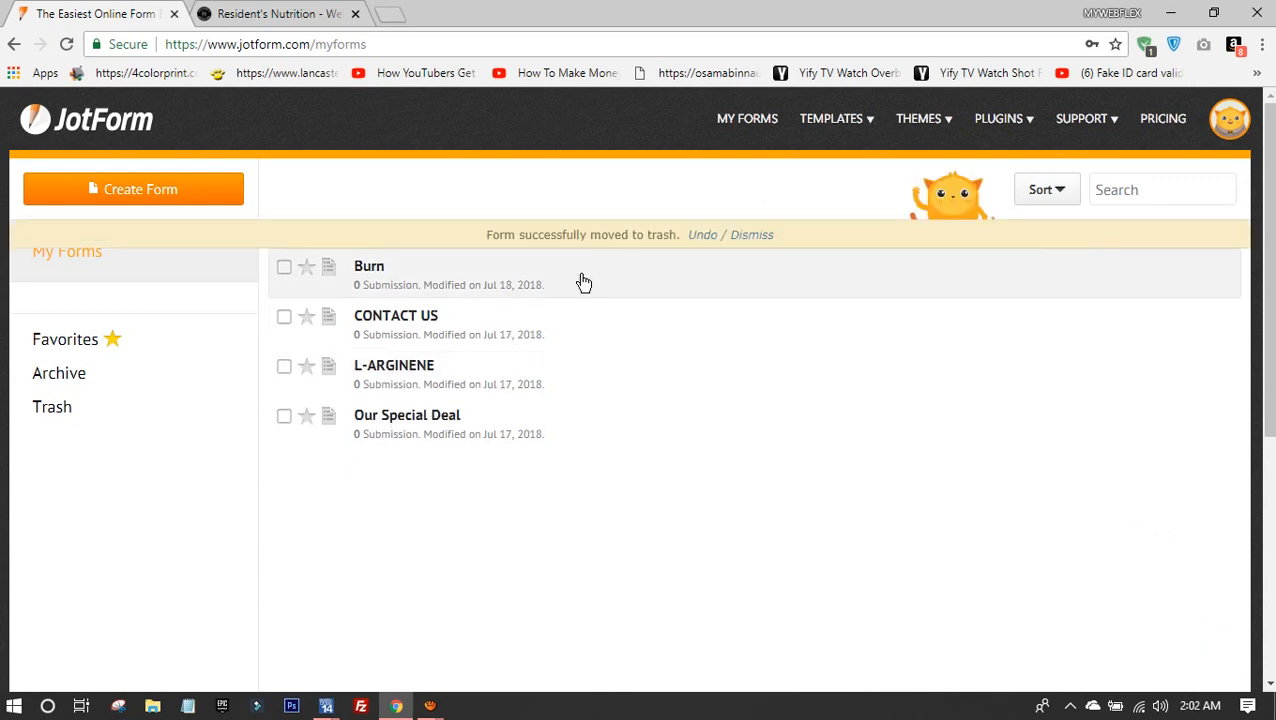
# Open the Burn form's submissions Inbox and close it again
pyautogui.click(284, 266)
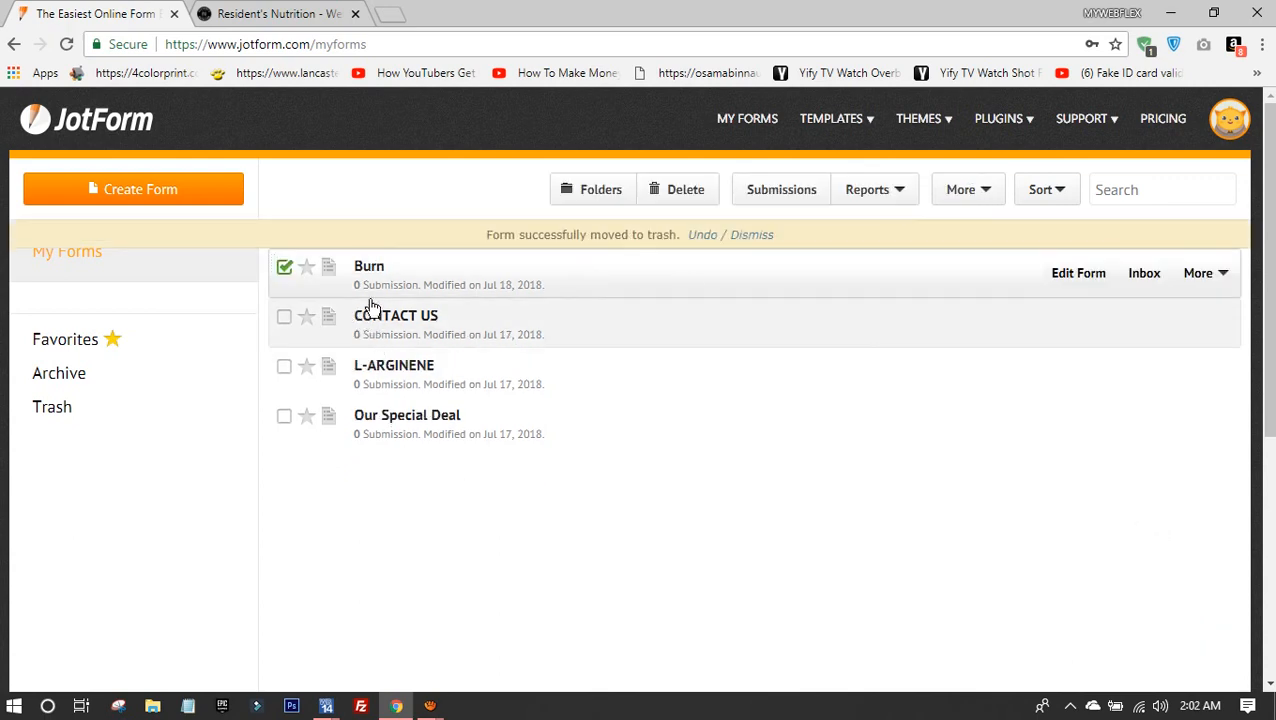
pyautogui.click(1144, 273)
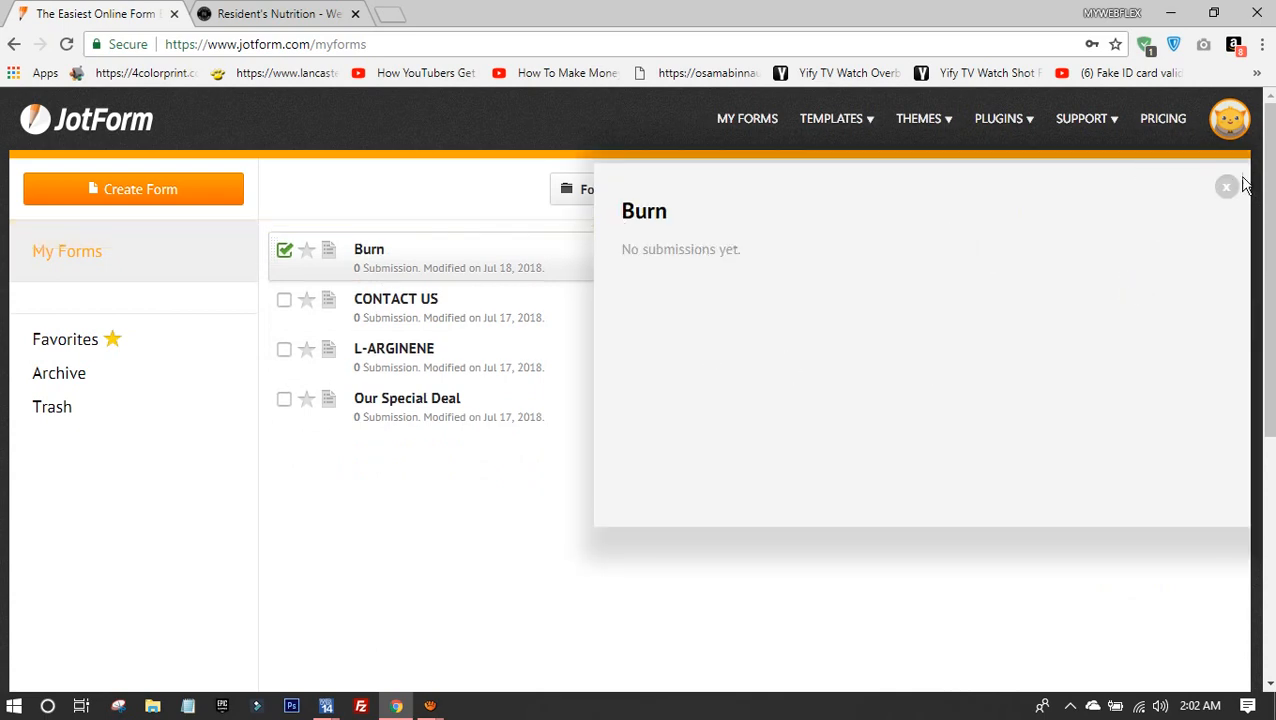
pyautogui.click(1226, 187)
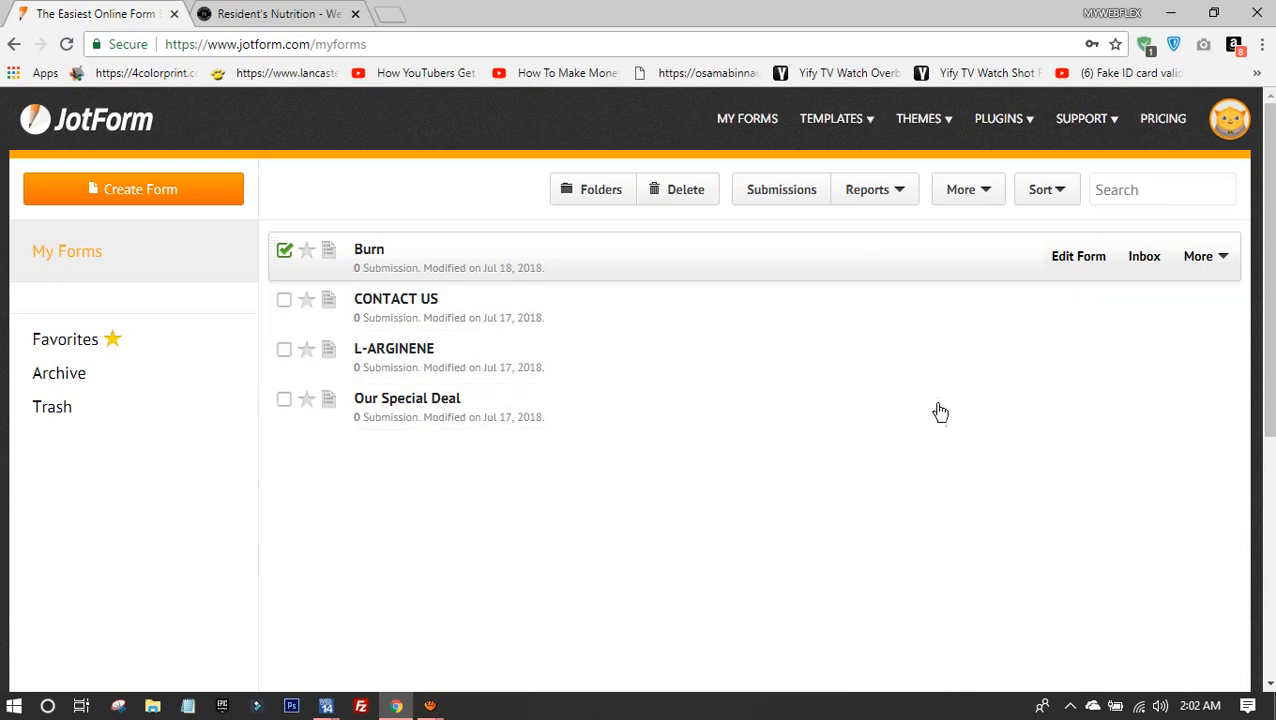
pyautogui.moveTo(1093, 474)
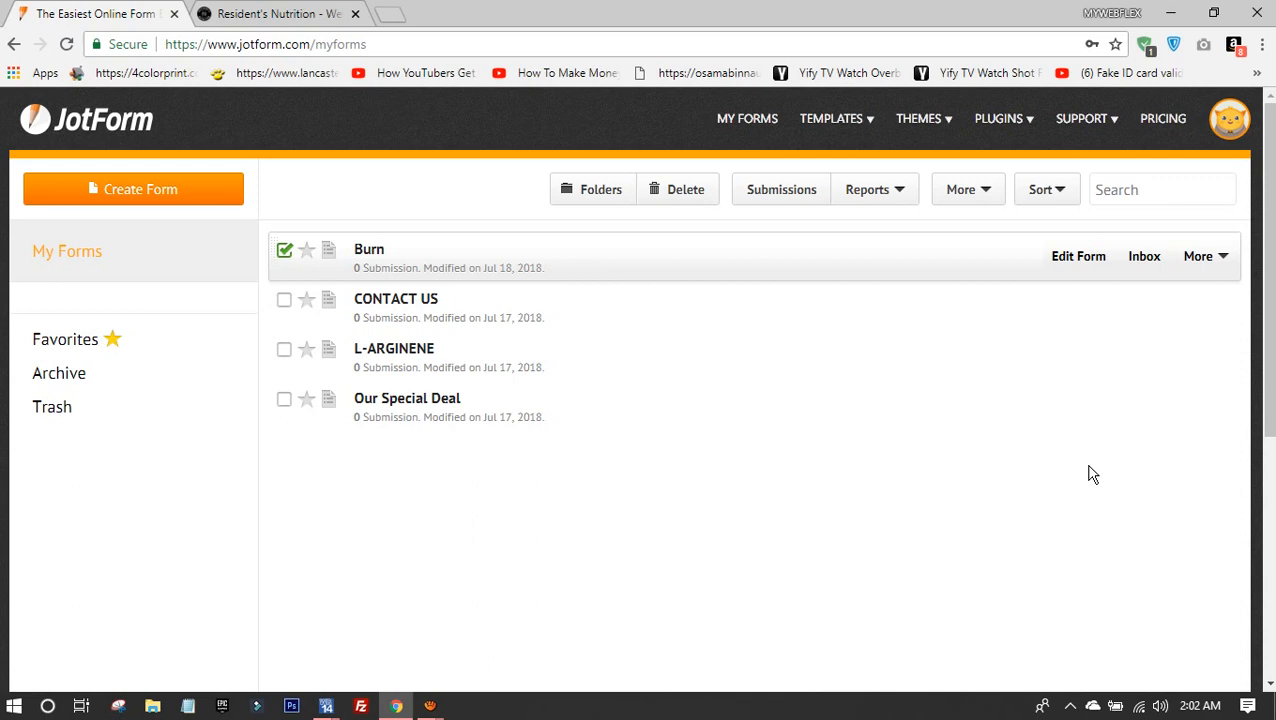
pyautogui.moveTo(463, 500)
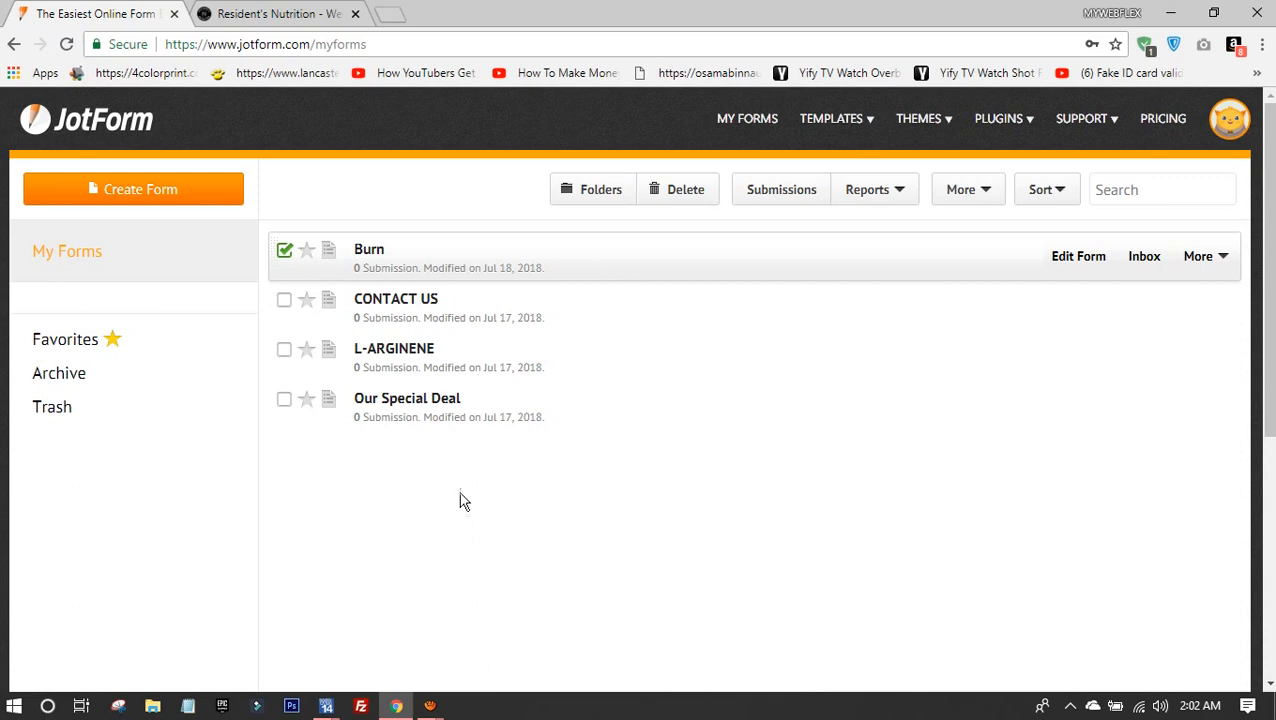
pyautogui.moveTo(982, 405)
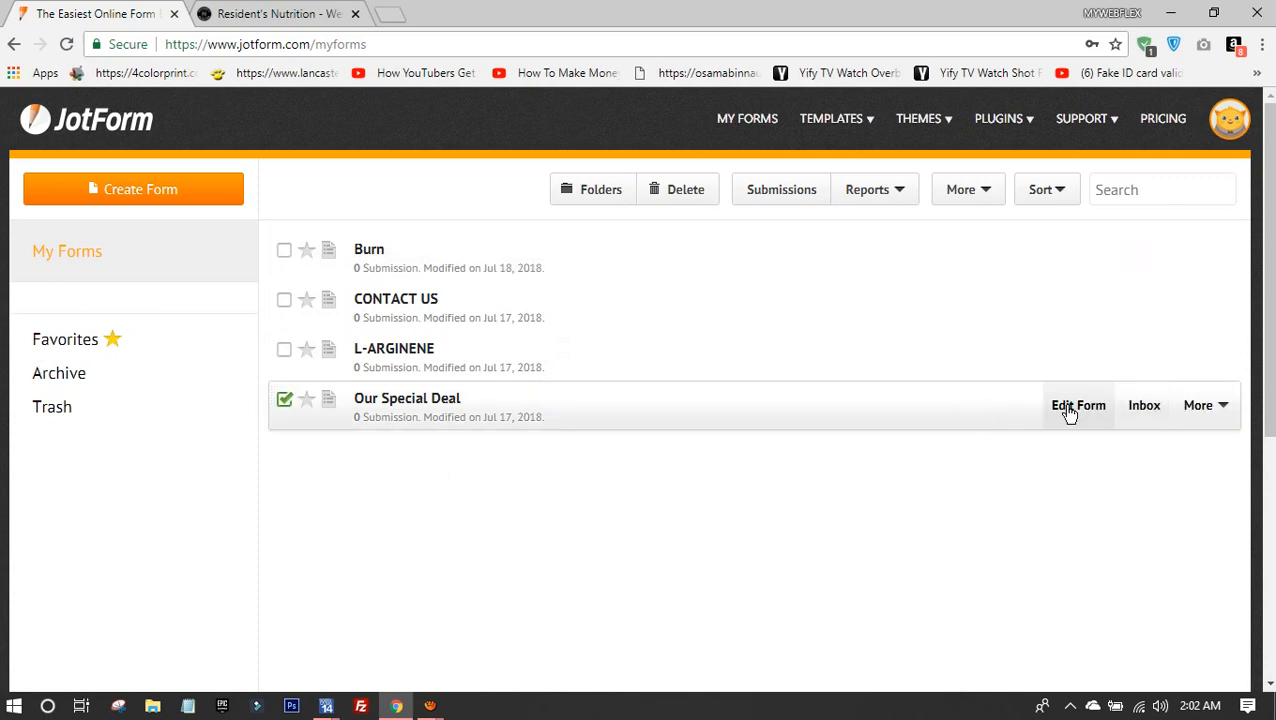
# Open Our Special Deal and bring a File Upload element in above Name
pyautogui.click(1078, 405)
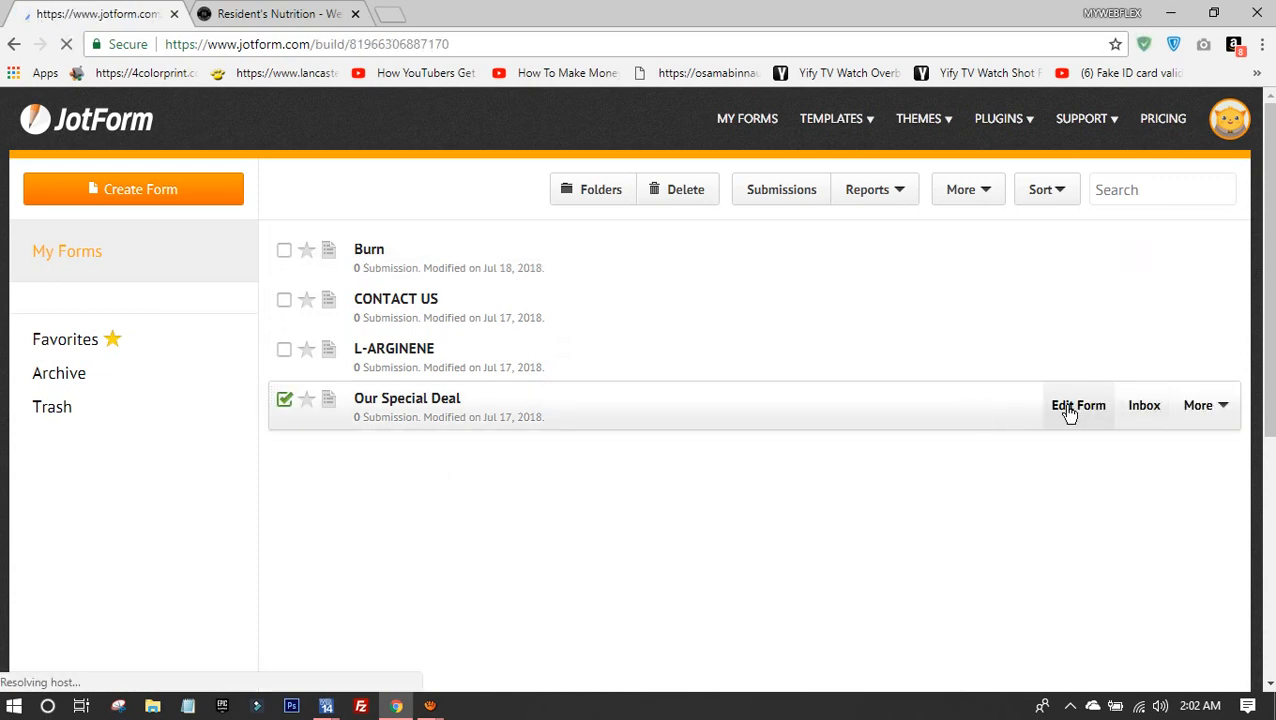
pyautogui.click(1078, 405)
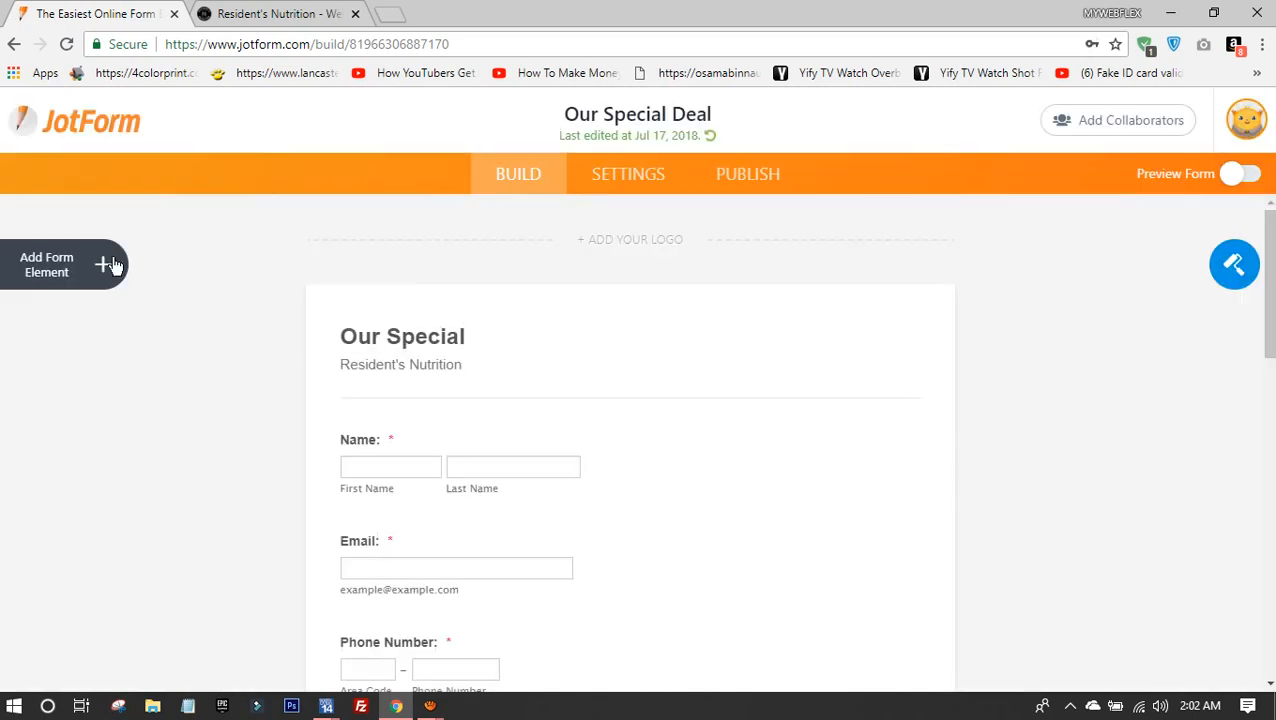
pyautogui.click(65, 264)
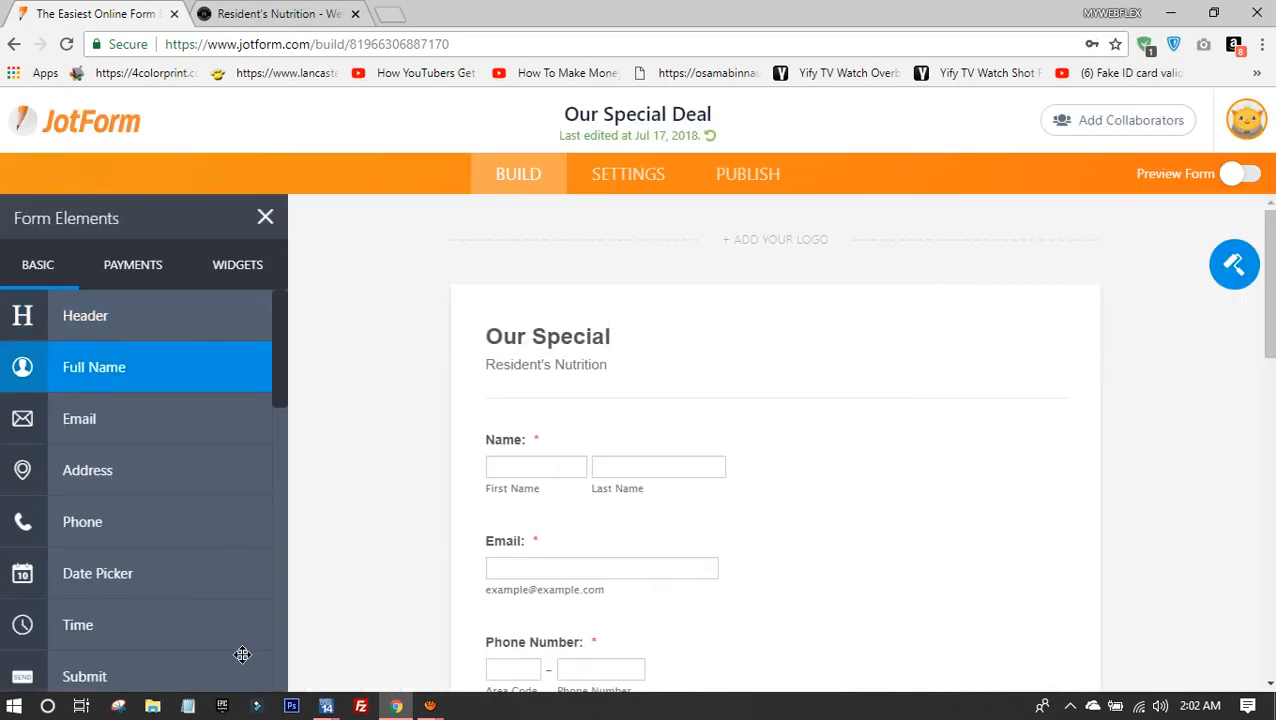
pyautogui.scroll(-3)
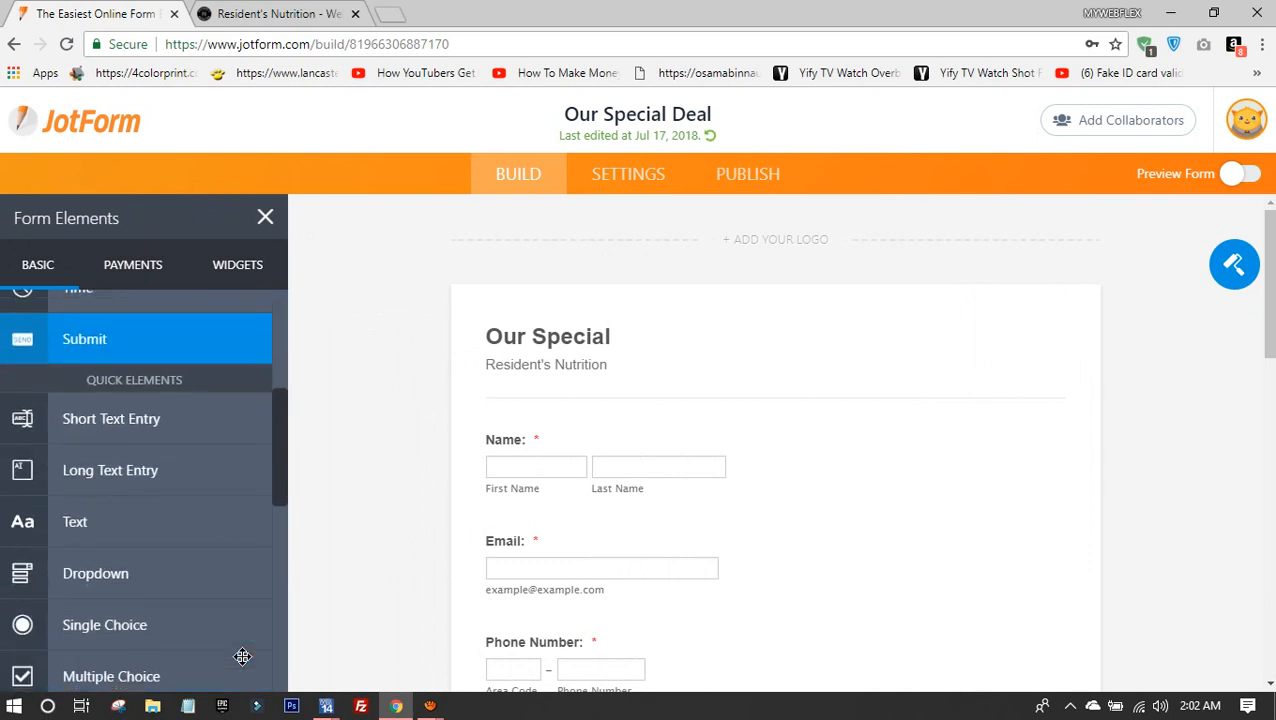
pyautogui.scroll(-3)
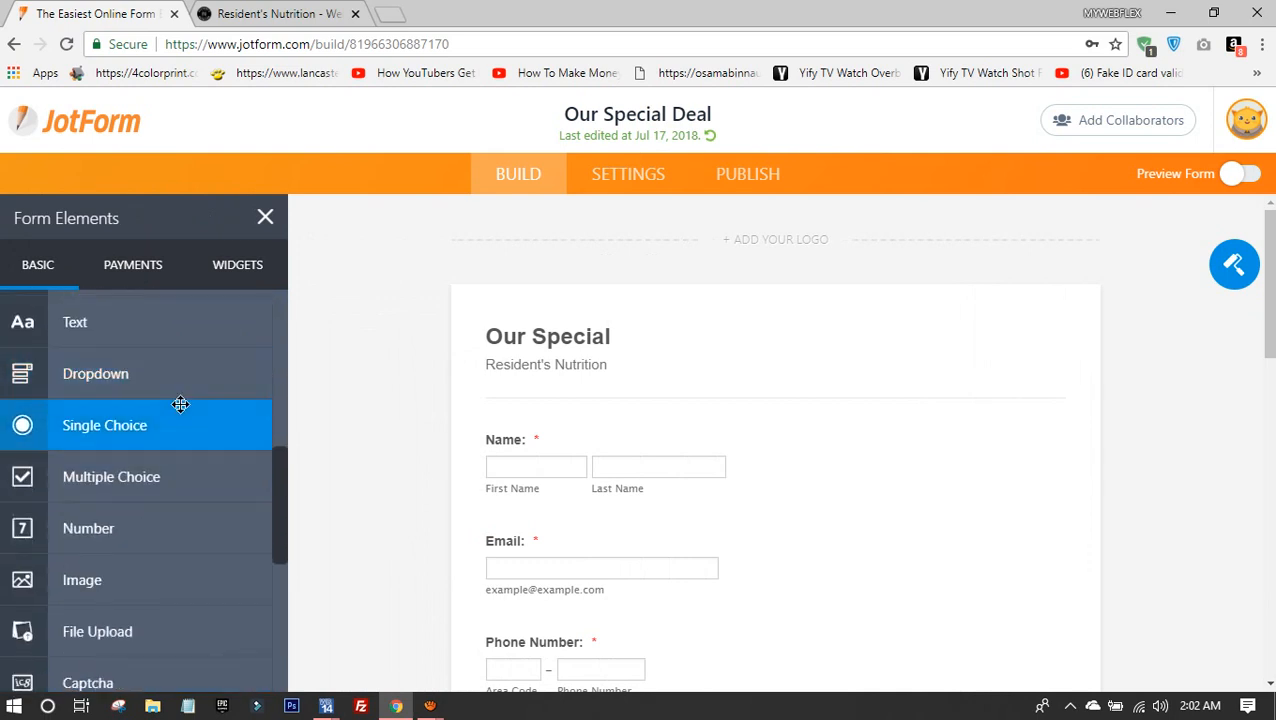
pyautogui.scroll(-3)
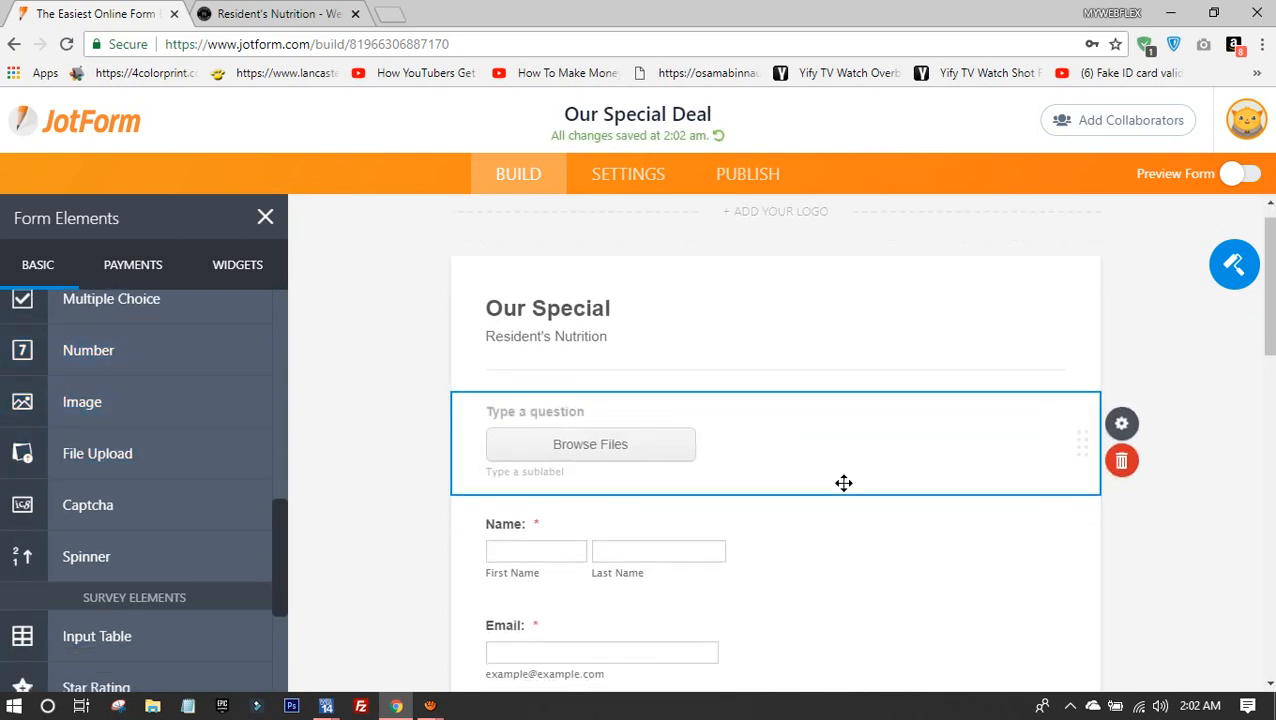
# Turn off Limit File Size for the File Upload field and view its Multiple settings
pyautogui.click(1121, 423)
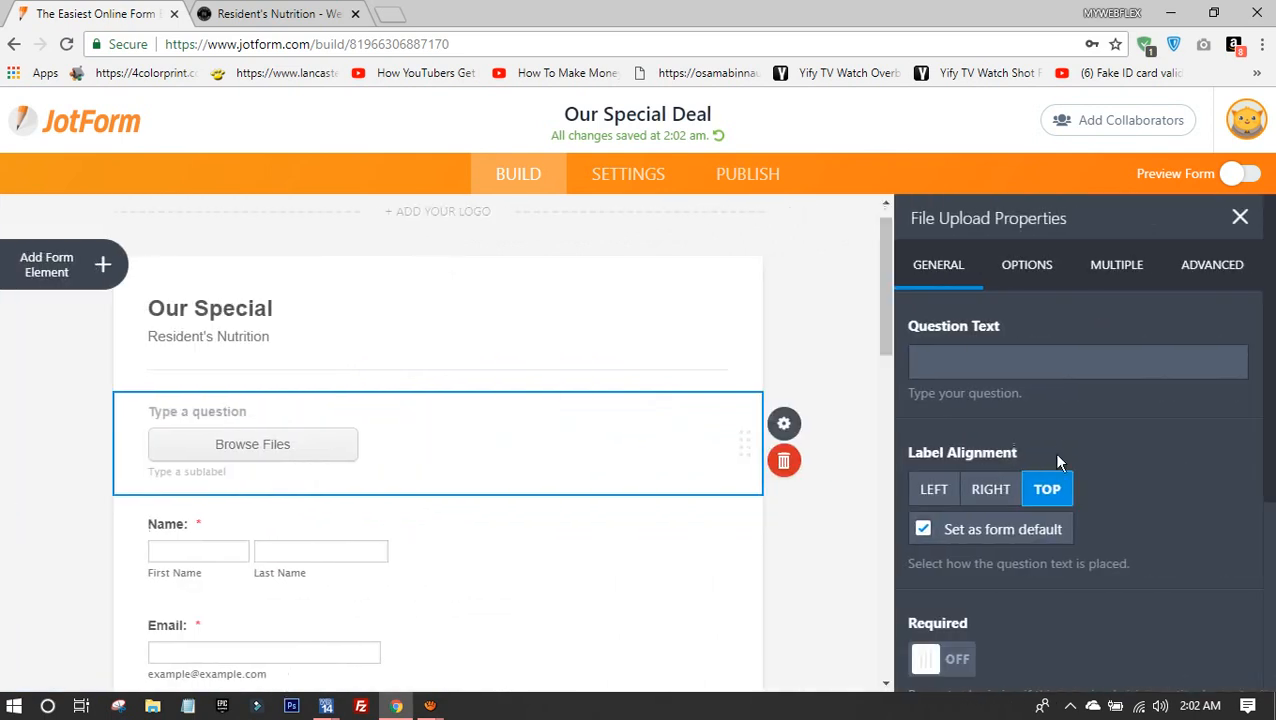
pyautogui.click(1026, 264)
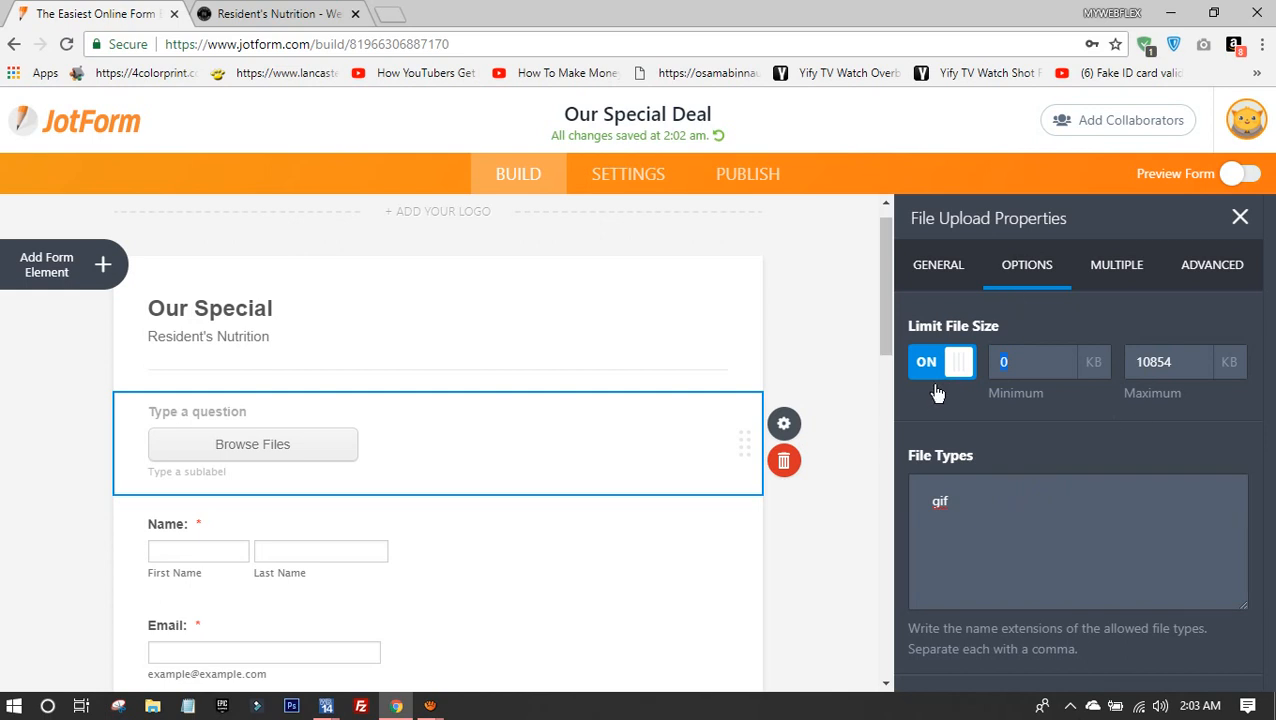
pyautogui.click(940, 361)
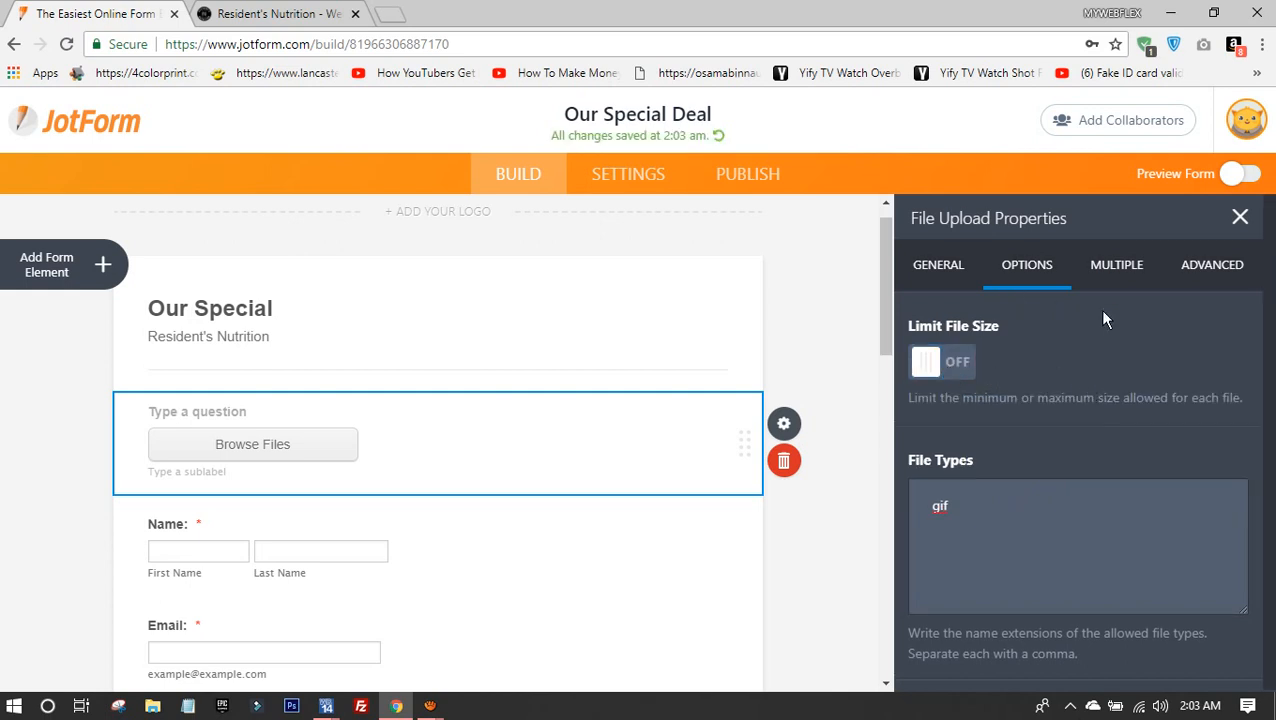
pyautogui.moveTo(1113, 305)
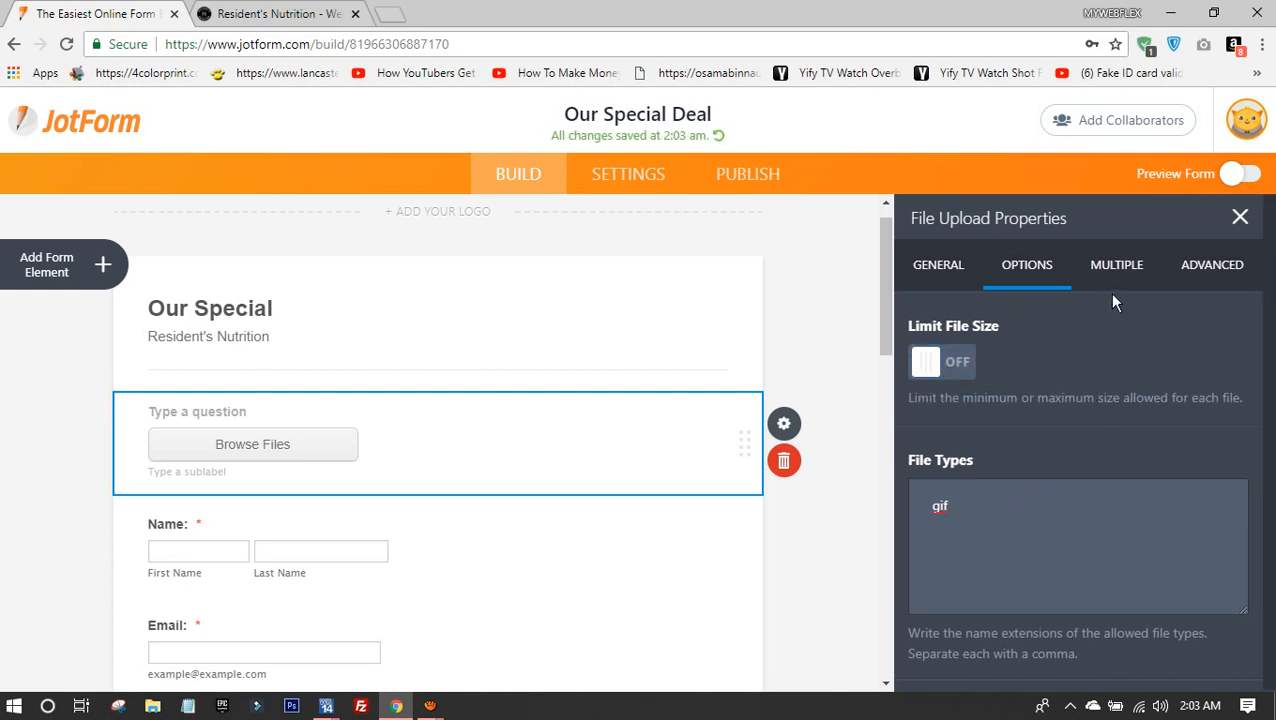
pyautogui.click(1116, 264)
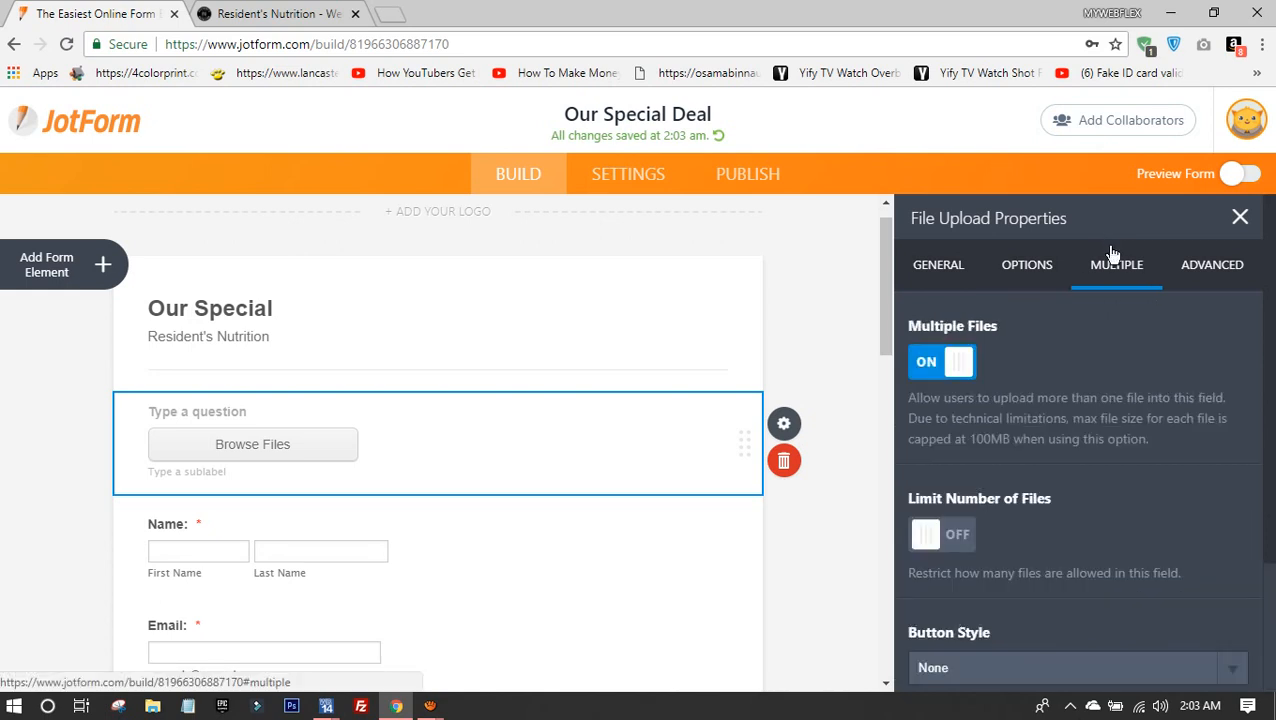
pyautogui.moveTo(1120, 255)
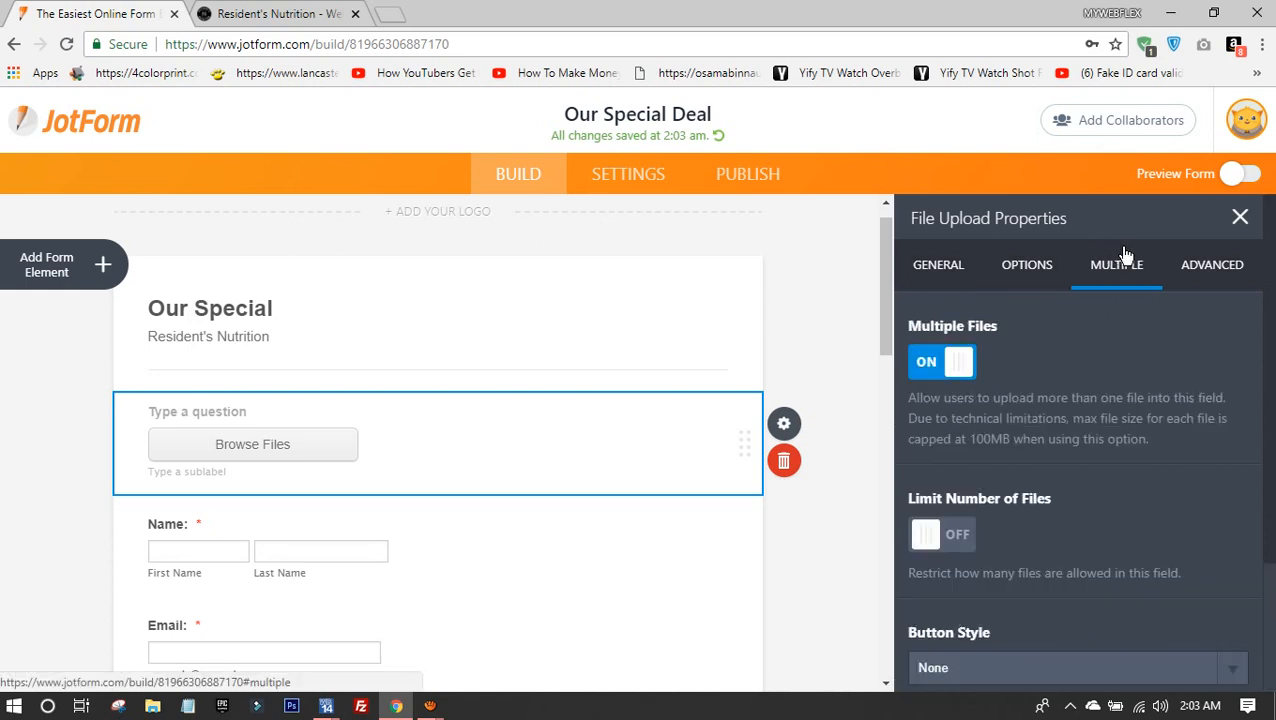
pyautogui.moveTo(747, 173)
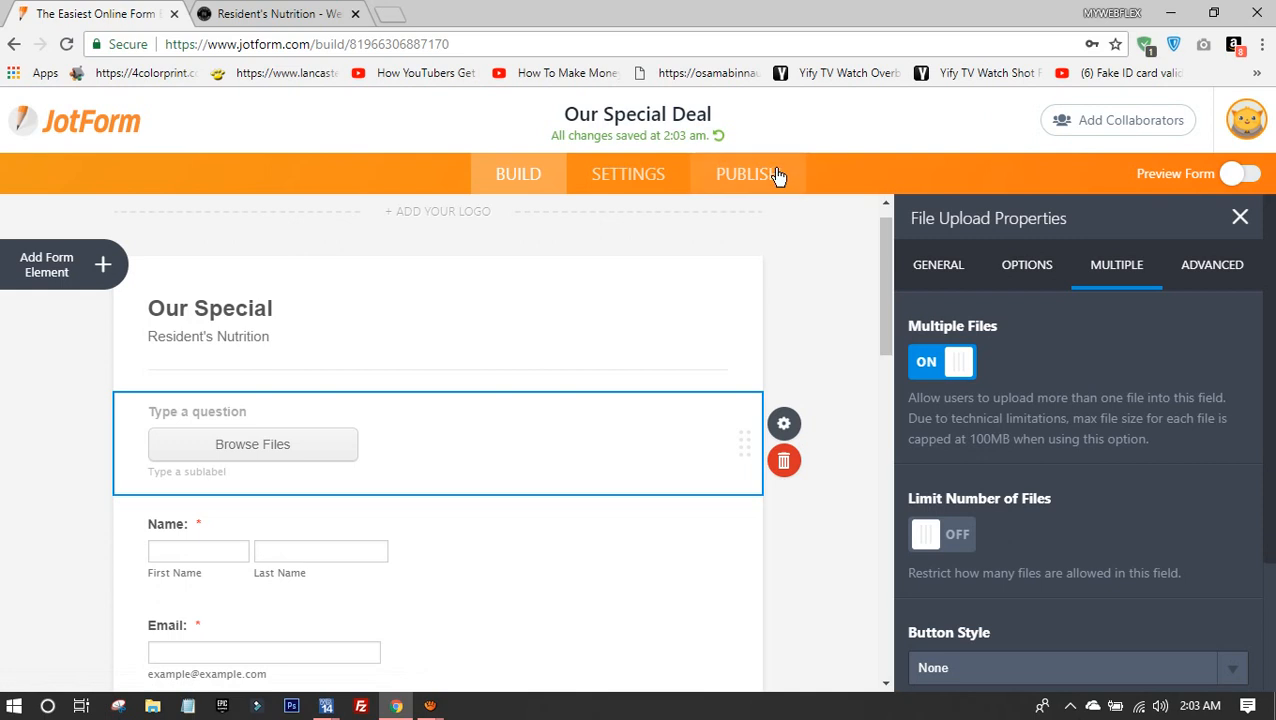
pyautogui.moveTo(120, 125)
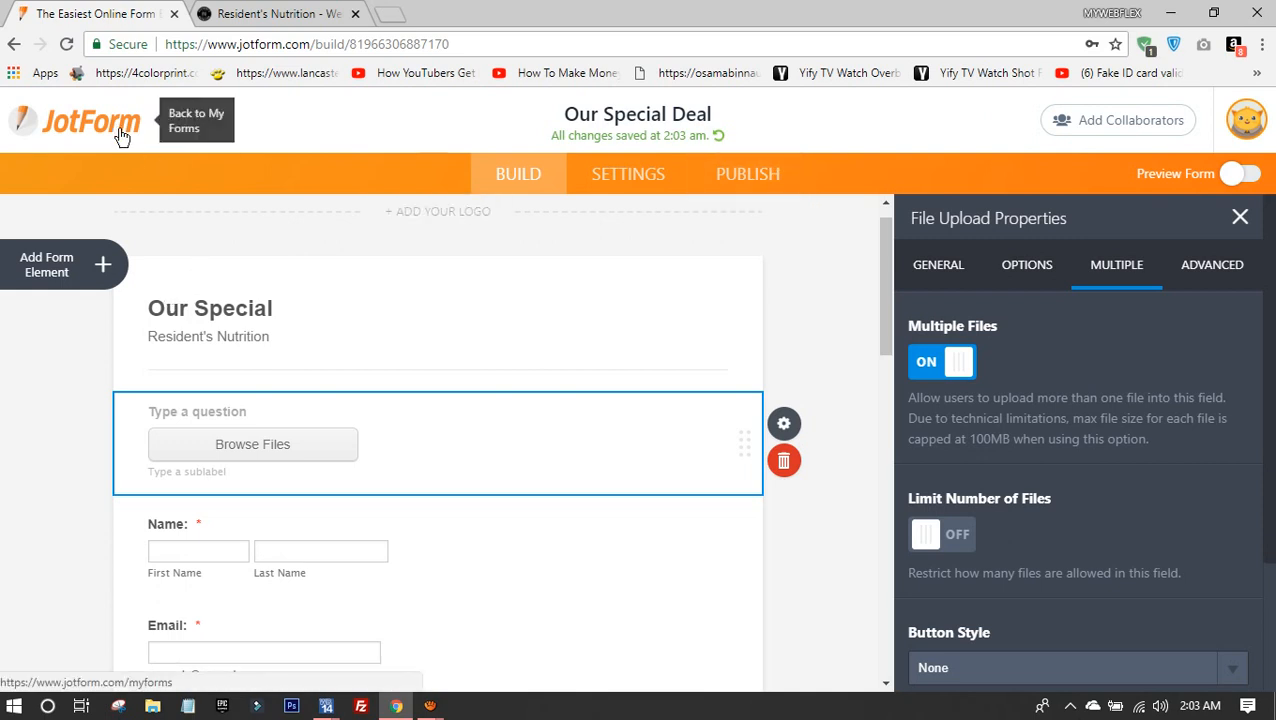
# Return to My Forms and browse the Starter, Bronze, Silver and Gold pricing comparison
pyautogui.click(196, 120)
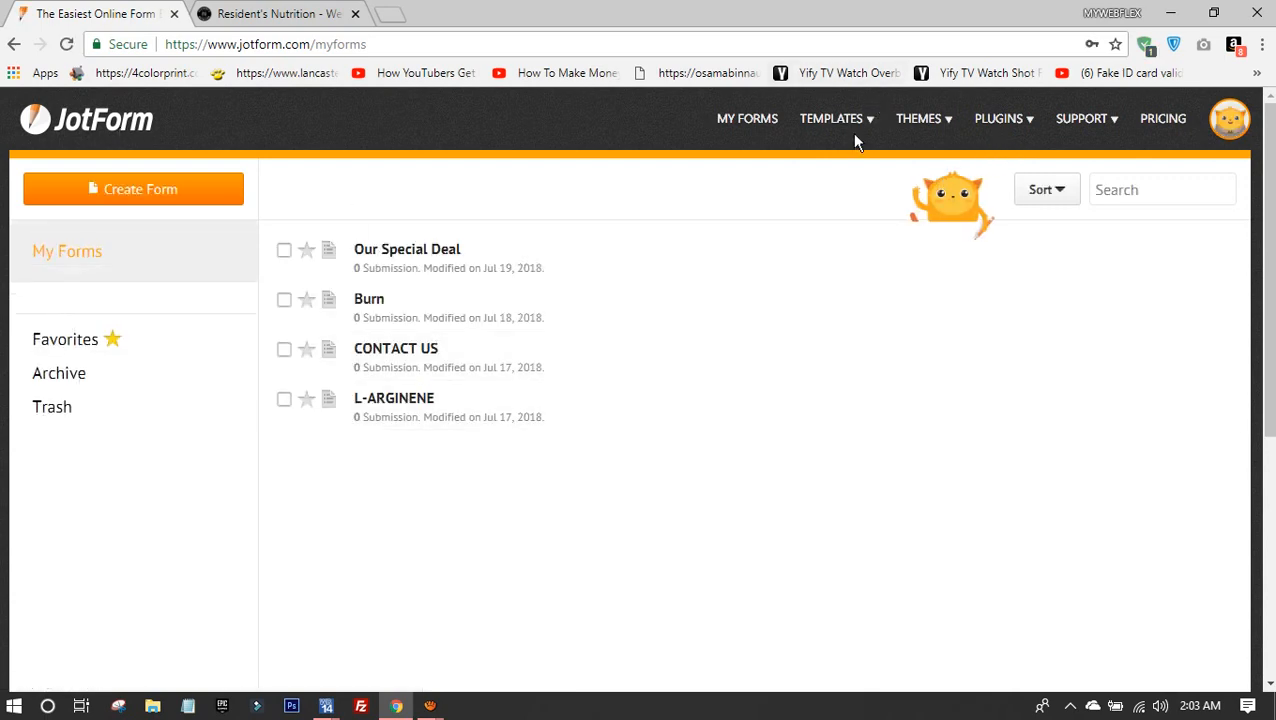
pyautogui.moveTo(1162, 118)
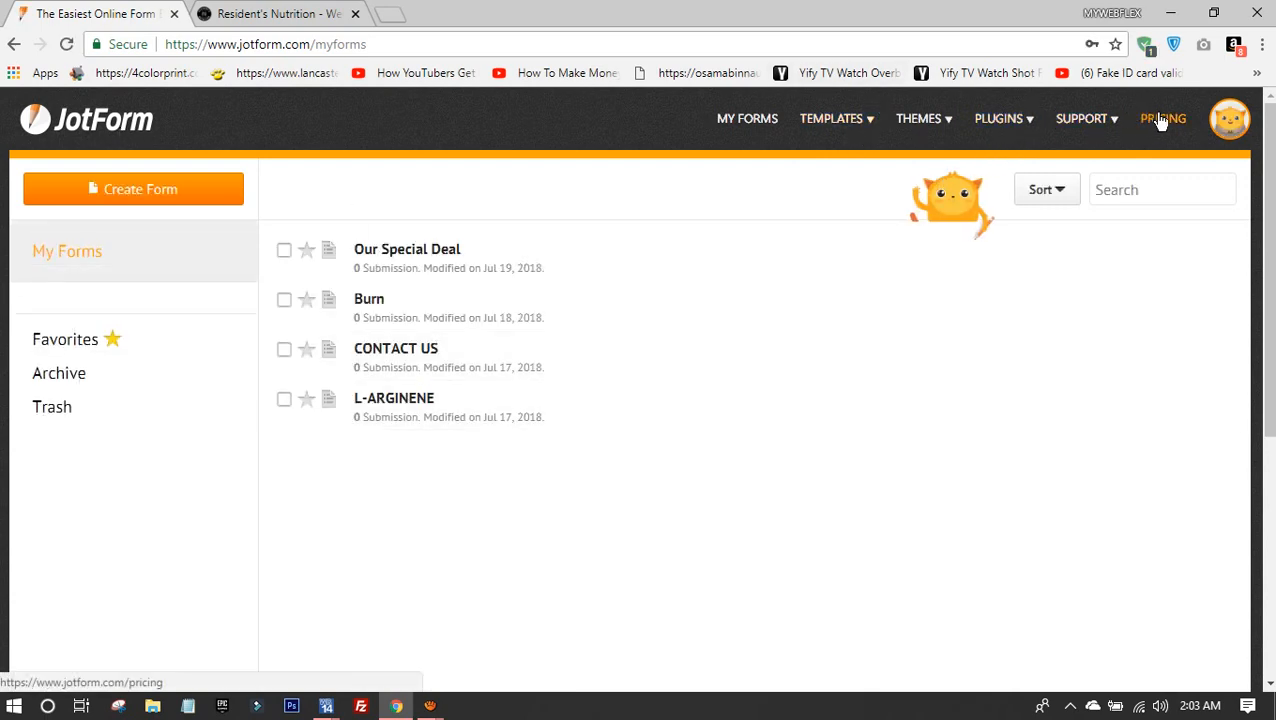
pyautogui.click(1162, 118)
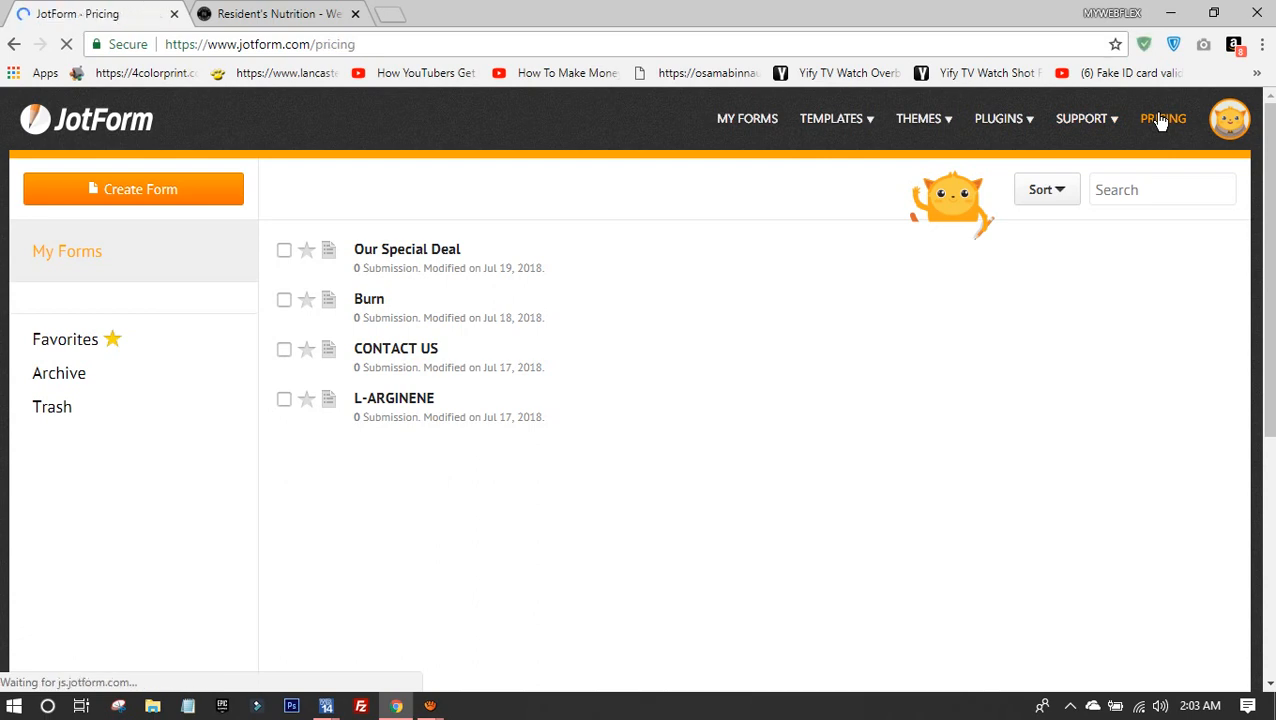
pyautogui.click(1162, 118)
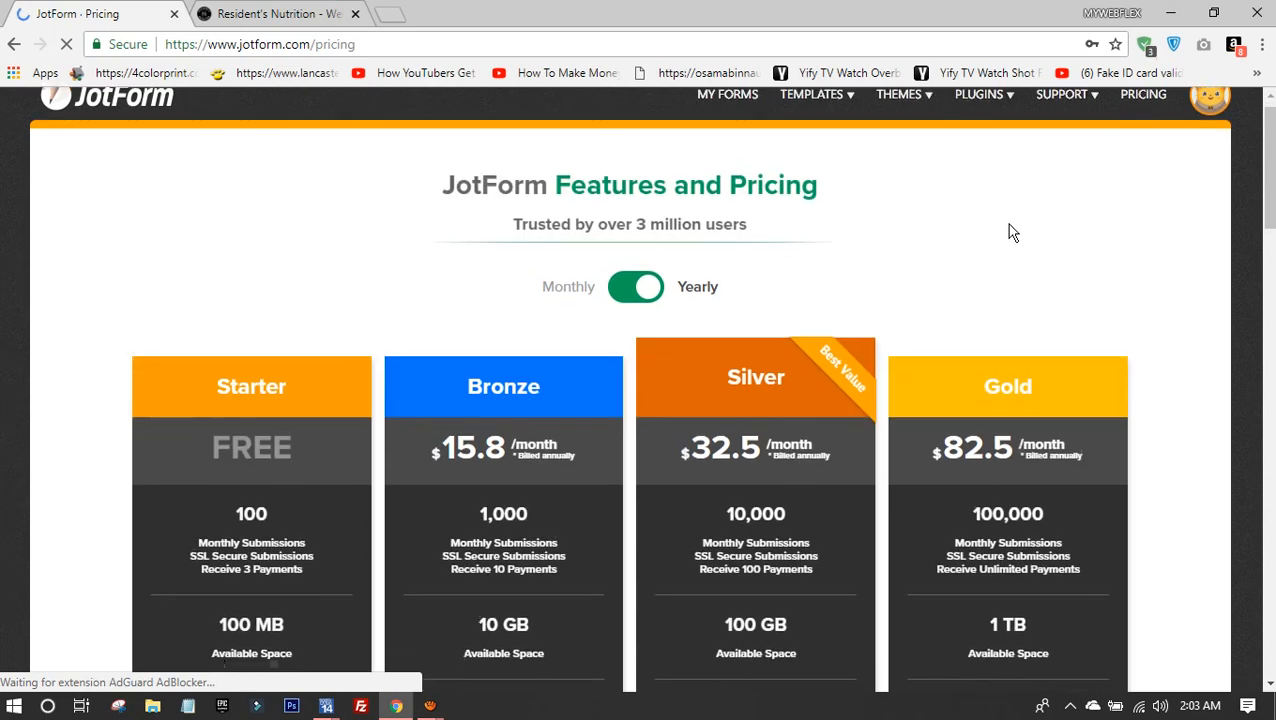
pyautogui.scroll(-3)
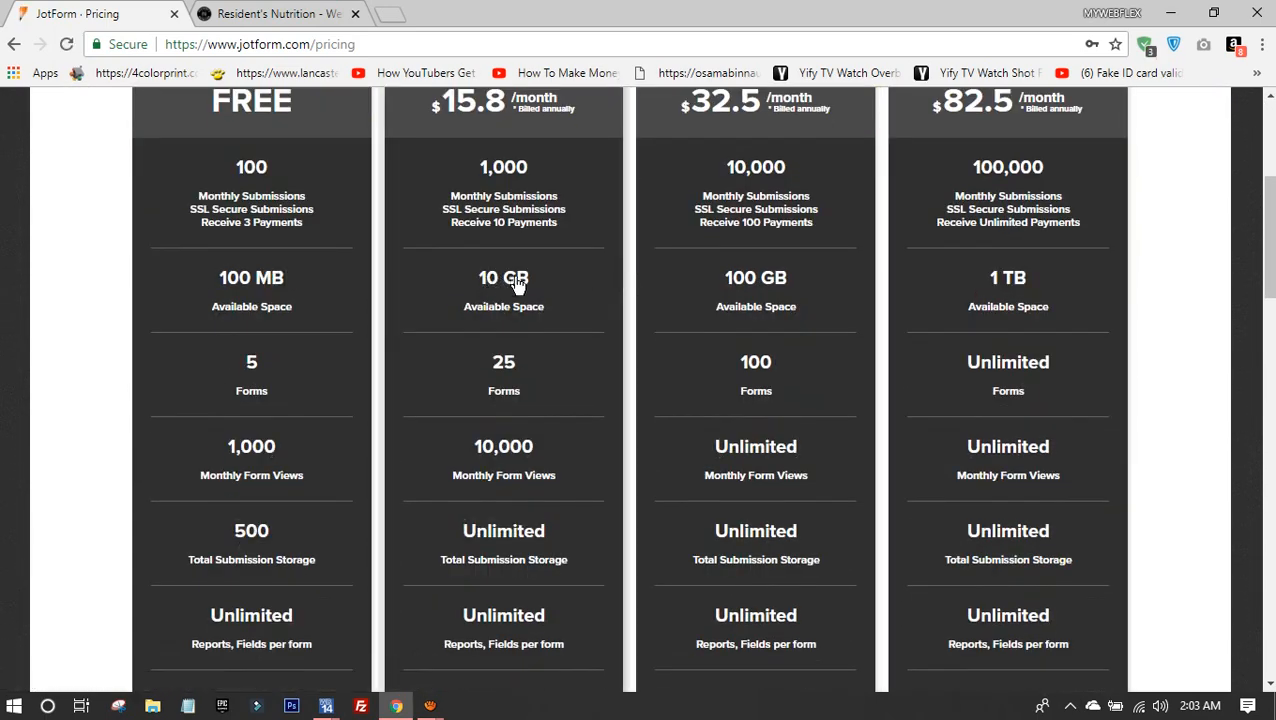
pyautogui.moveTo(545, 305)
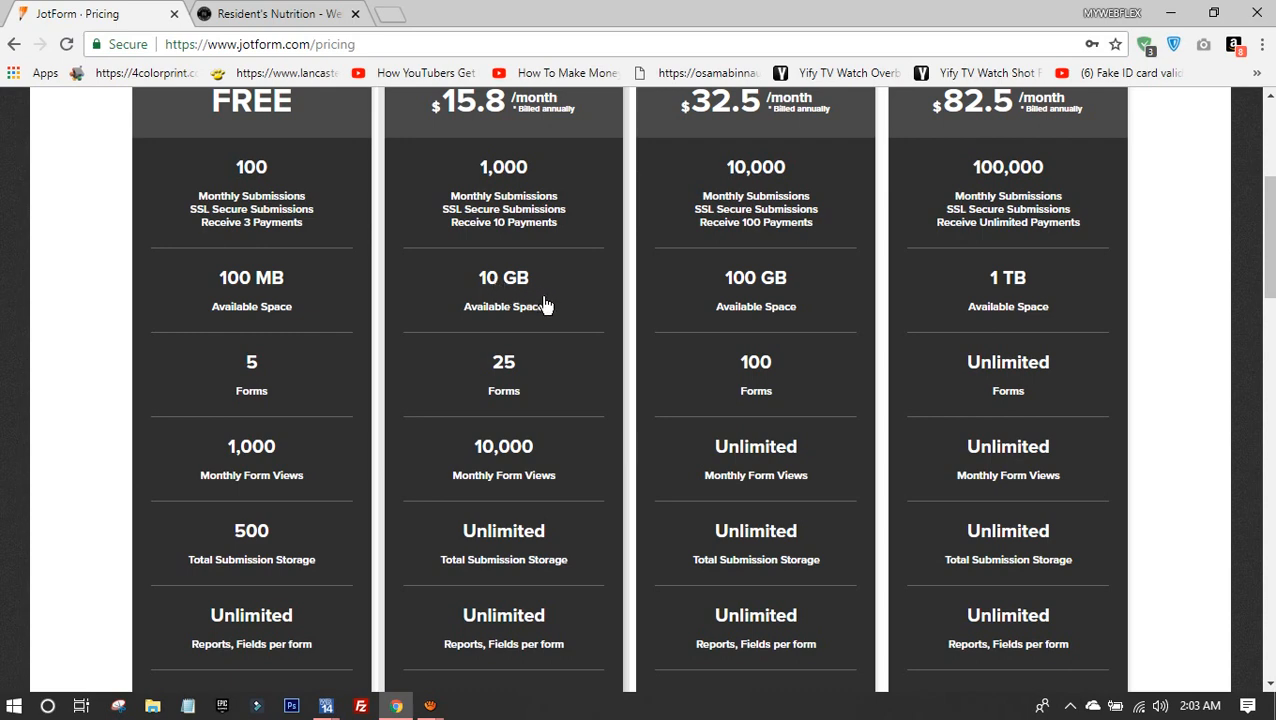
pyautogui.moveTo(694, 288)
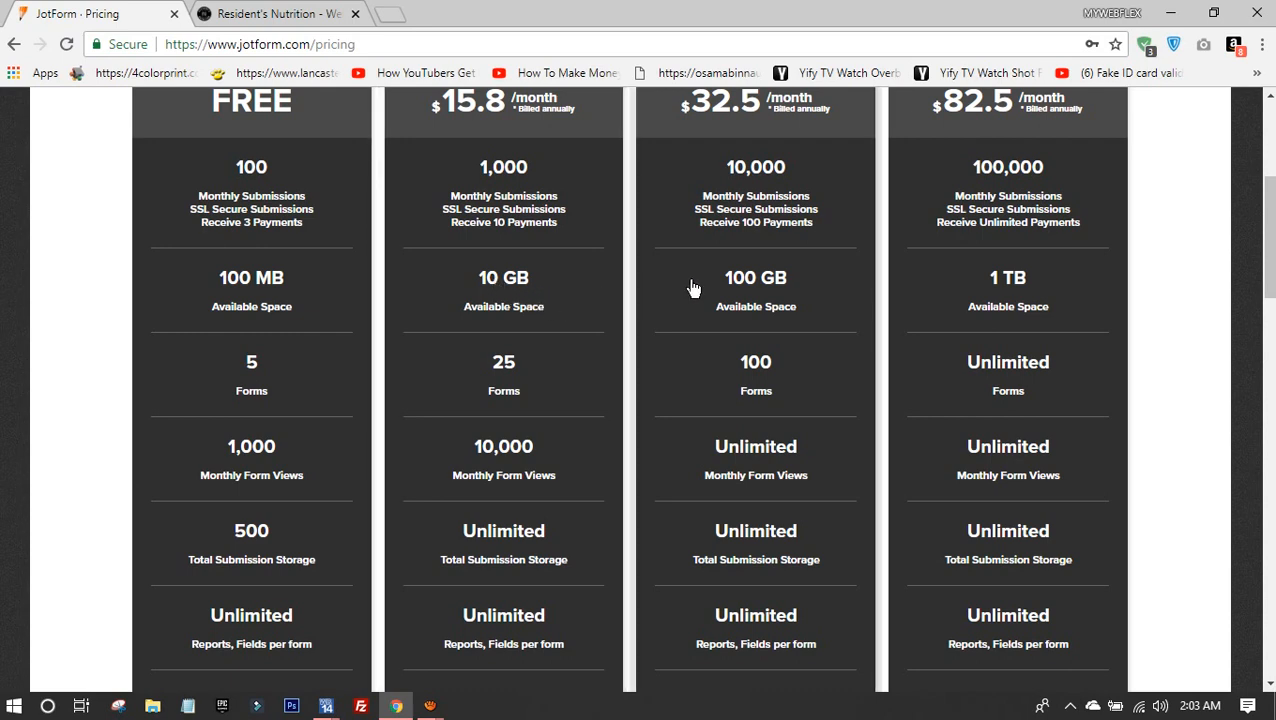
pyautogui.moveTo(525, 305)
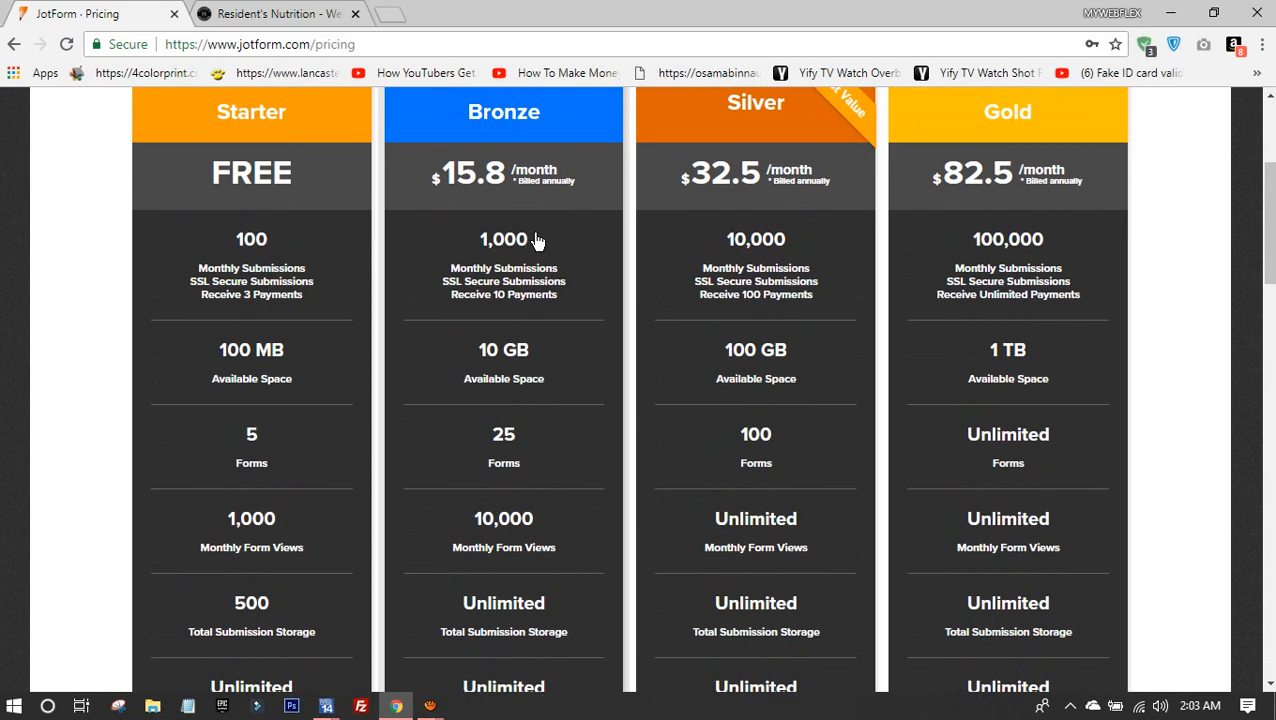
pyautogui.moveTo(517, 327)
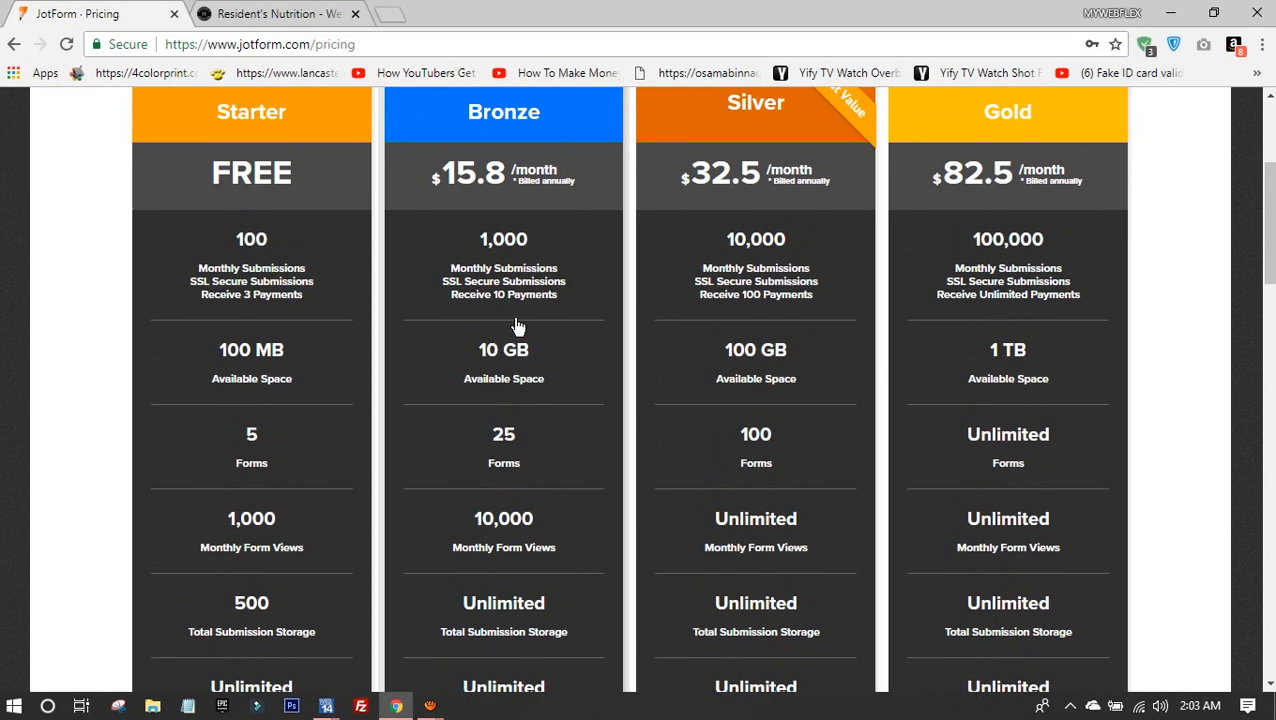
pyautogui.moveTo(490, 252)
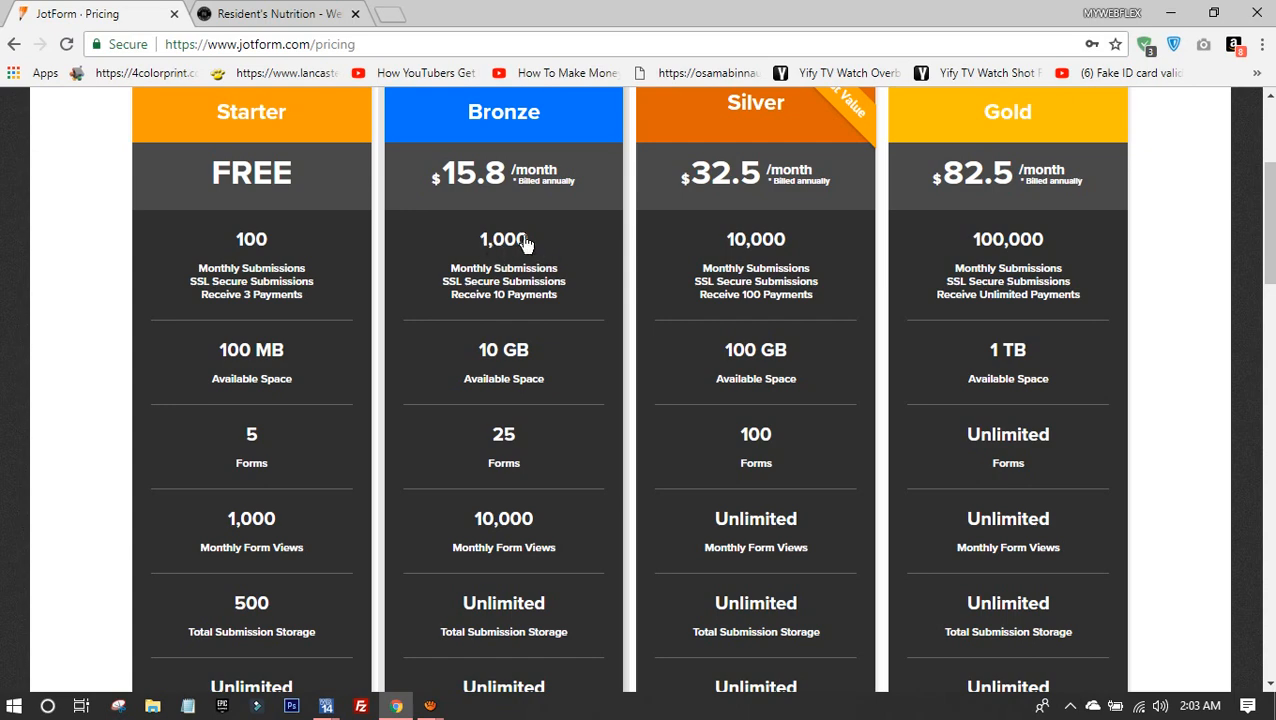
pyautogui.moveTo(548, 323)
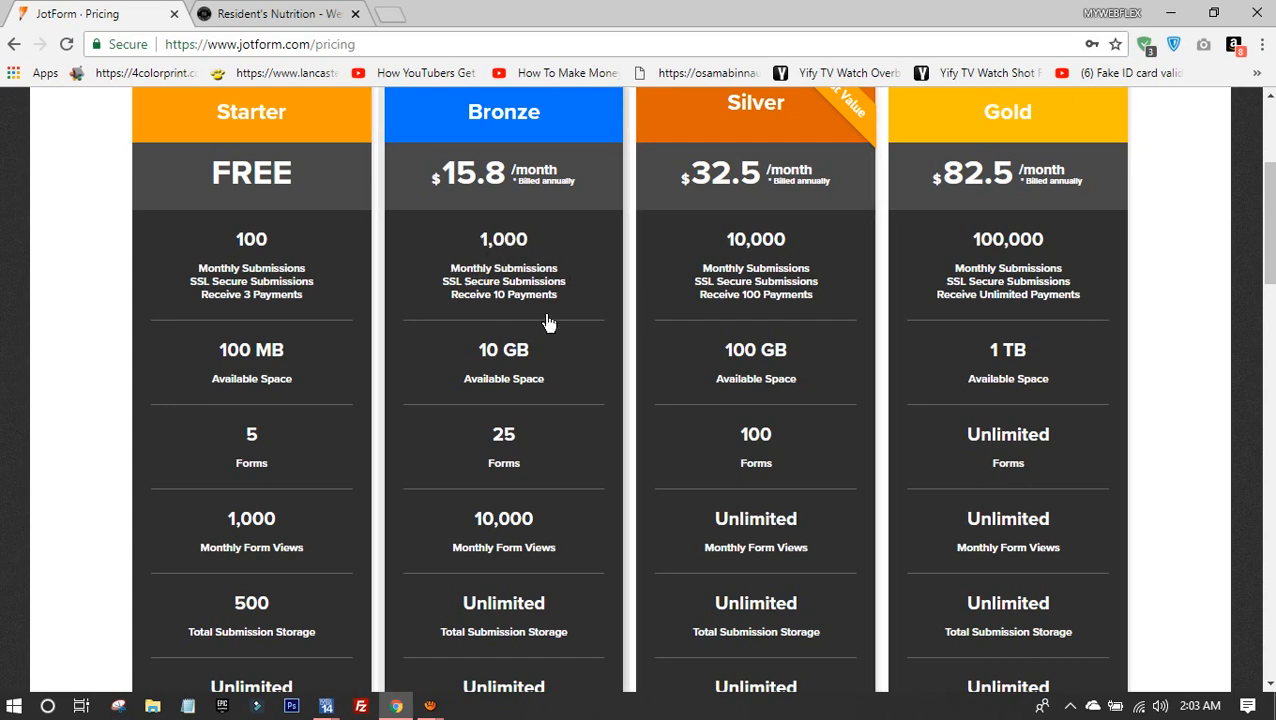
pyautogui.moveTo(559, 283)
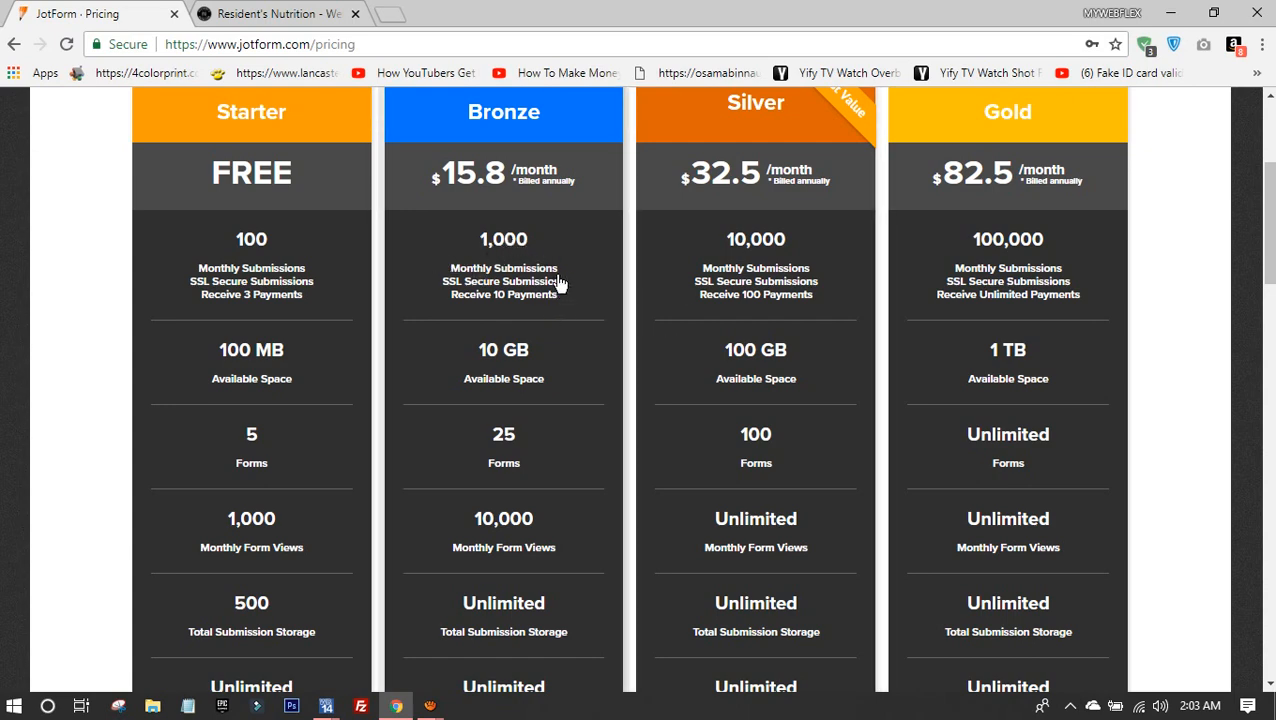
pyautogui.moveTo(757, 250)
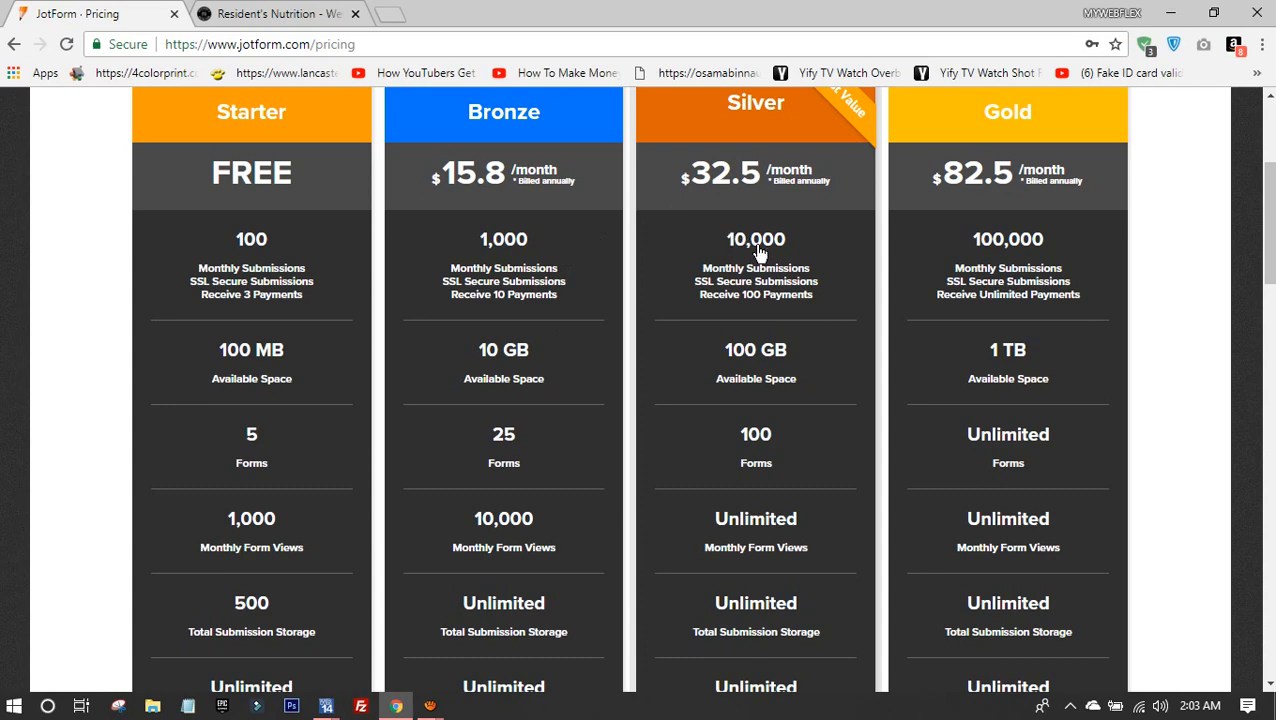
pyautogui.moveTo(1050, 216)
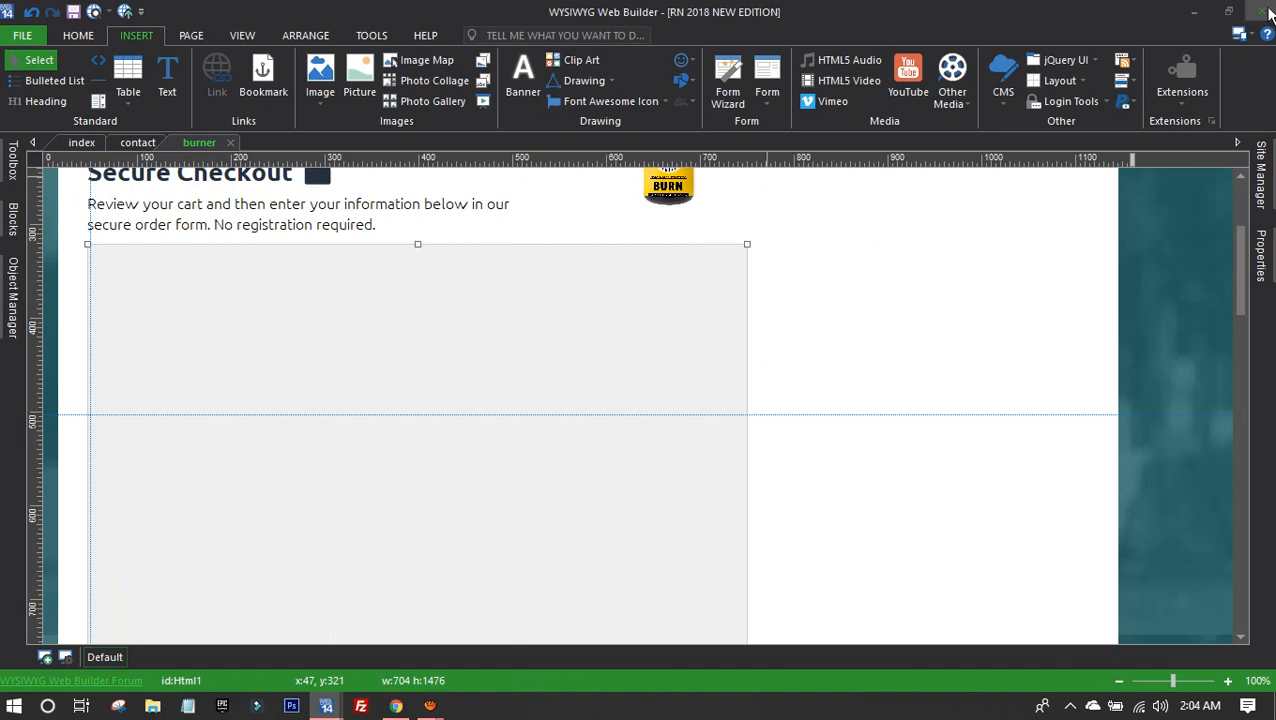
# Minimize the WYSIWYG Web Builder checkout page editor to bring back JotForm's pricing page in Chrome
pyautogui.click(1263, 11)
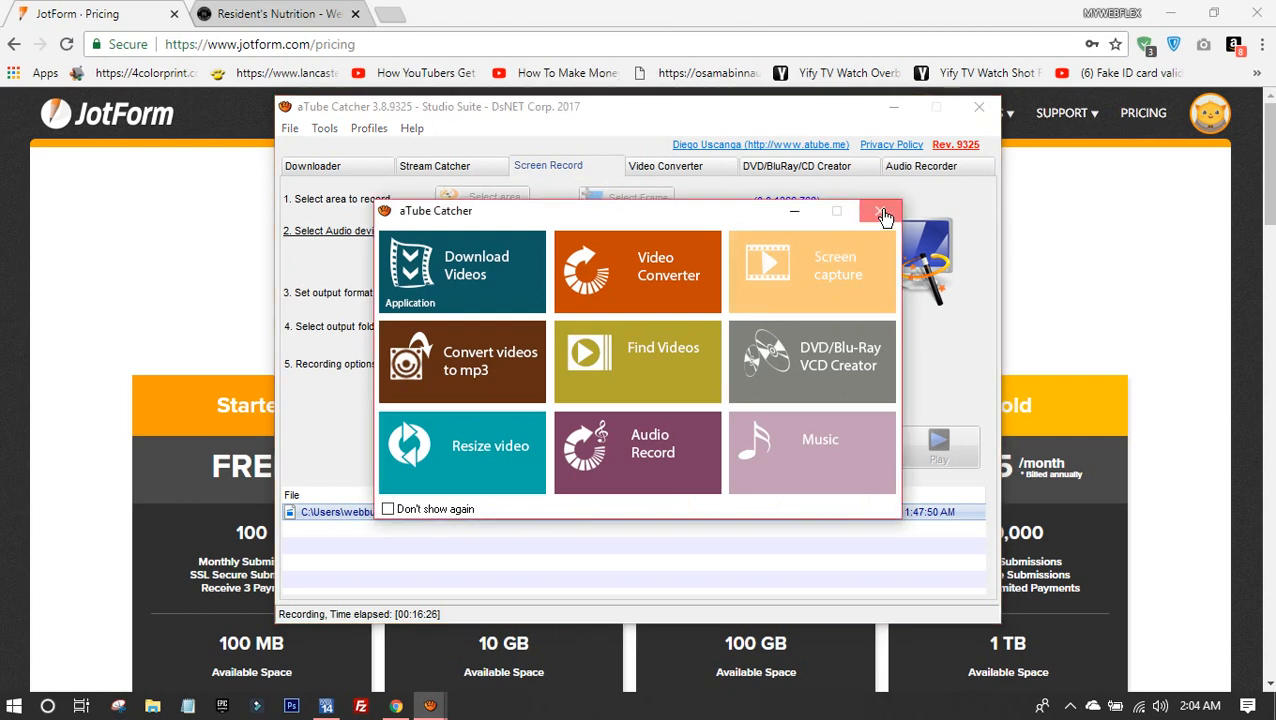
pyautogui.click(884, 214)
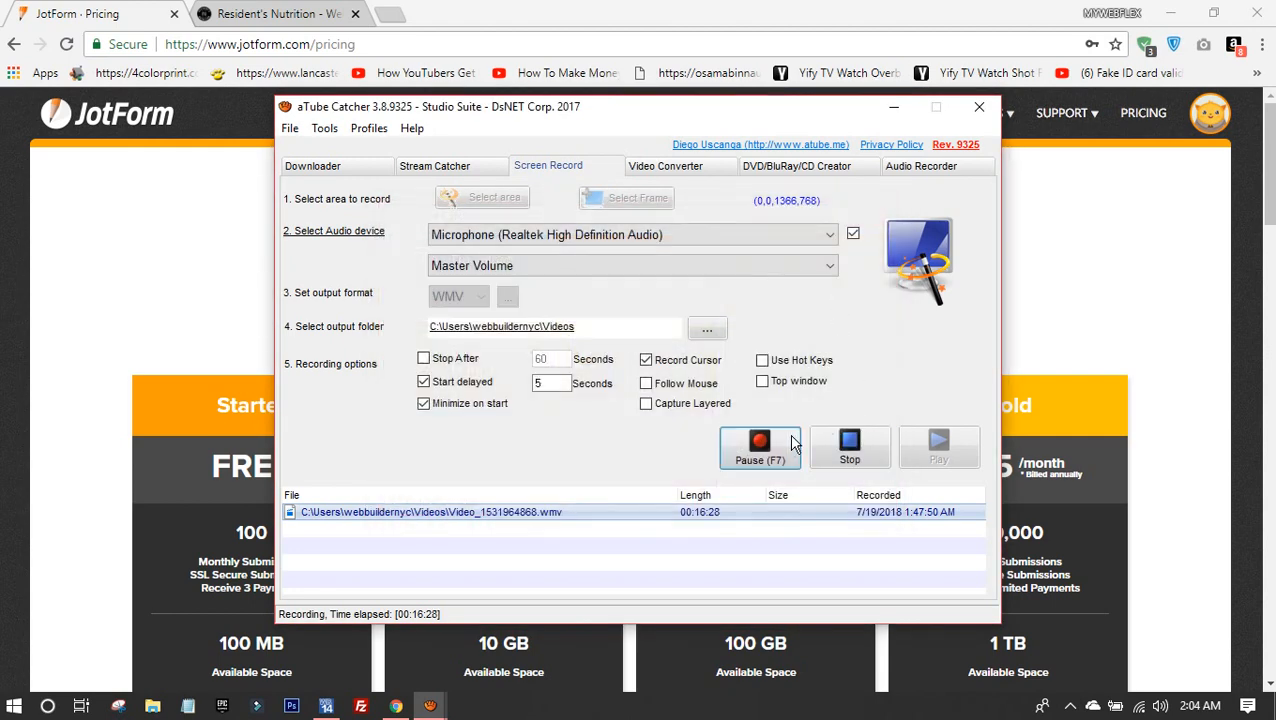